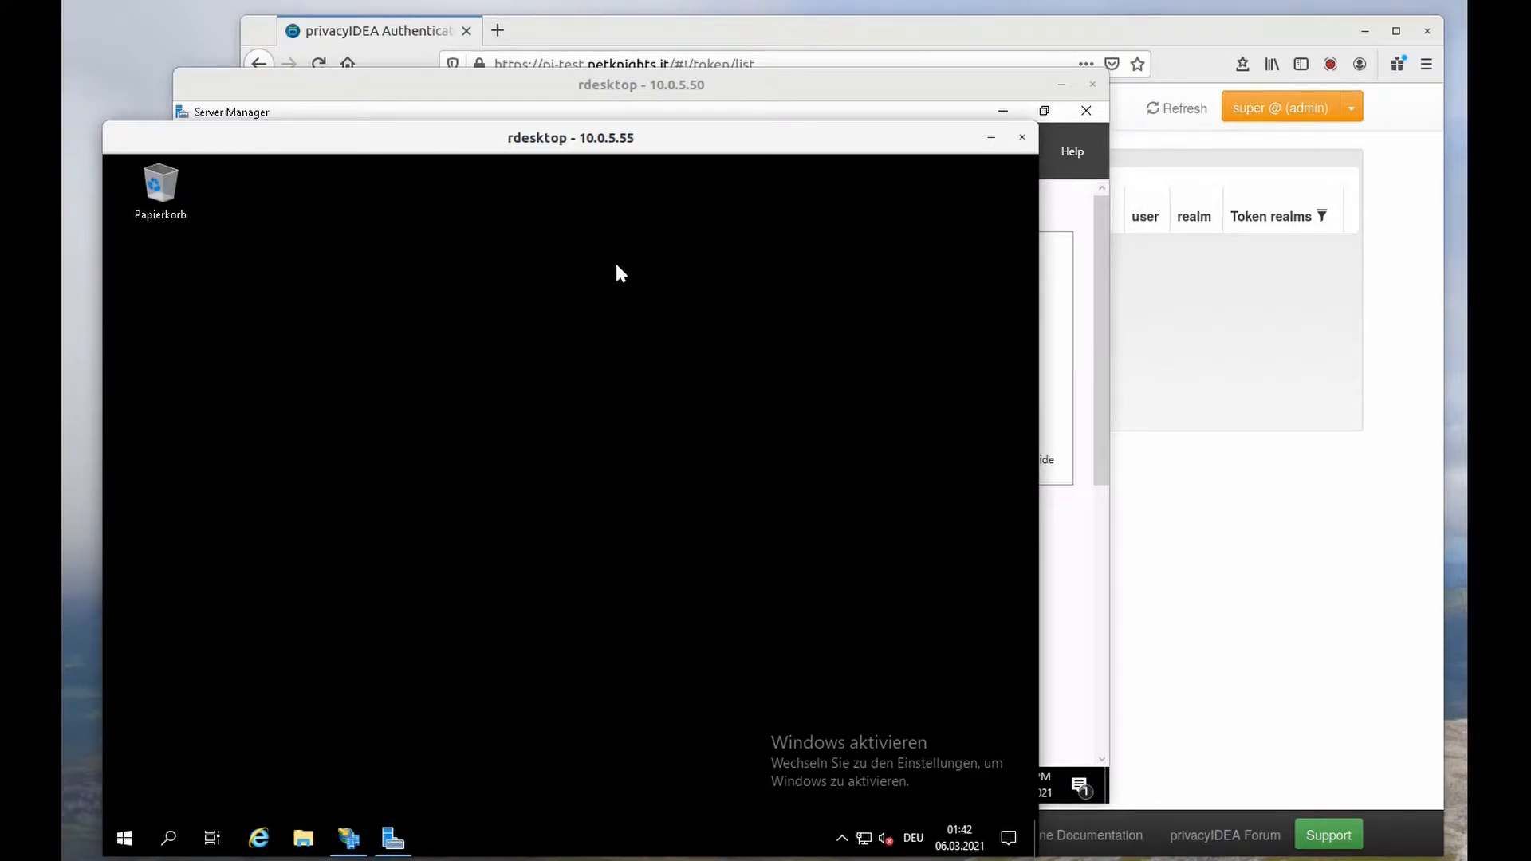
mouse_move(656, 316)
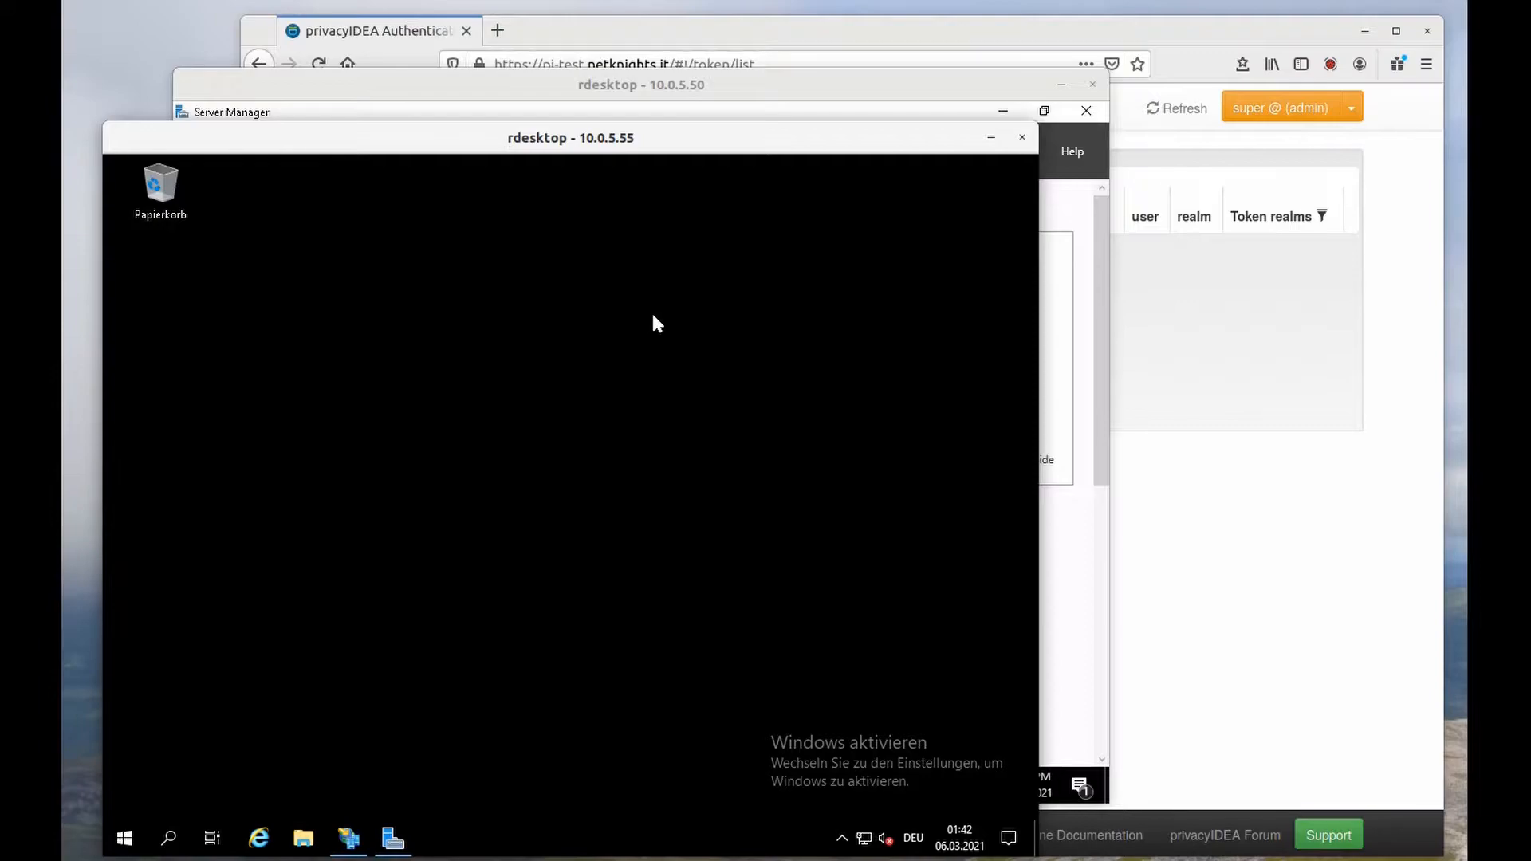
mouse_move(654, 92)
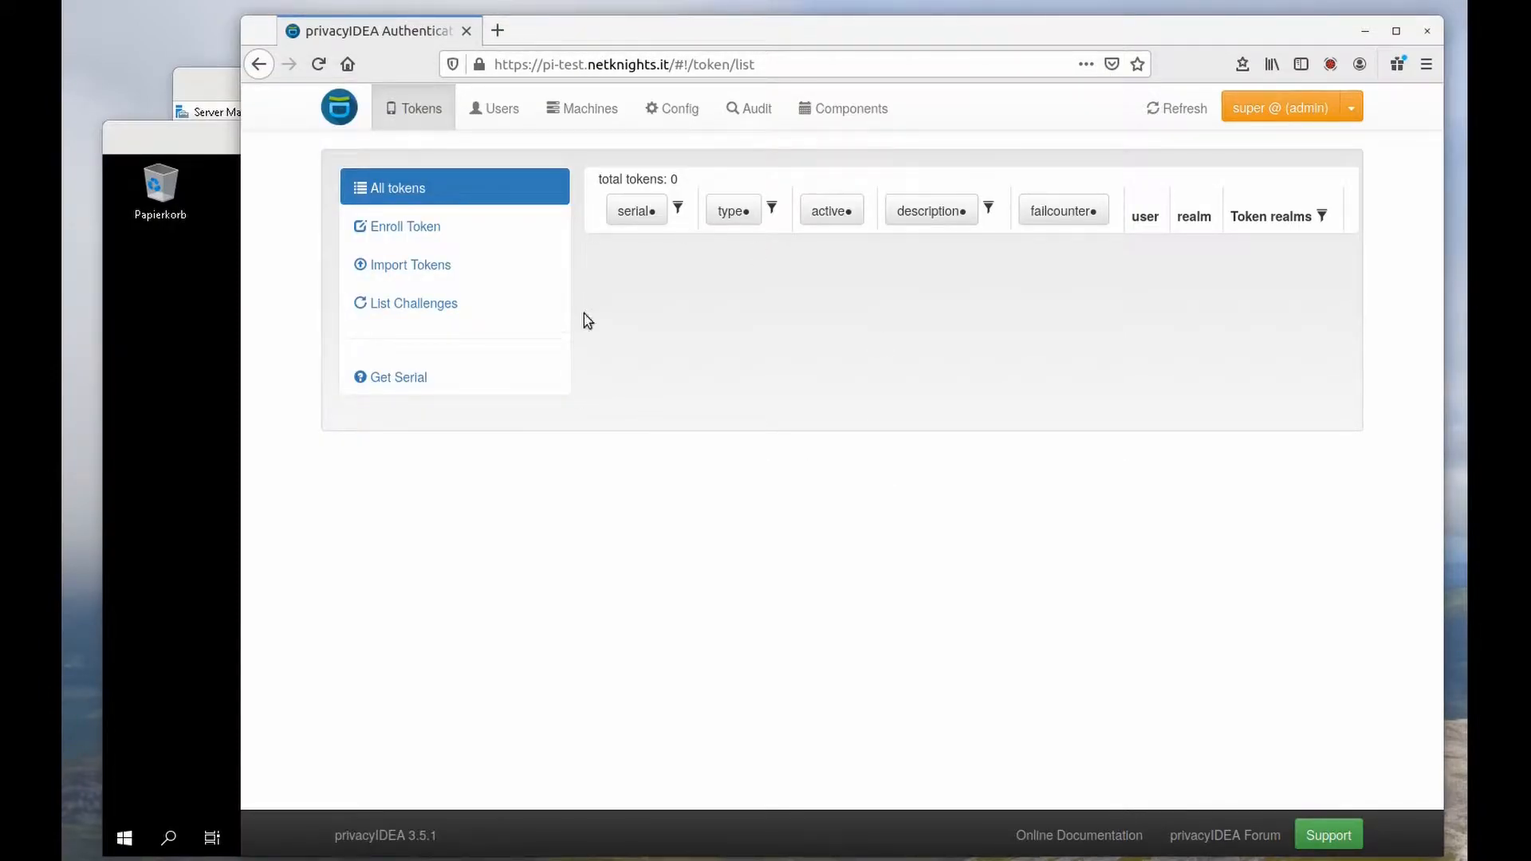
mouse_move(600, 398)
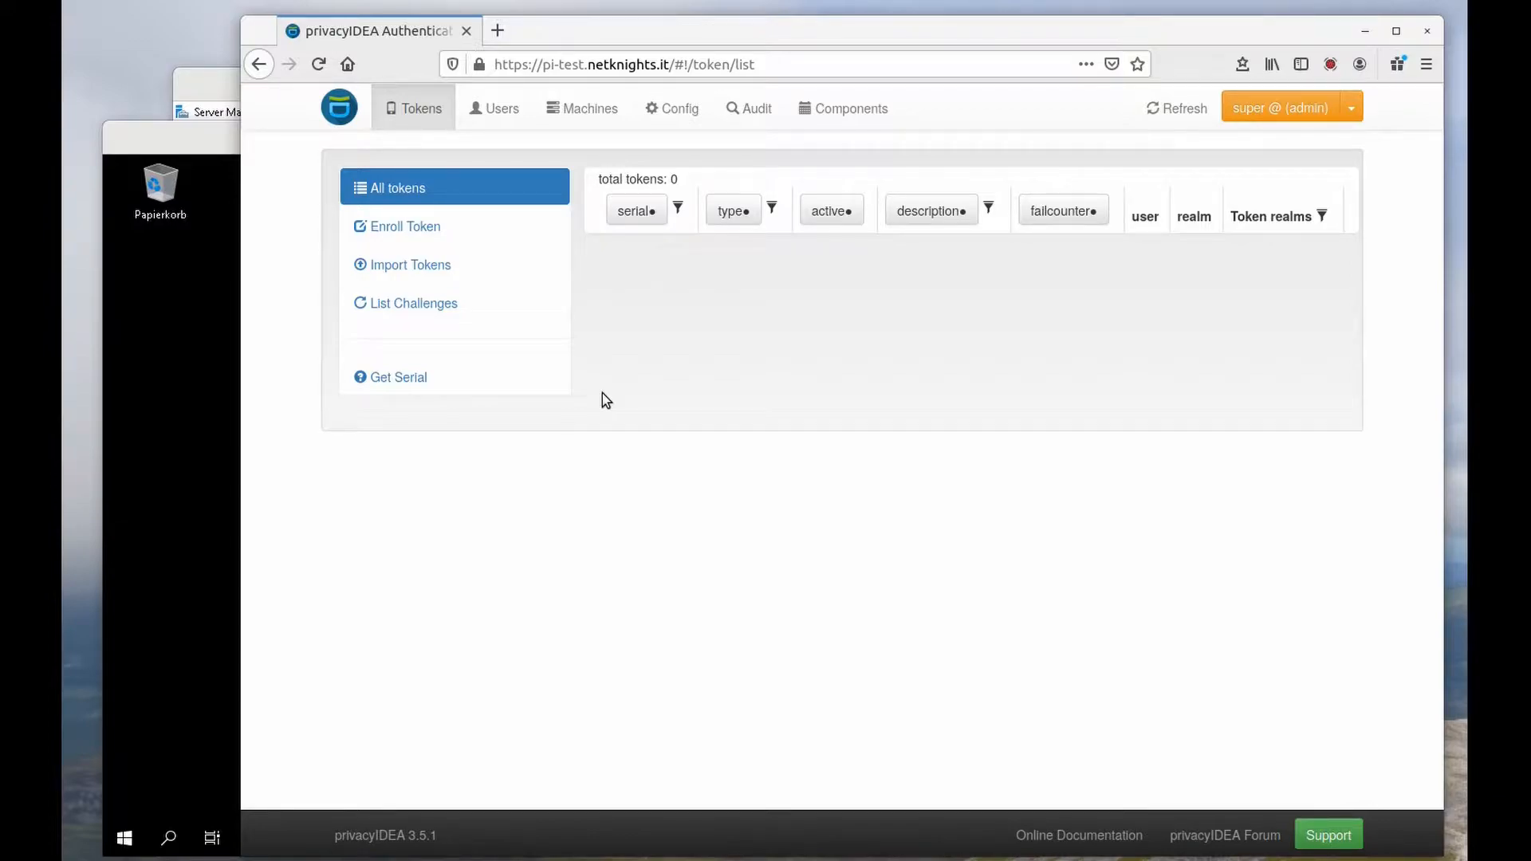
mouse_move(660, 294)
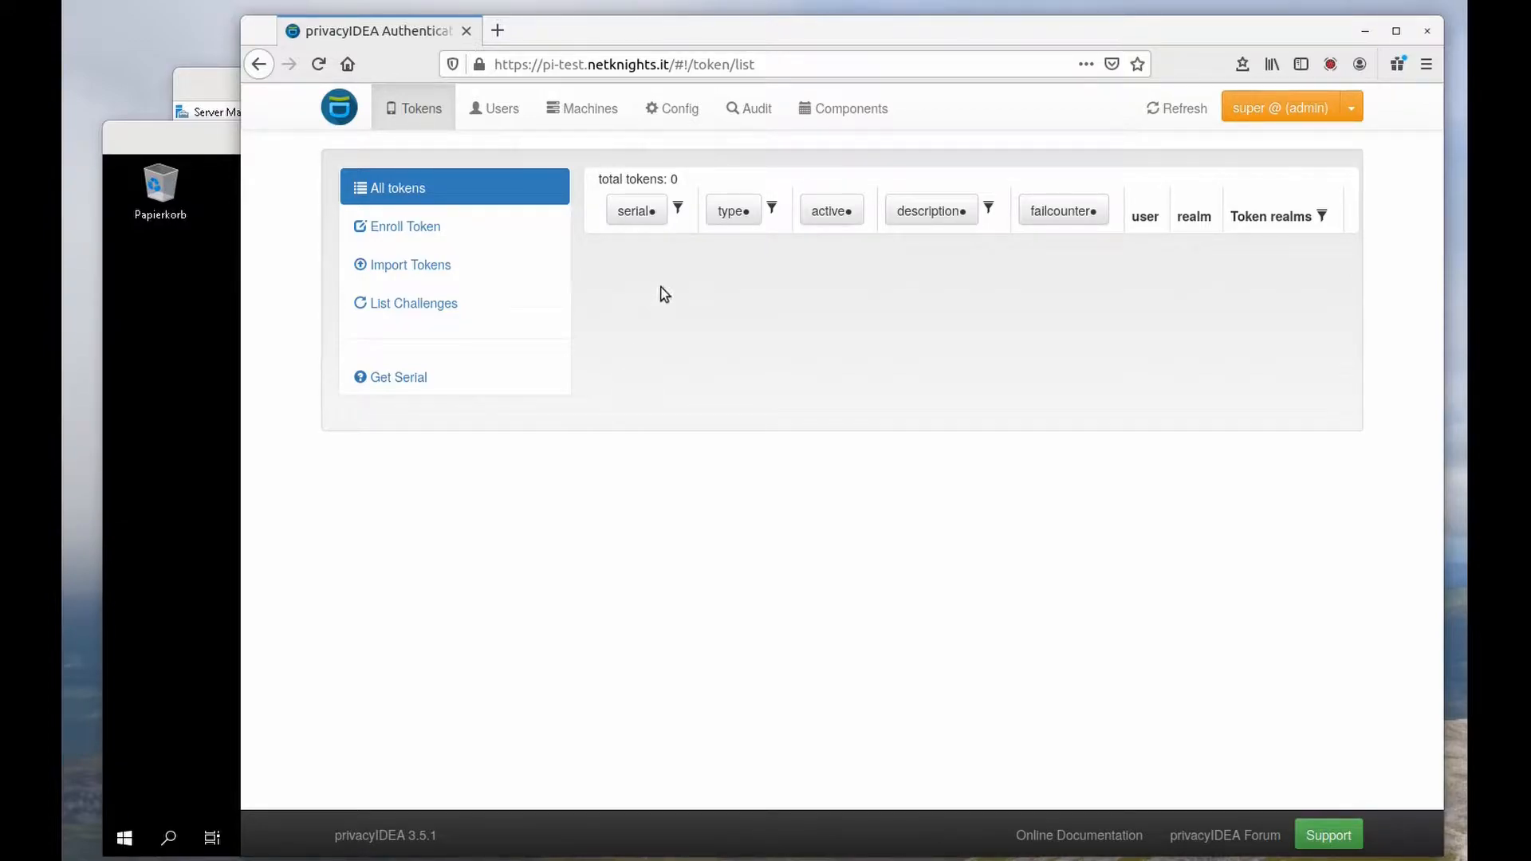
mouse_move(761, 136)
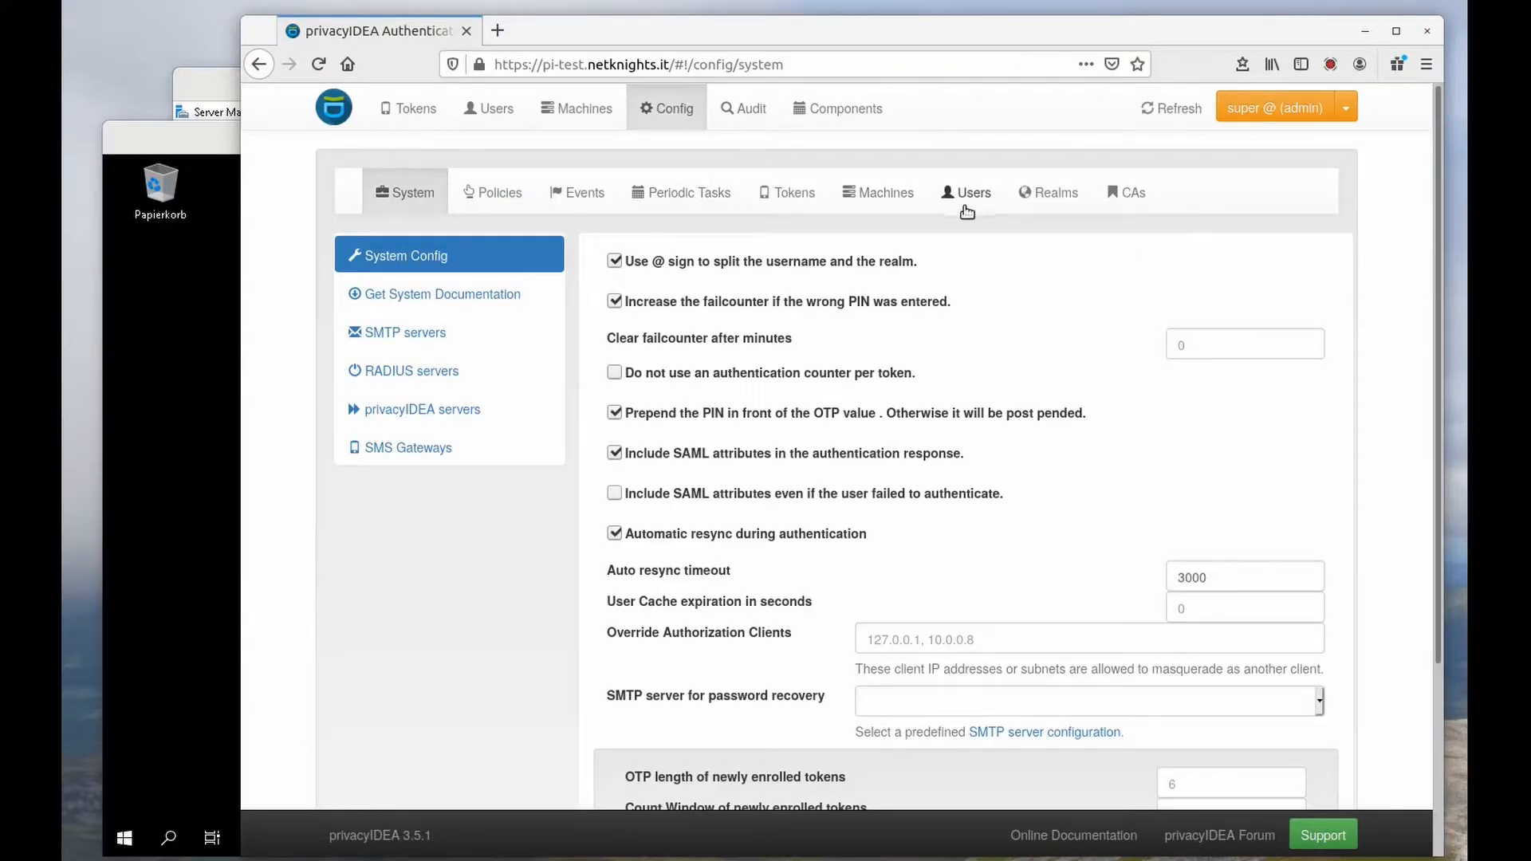
List the user resolvers, including netknights-lab LDAP, then switch to the terminal.
click(971, 192)
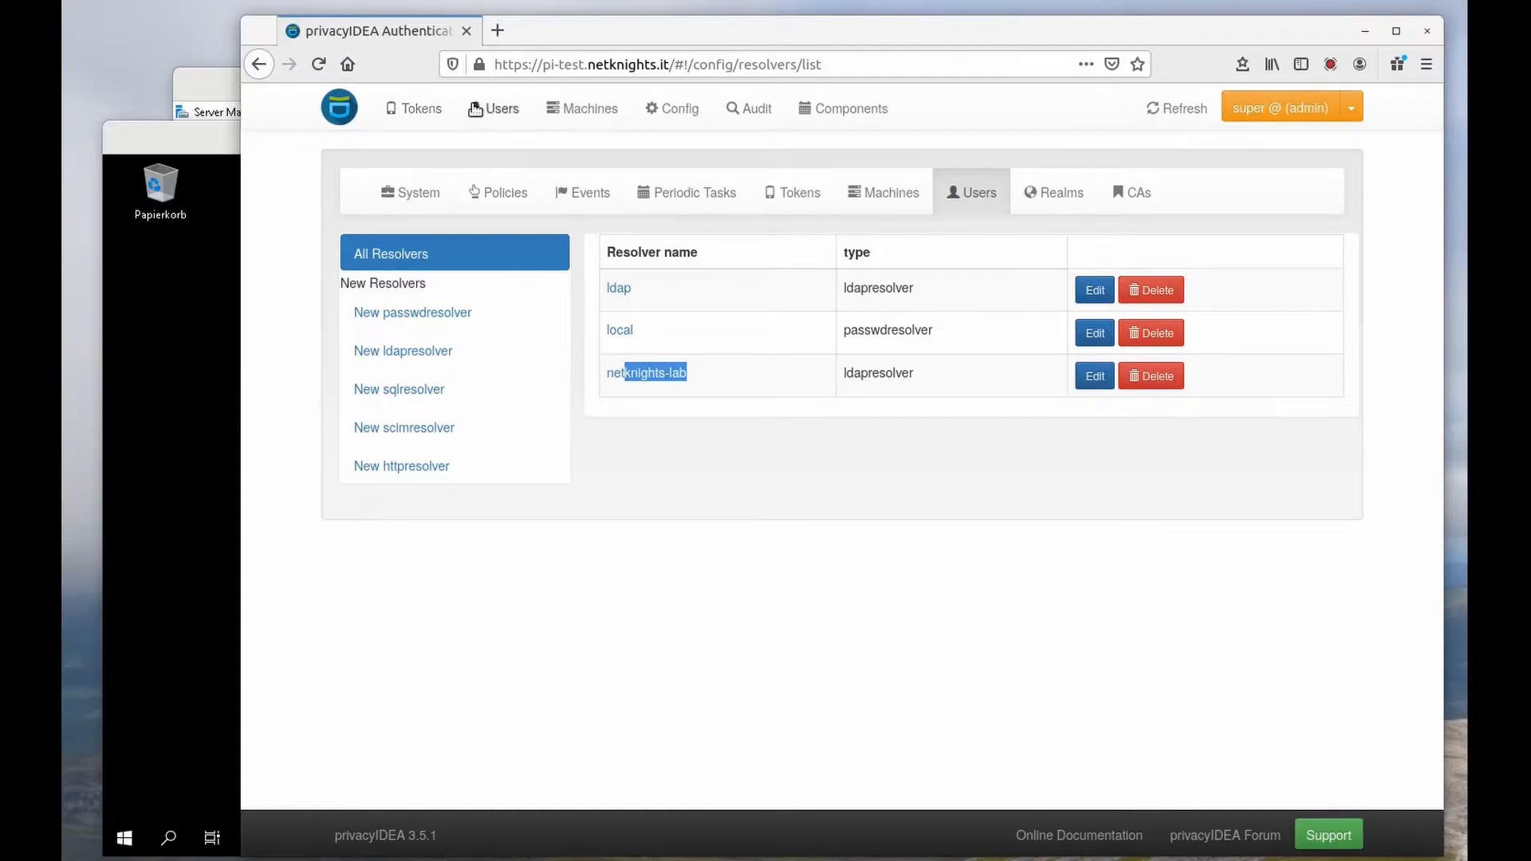
click(414, 108)
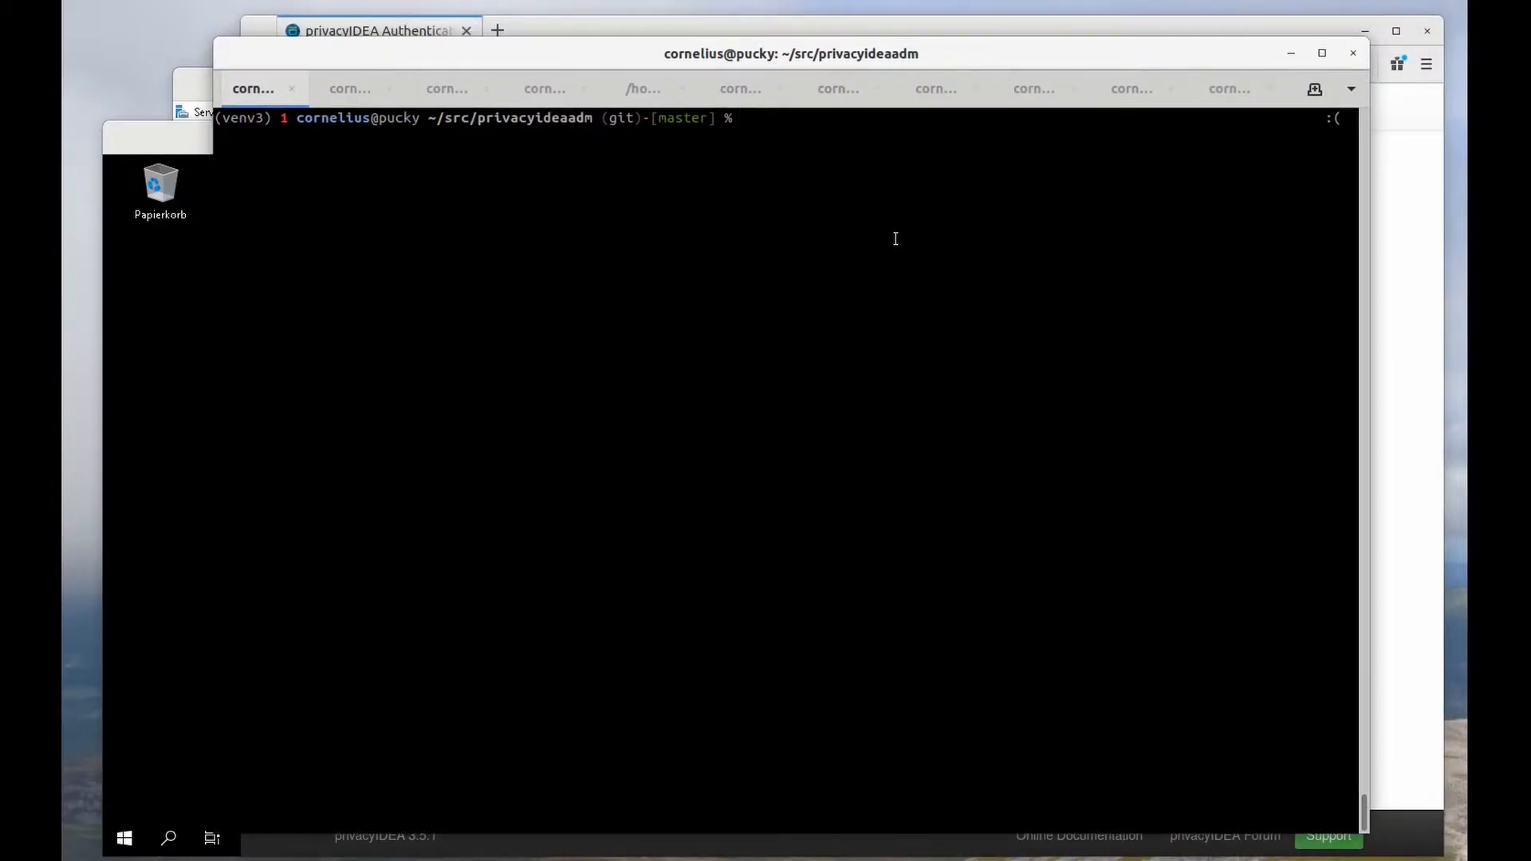
Mass-enroll YubiKey 10943952 as an OATH token via yubikey-mass-enroll, then stop the loop.
text(privacyidea -U https://pi-test.netknights.it -a super token yubikey-mass-enroll)
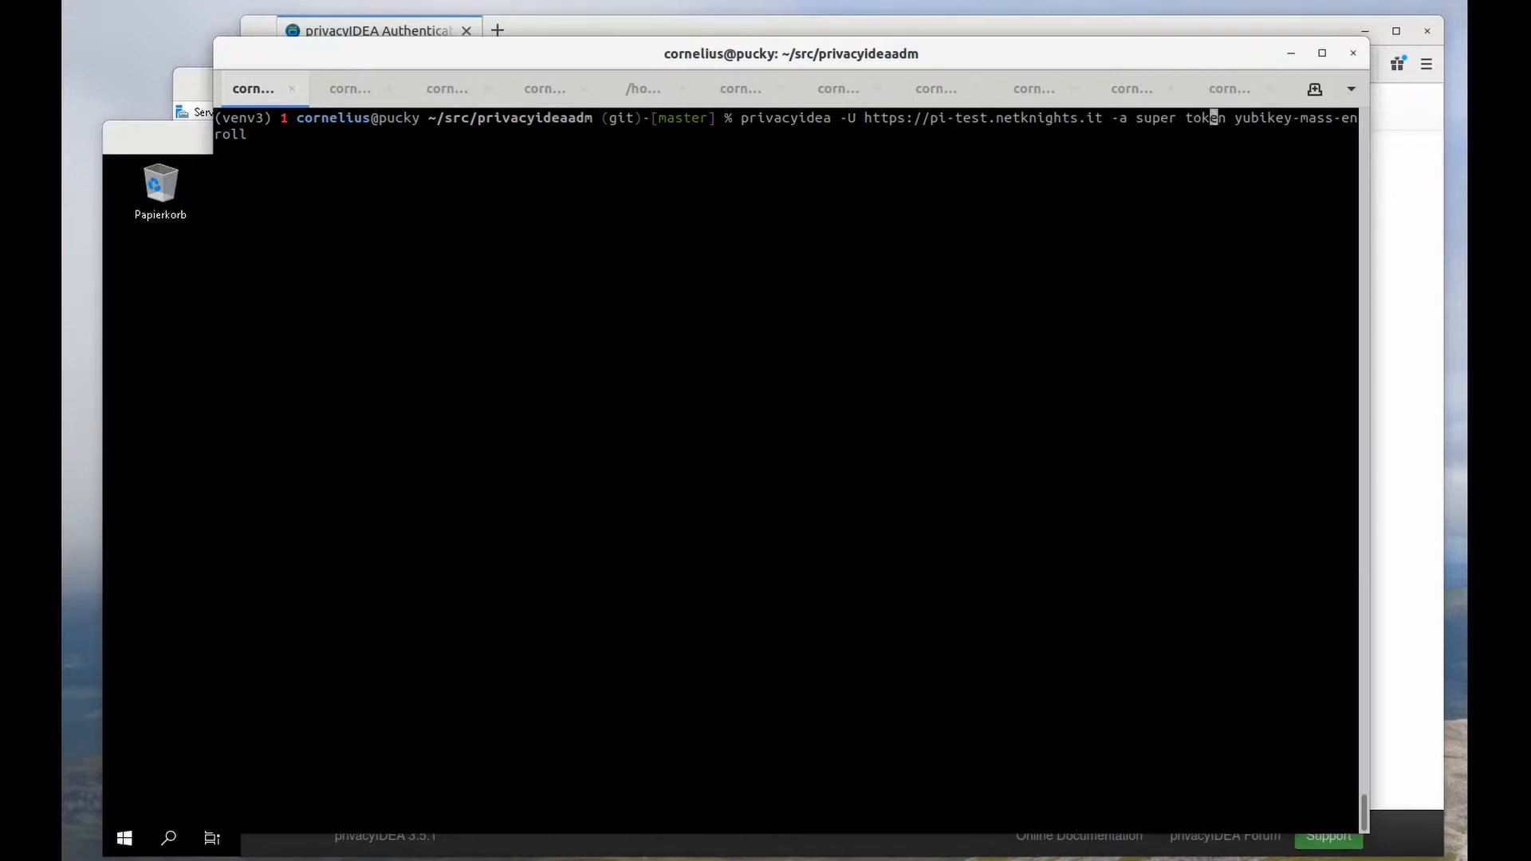
key(Return)
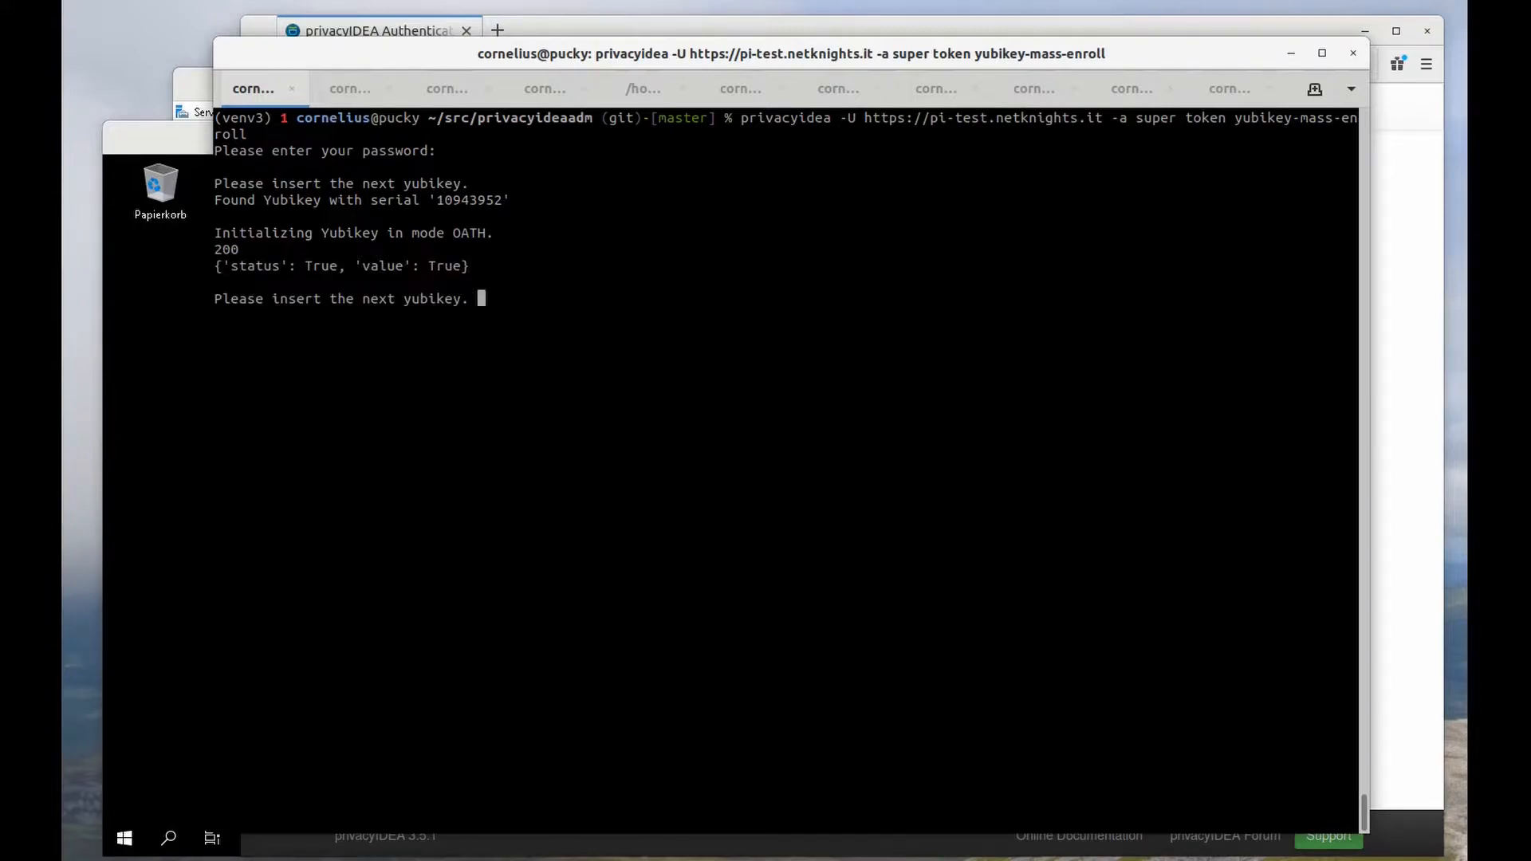
text(u)
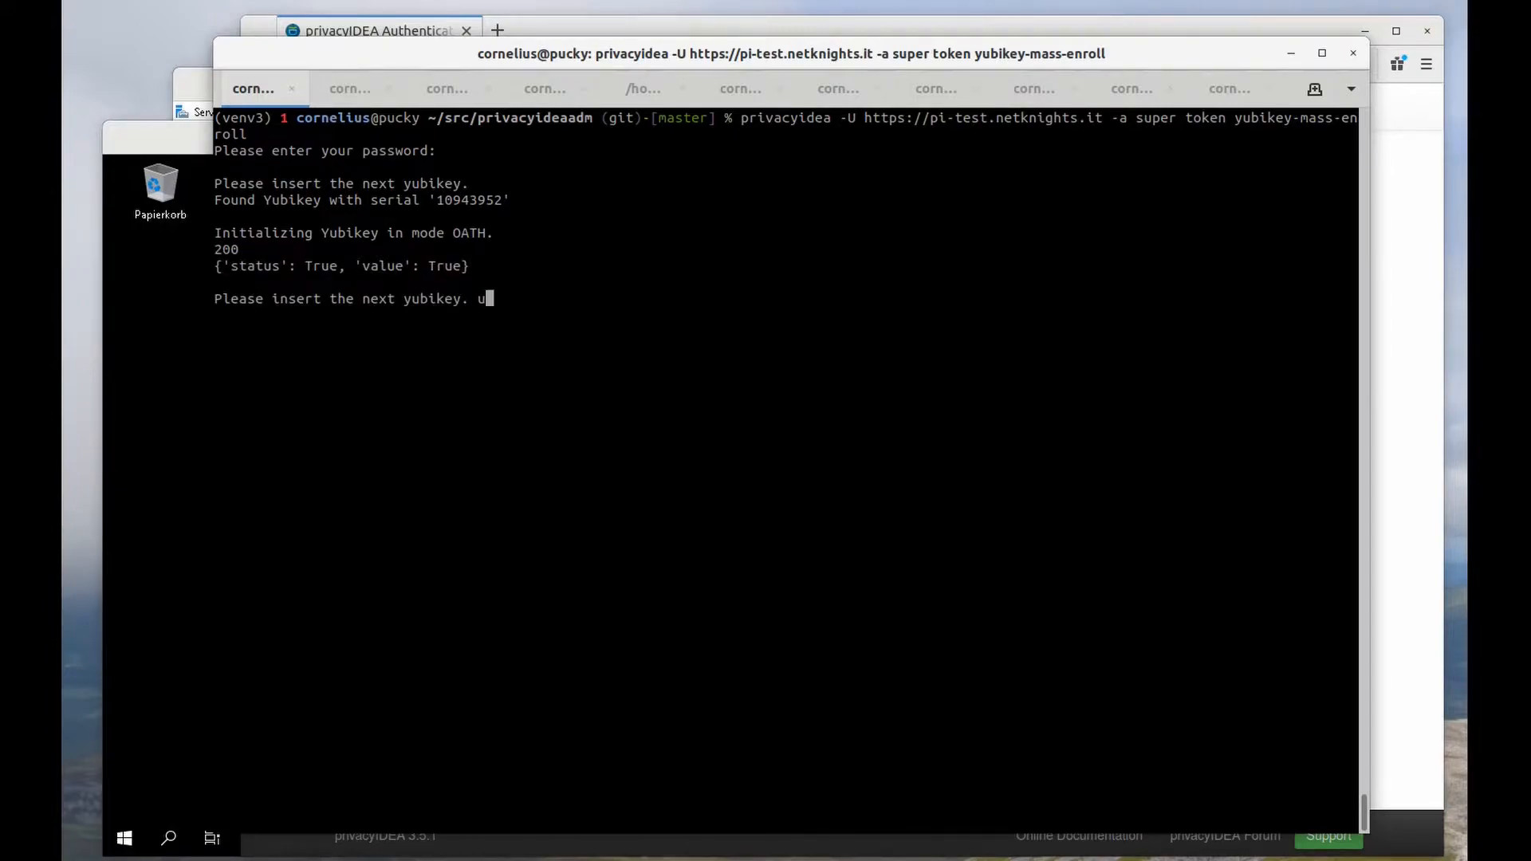
text(uu)
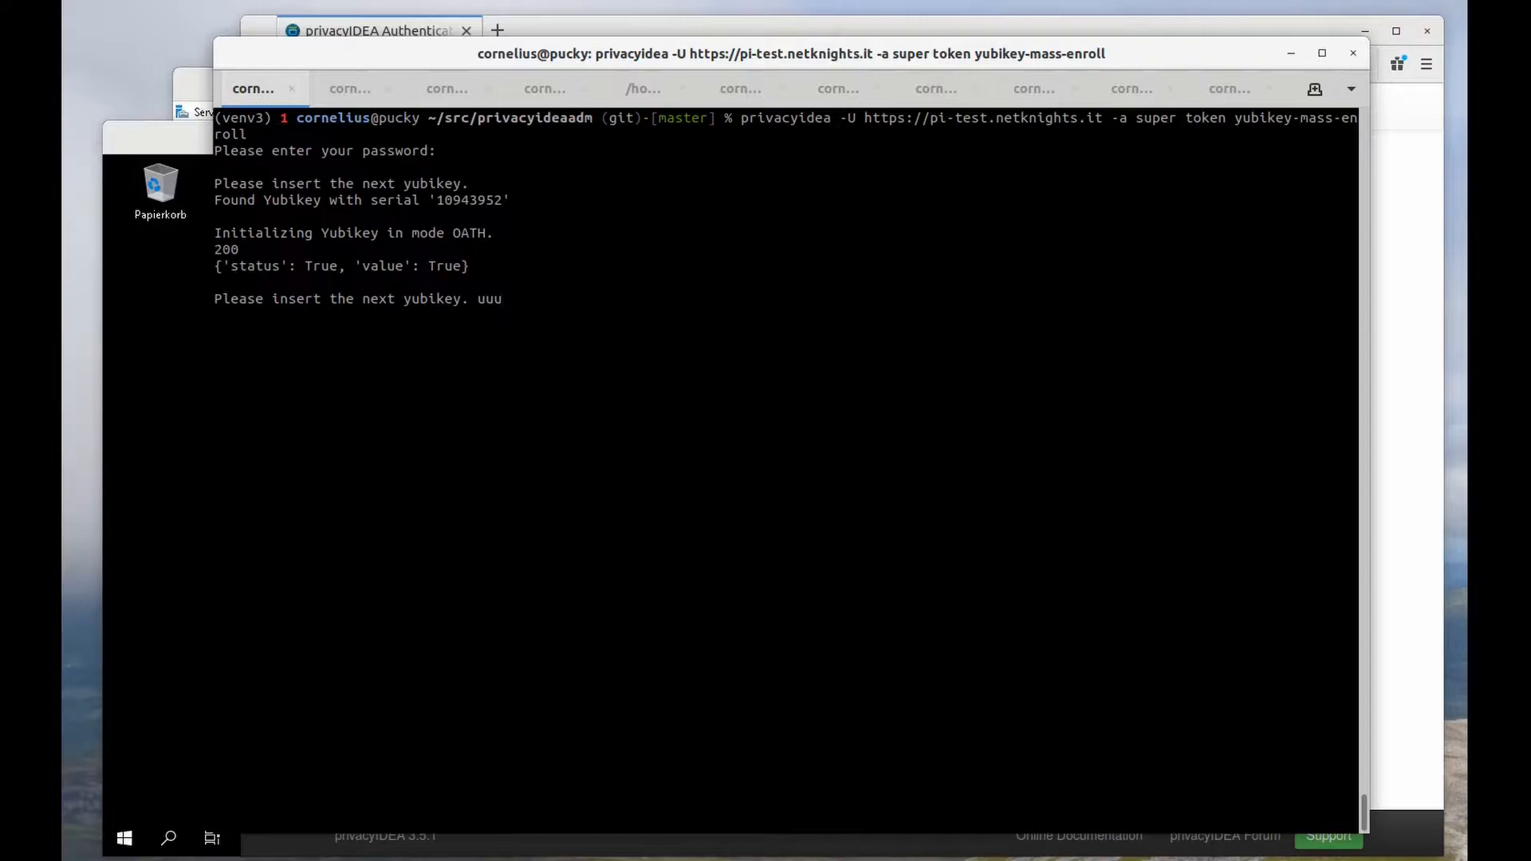
text(uu)
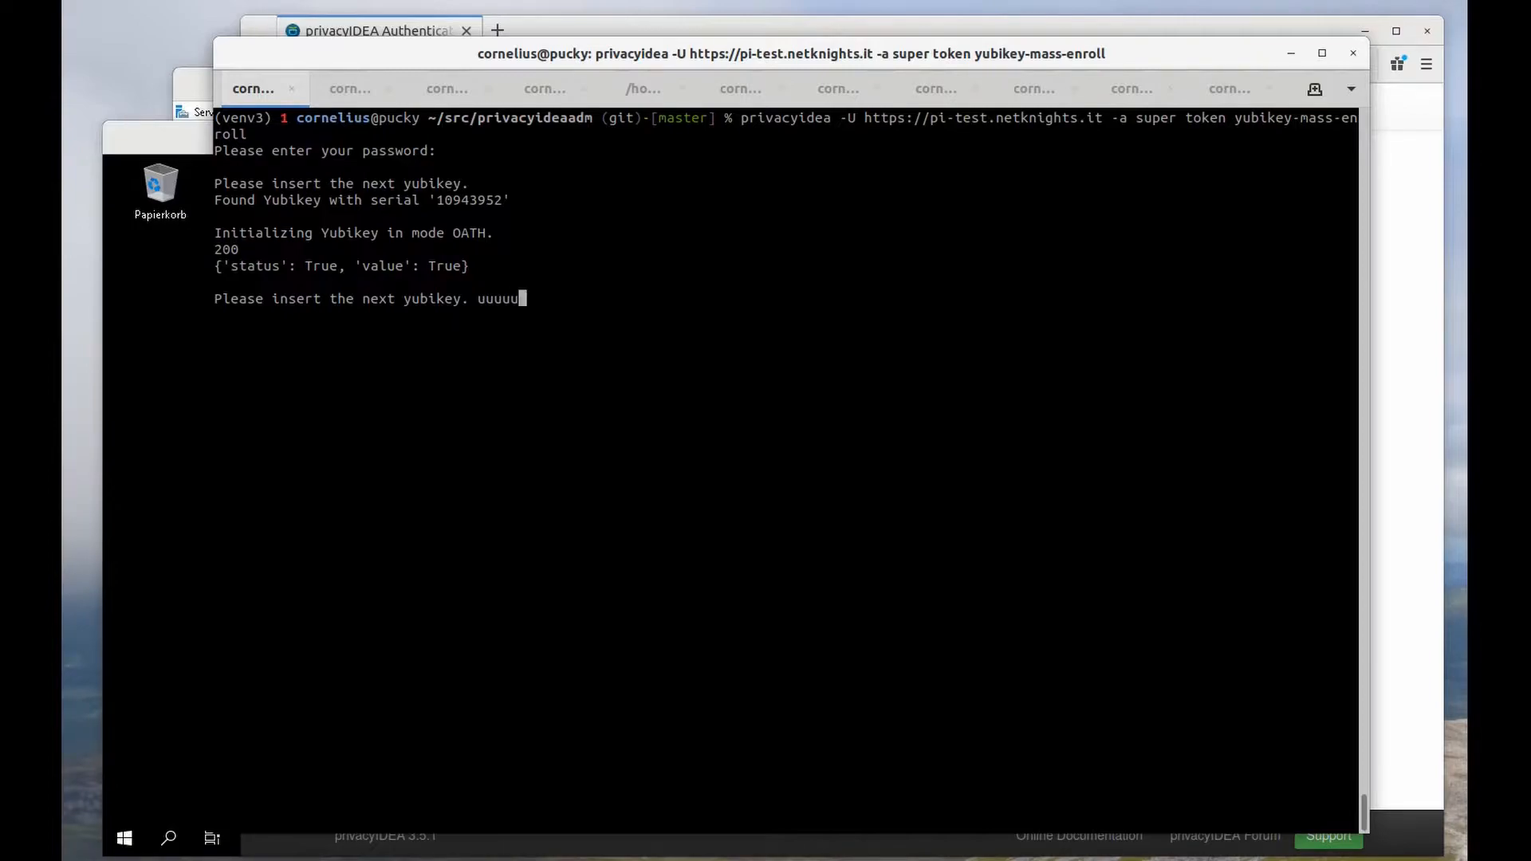
key(ctrl+c)
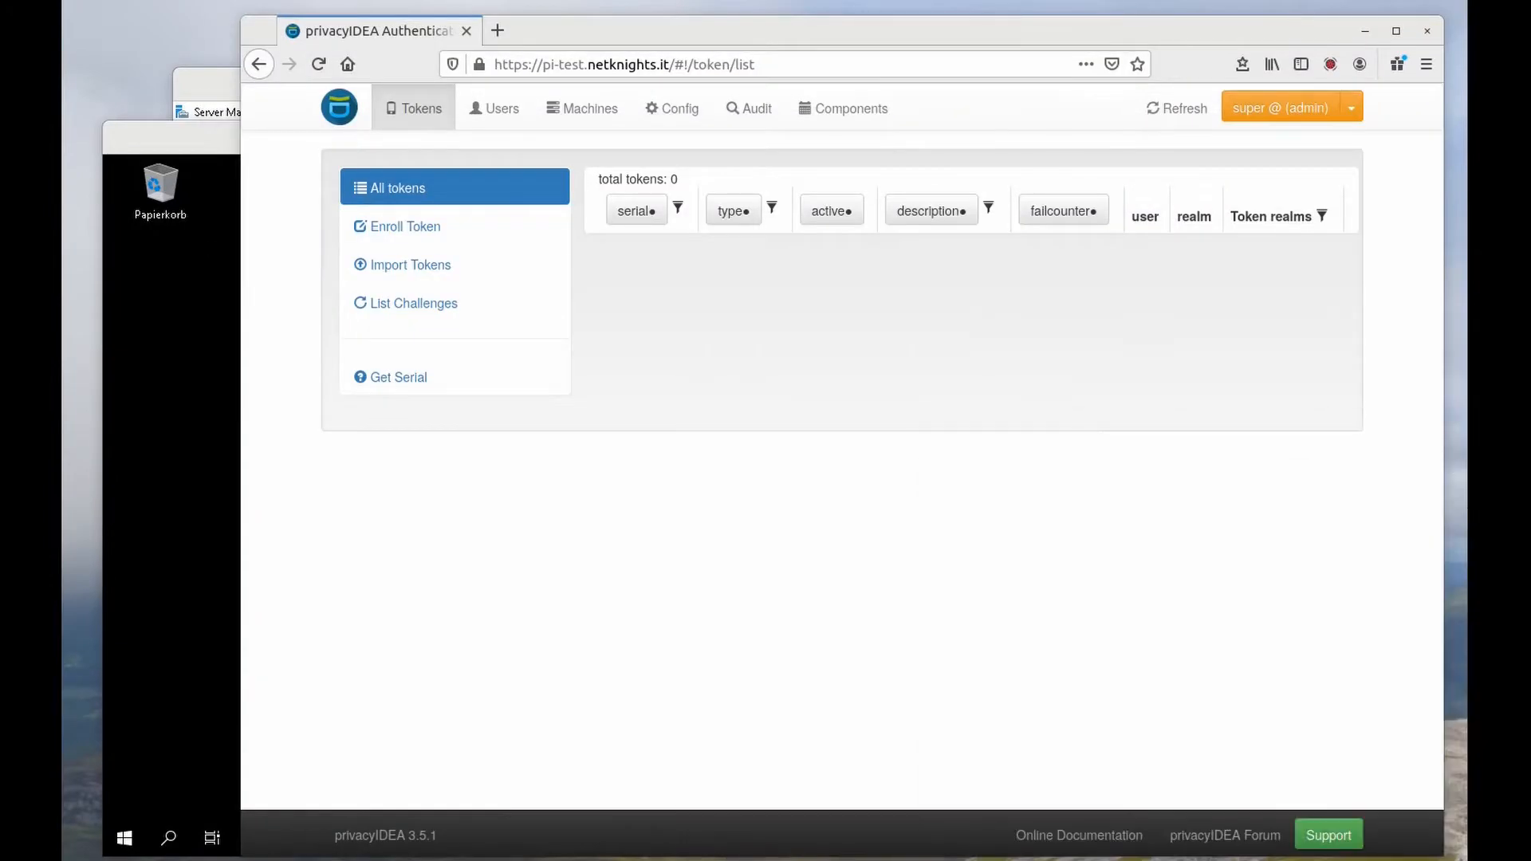
mouse_move(1091, 484)
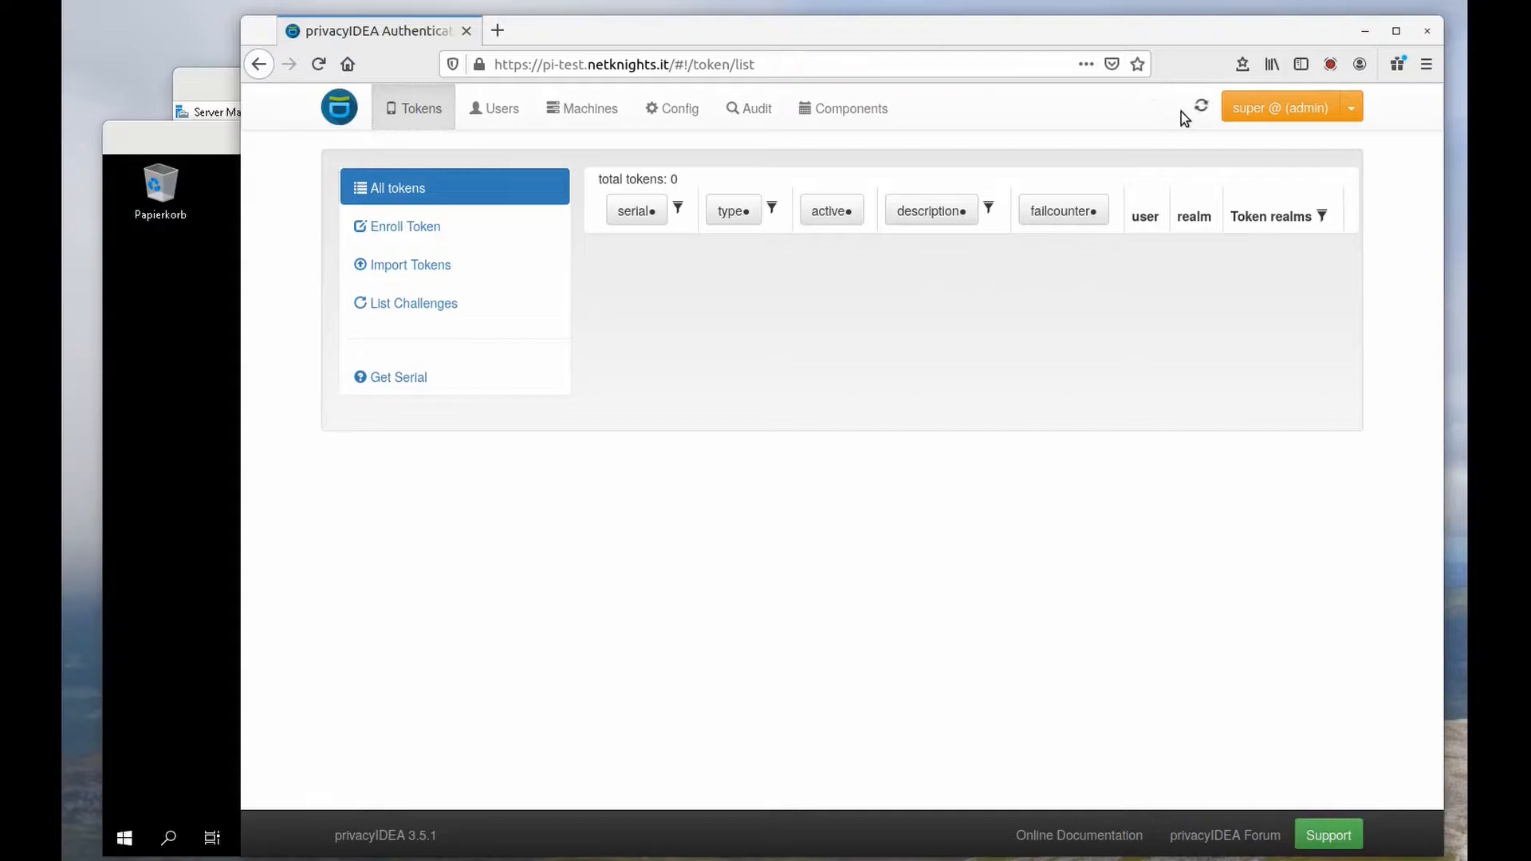
Refresh the tokens and assign UBOM10943952_1 to Administrator in realm netknights.lab.
click(1200, 108)
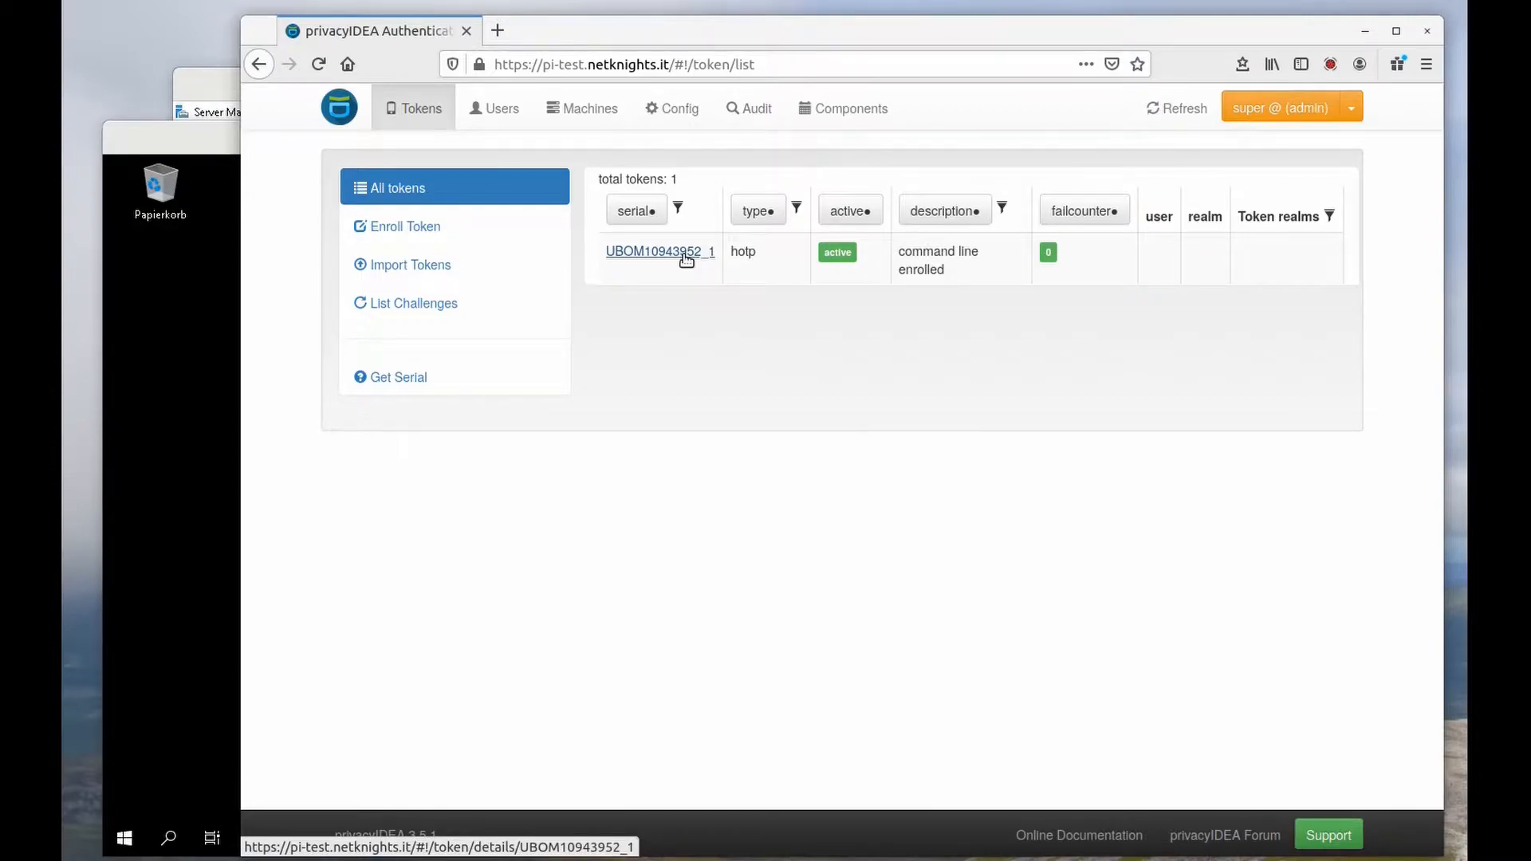
click(659, 252)
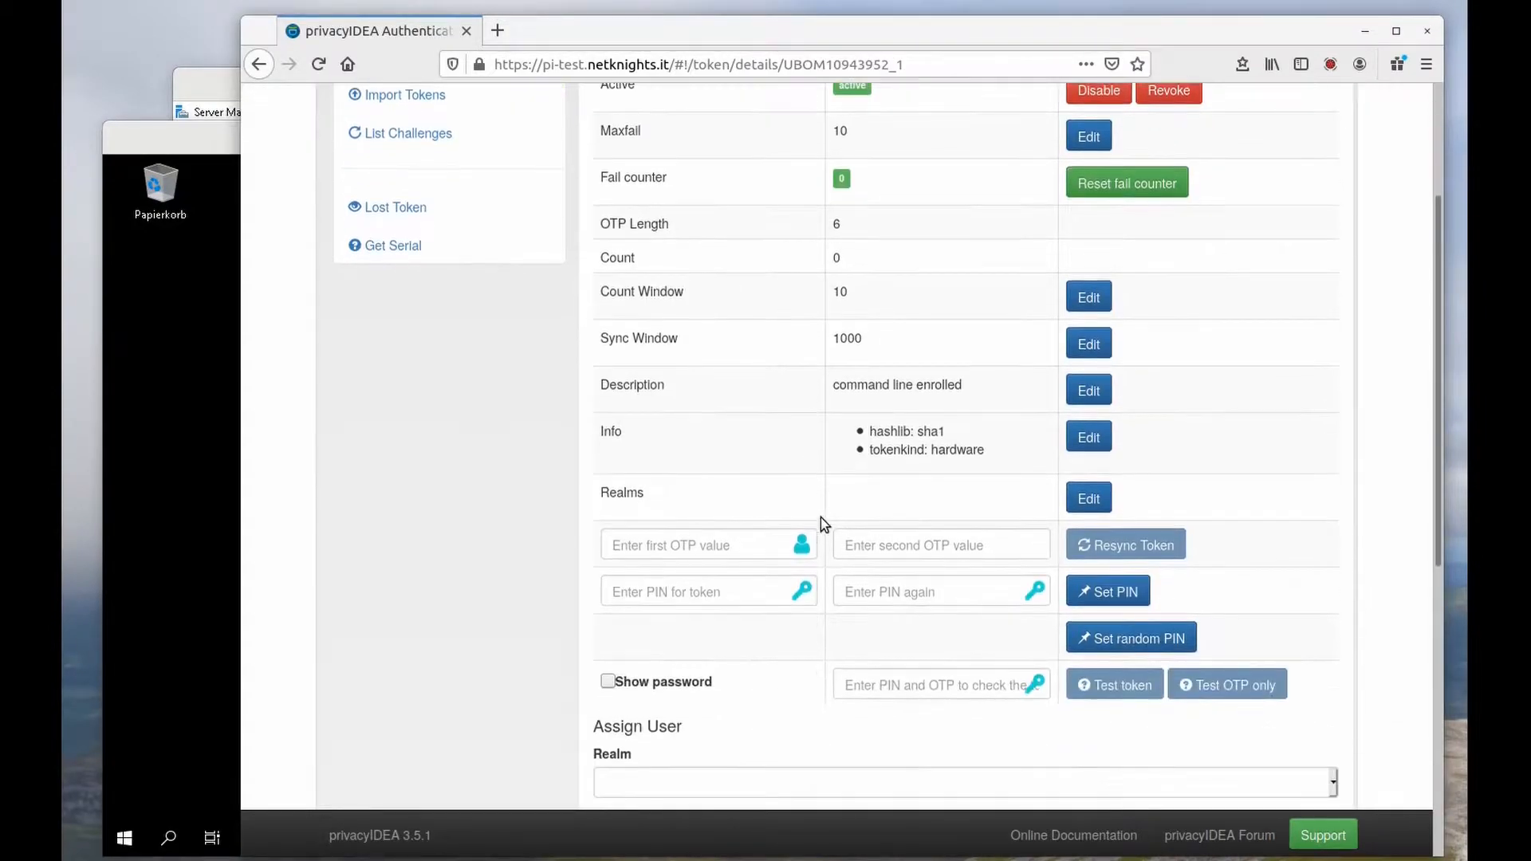
mouse_move(845, 527)
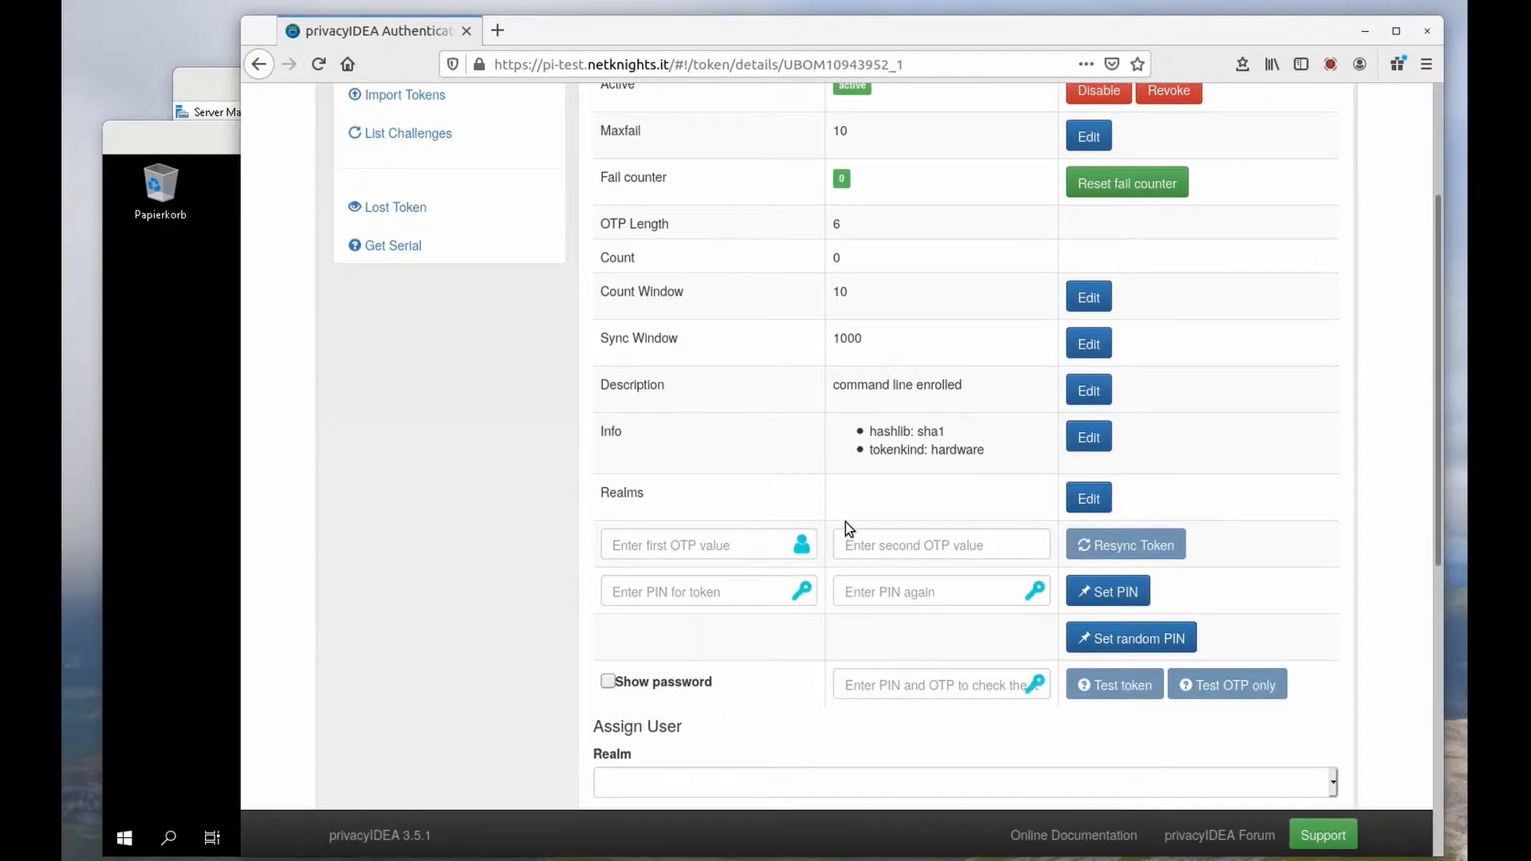
mouse_move(1040, 513)
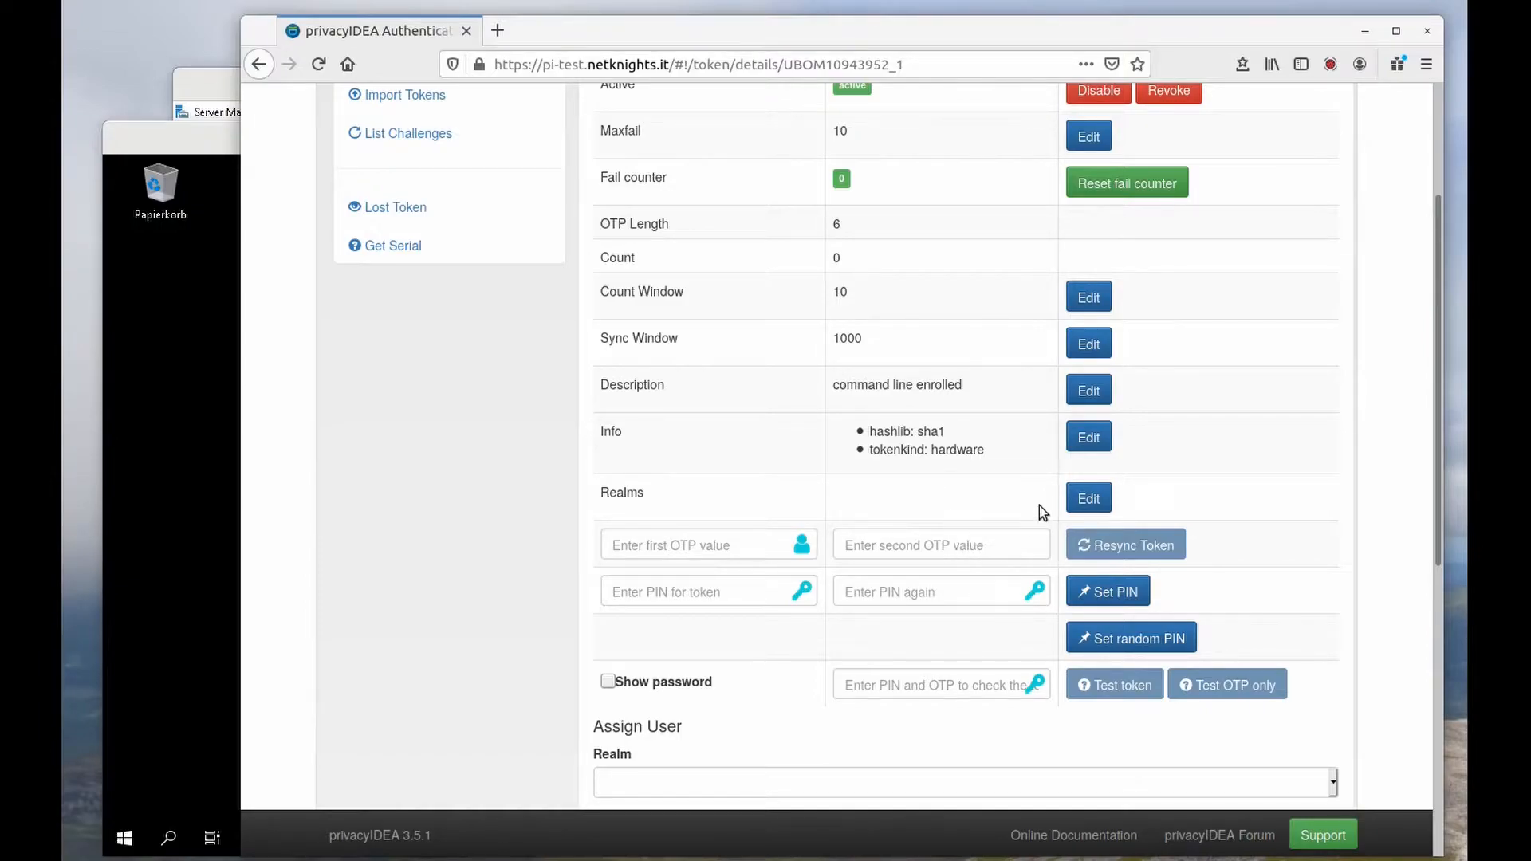
click(961, 574)
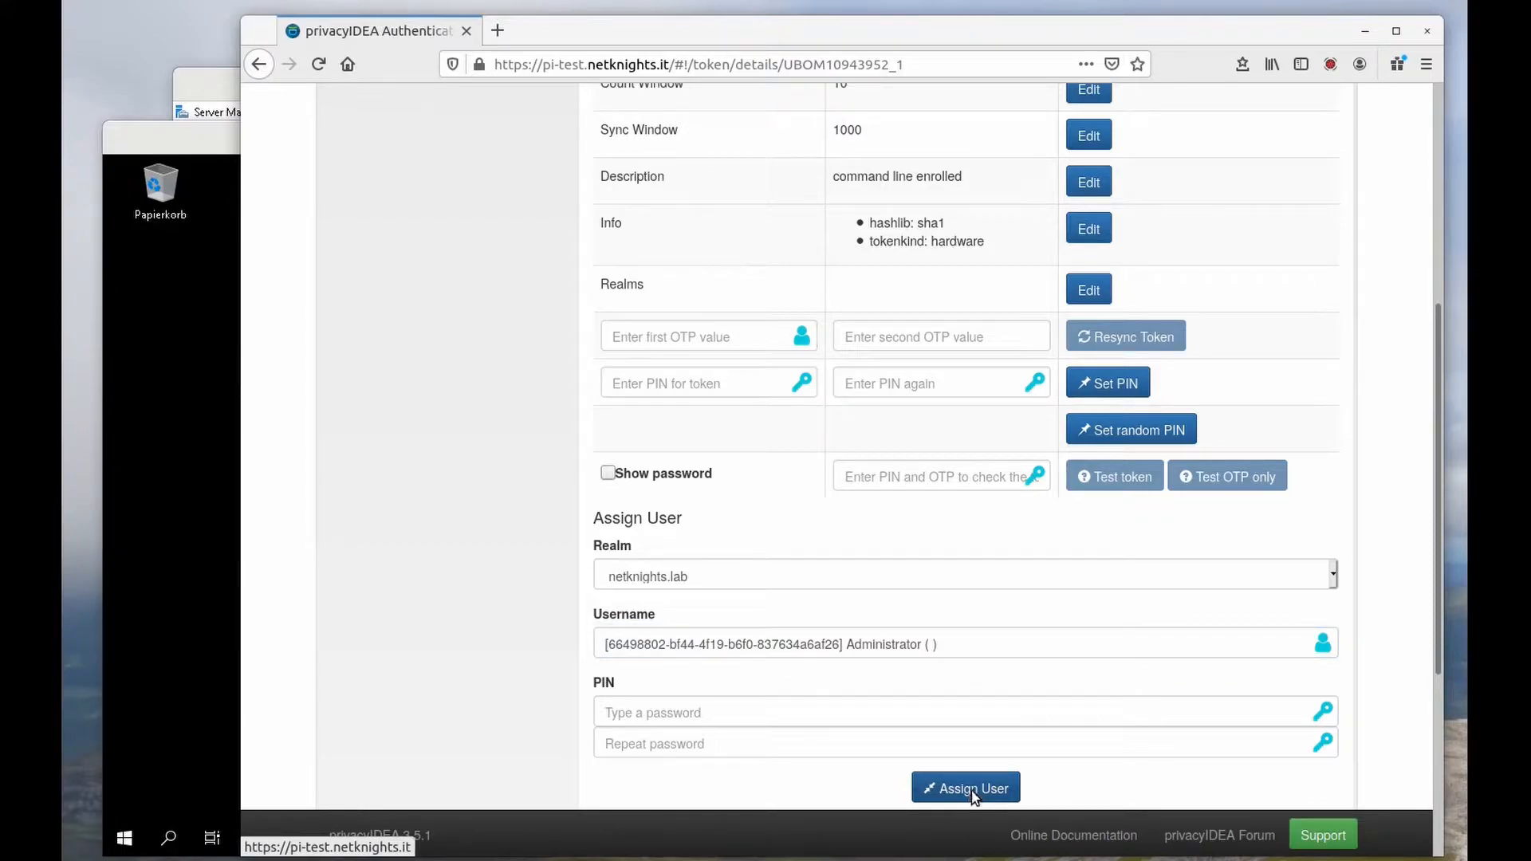
click(964, 787)
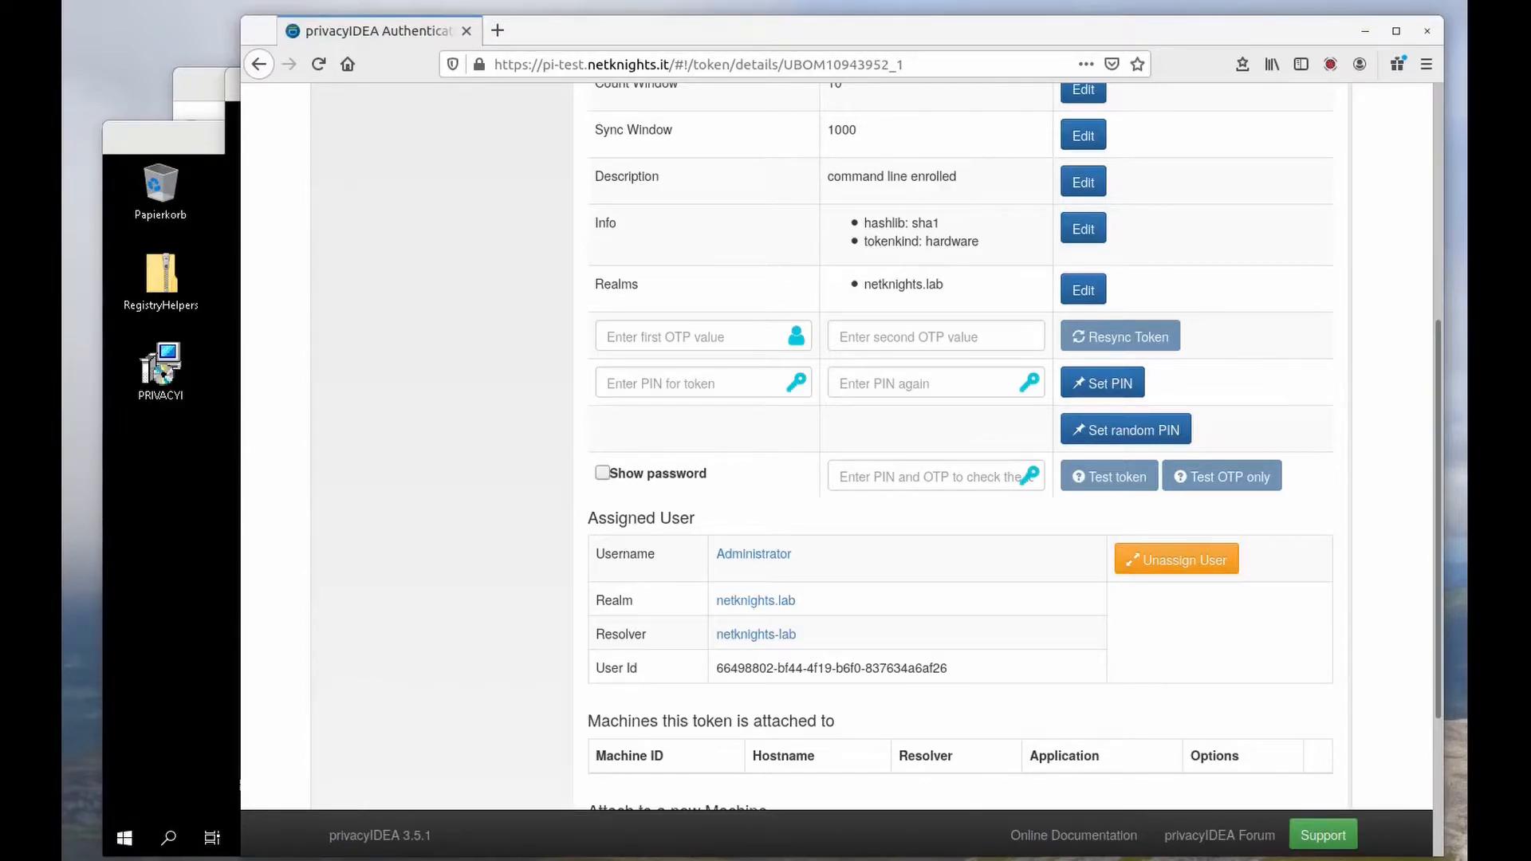
mouse_move(425, 456)
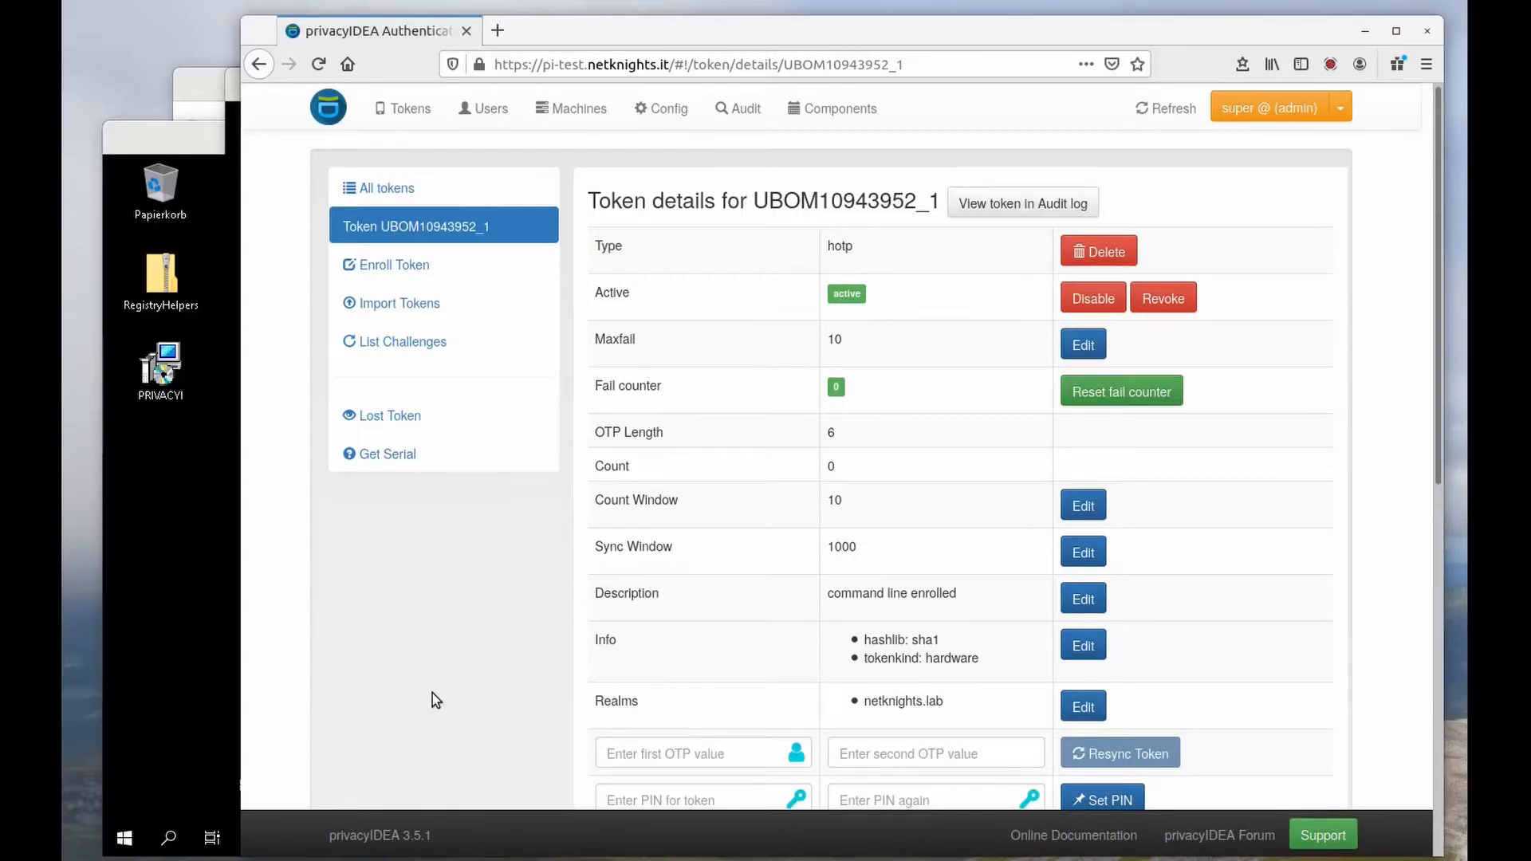
mouse_move(680, 221)
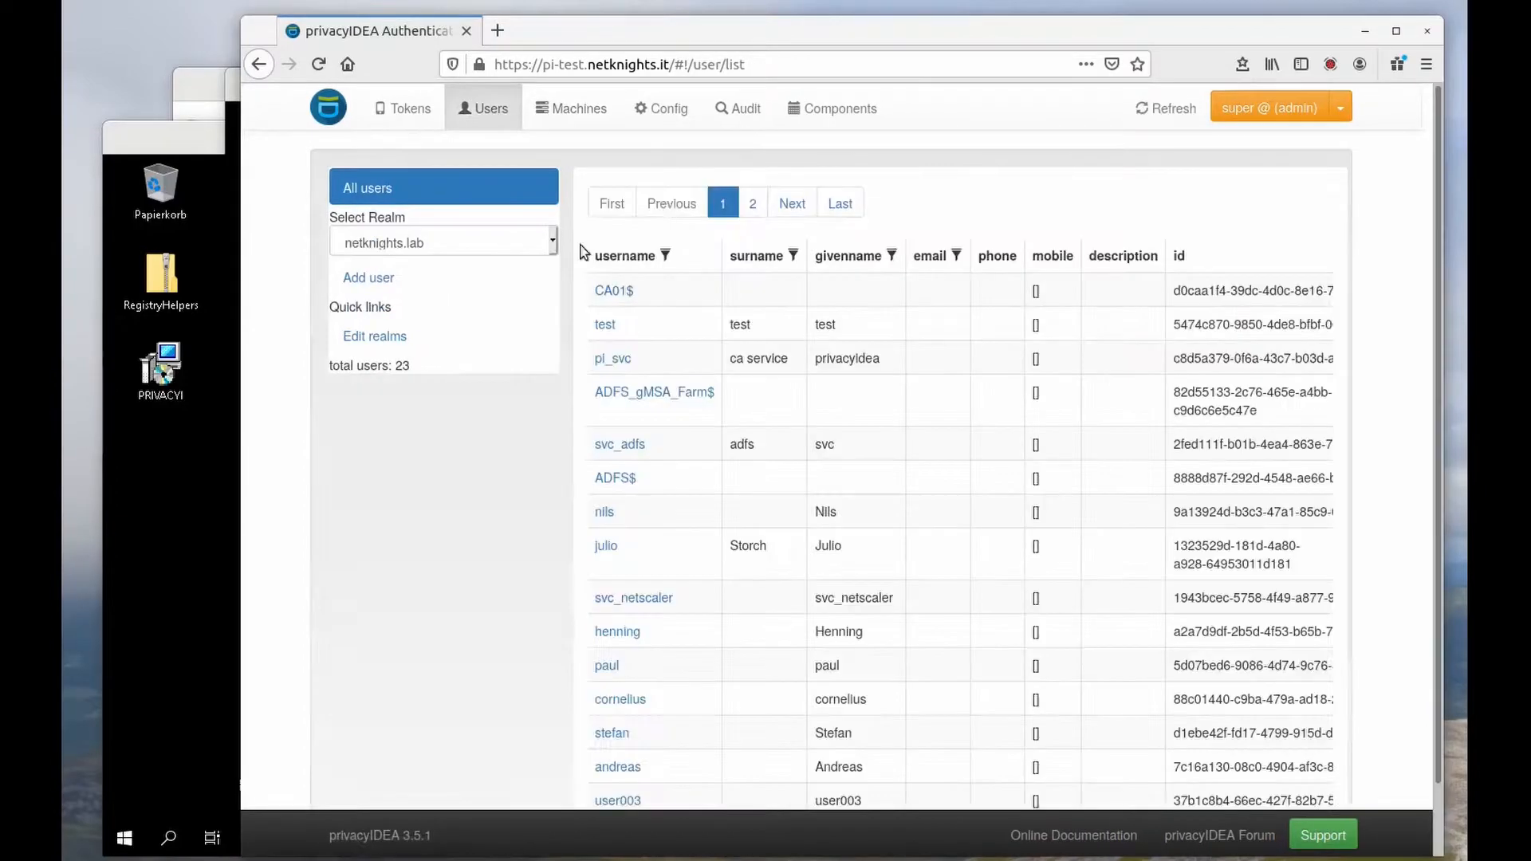
mouse_move(673, 271)
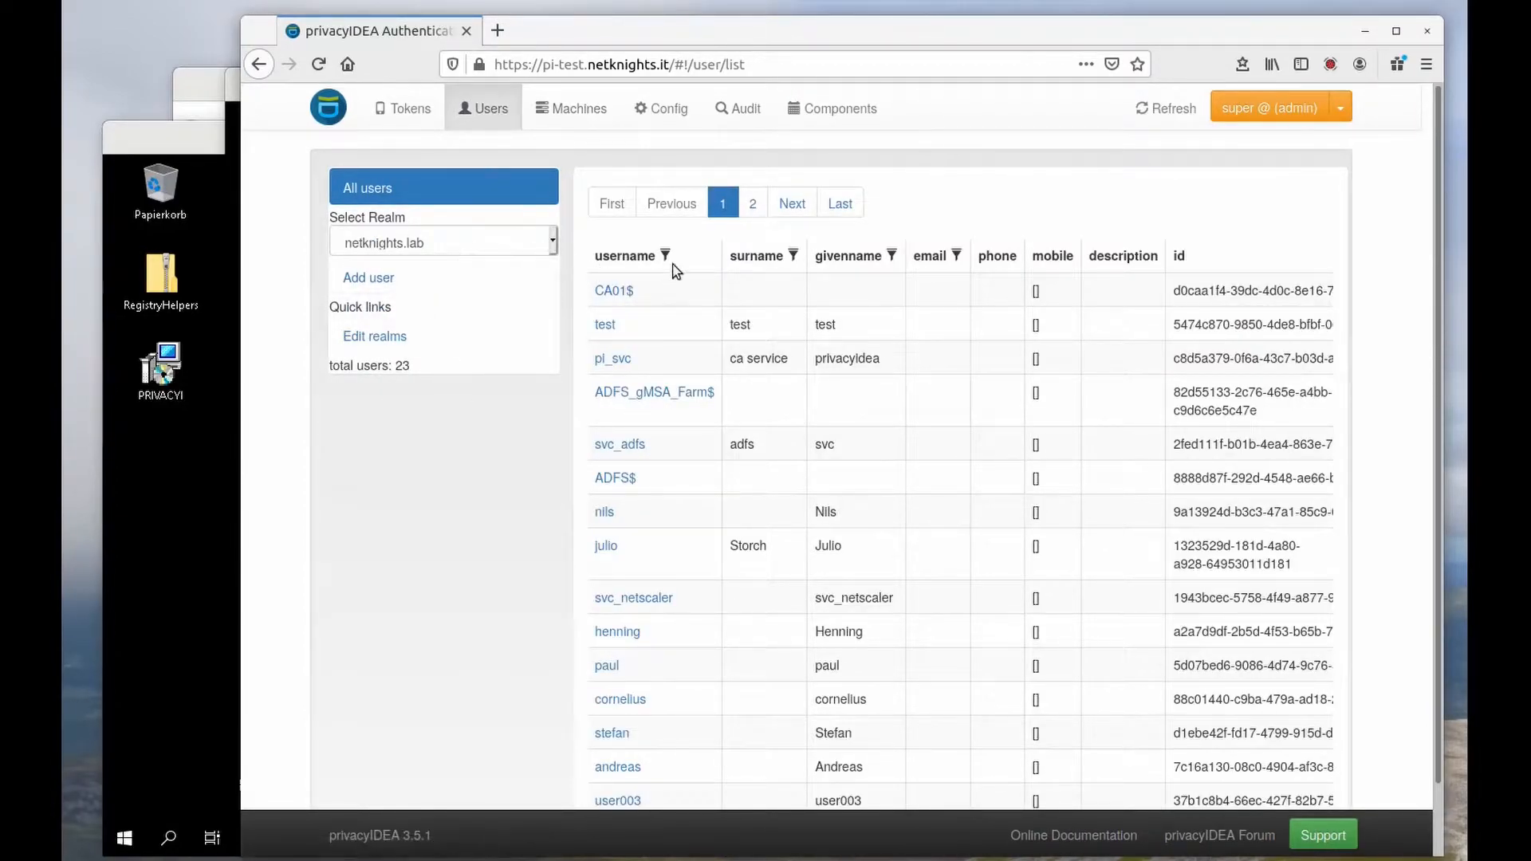
Find user cornelius and enroll a PUSH token (PIPU0000151A) for him.
text(c)
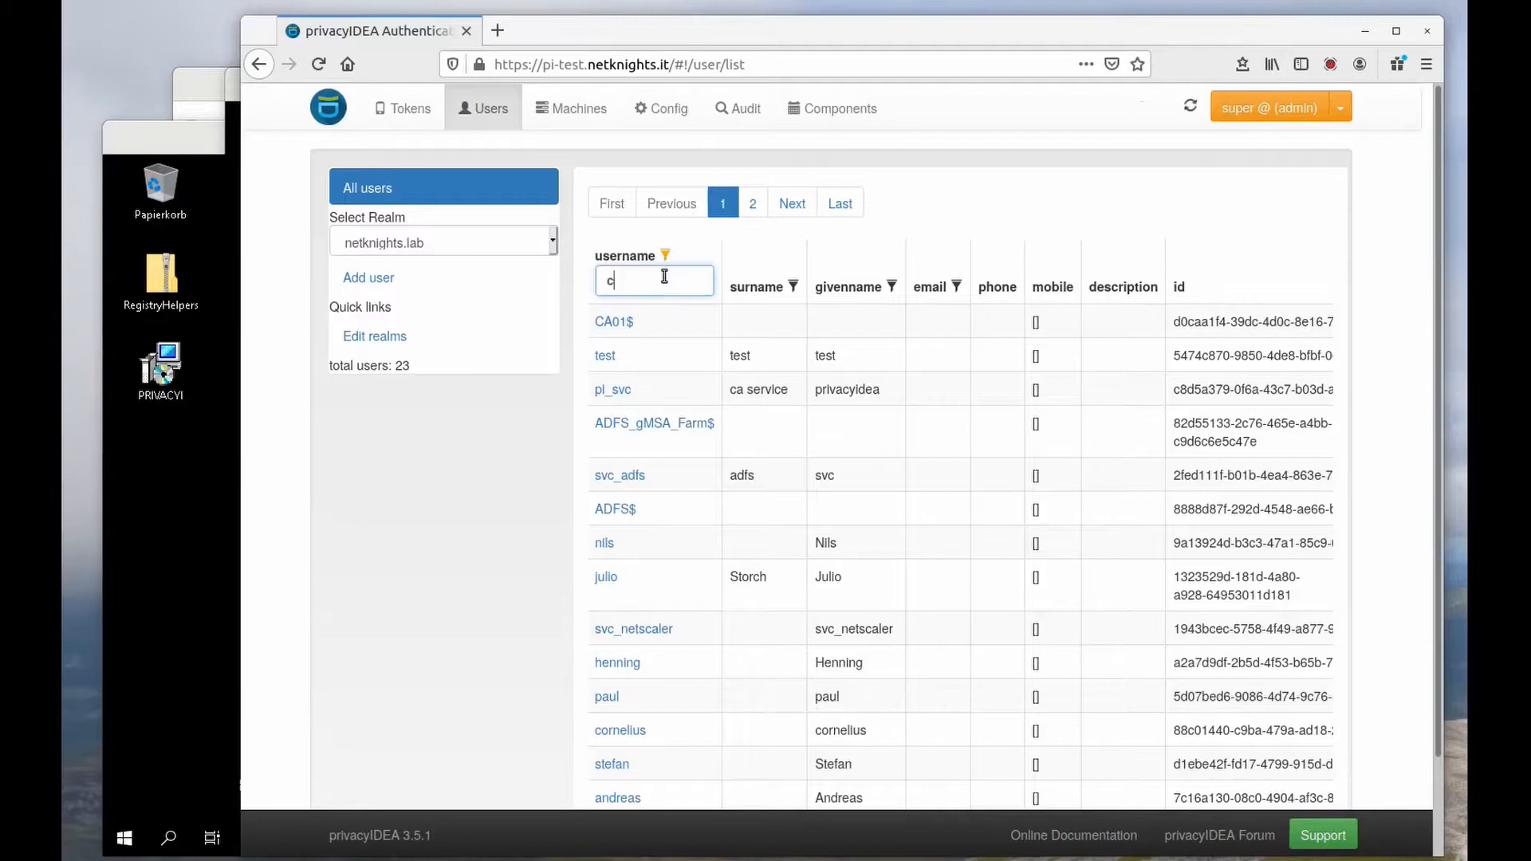
text(orn)
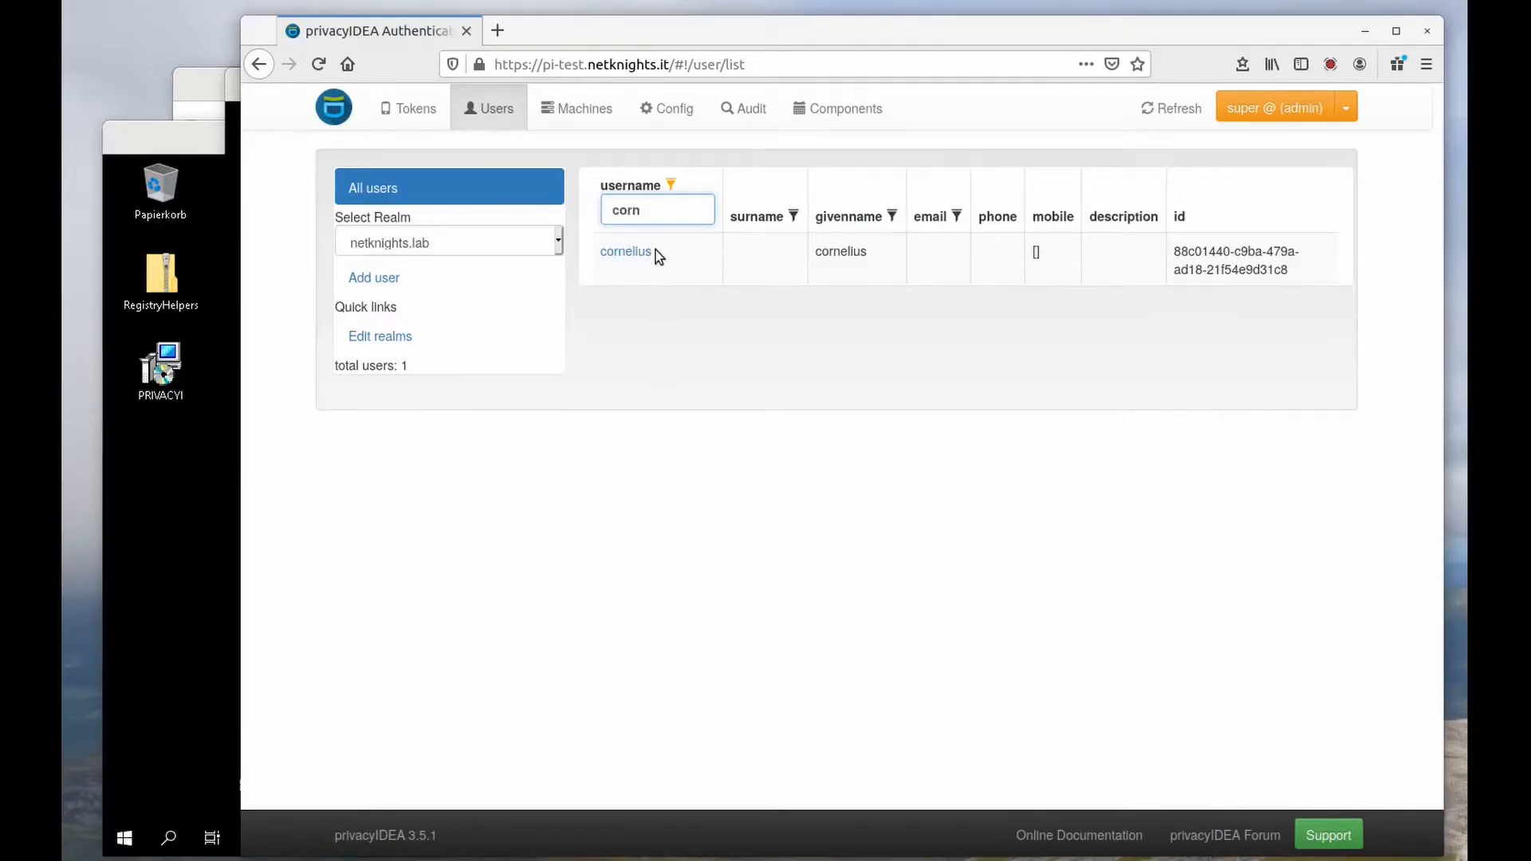
click(626, 251)
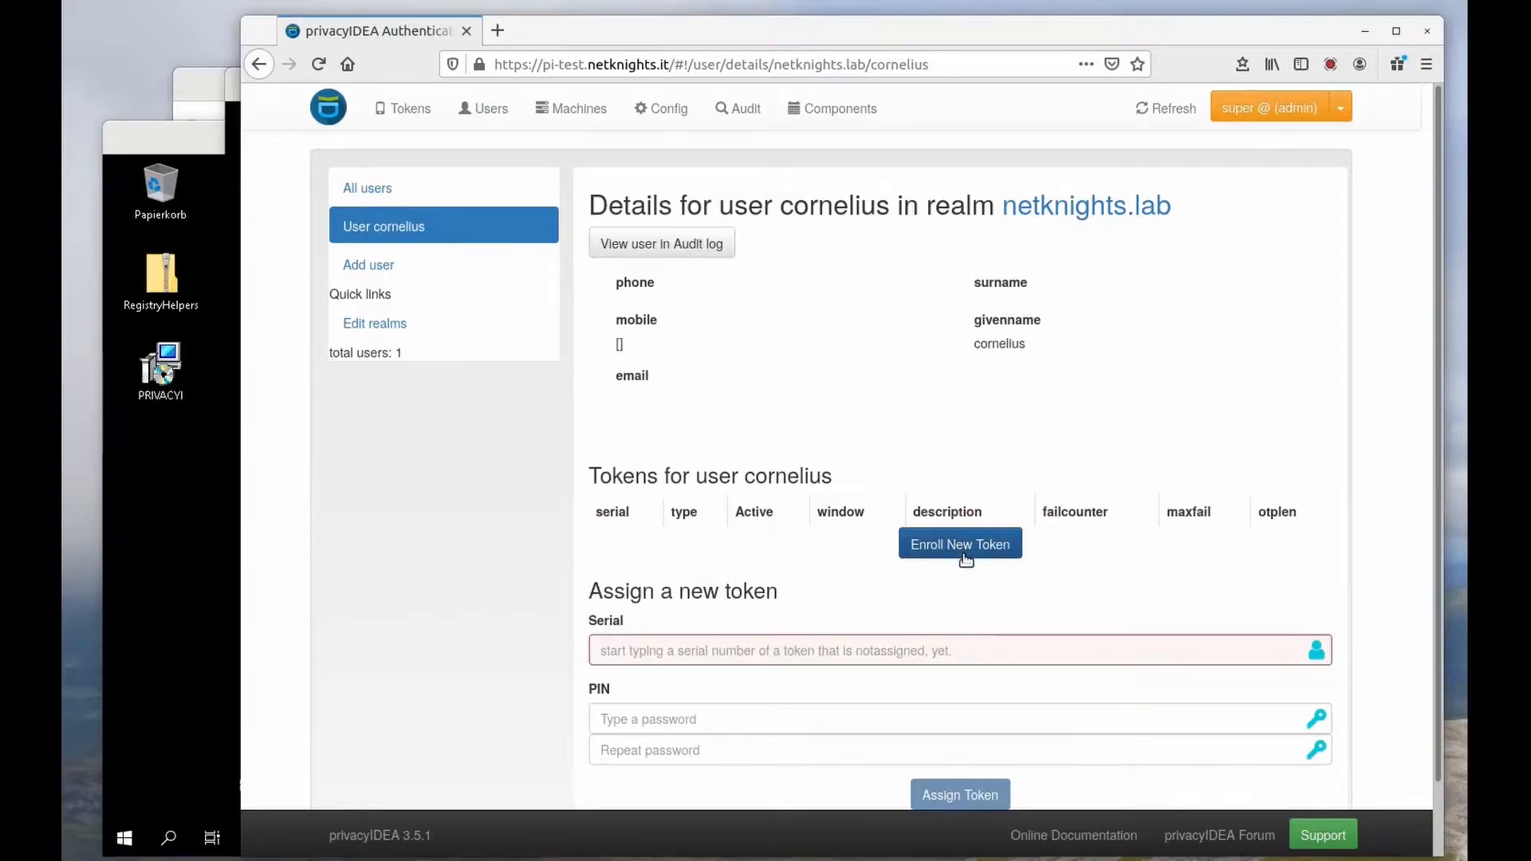
click(958, 544)
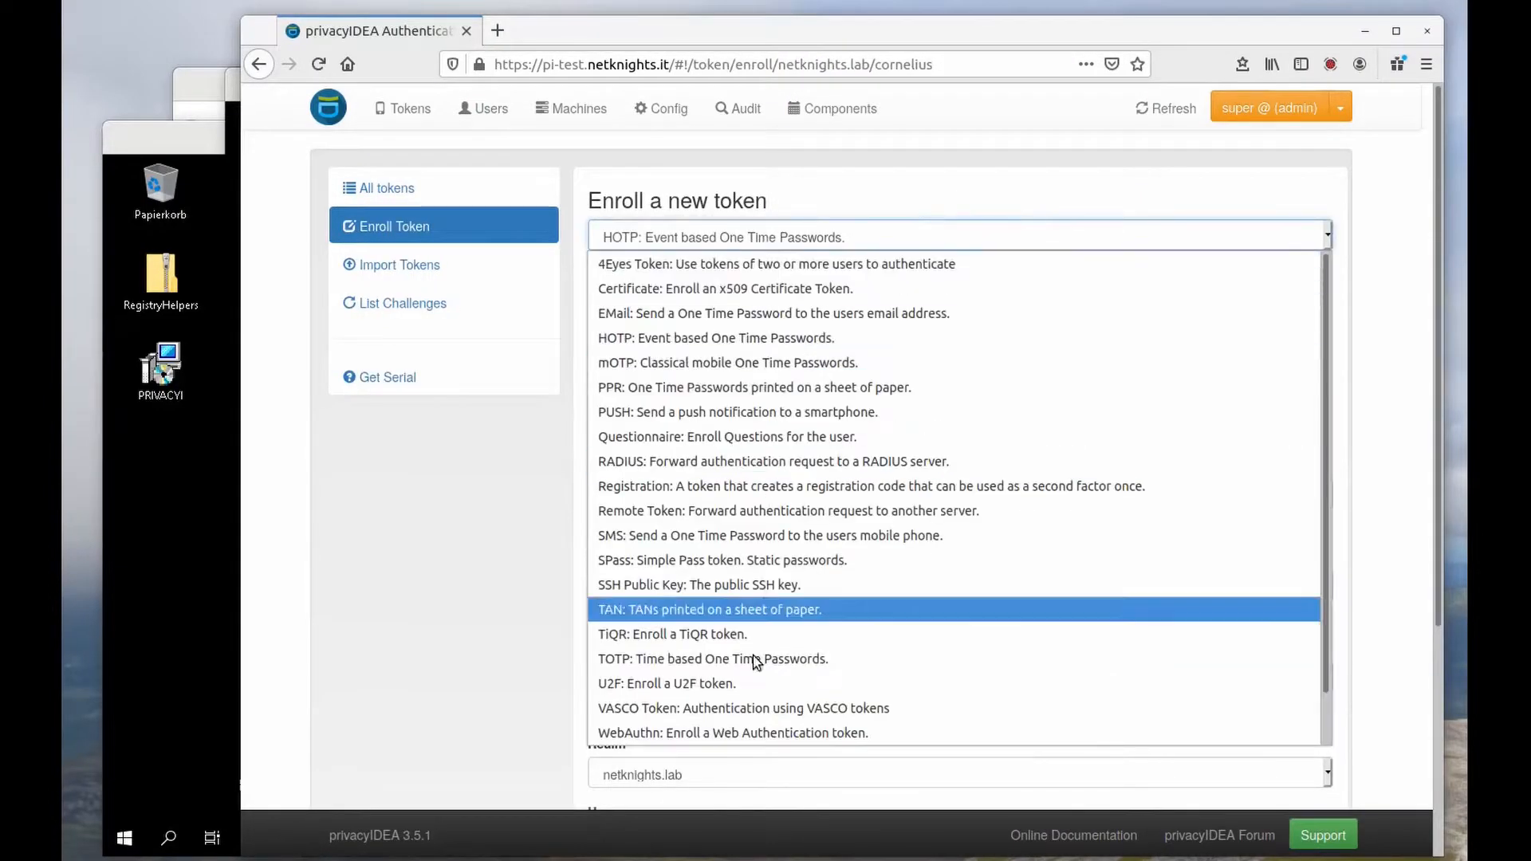
click(737, 411)
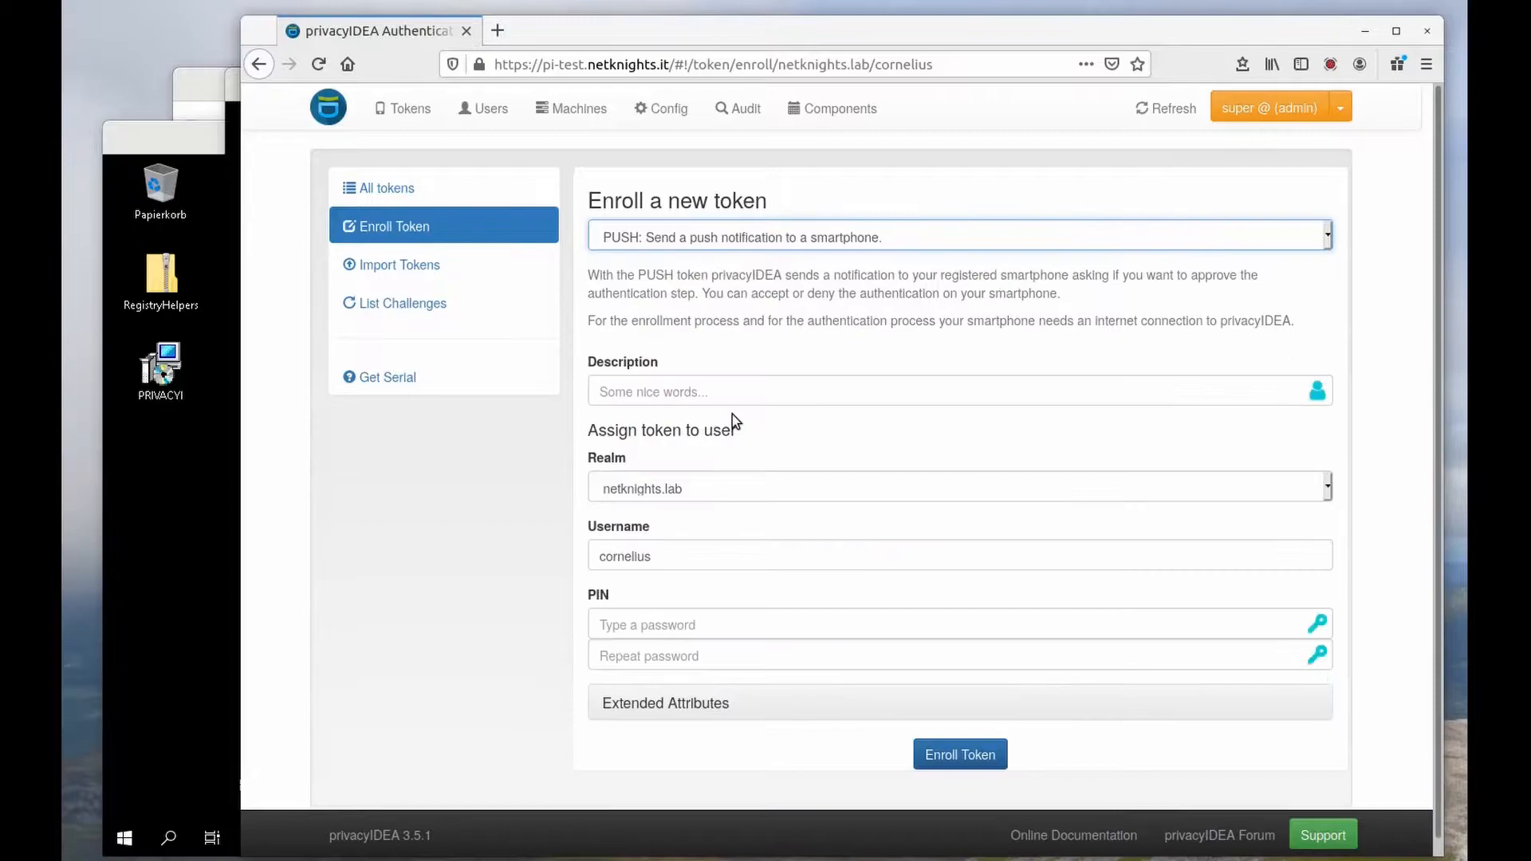
mouse_move(959, 733)
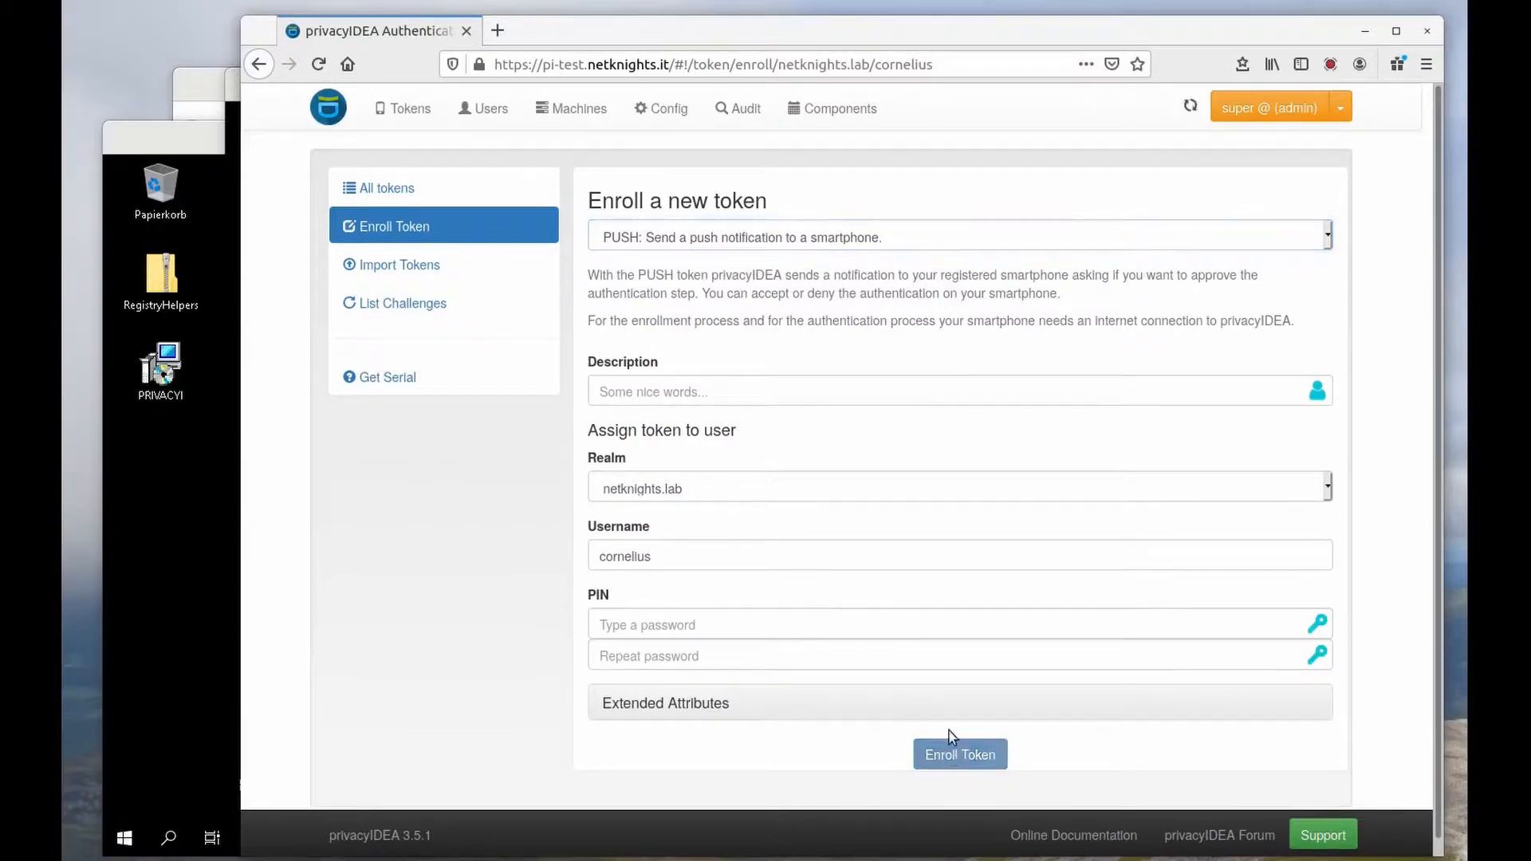
click(958, 753)
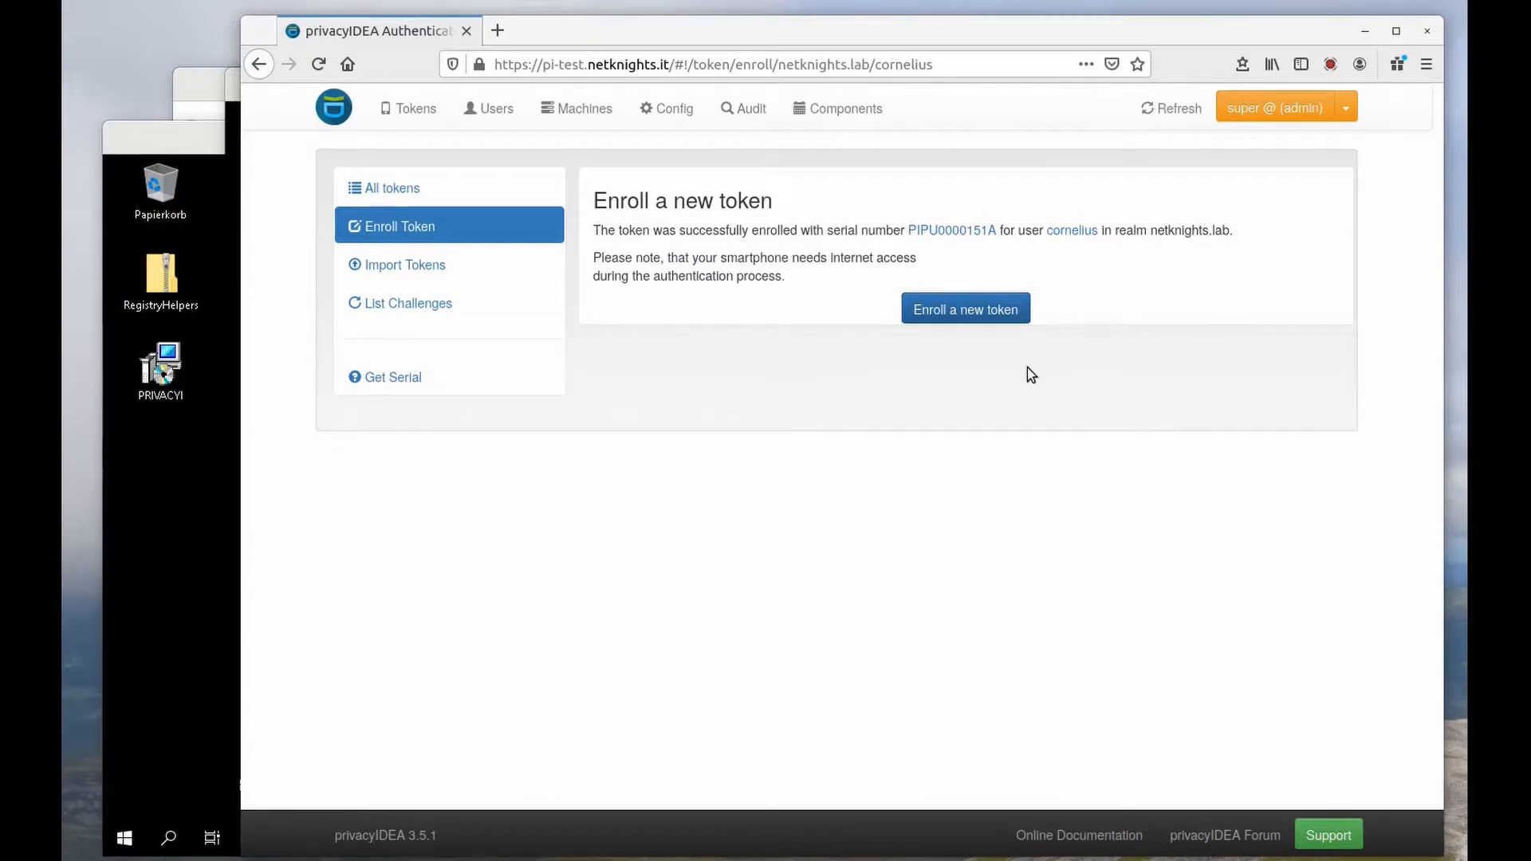
mouse_move(1027, 374)
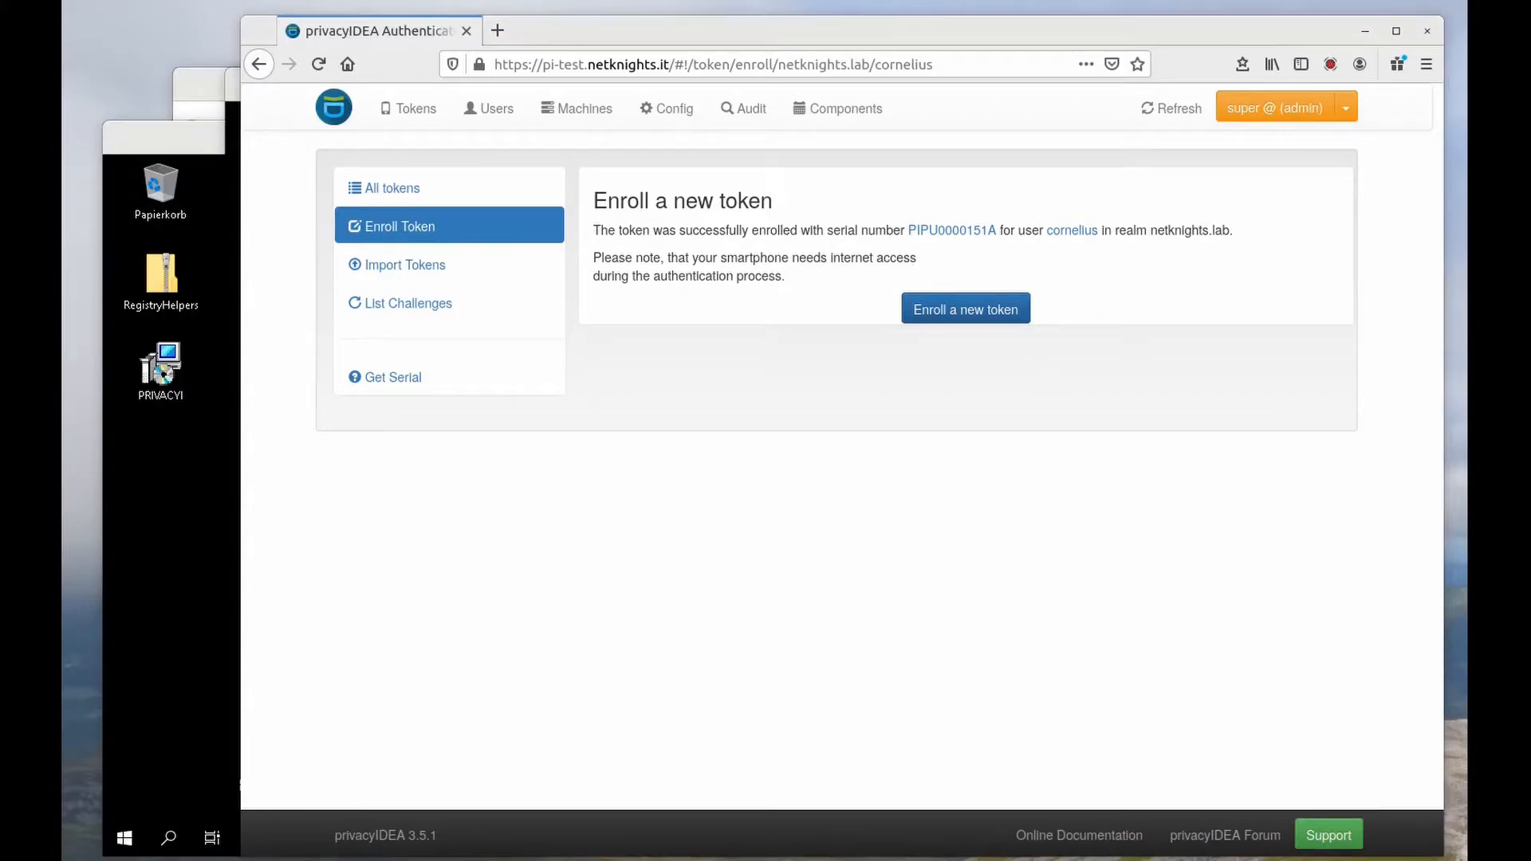
mouse_move(370, 130)
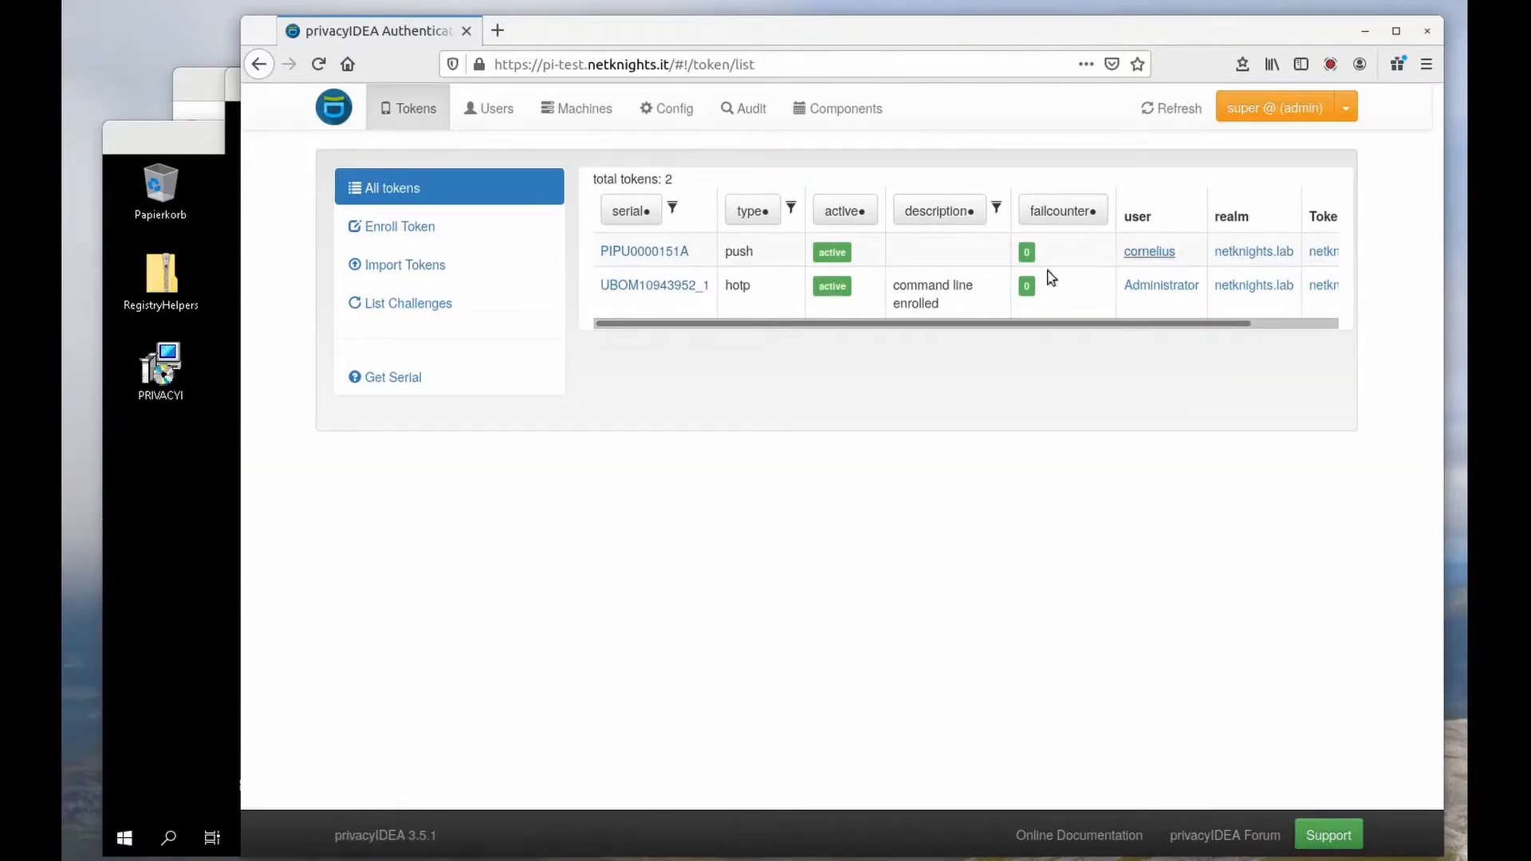
mouse_move(652, 286)
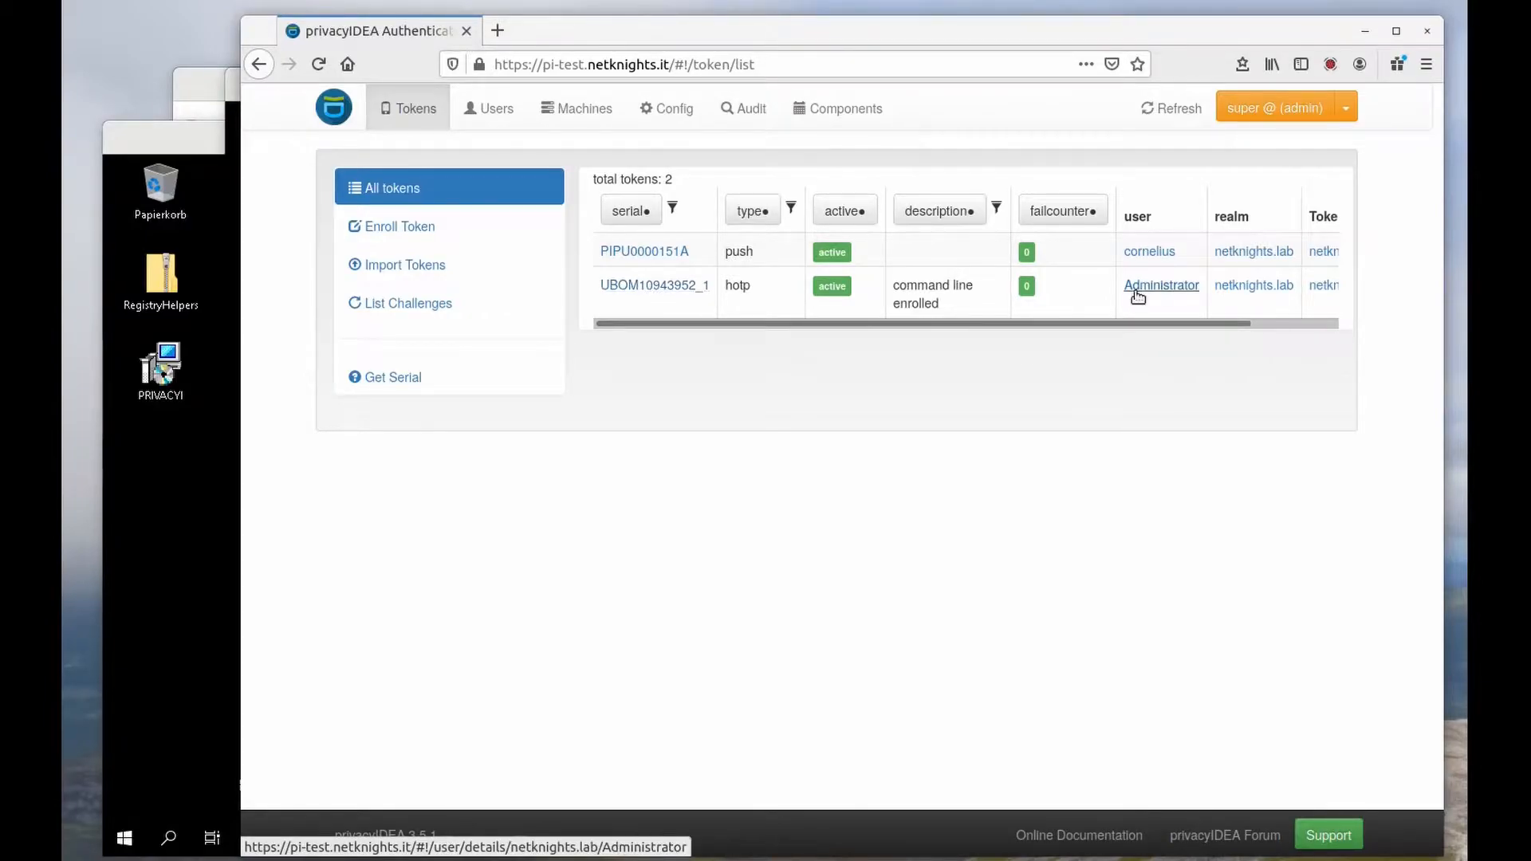
mouse_move(946, 406)
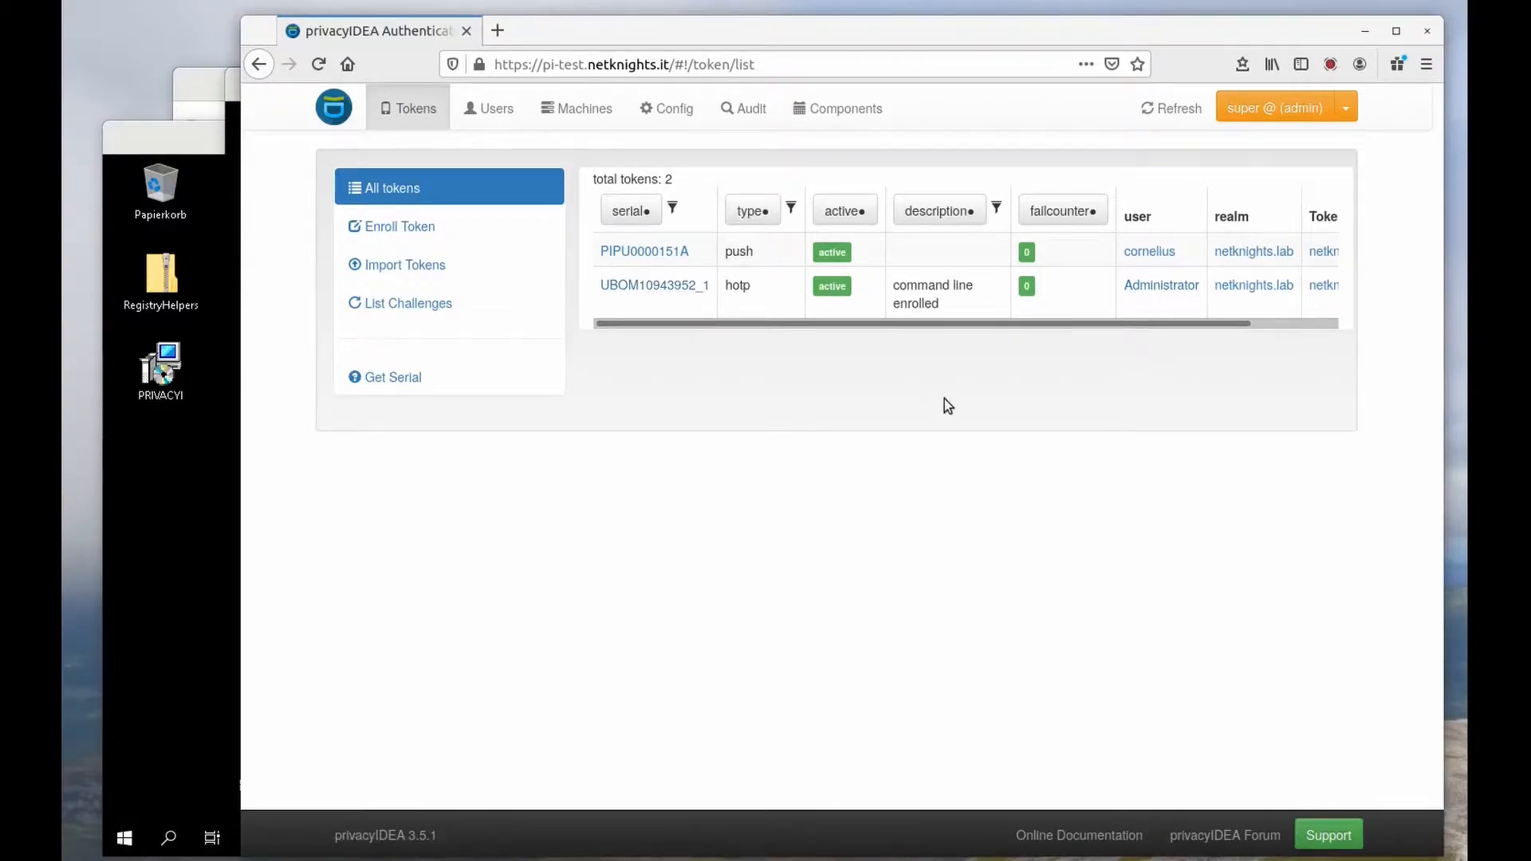
Edit the chall policy to enable otppin with value userstore, and save it.
click(667, 109)
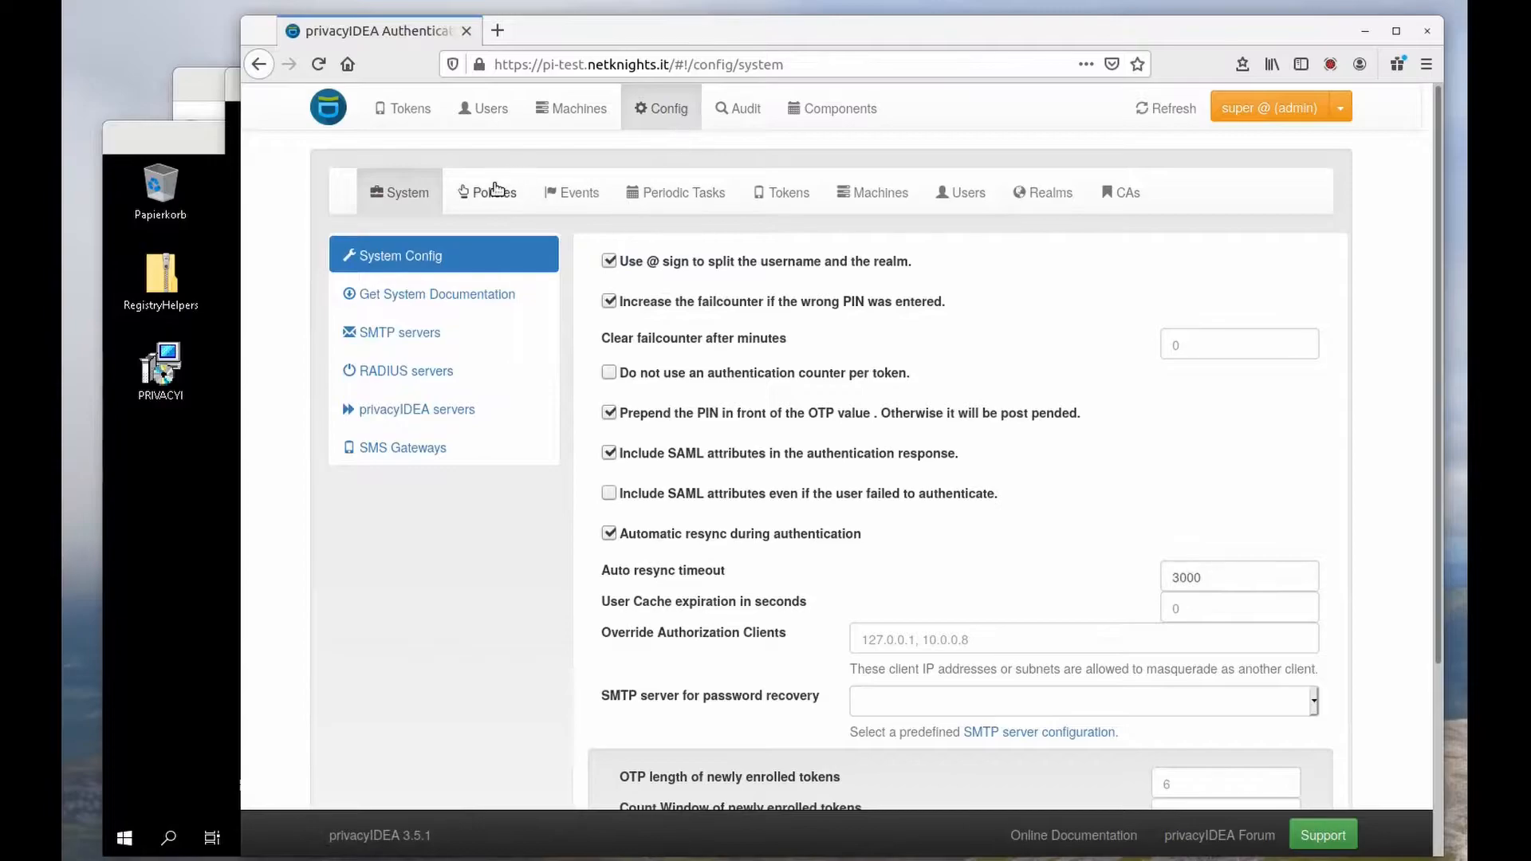
click(487, 192)
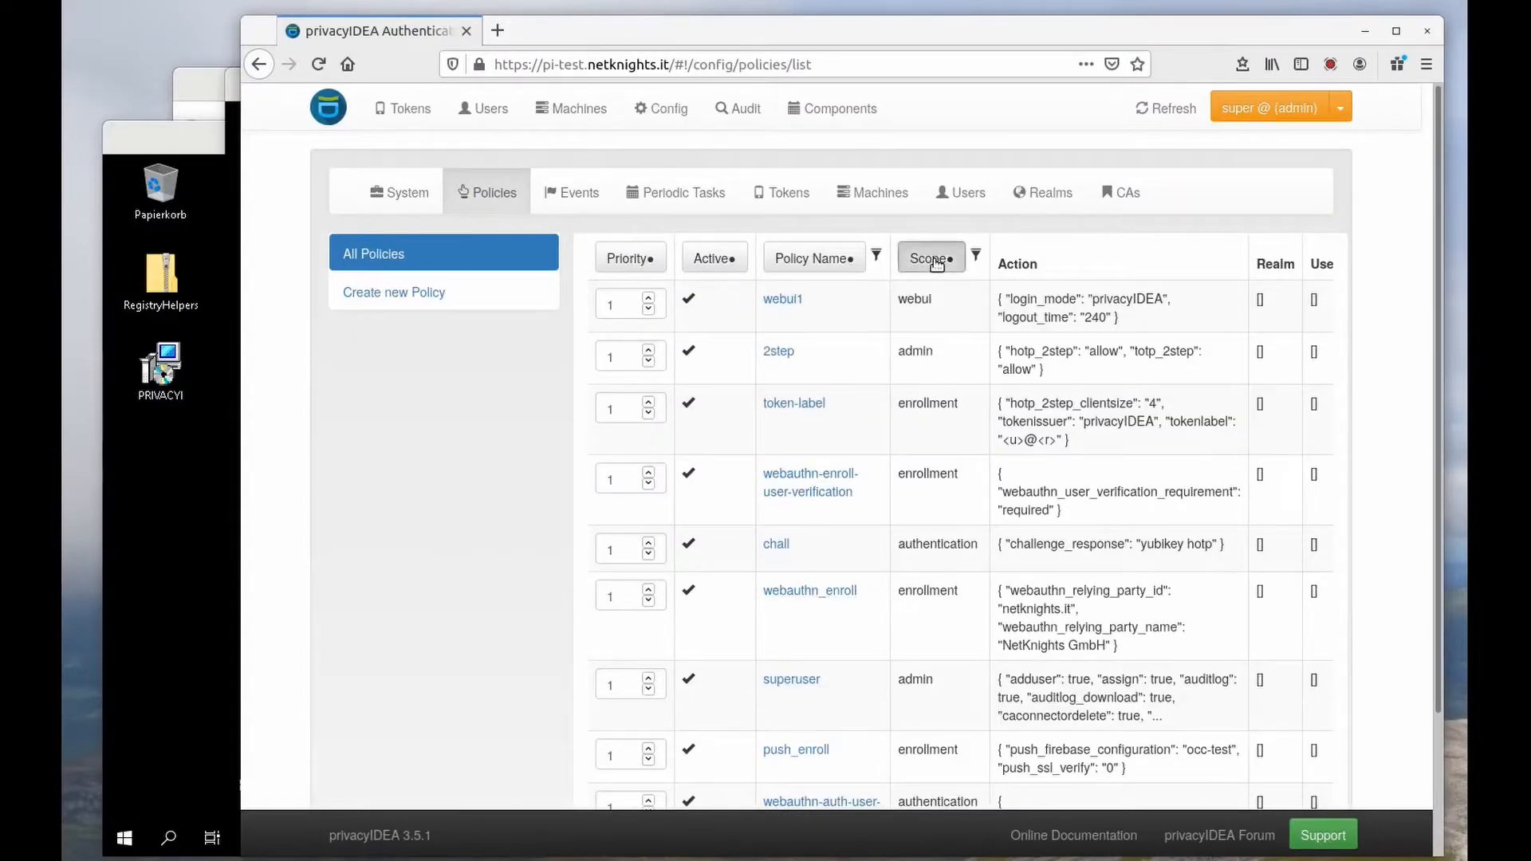
click(928, 258)
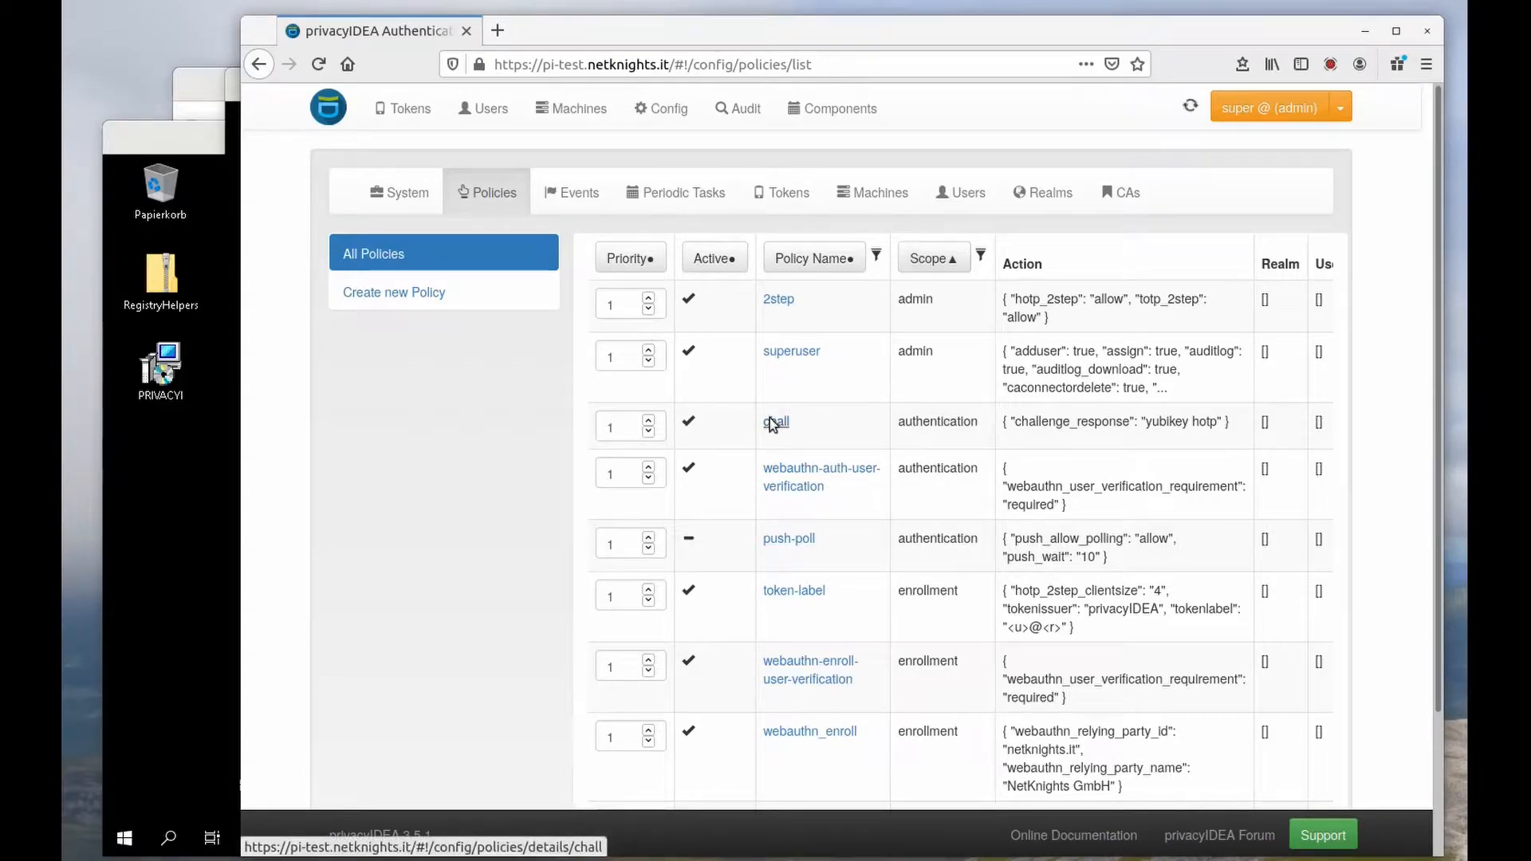
click(775, 421)
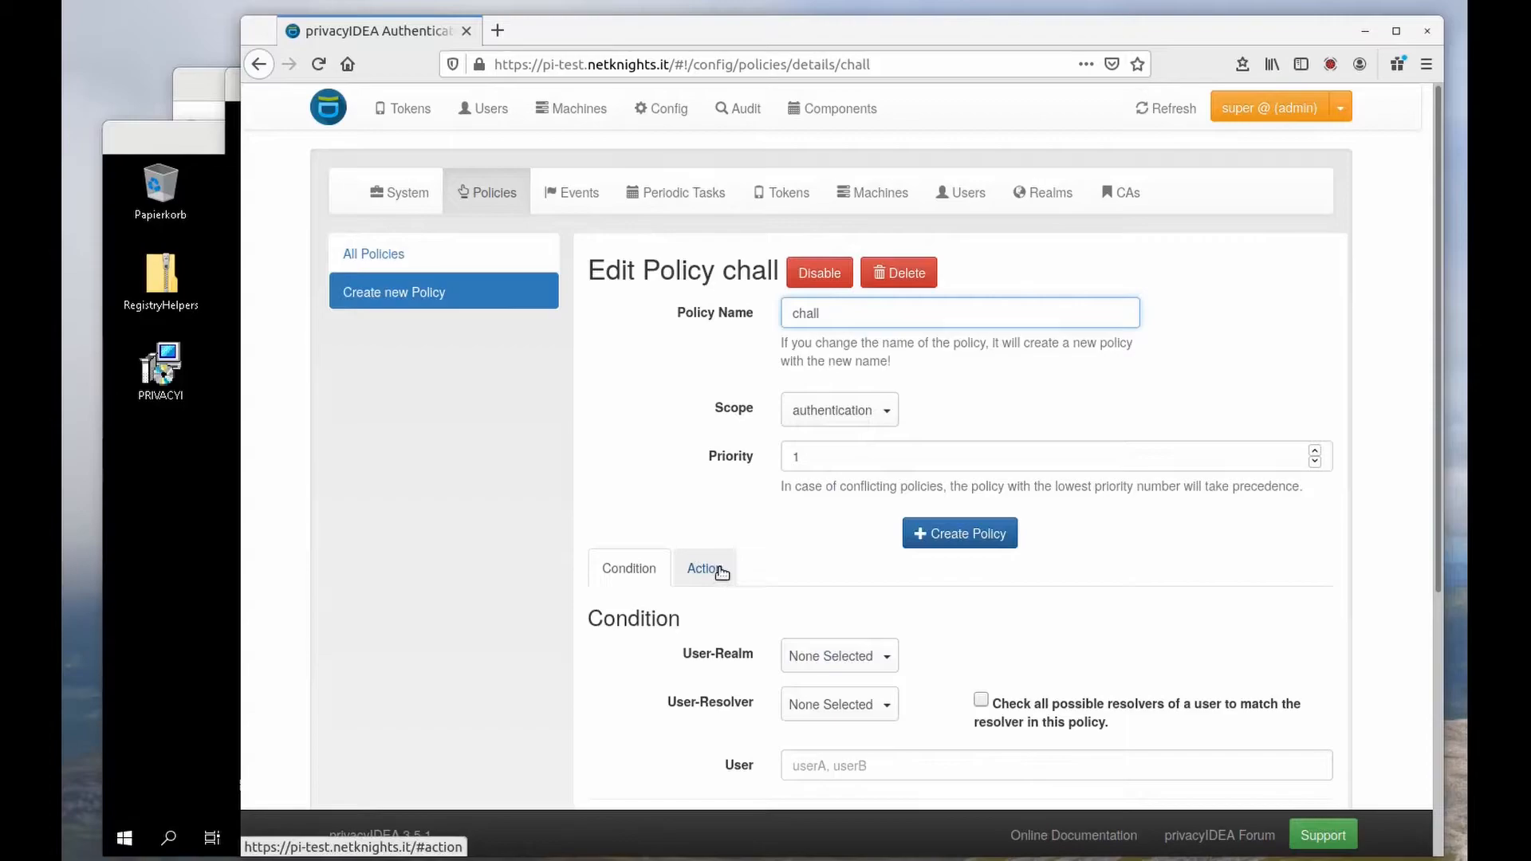
click(704, 568)
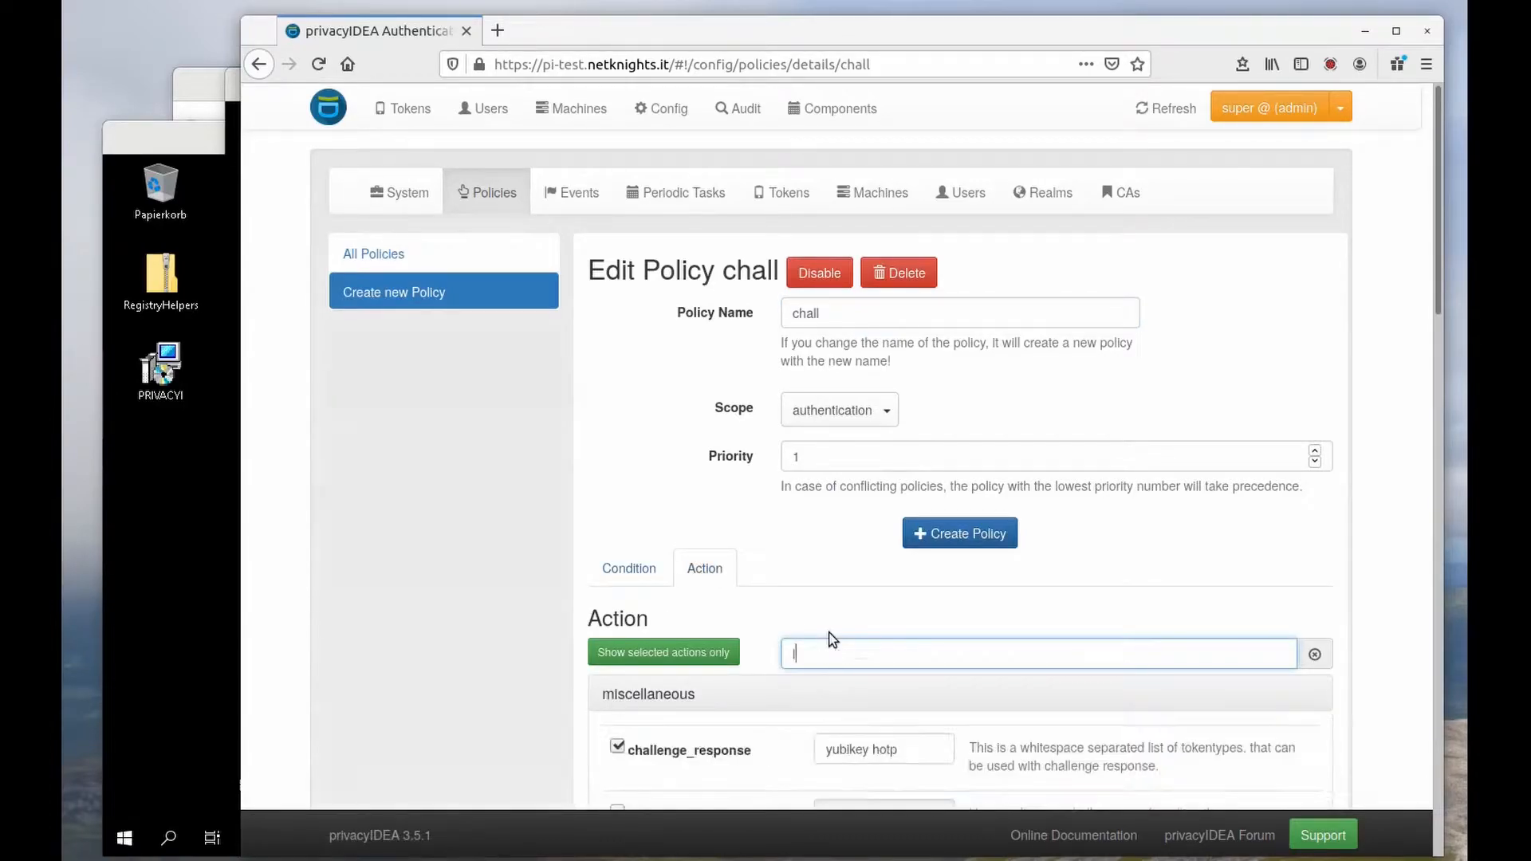
text(ogin)
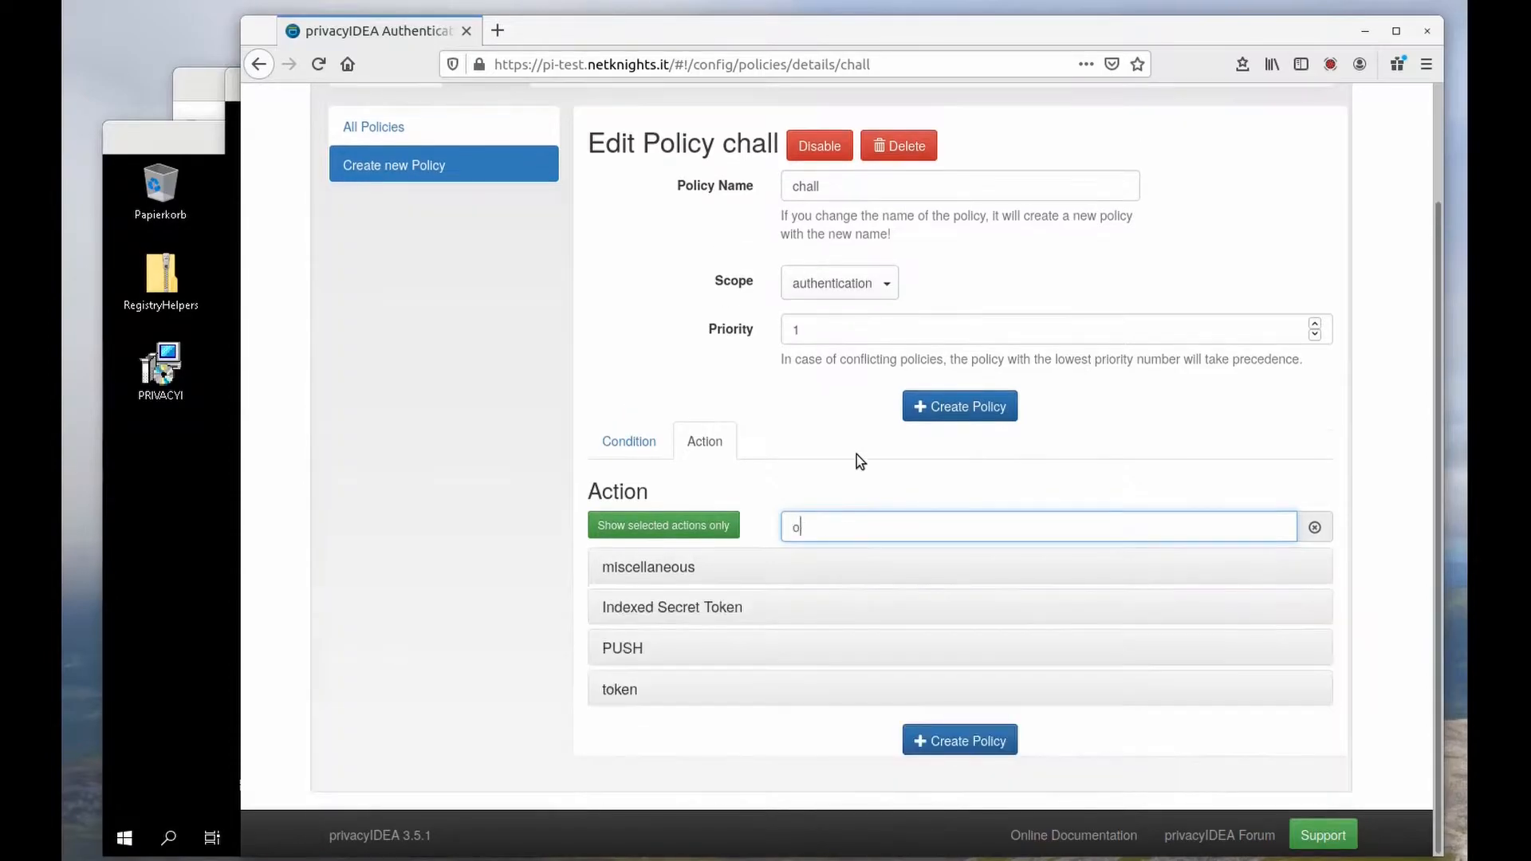
text(tp)
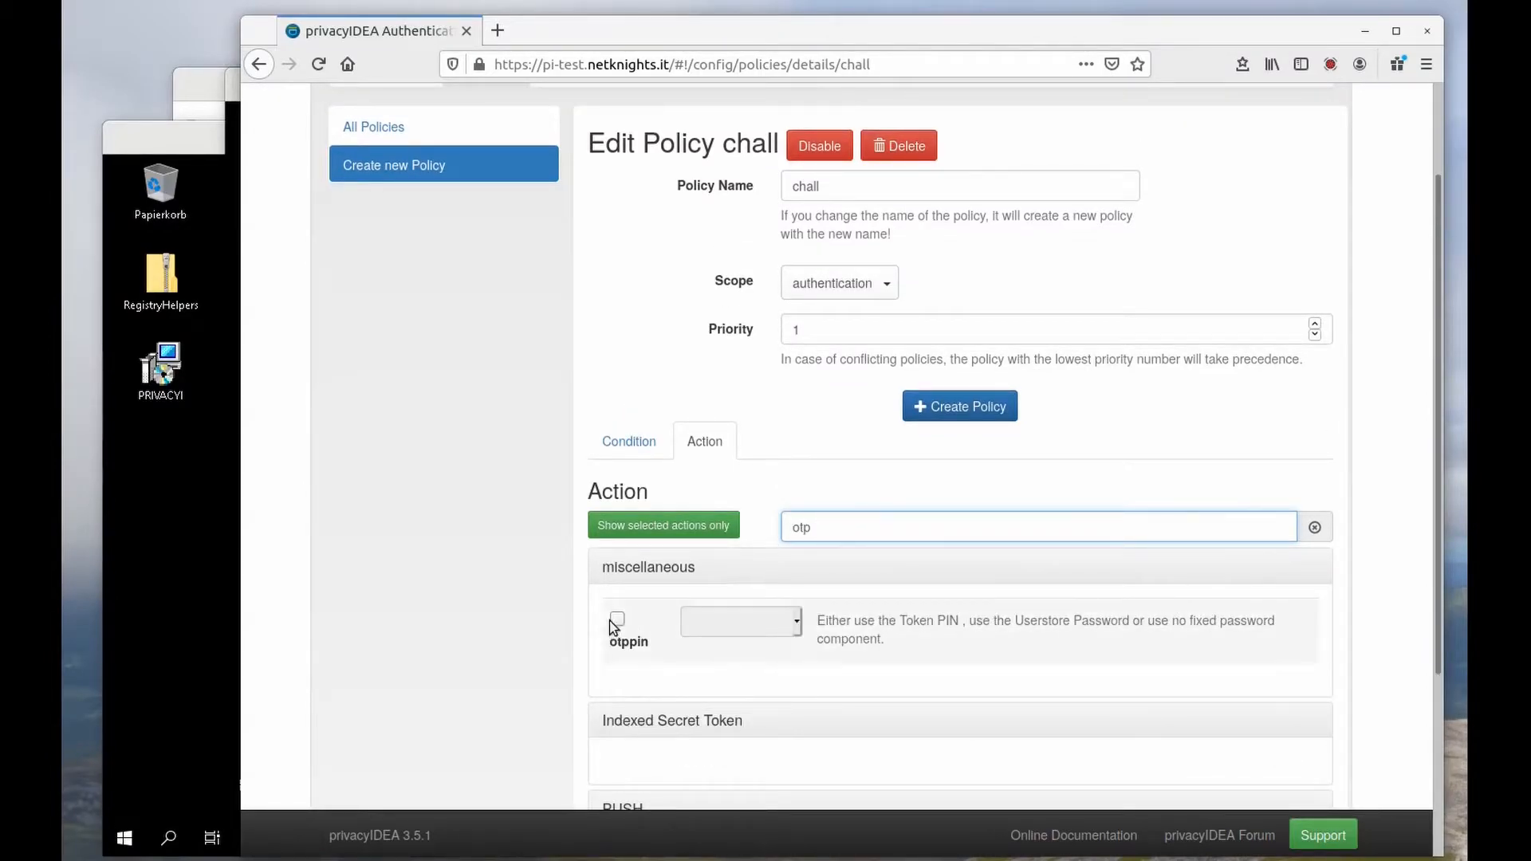
click(617, 619)
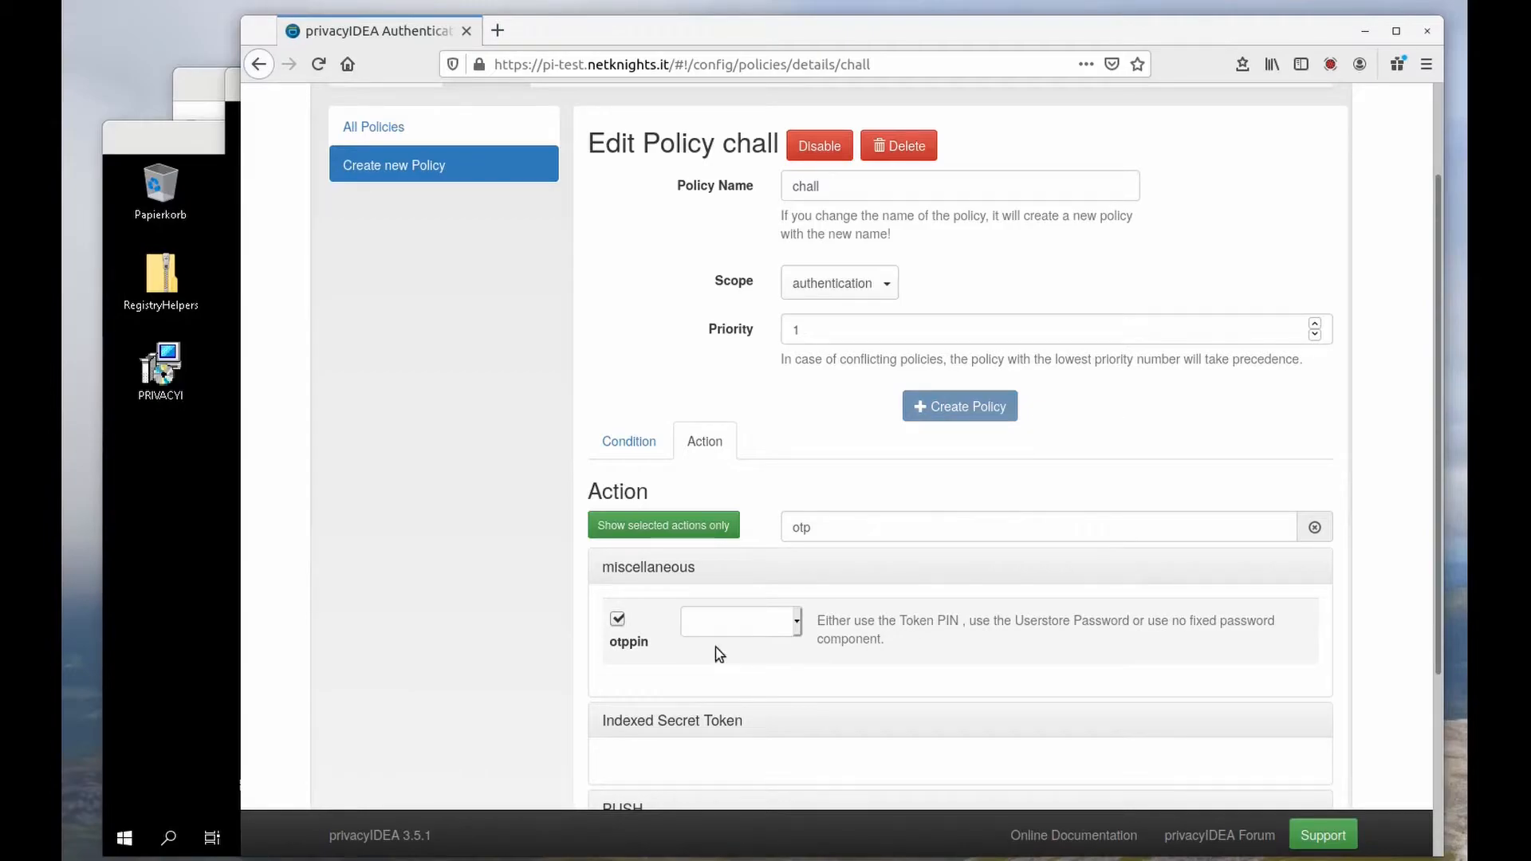
click(739, 621)
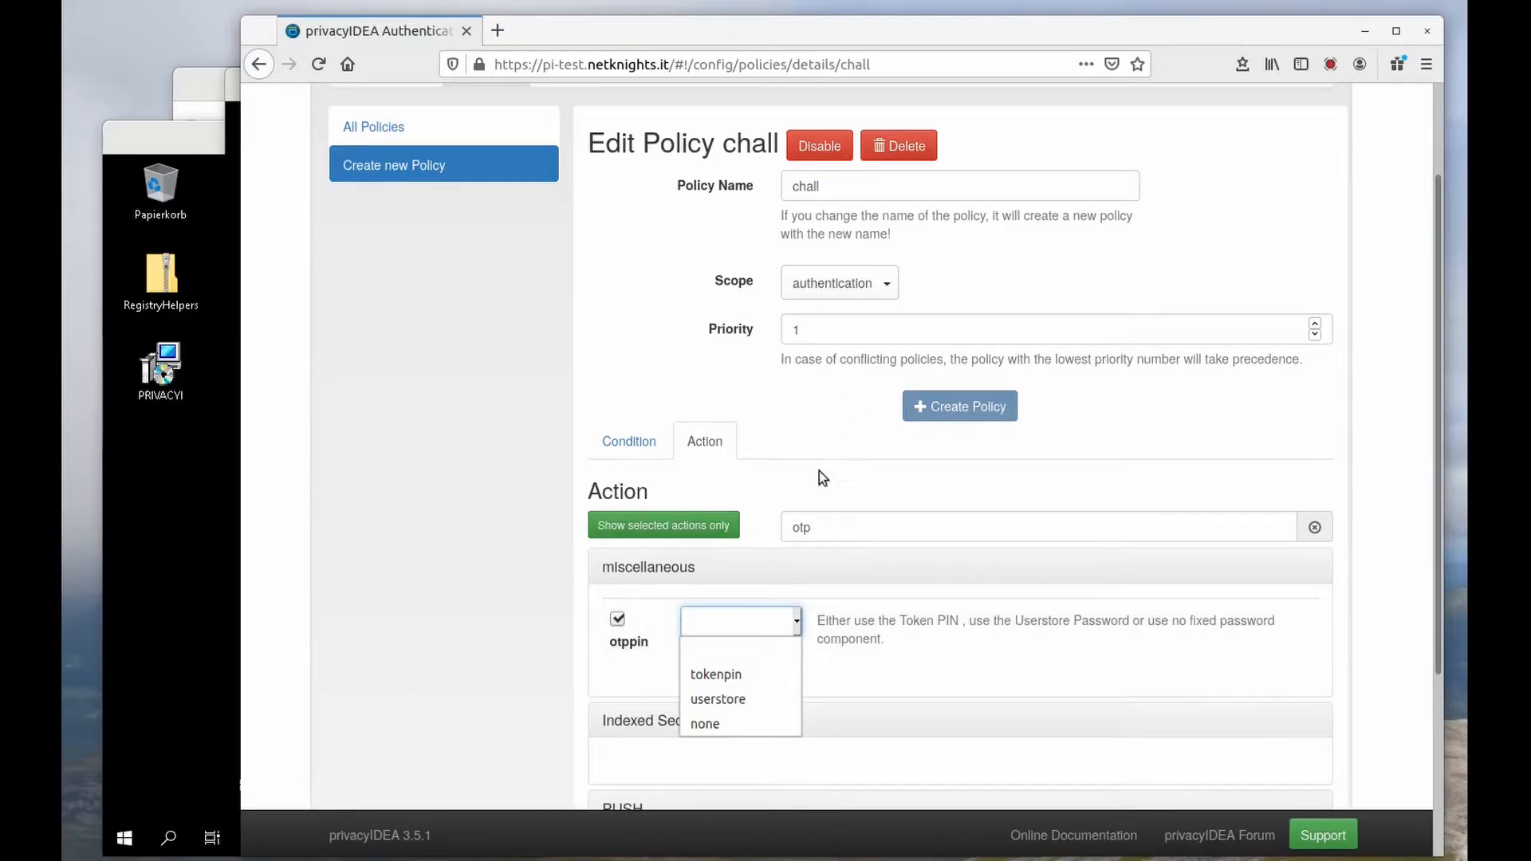
click(717, 699)
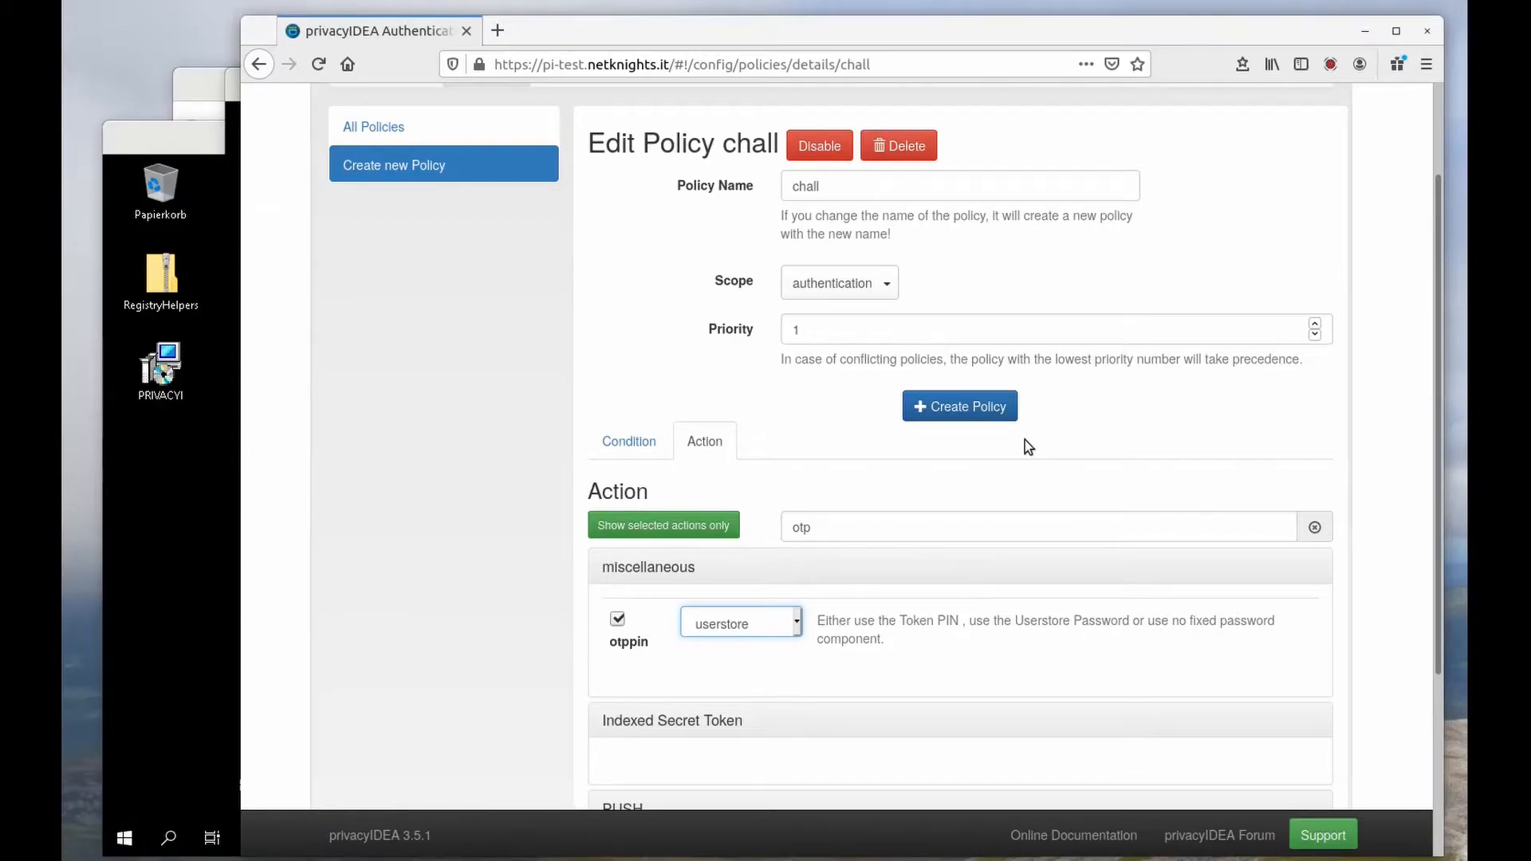
mouse_move(989, 408)
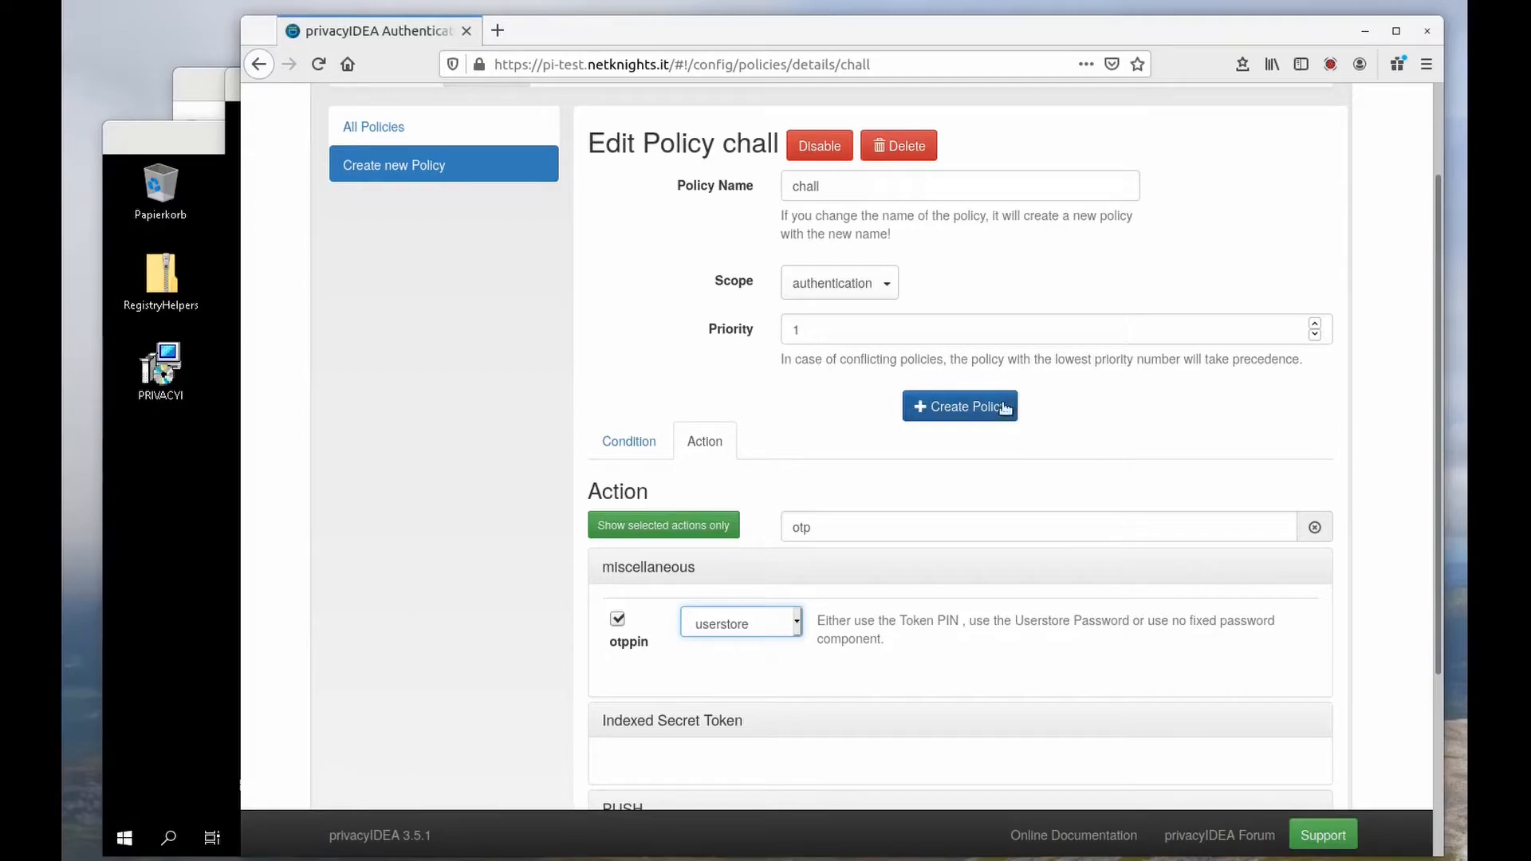
click(373, 127)
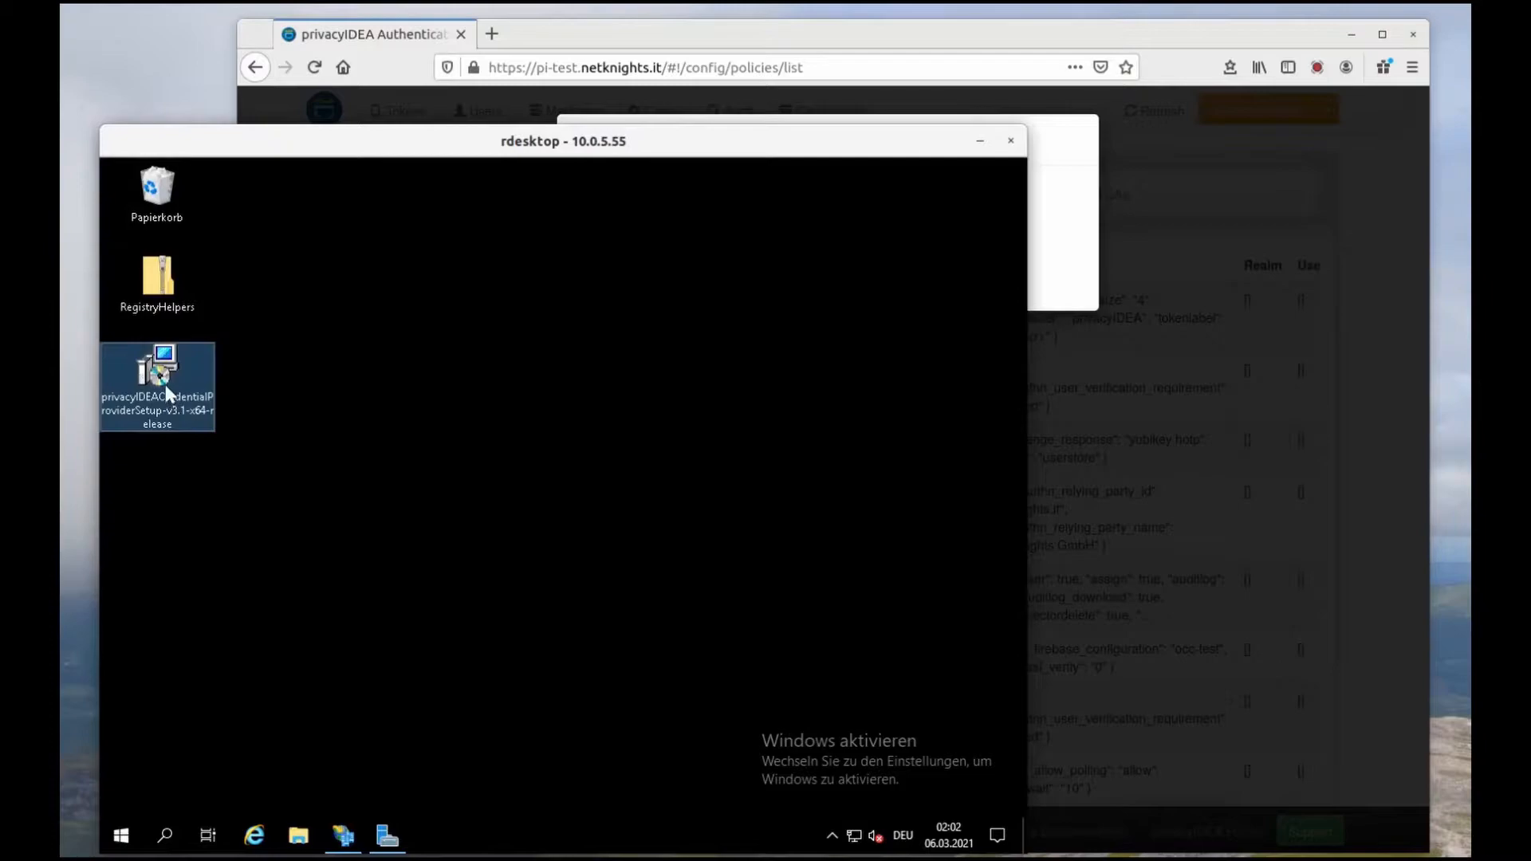
mouse_move(161, 381)
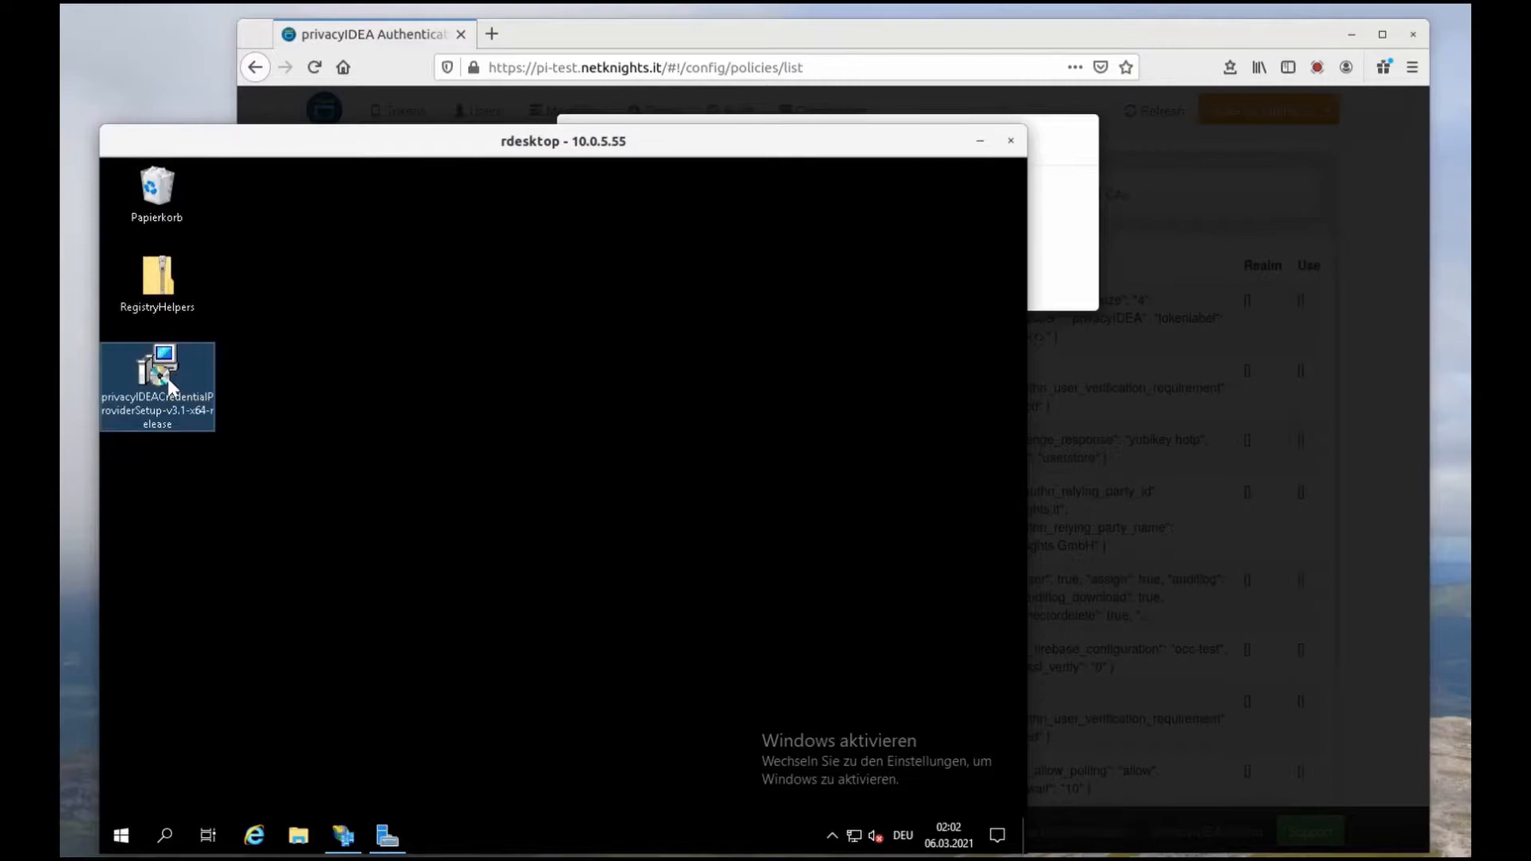
Launch the privacyIDEACredentialProviderSetup installer on the remote Windows desktop.
double_click(156, 386)
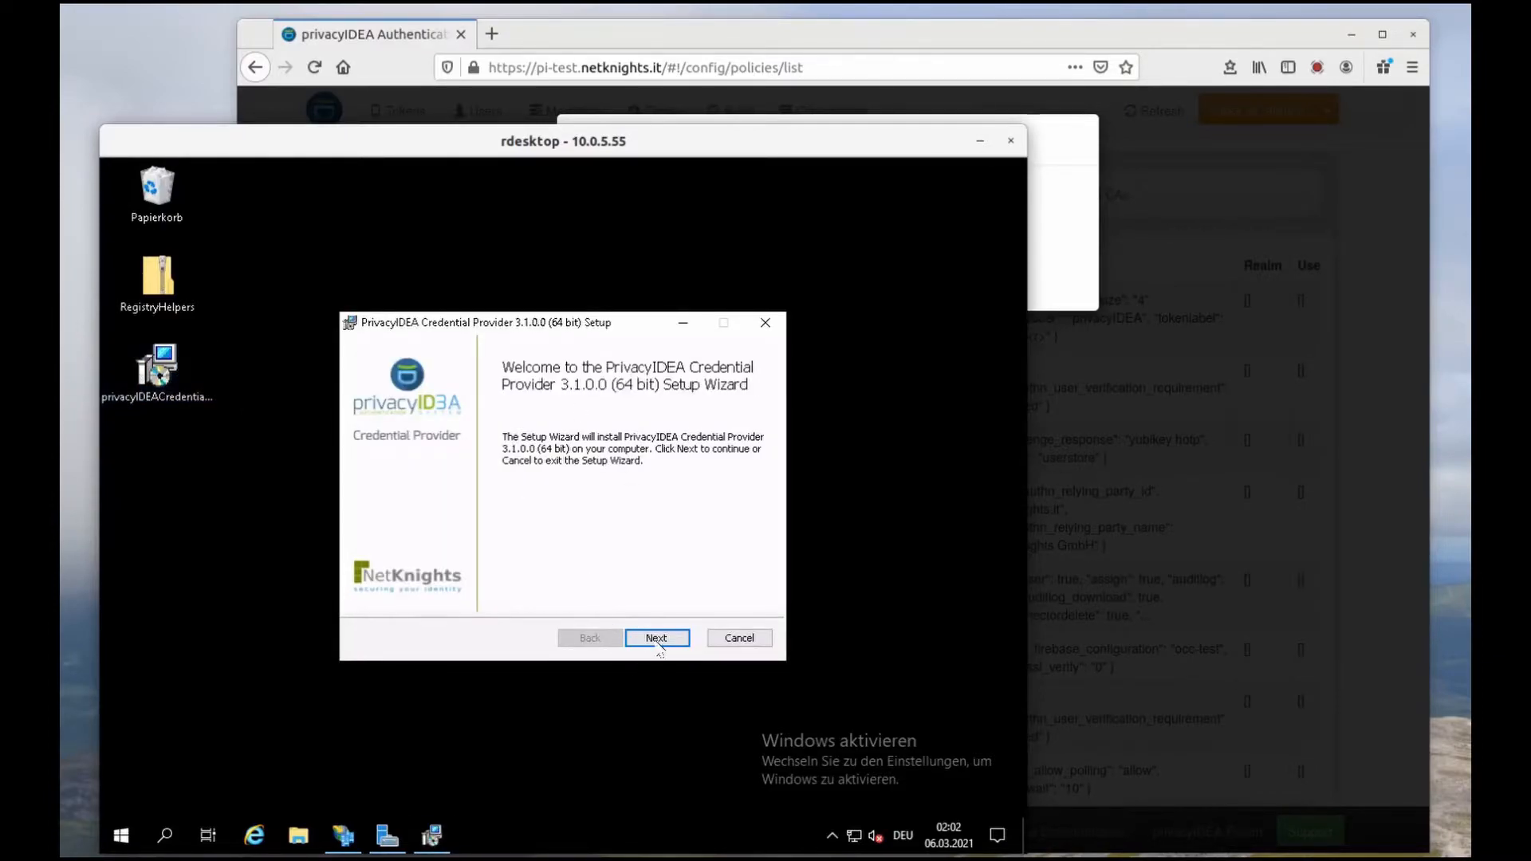
Accept the license and exclude the Default provider feature, reaching Configuration 1/2.
click(656, 638)
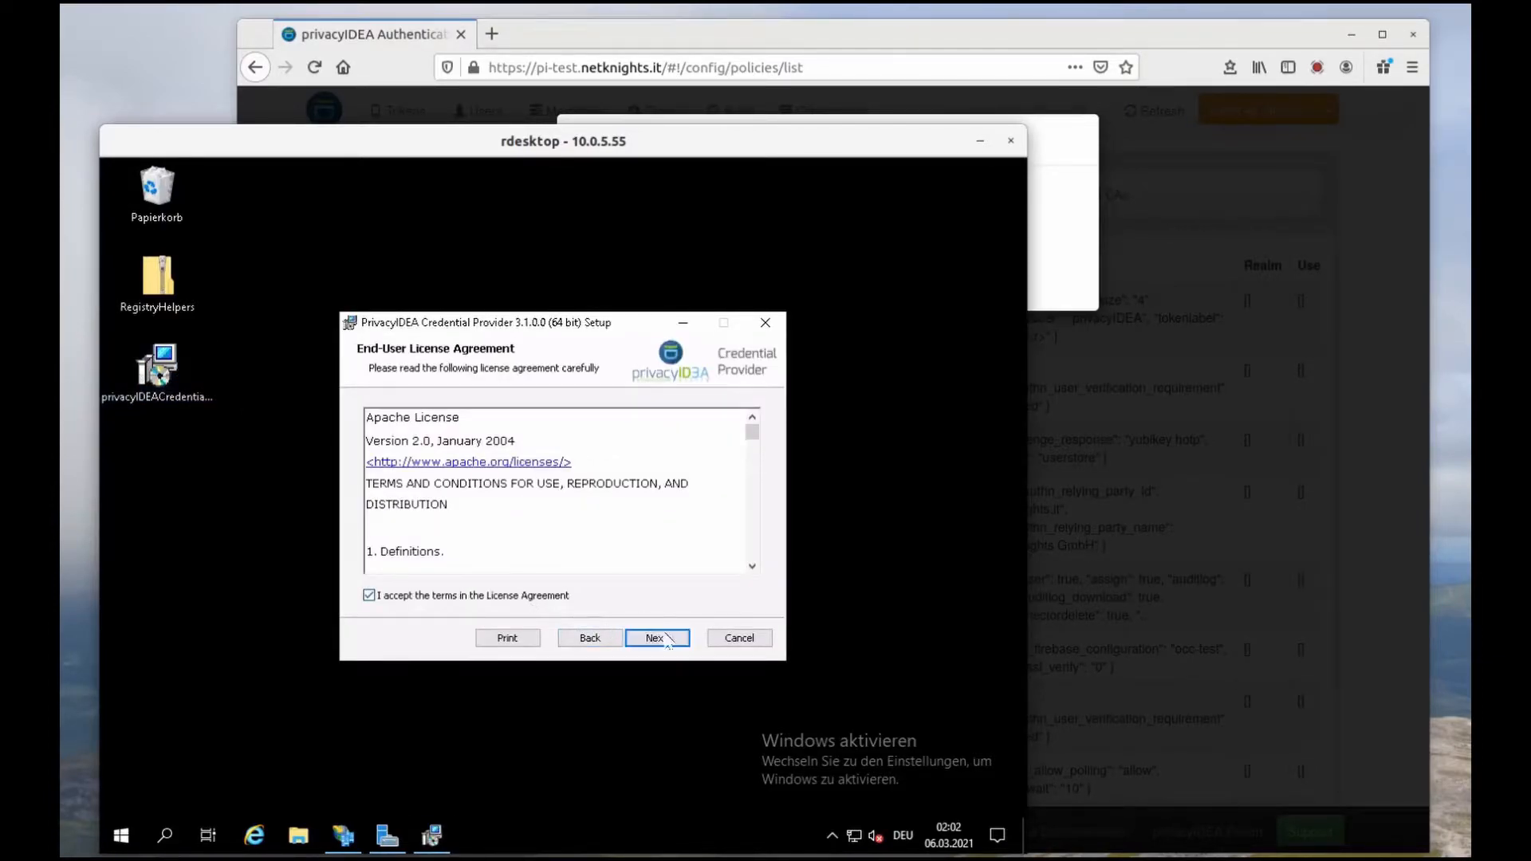
click(656, 638)
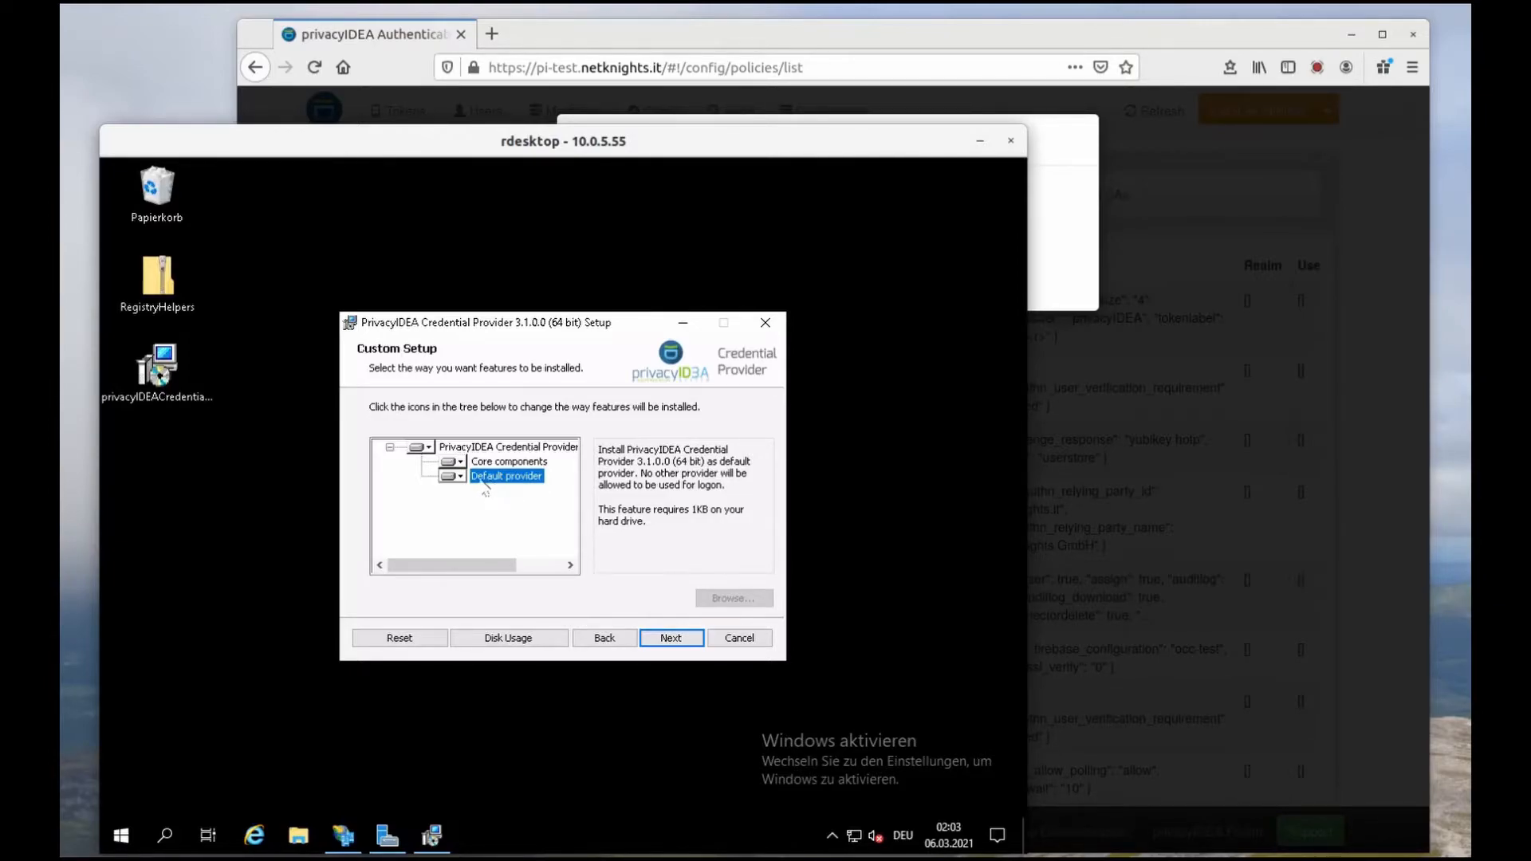
click(461, 476)
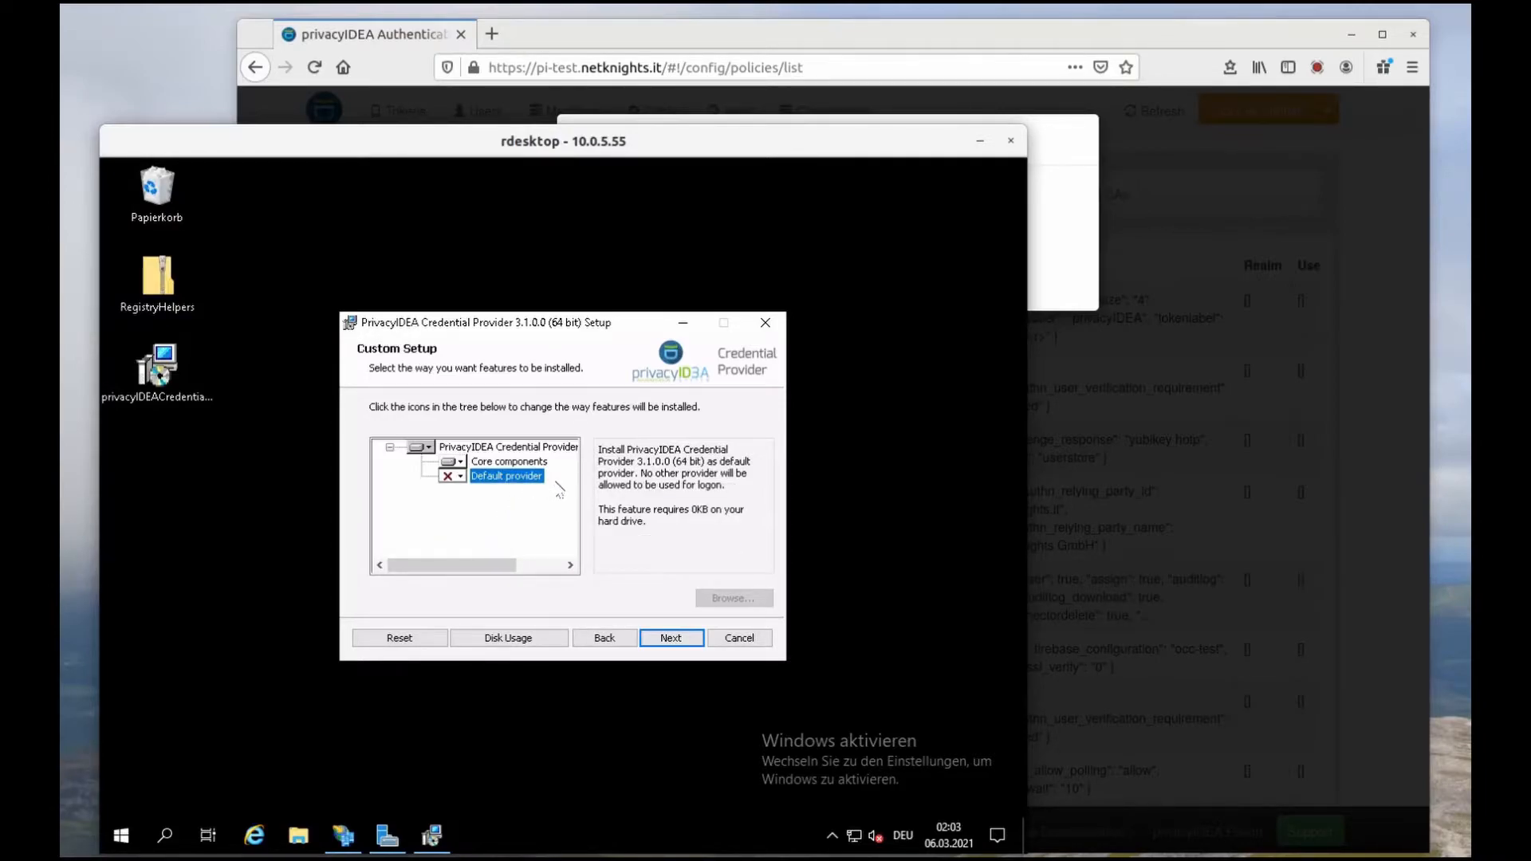
mouse_move(490, 503)
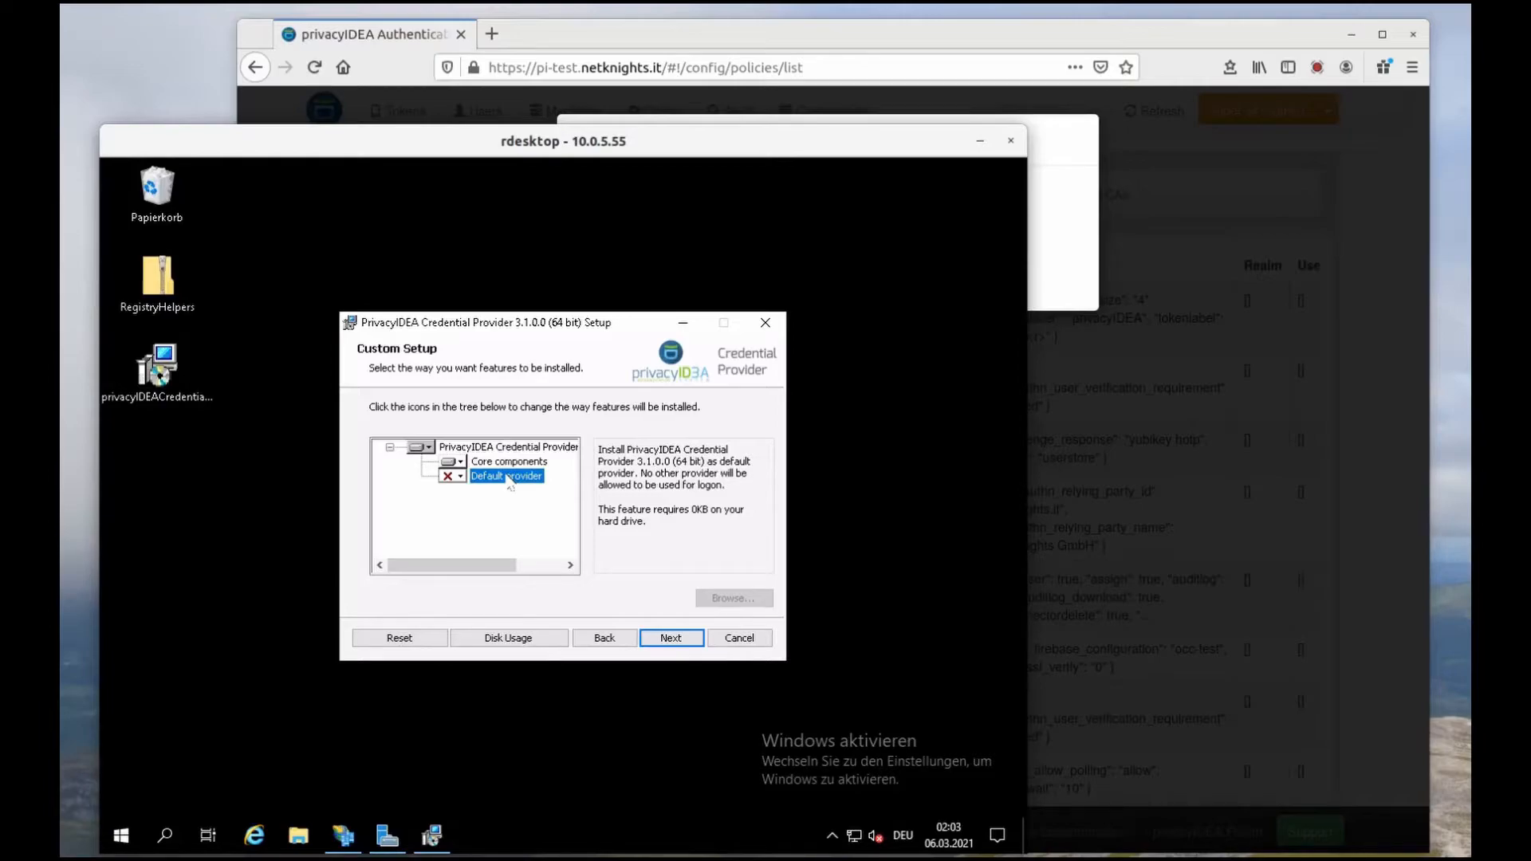
mouse_move(669, 560)
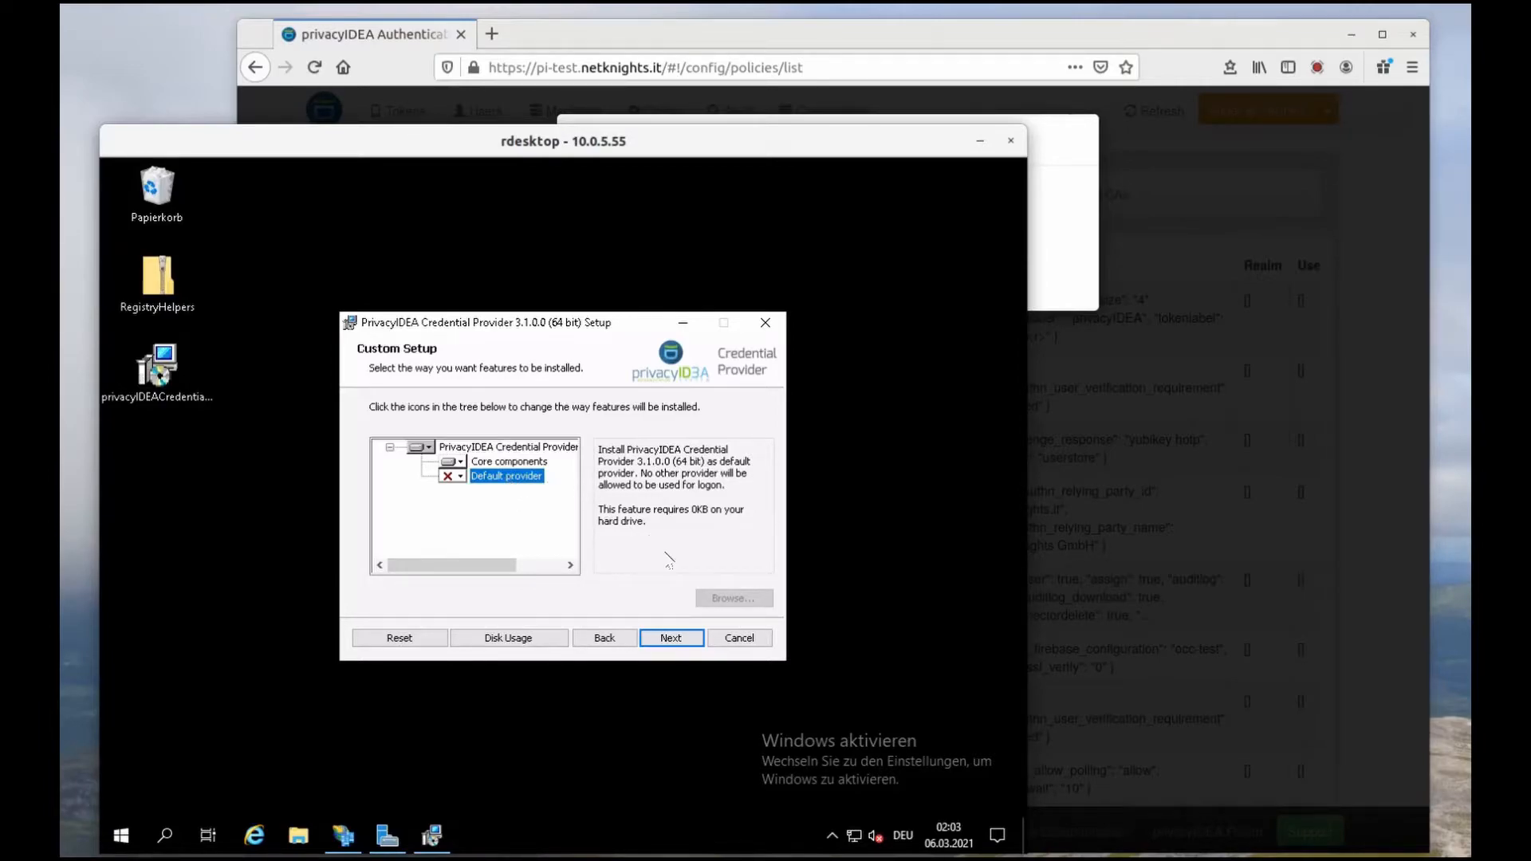
click(670, 638)
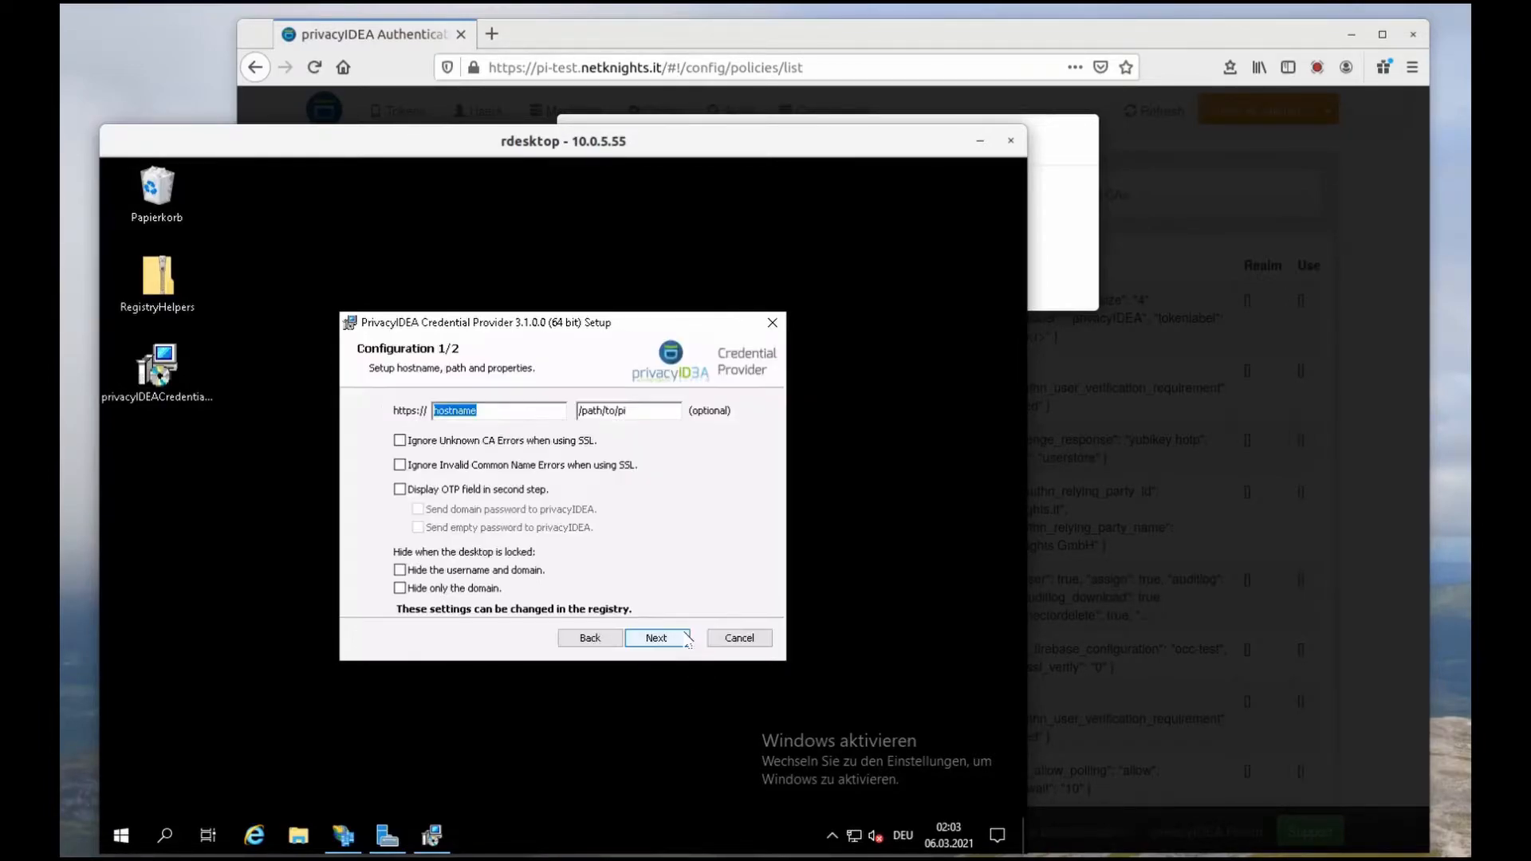
Use host pi-test.netknights.it, path /path/to/pi, ignore SSL errors, OTP second step, send domain password.
text(pi-test.netknights.it)
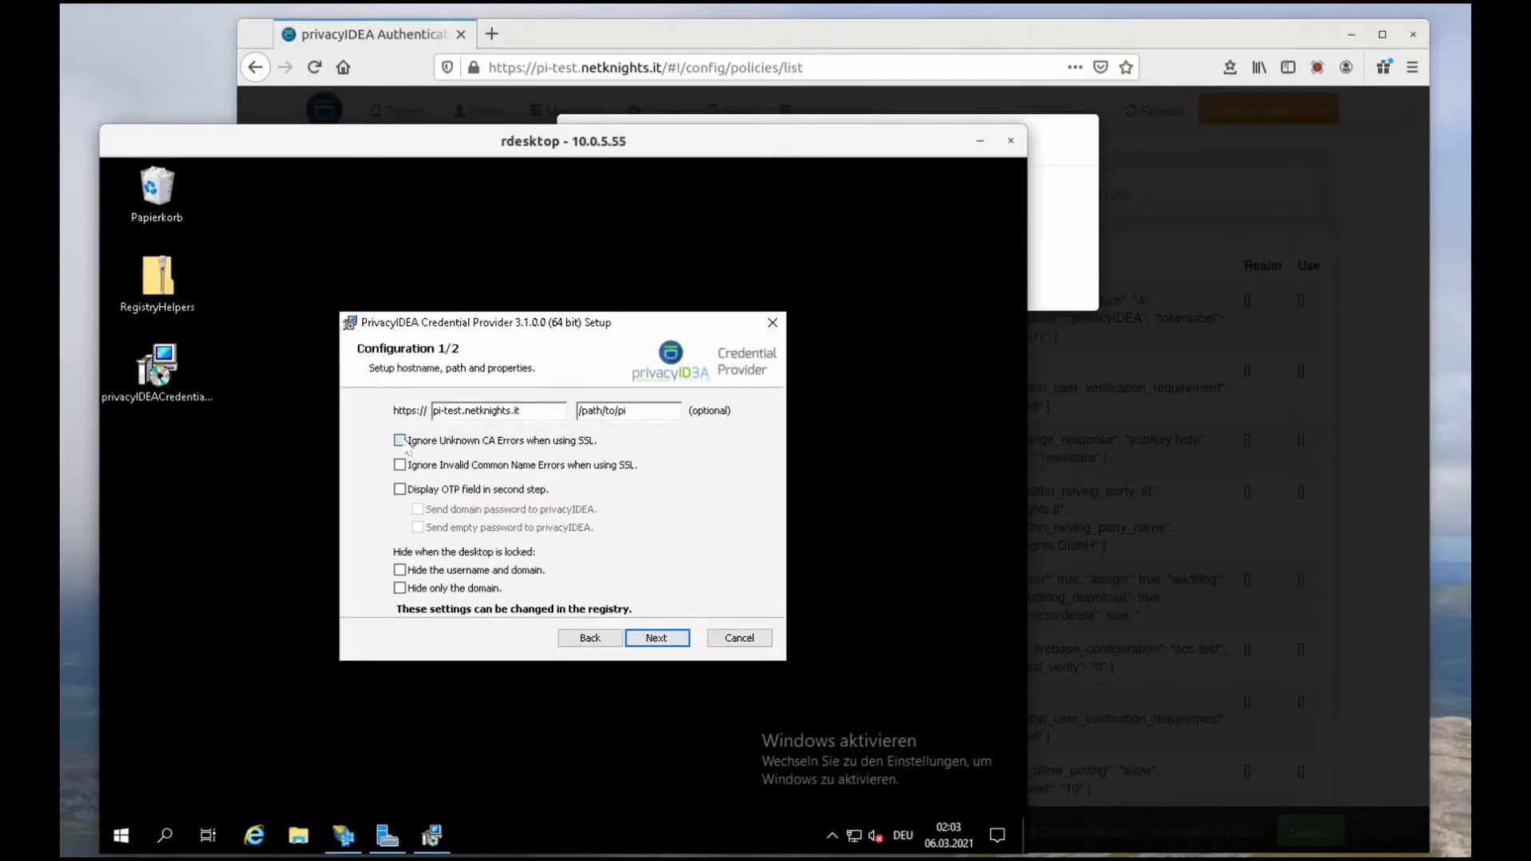
click(401, 441)
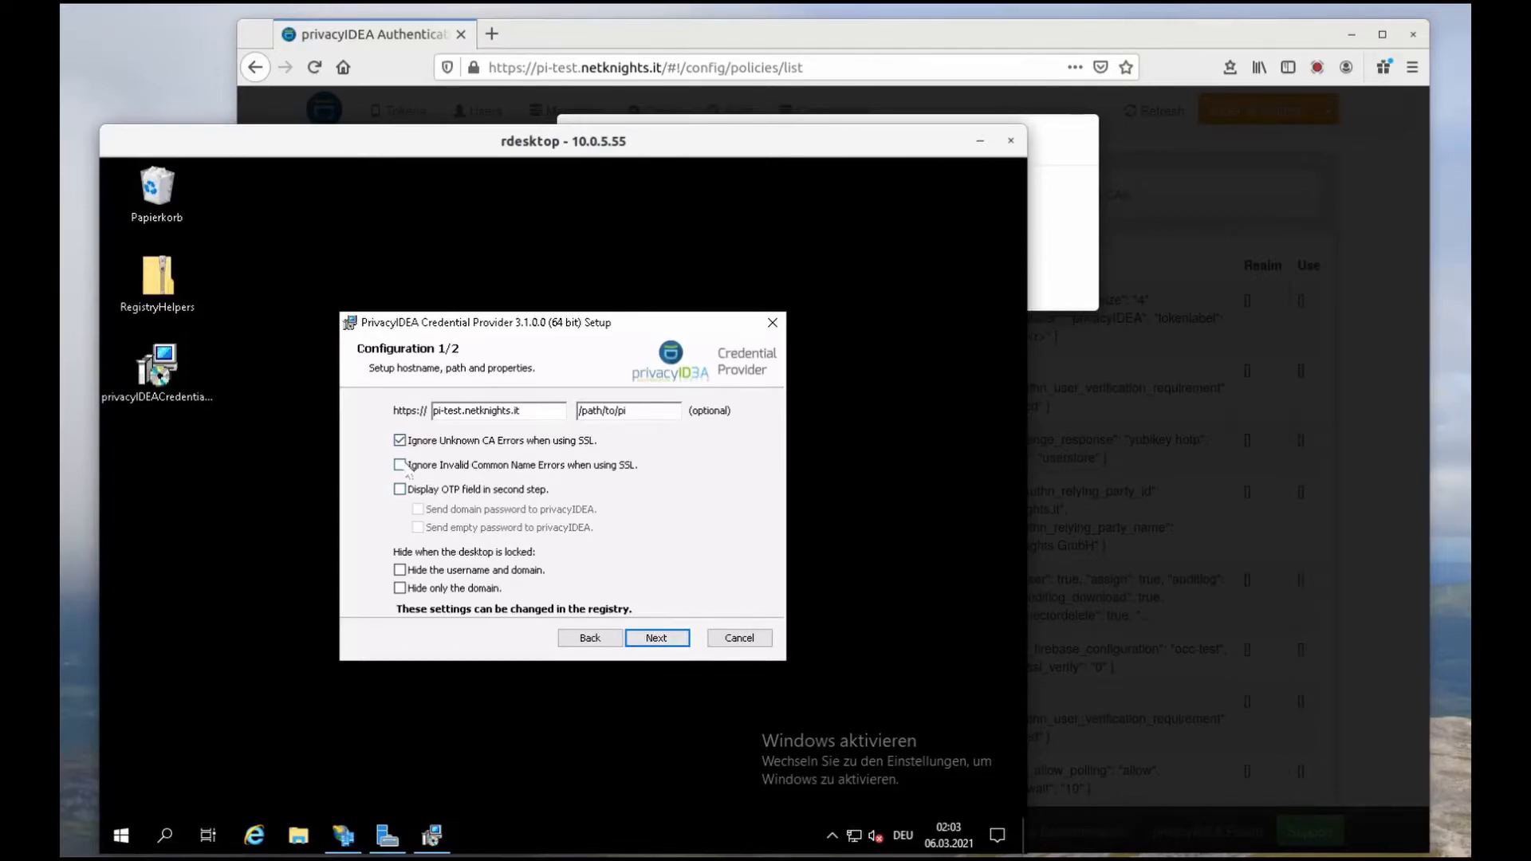
click(399, 465)
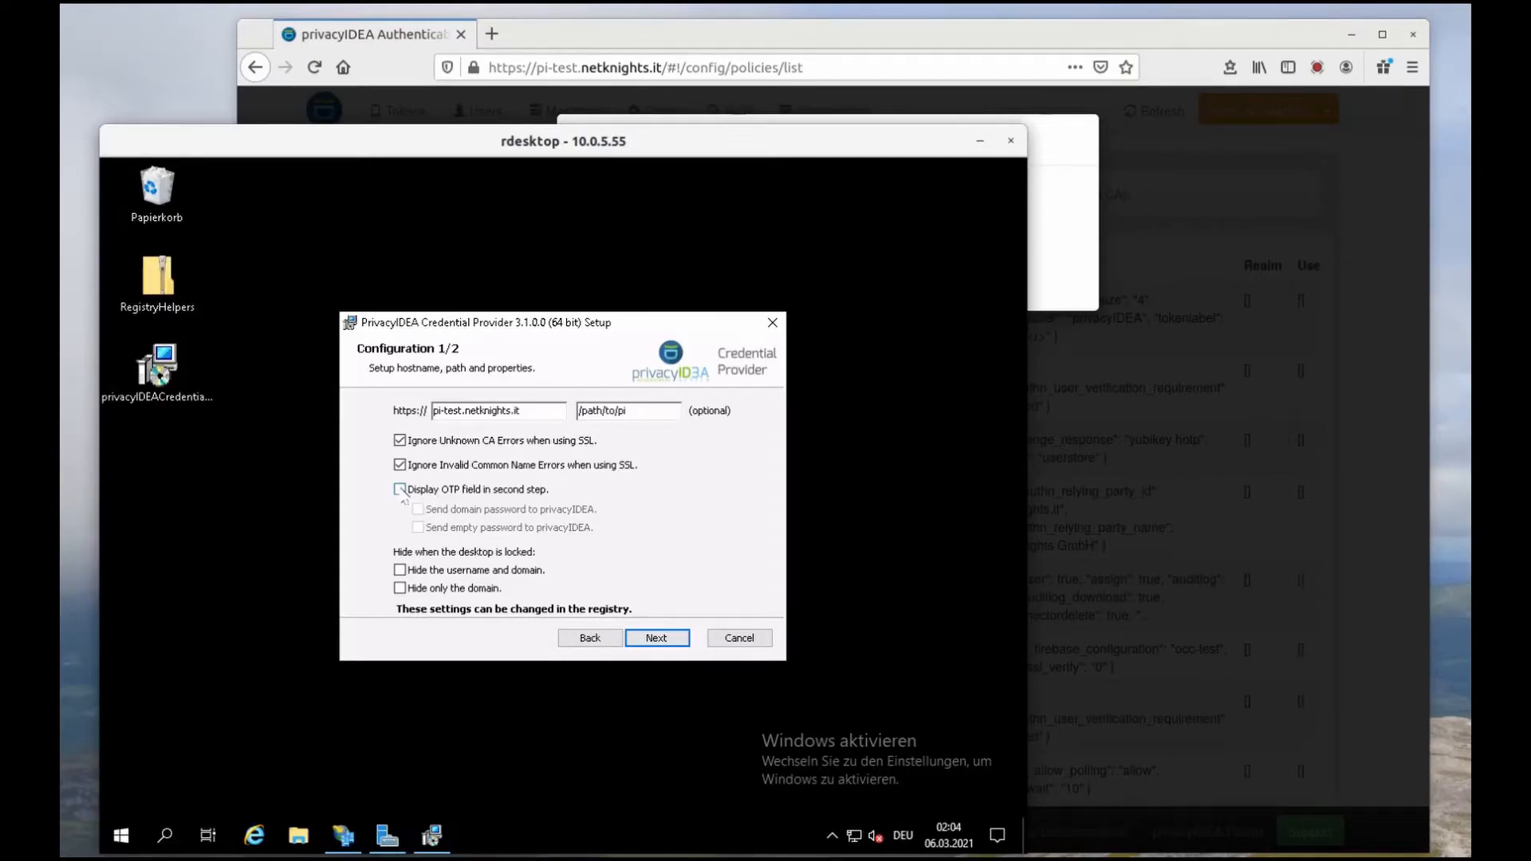
click(400, 489)
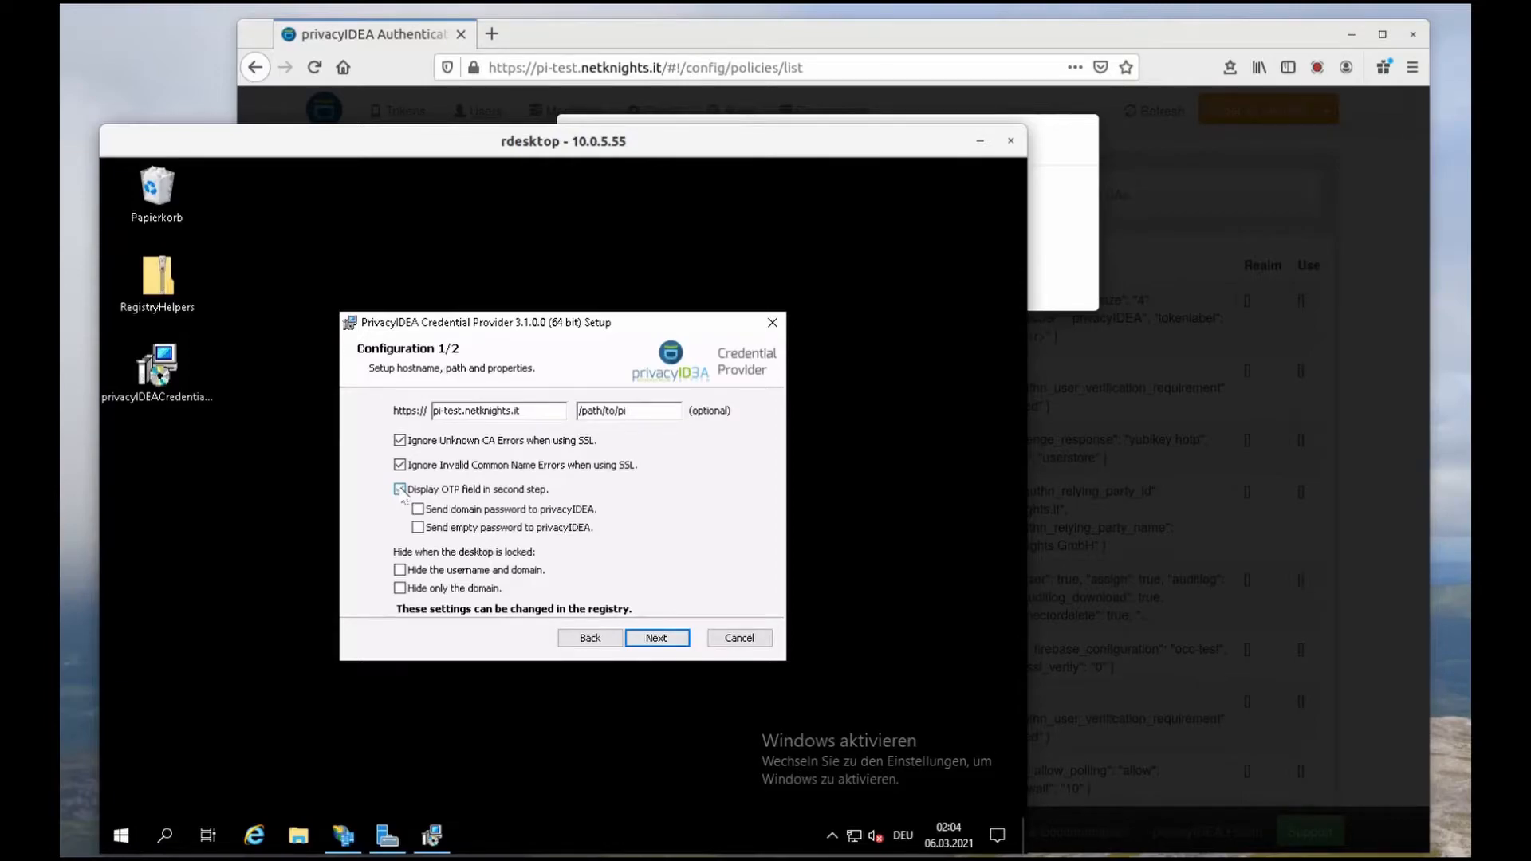
click(400, 488)
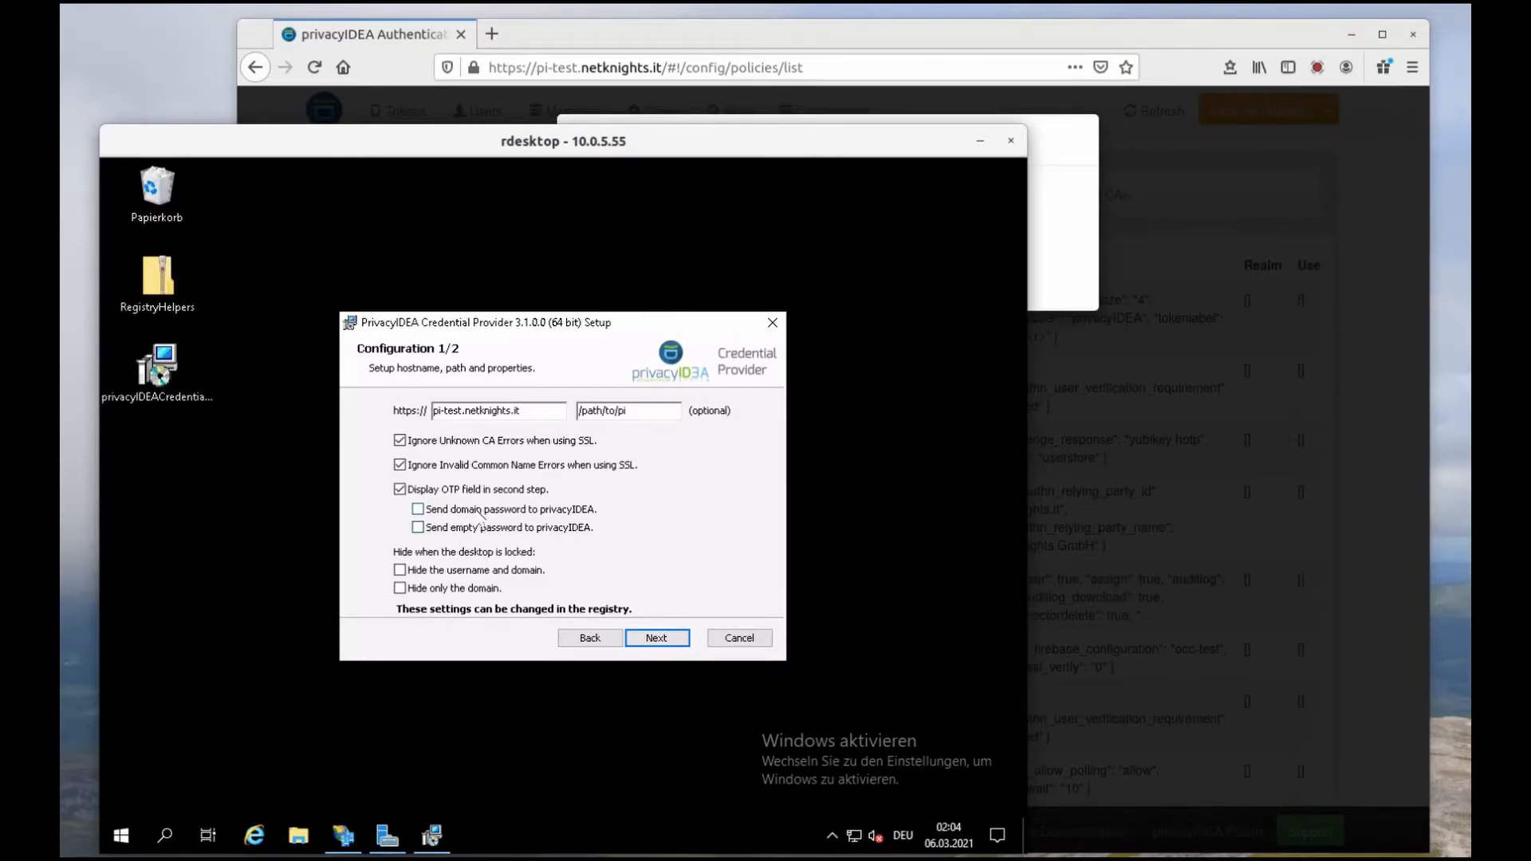
click(418, 509)
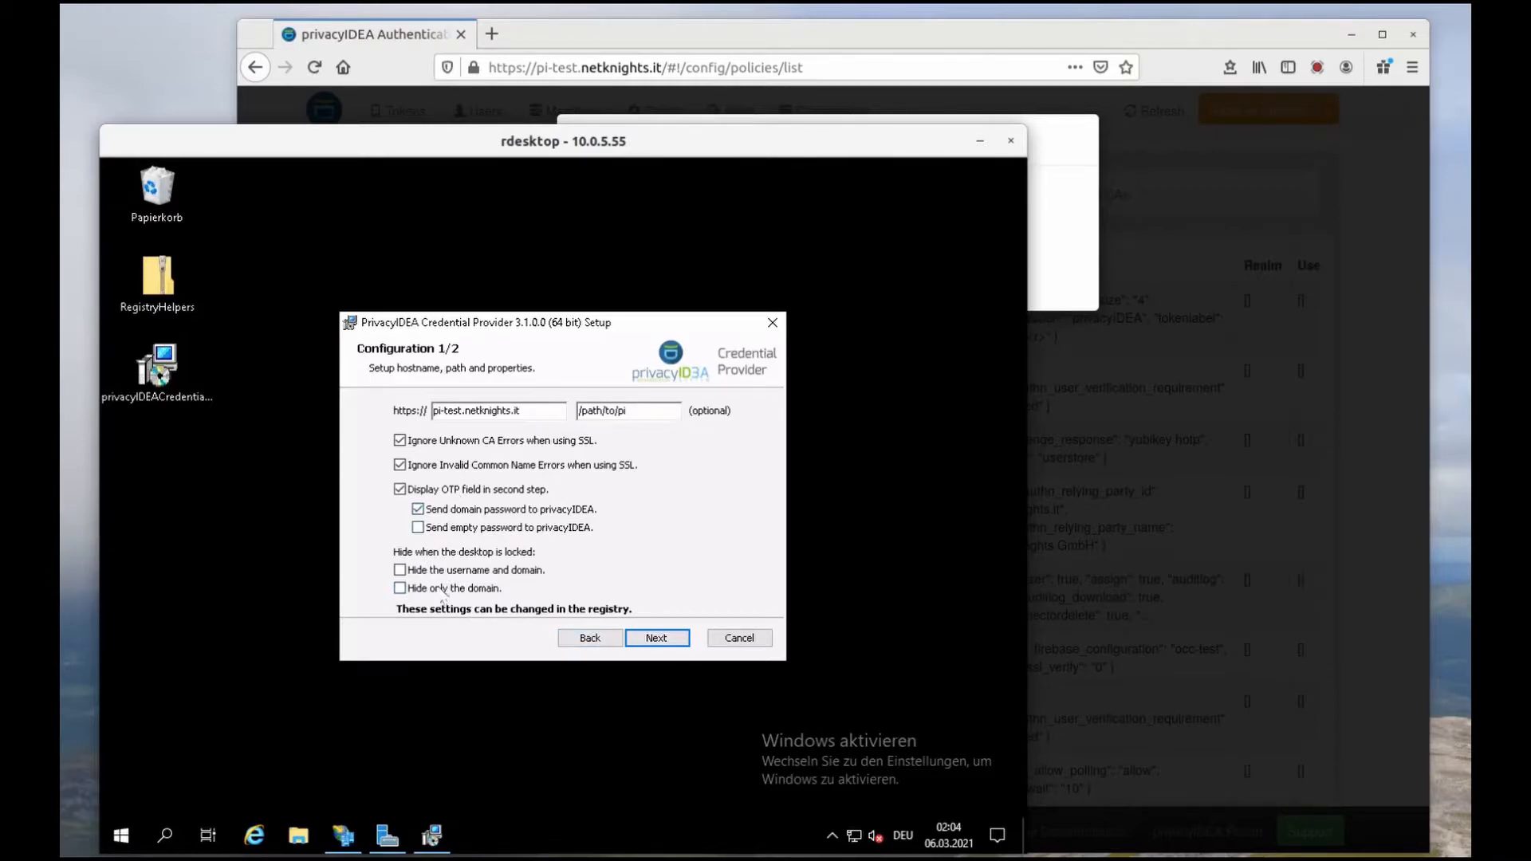
mouse_move(656, 638)
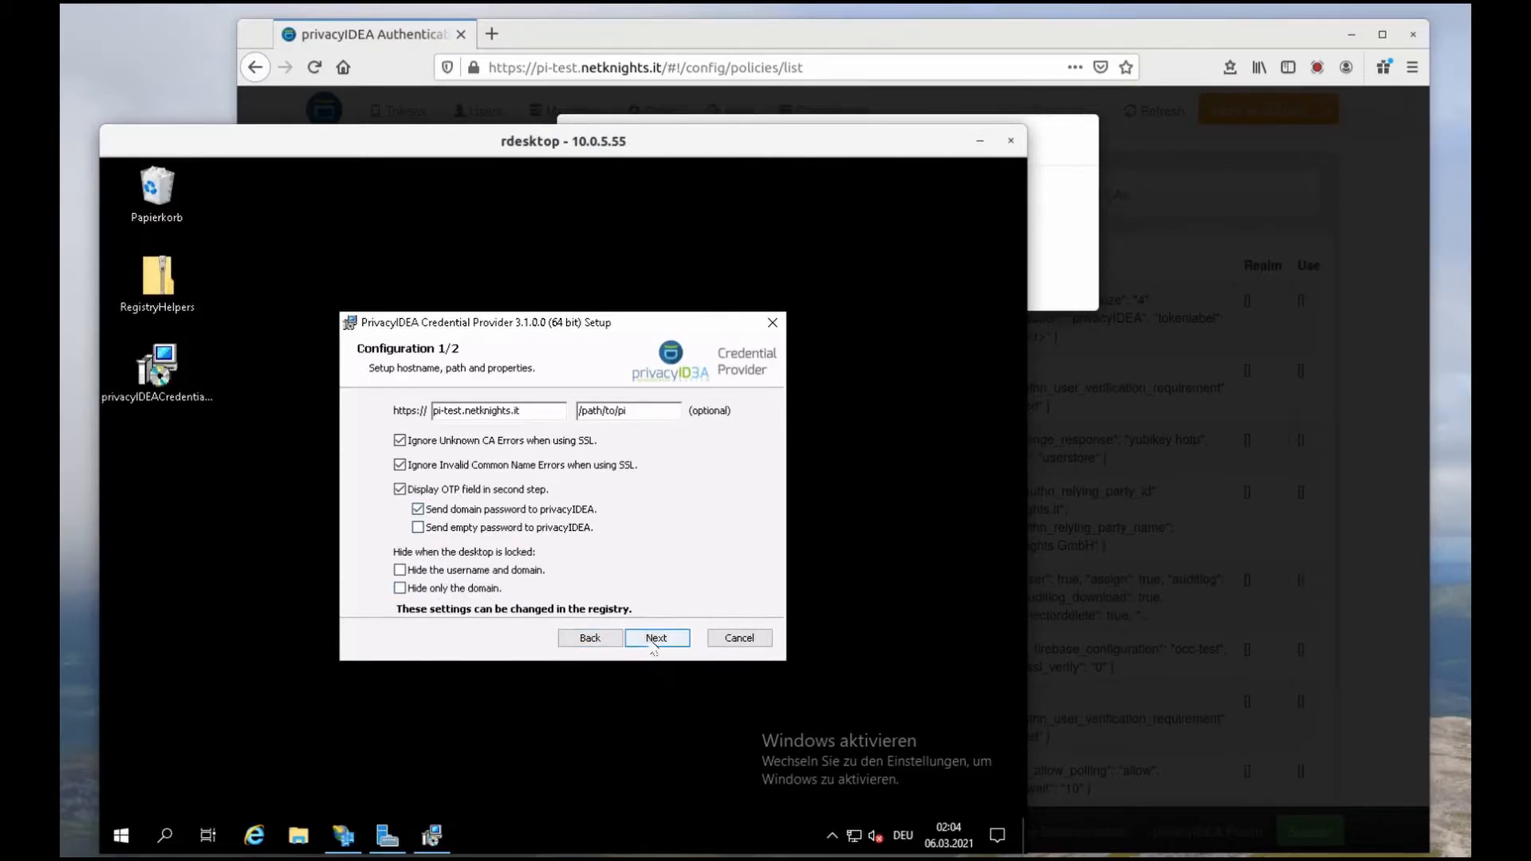
click(656, 638)
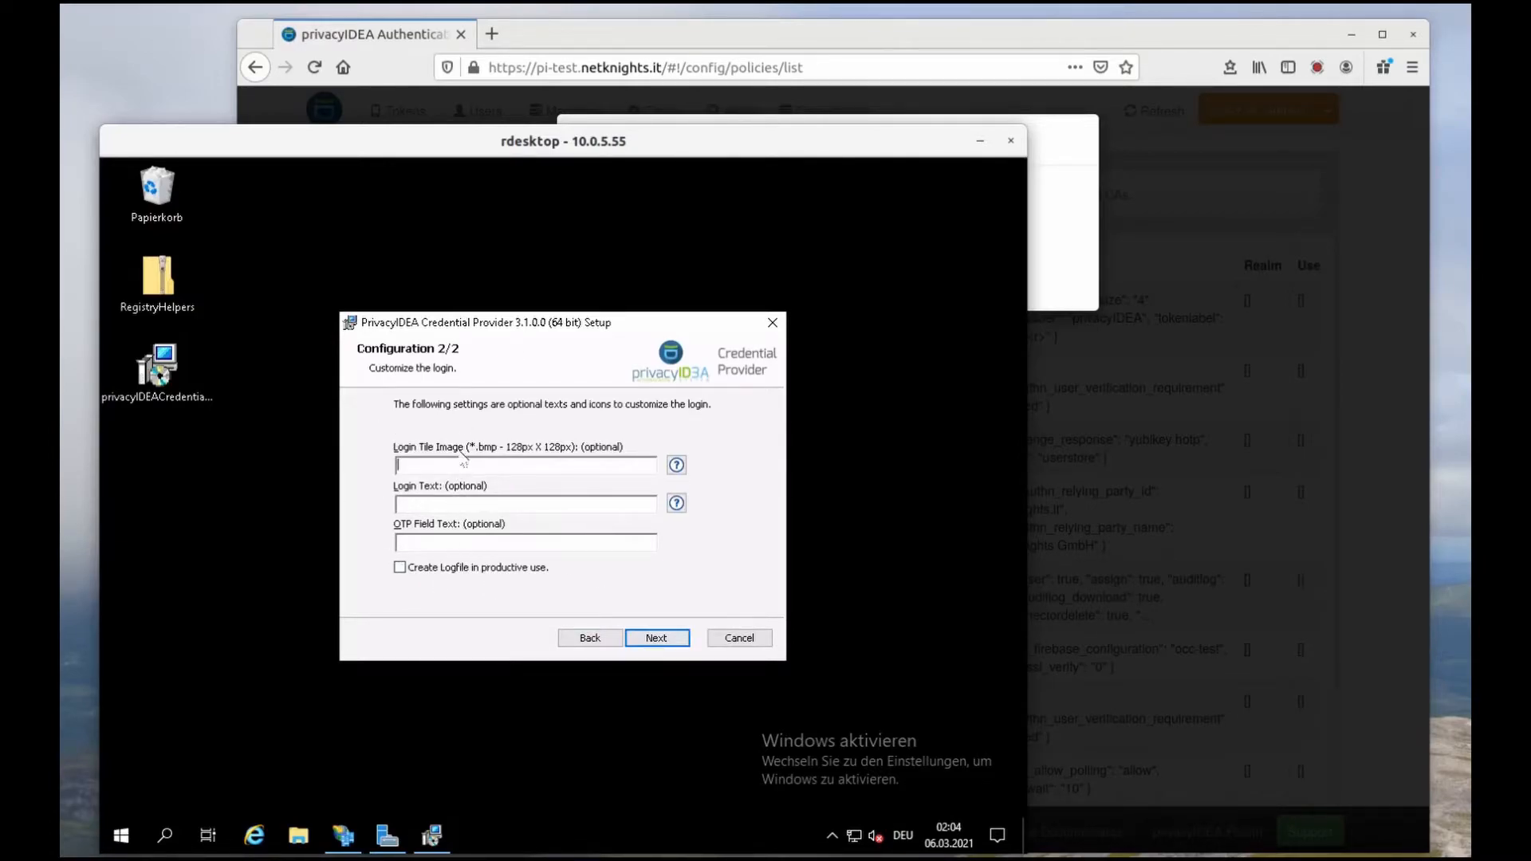
mouse_move(493, 625)
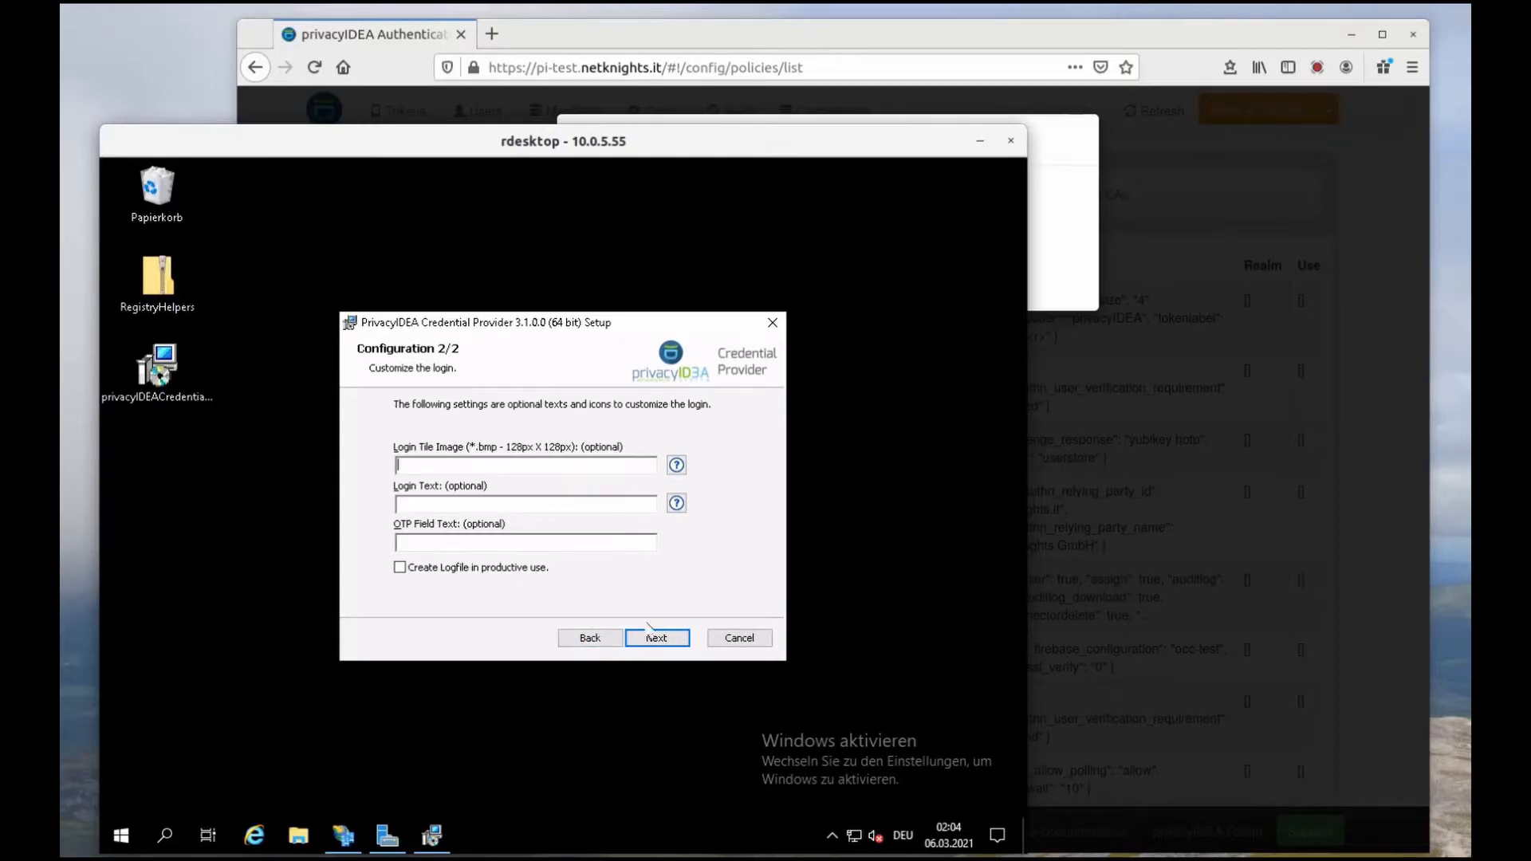
Skip login image and text customisation, install the provider, and finish the wizard.
click(655, 638)
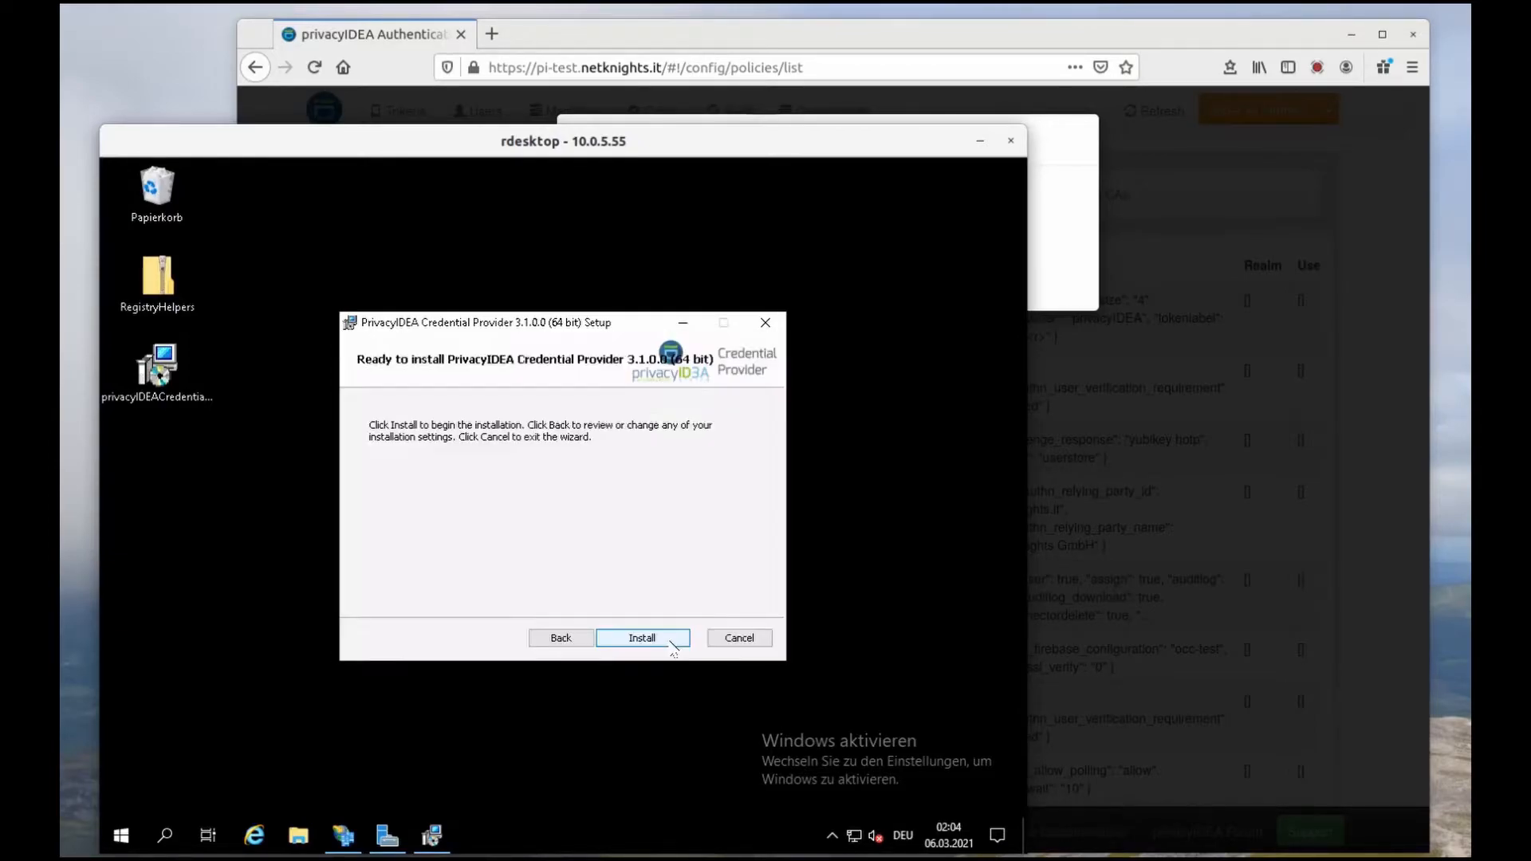
click(642, 638)
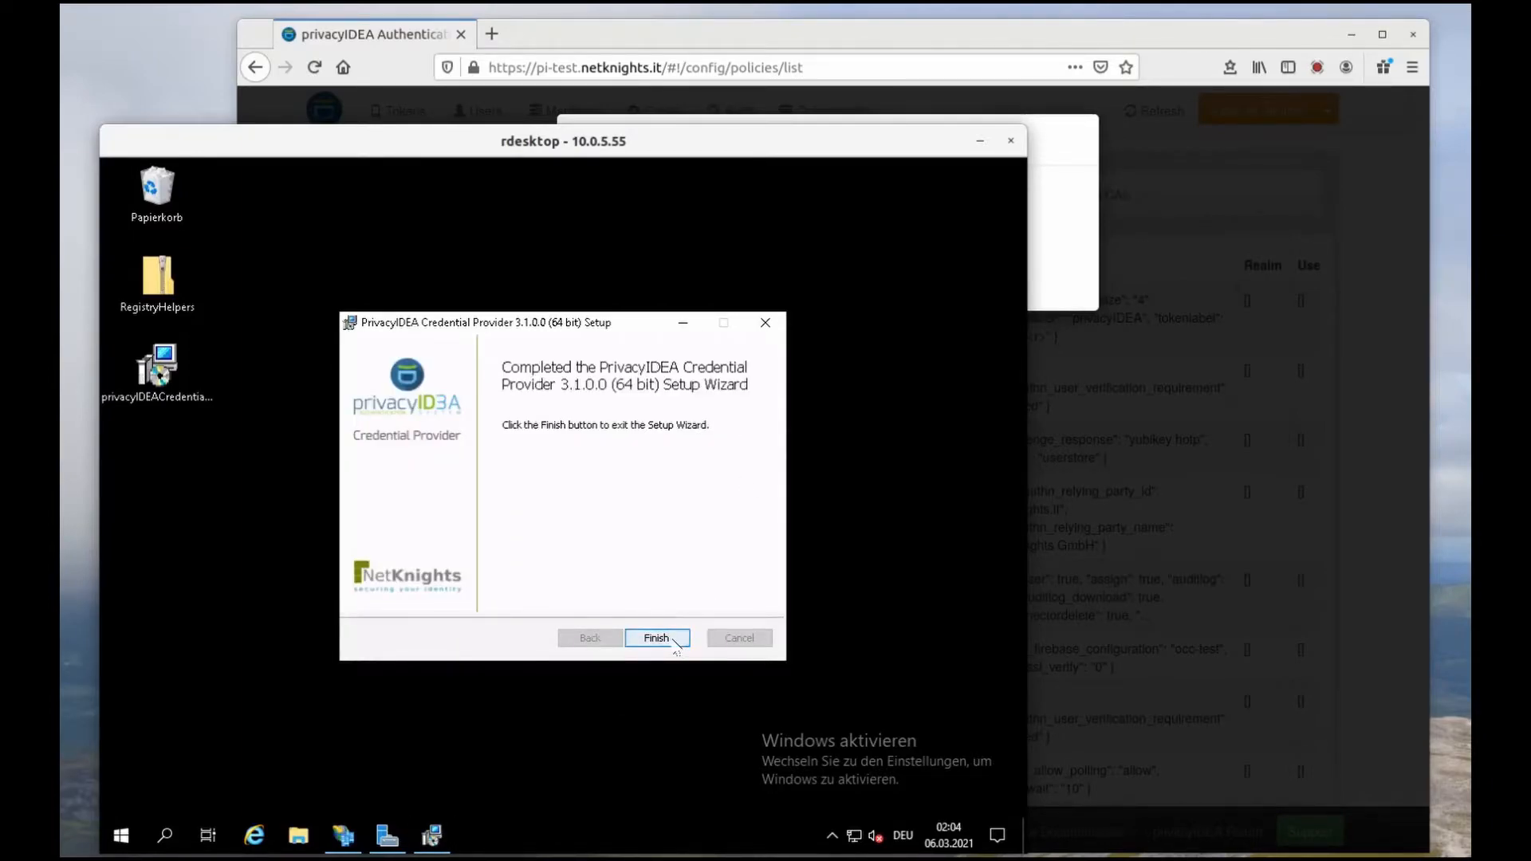
click(656, 638)
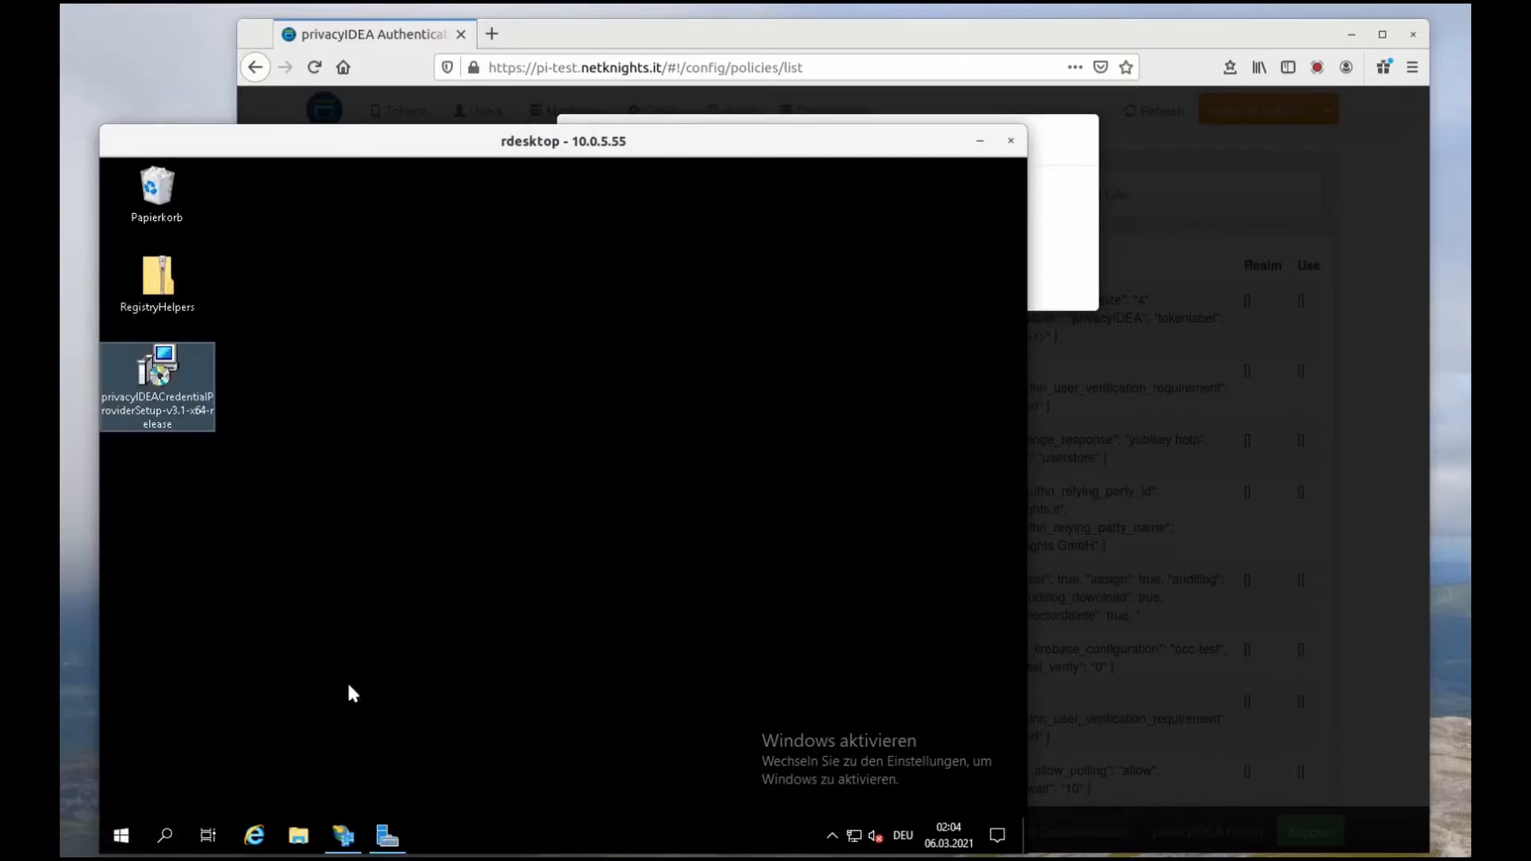
click(120, 835)
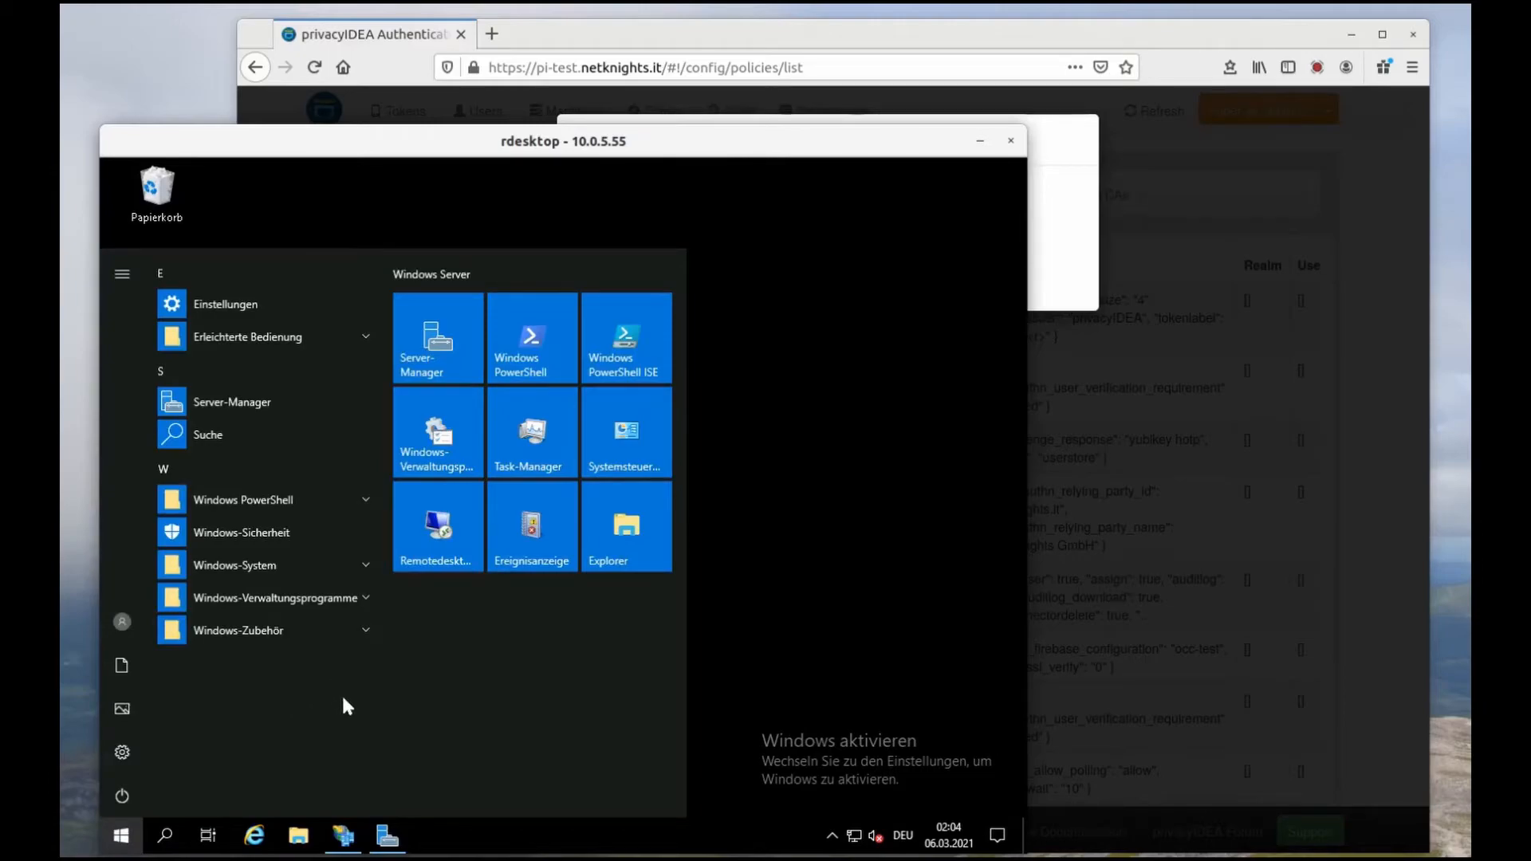
text(reg)
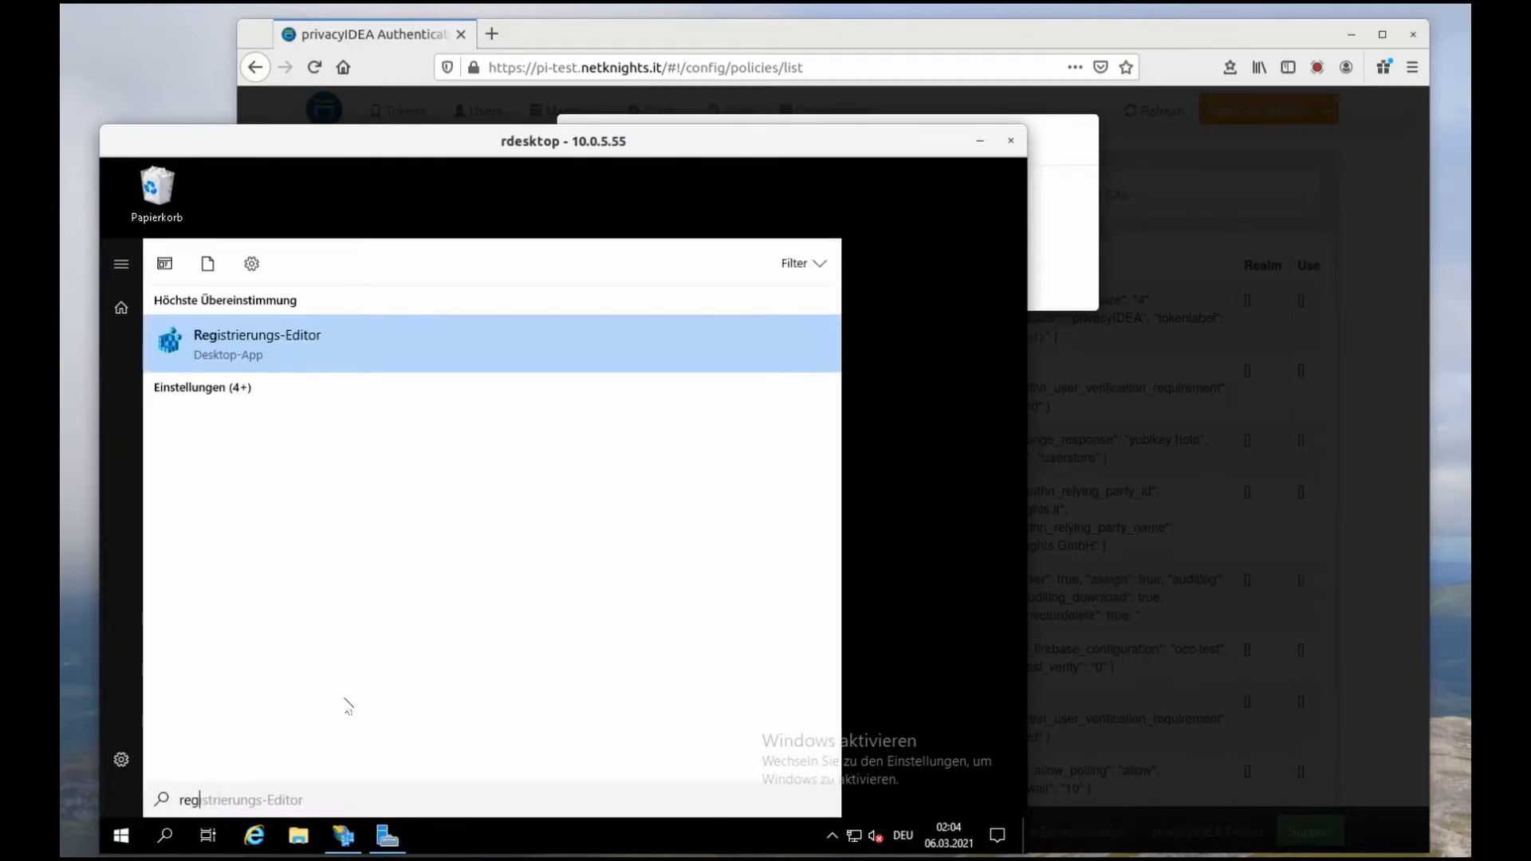
click(257, 343)
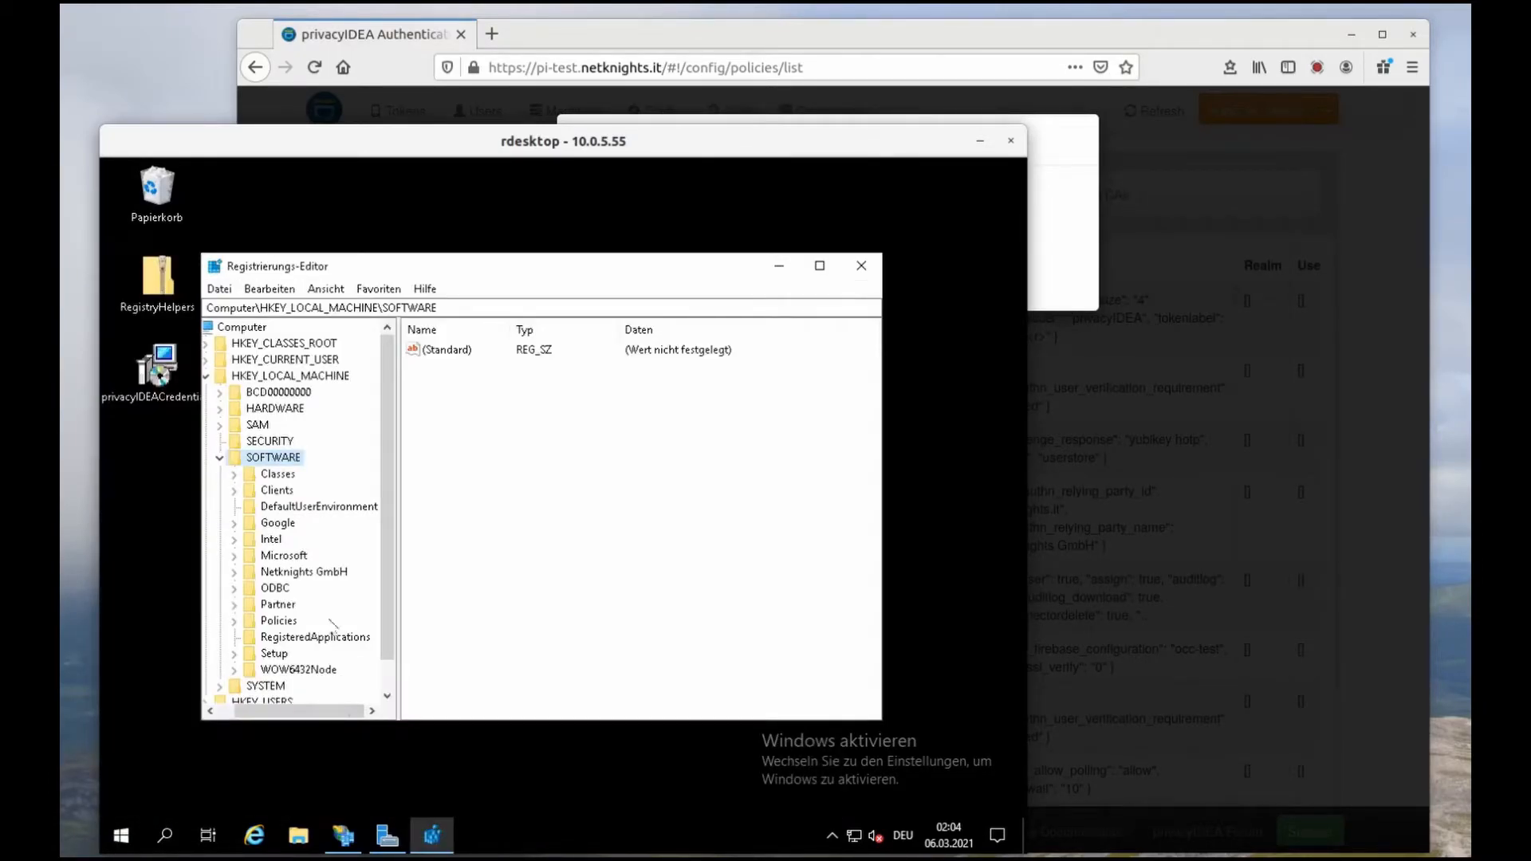
mouse_move(336, 561)
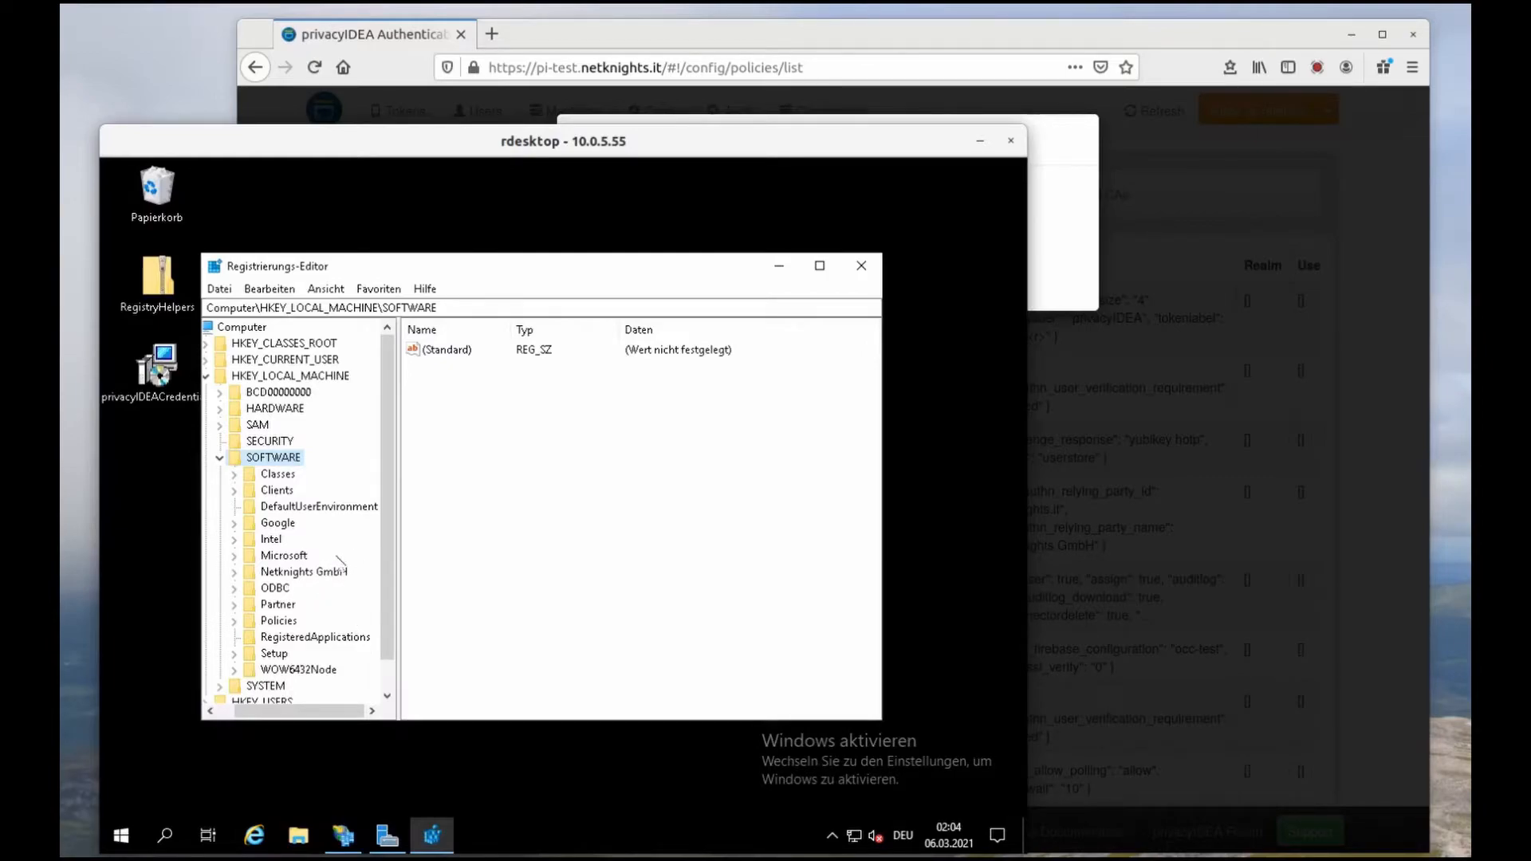
mouse_move(290, 383)
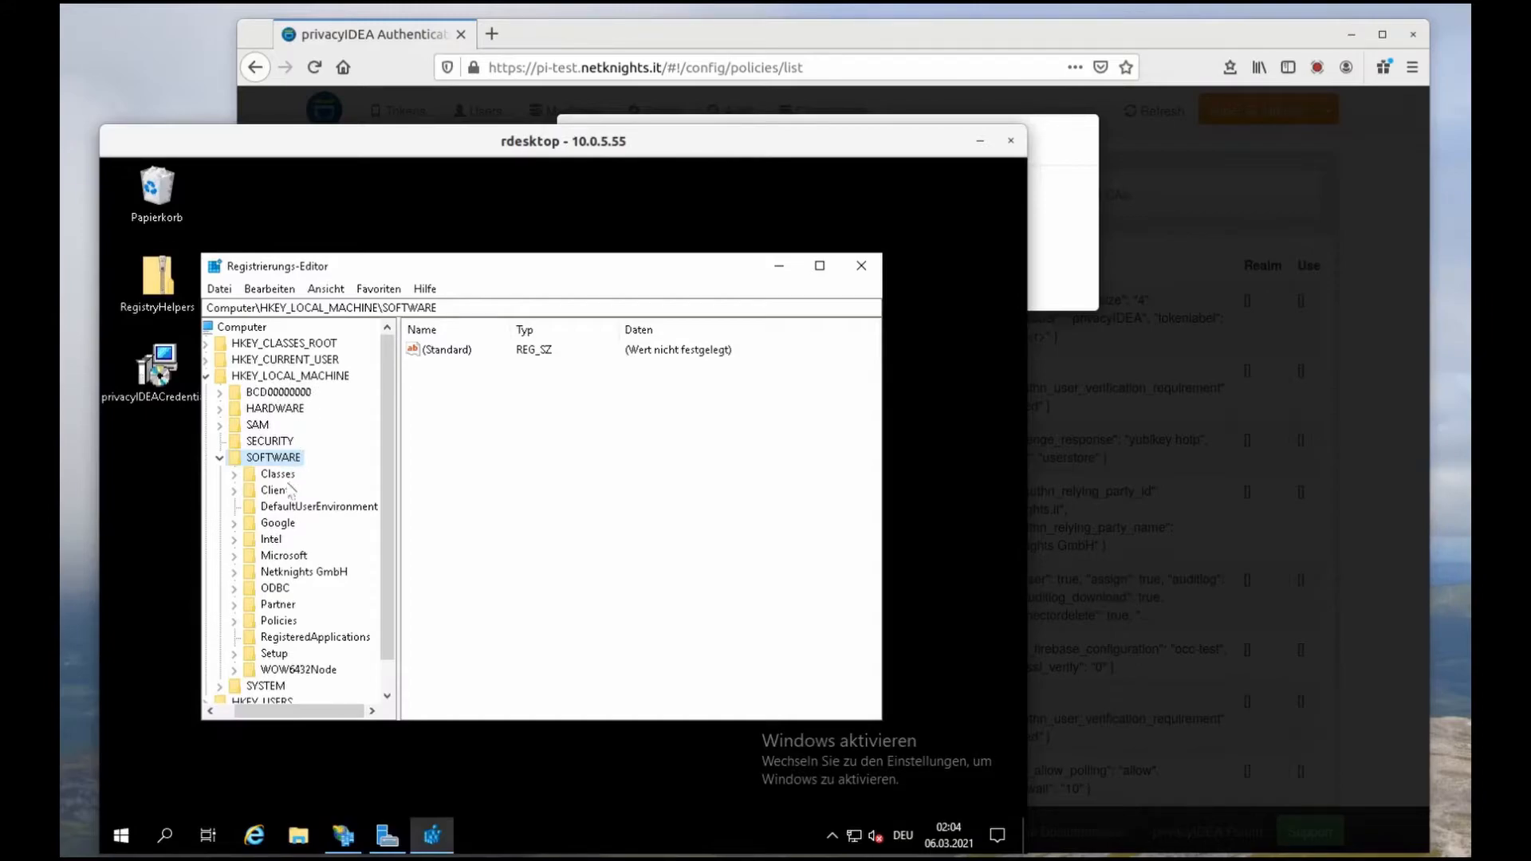
click(235, 571)
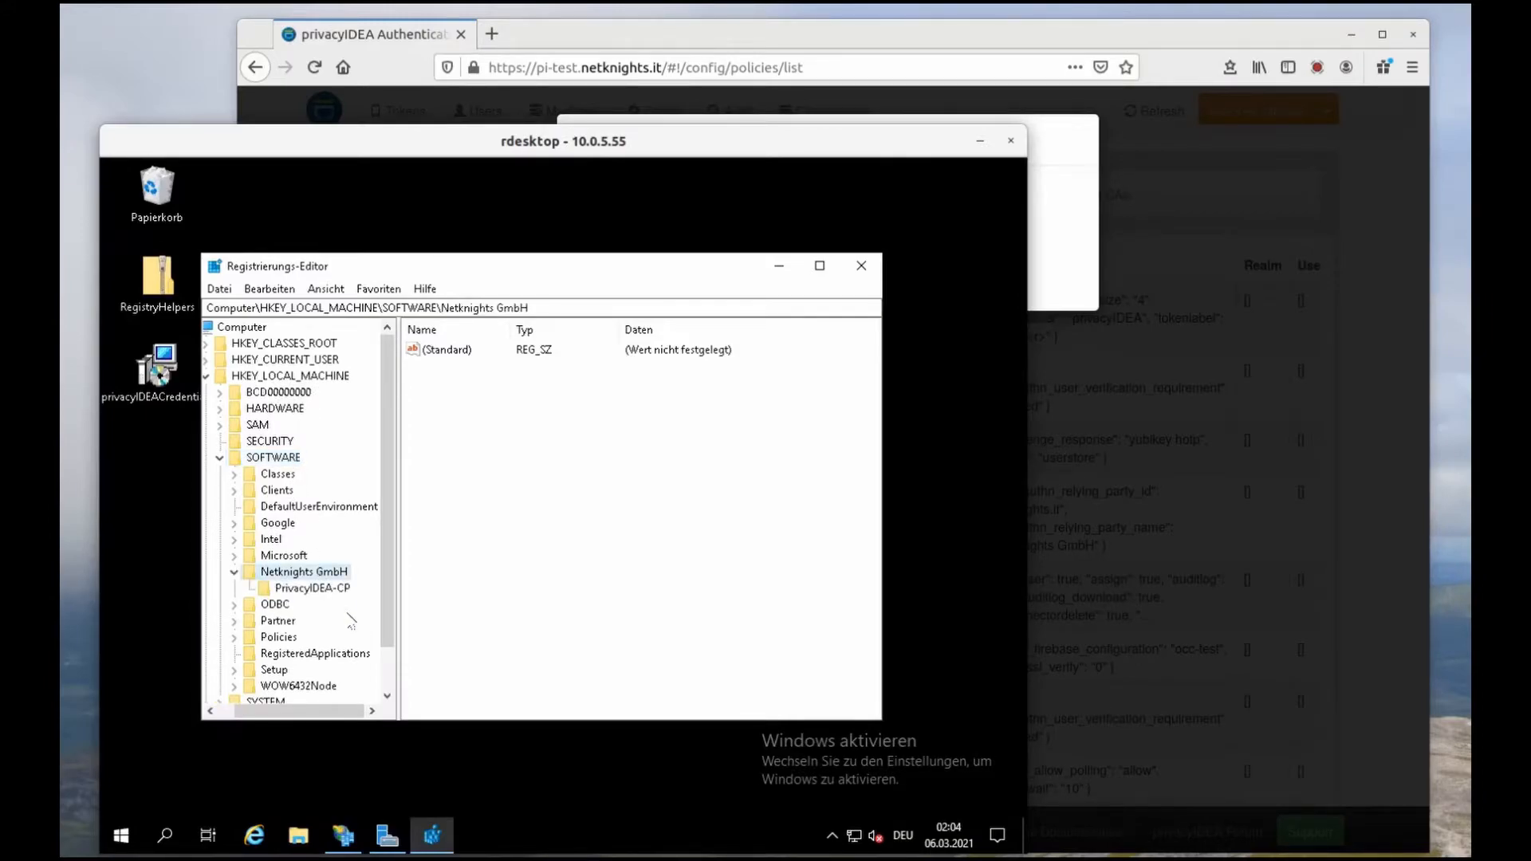
click(313, 587)
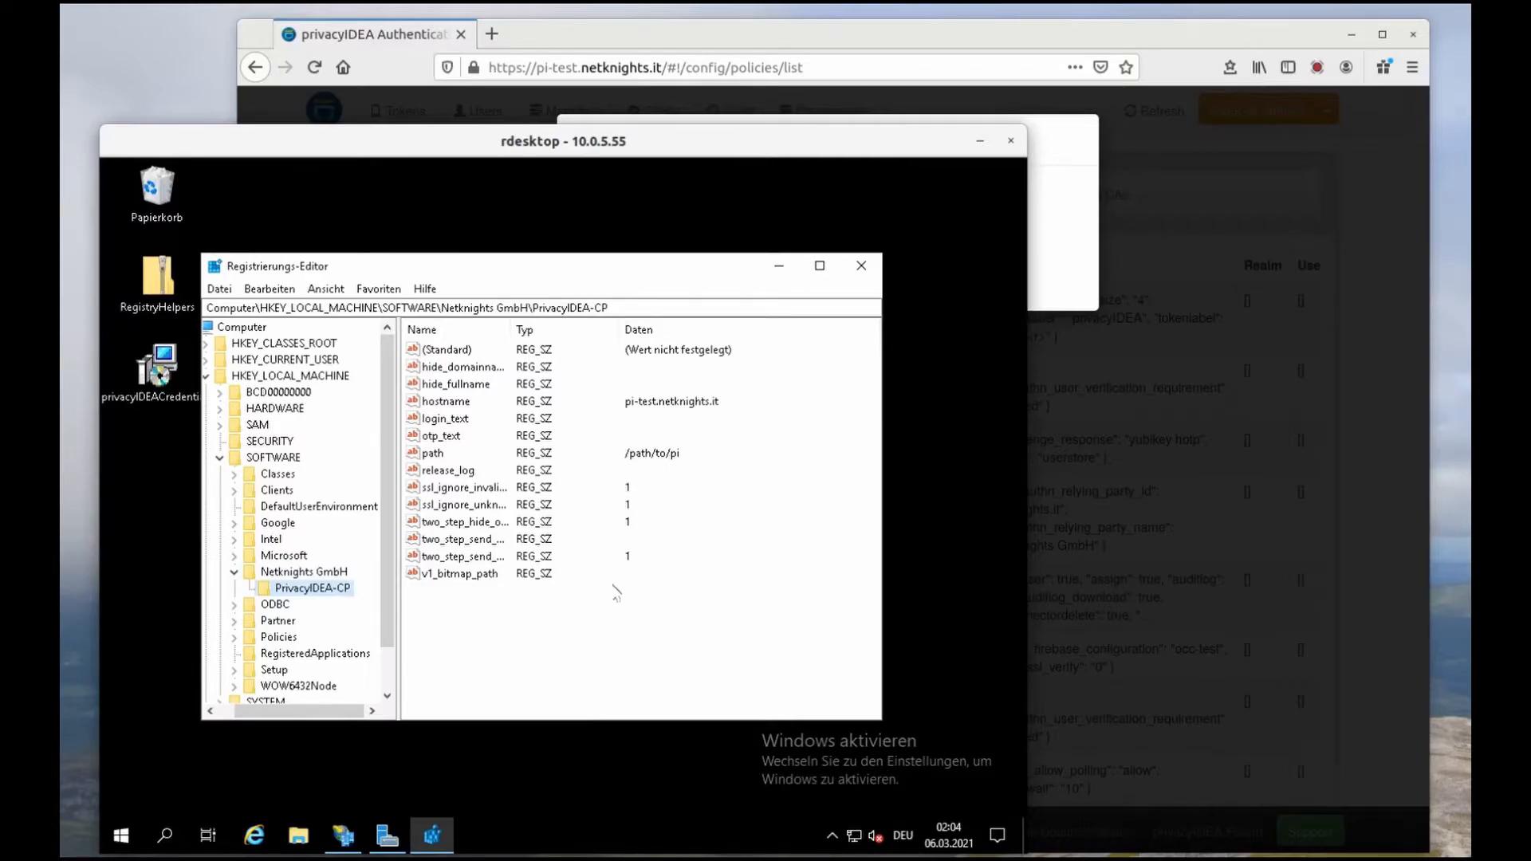
mouse_move(735, 464)
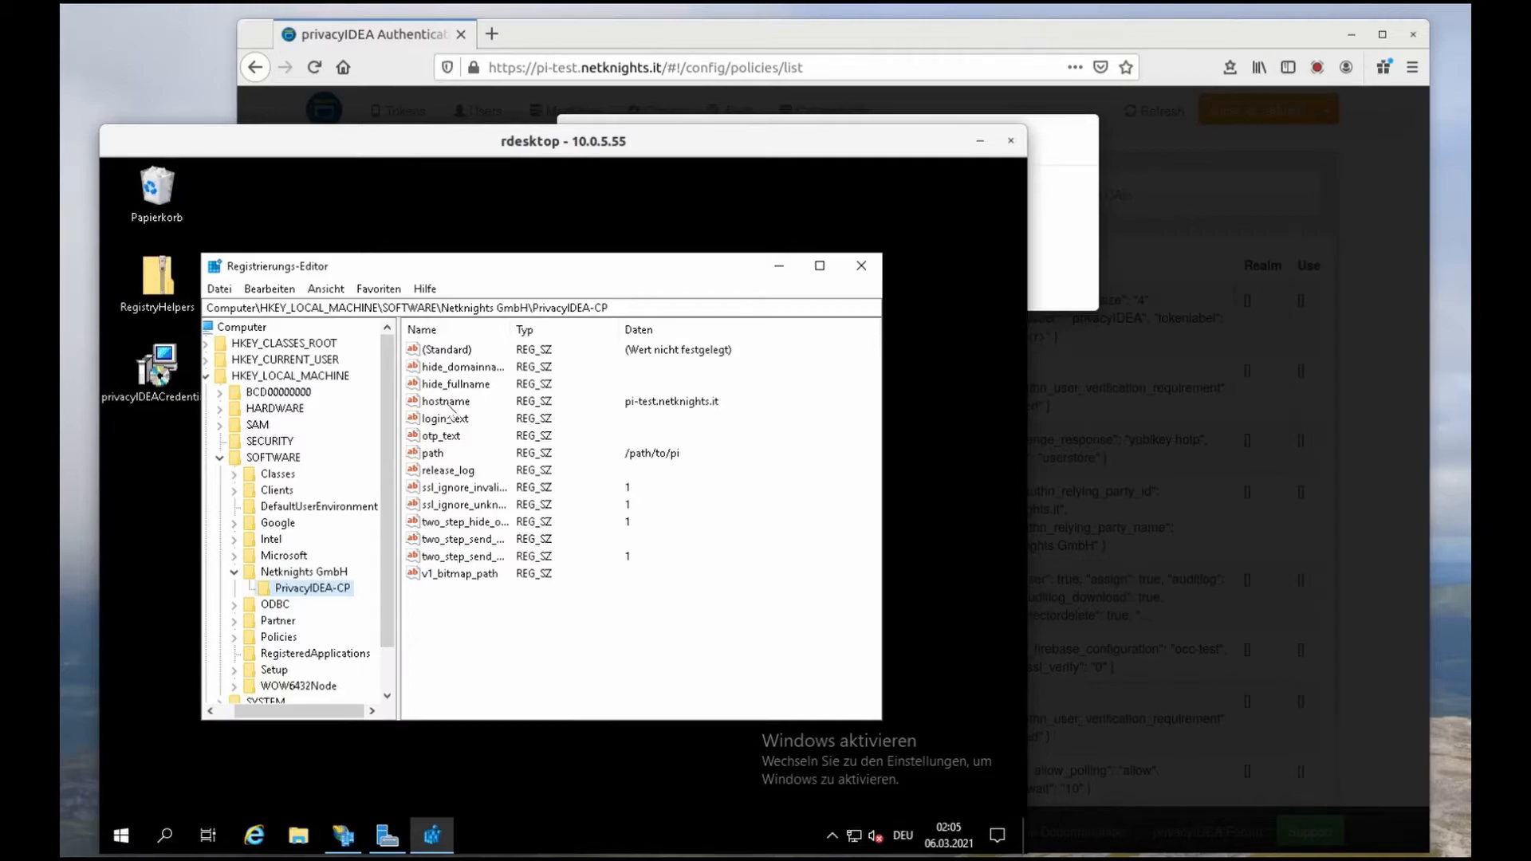
click(445, 401)
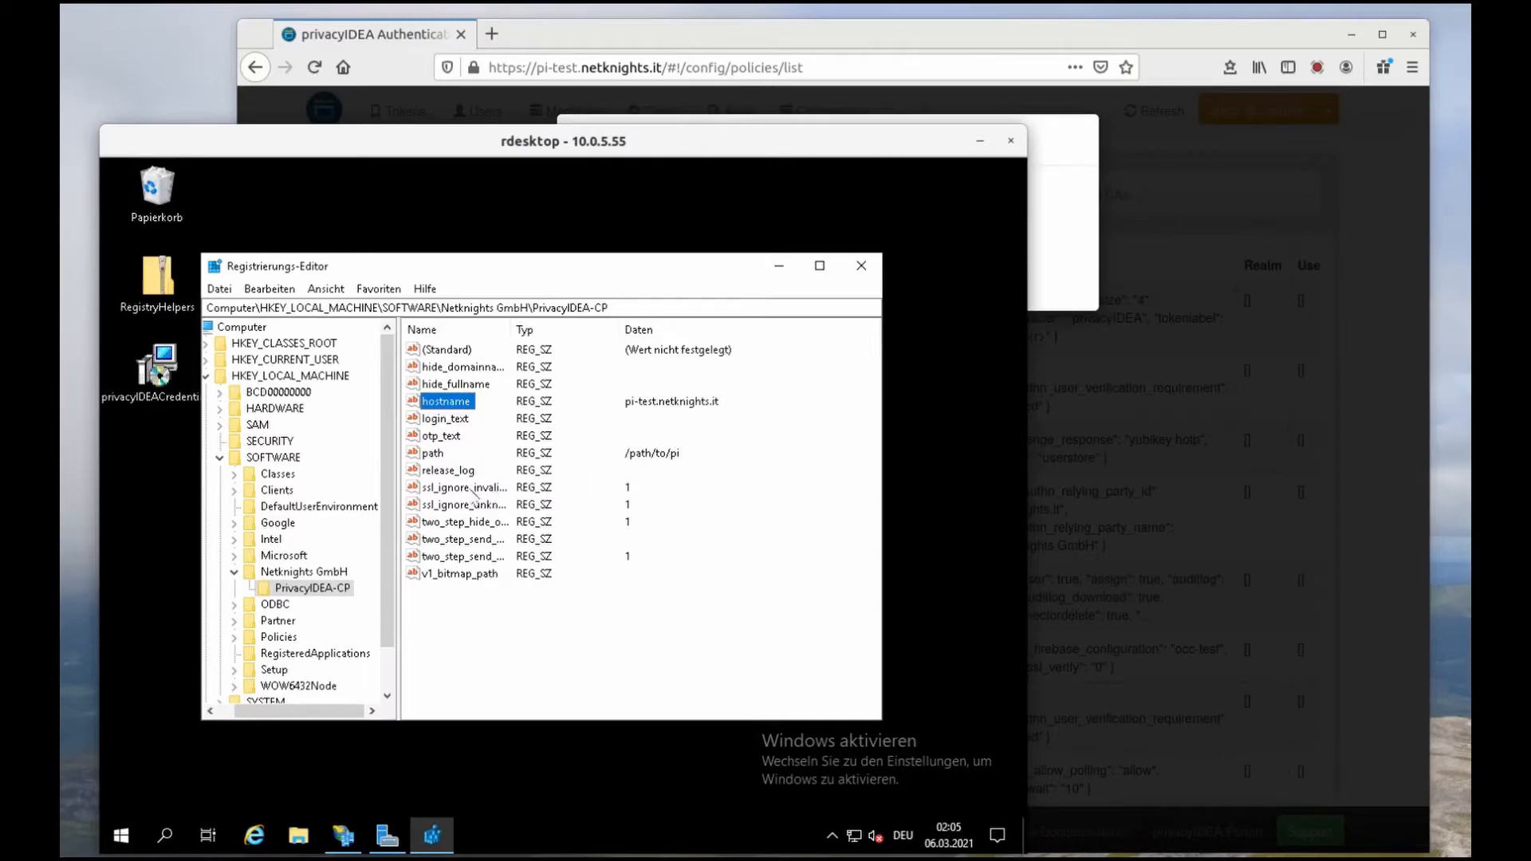
click(462, 539)
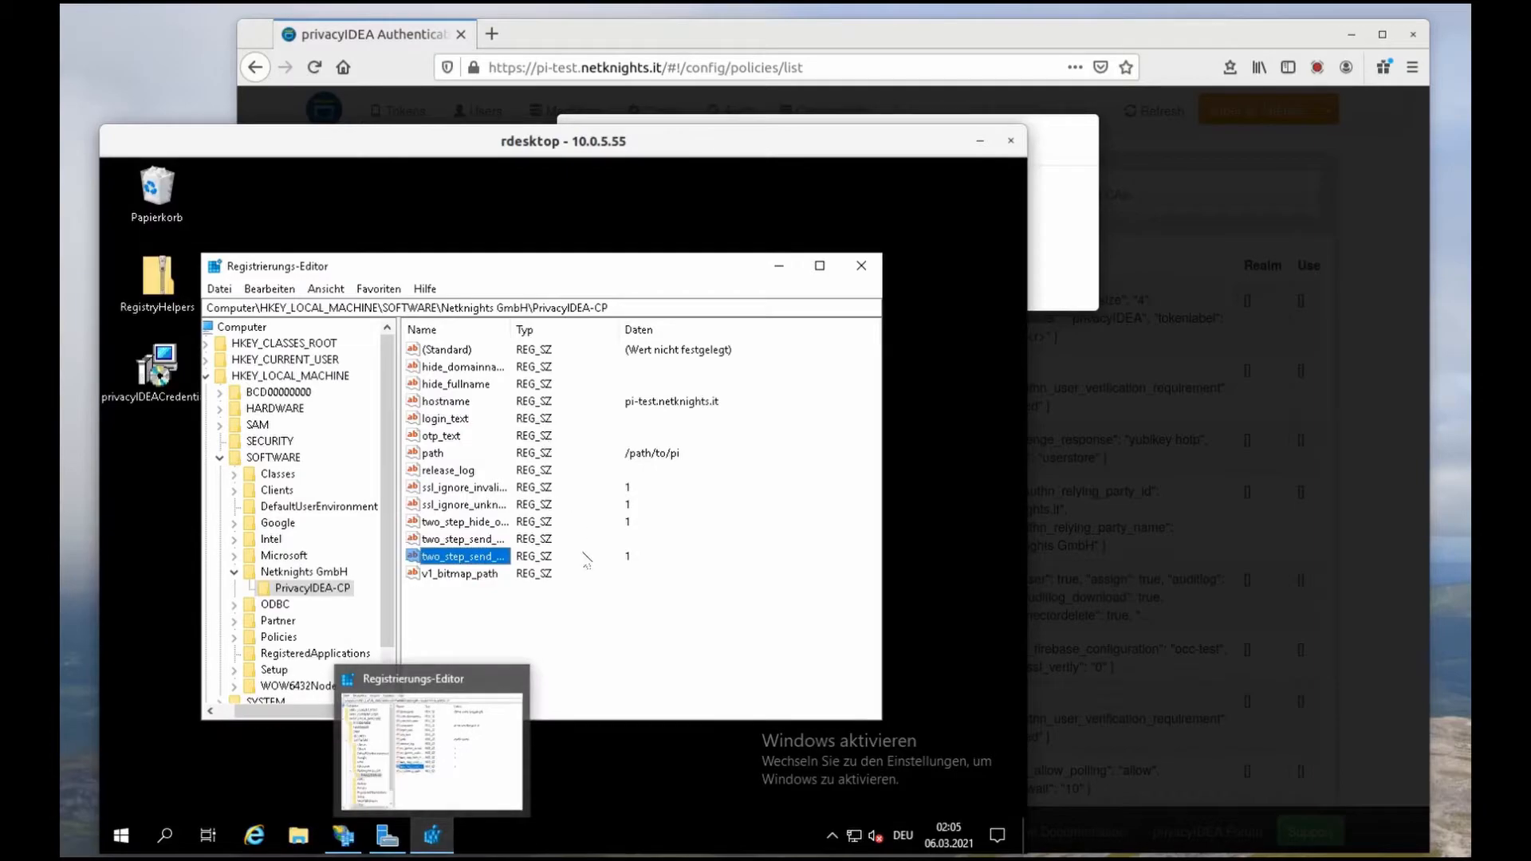
click(860, 266)
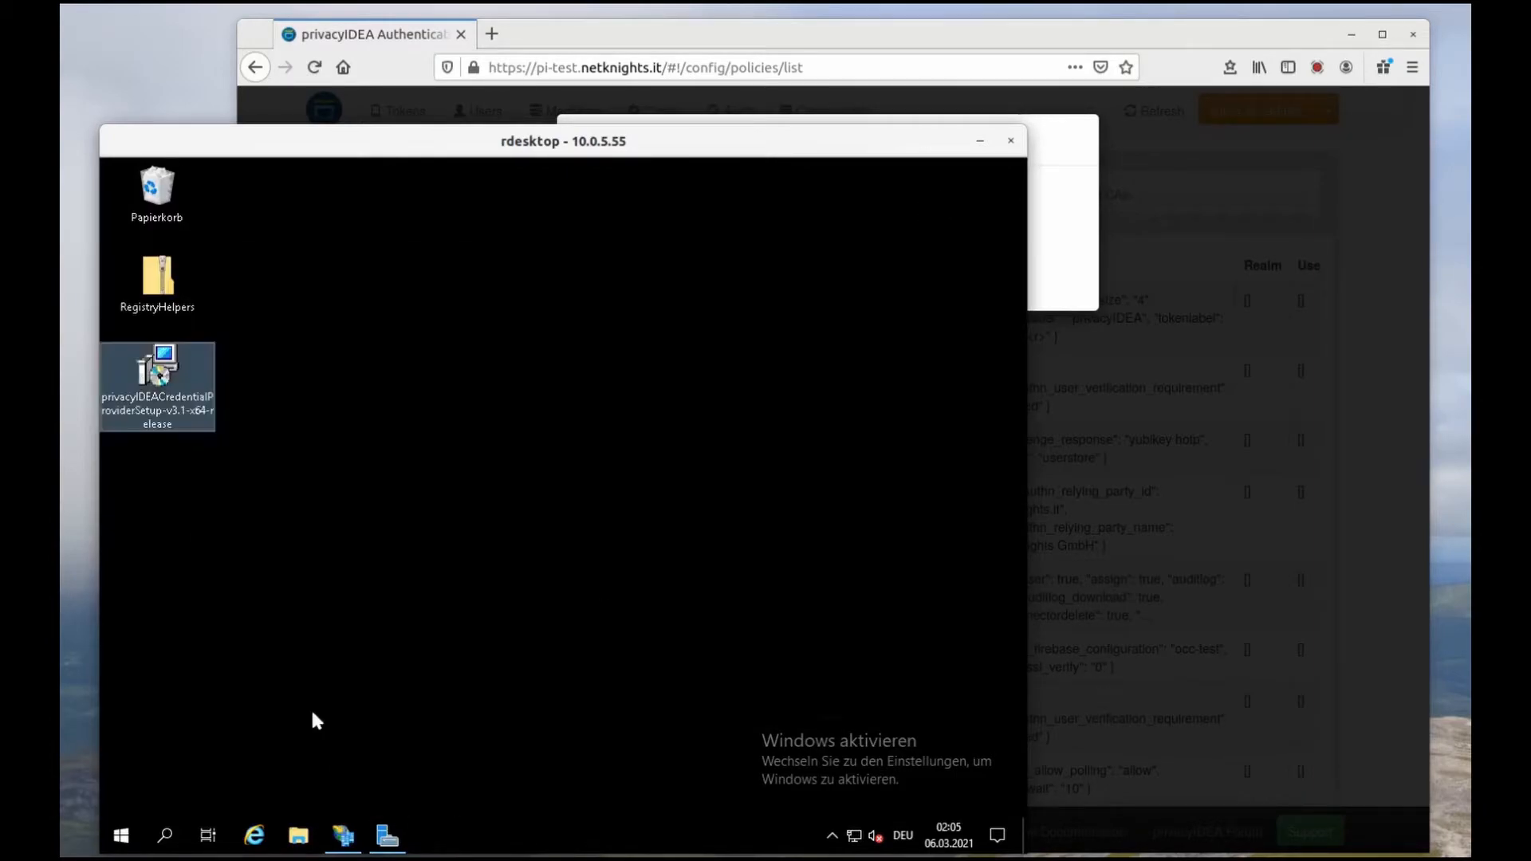
Lock the Windows Server session using Sperren from the Start menu account options.
click(121, 834)
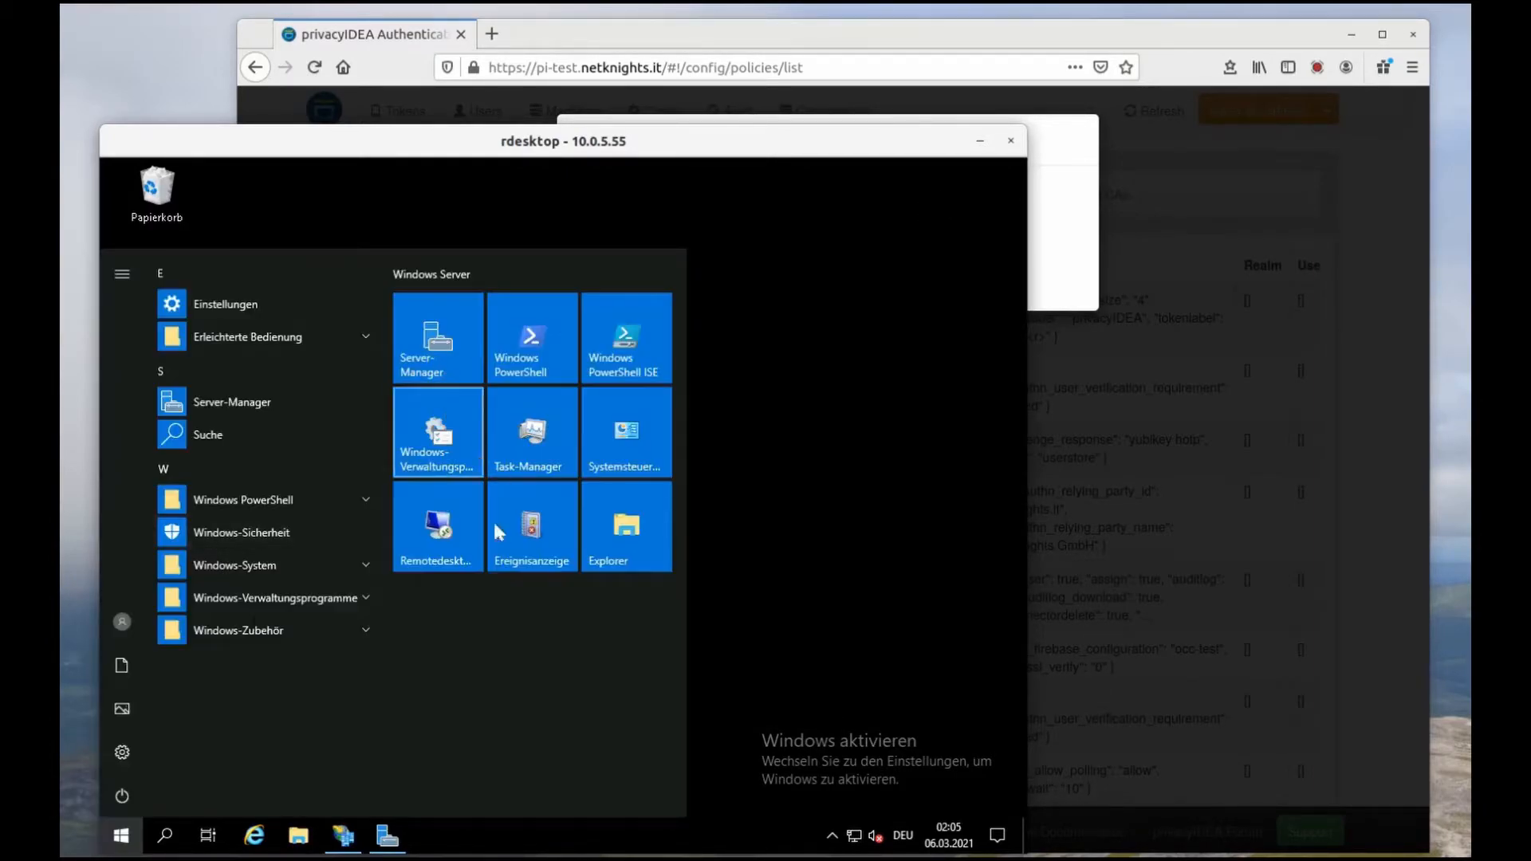
click(121, 622)
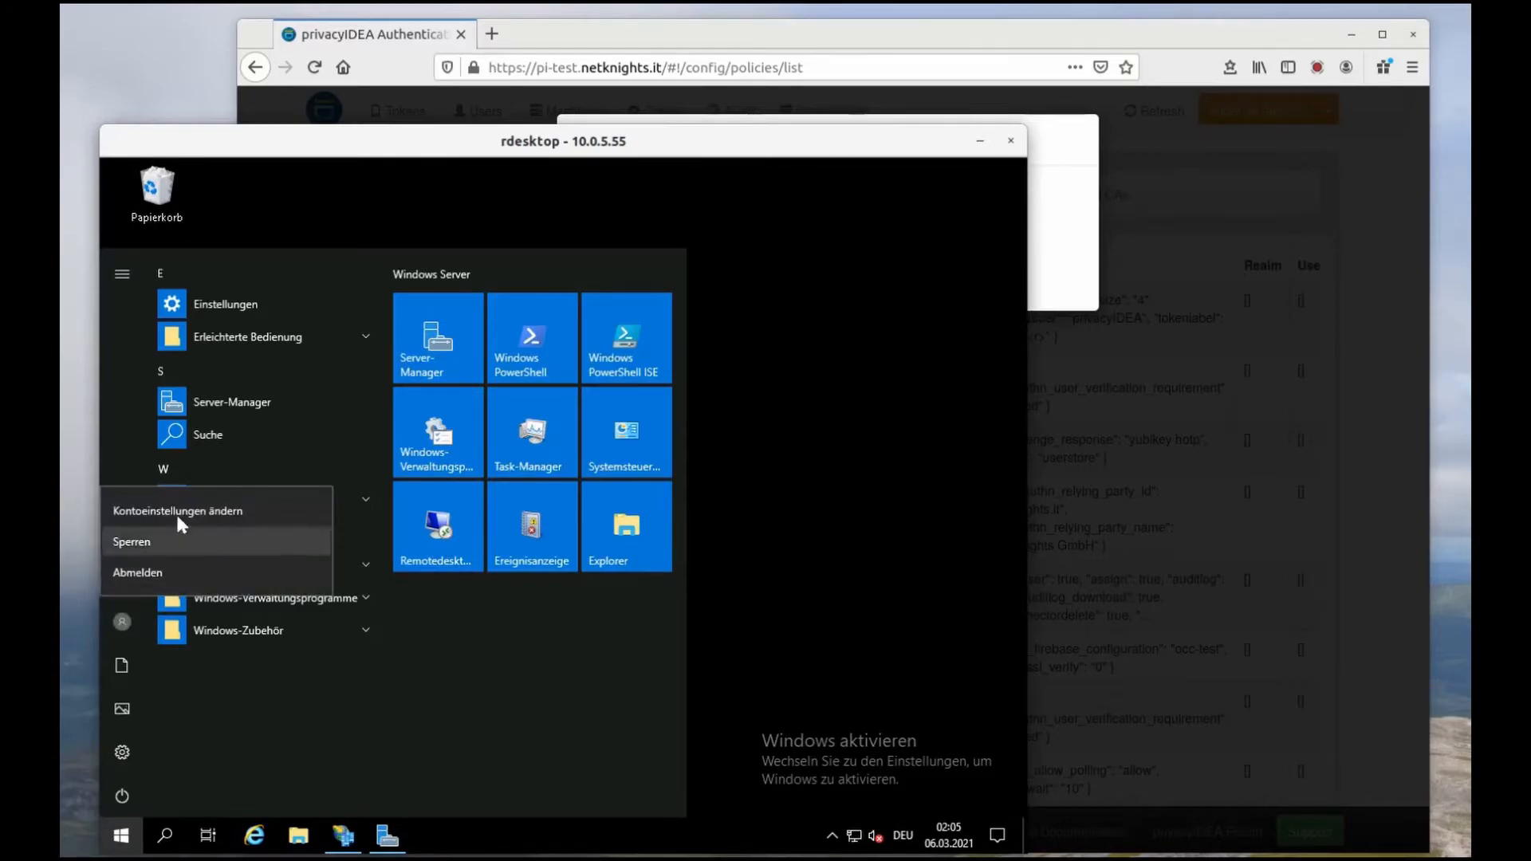
click(136, 573)
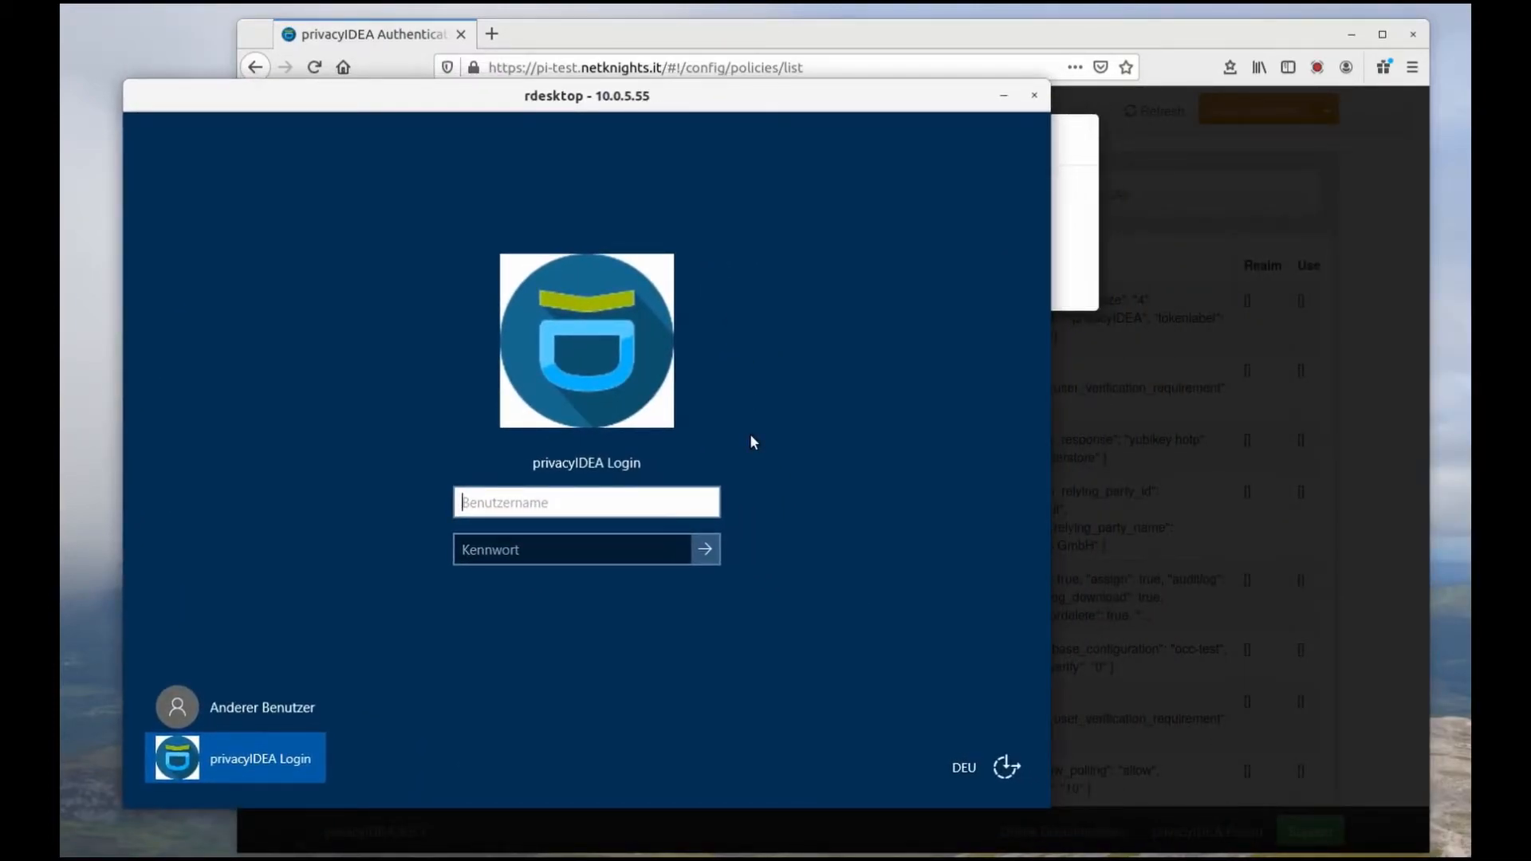
Submit netknights-lab\administrator with its password at the privacyIDEA Login screen.
click(571, 549)
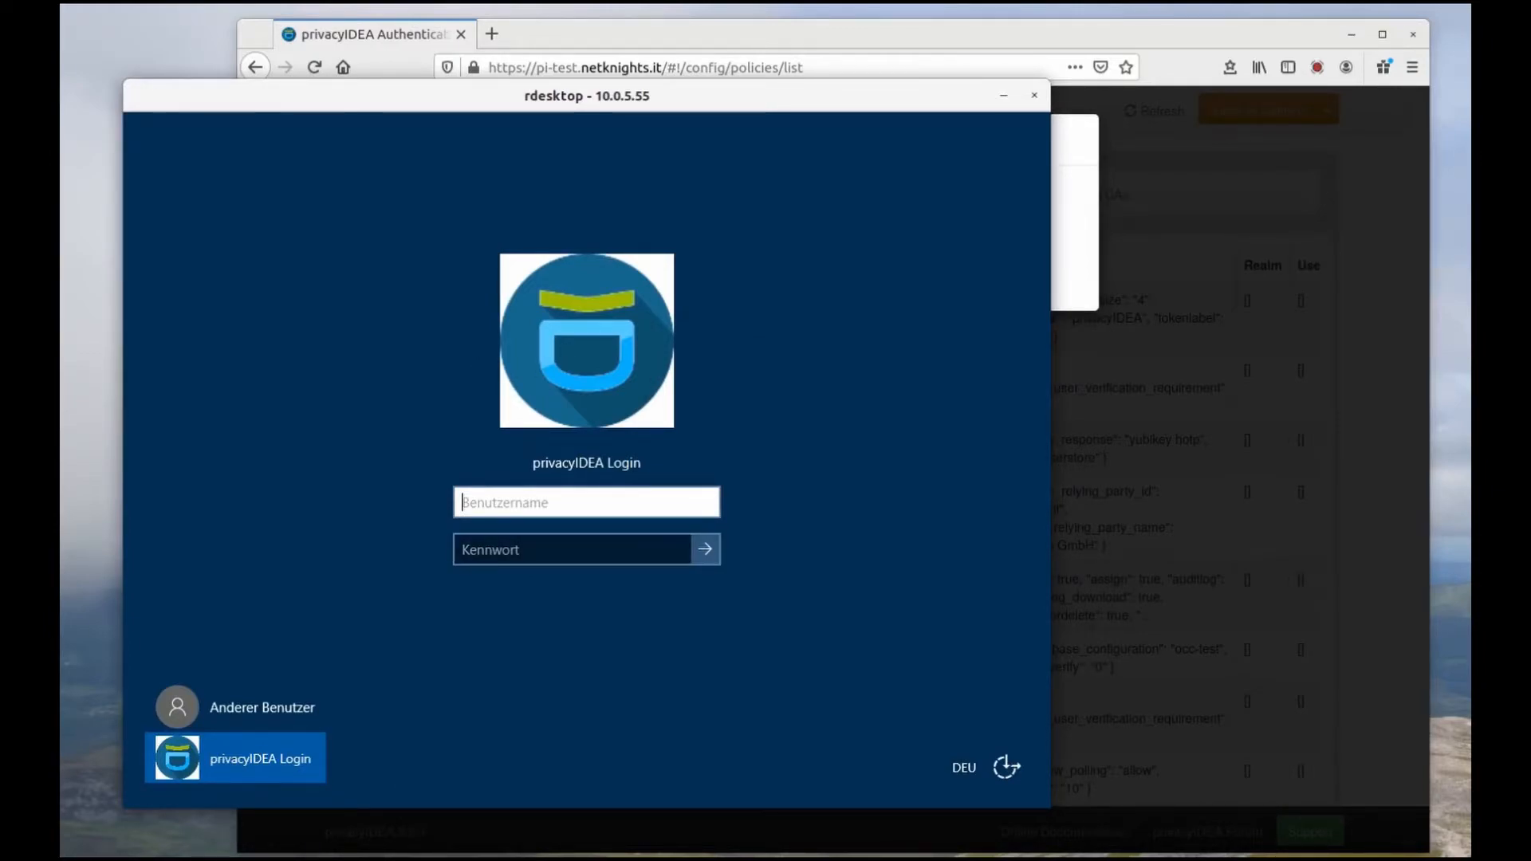
click(234, 707)
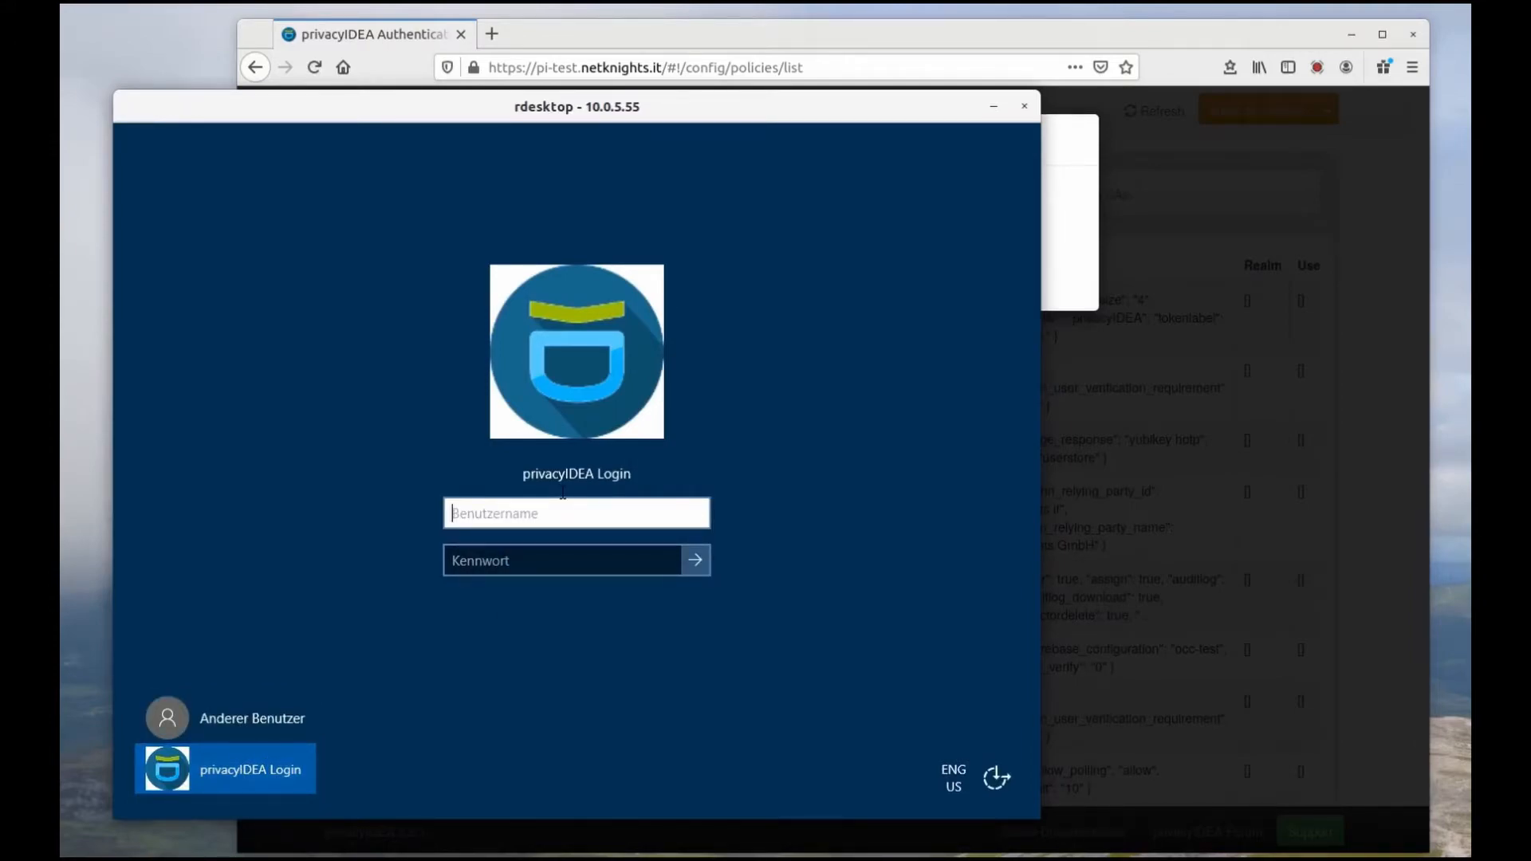
text(n)
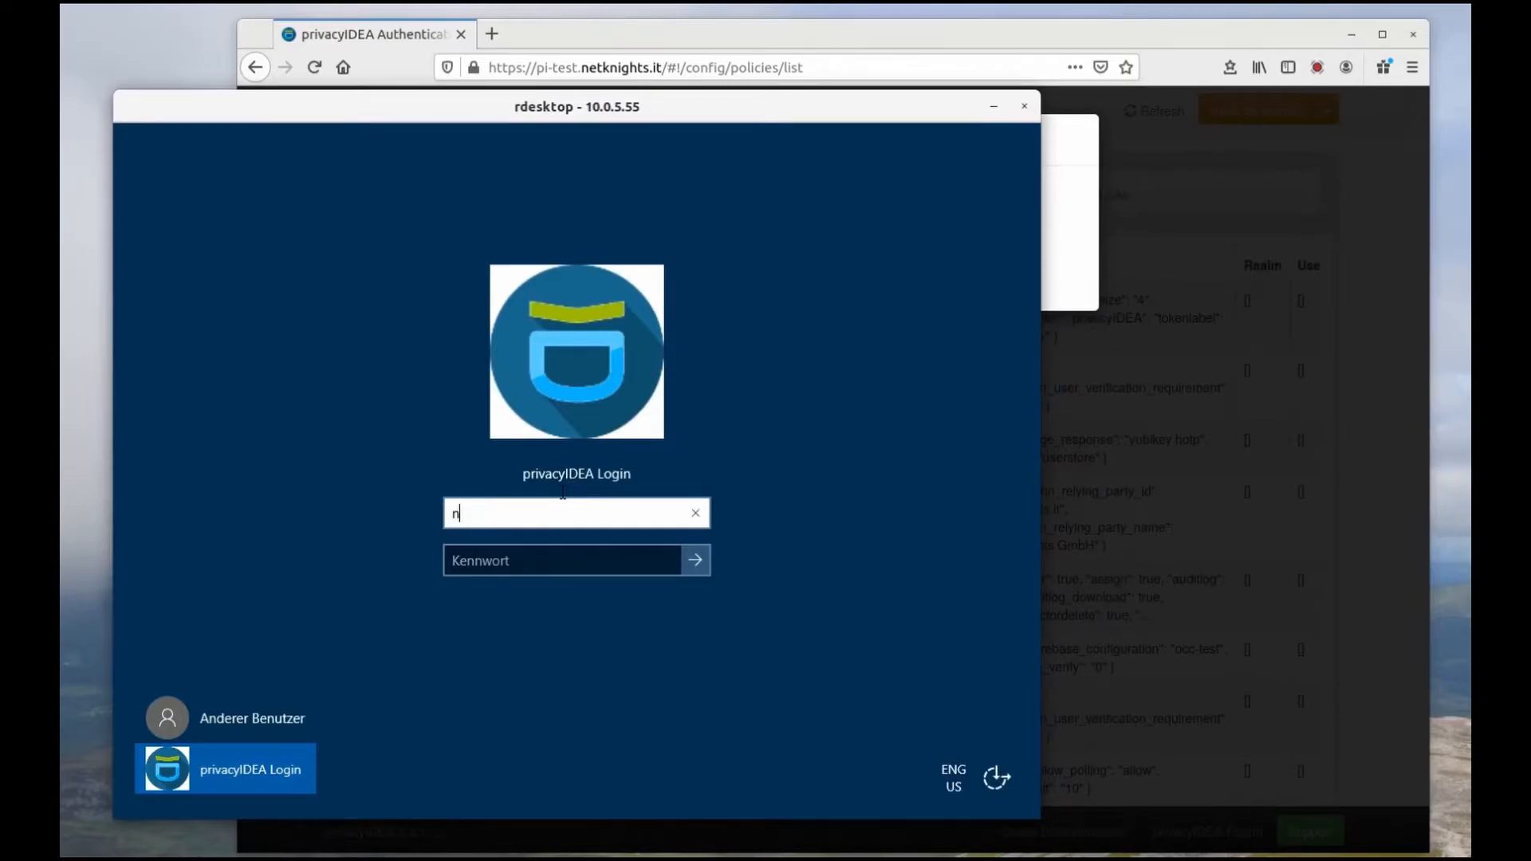
text(etknights/)
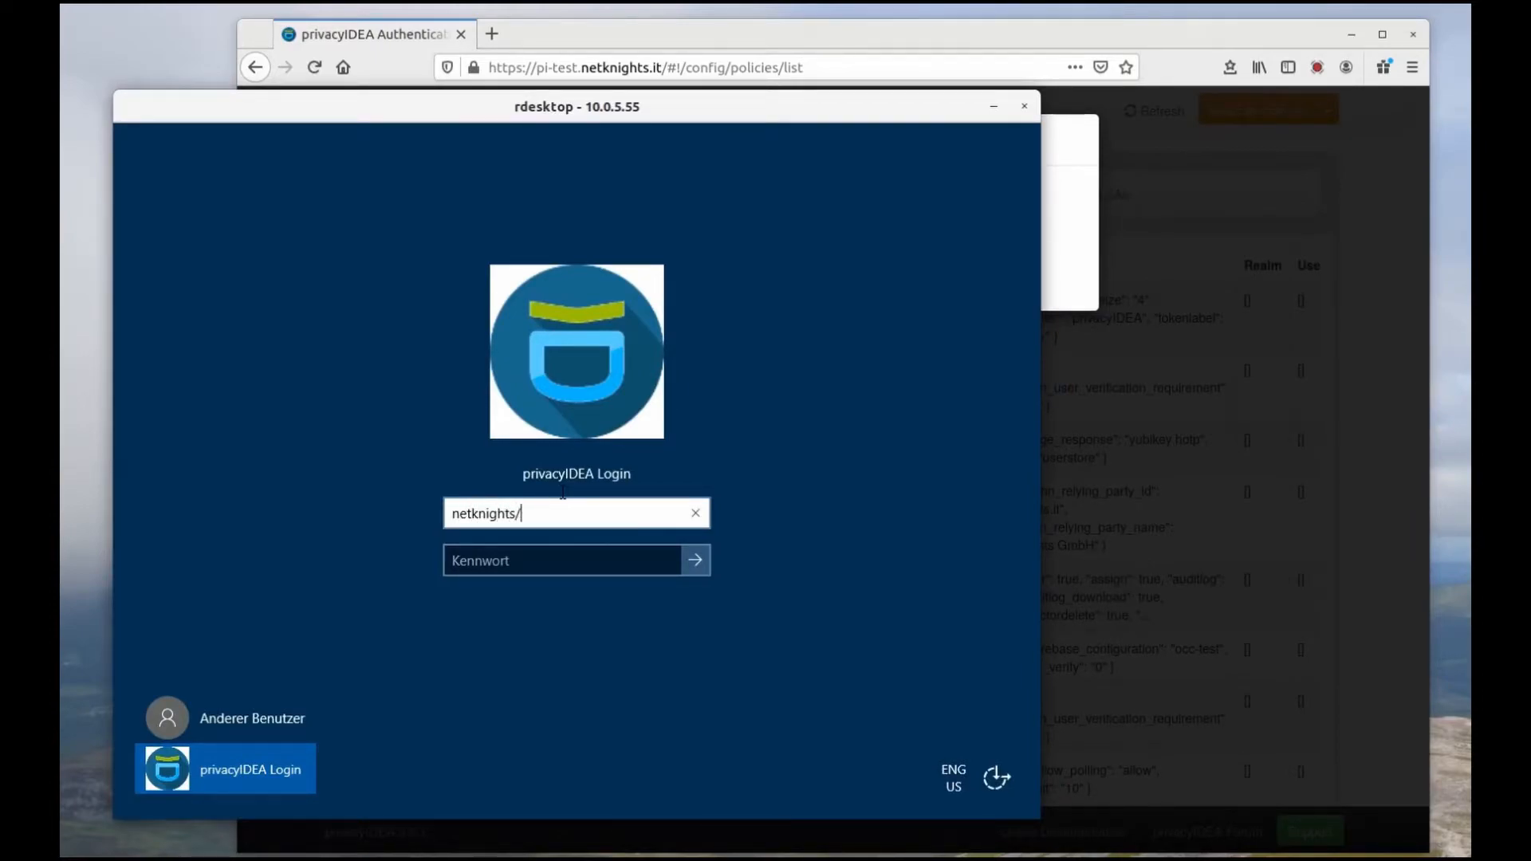
key(Backspace)
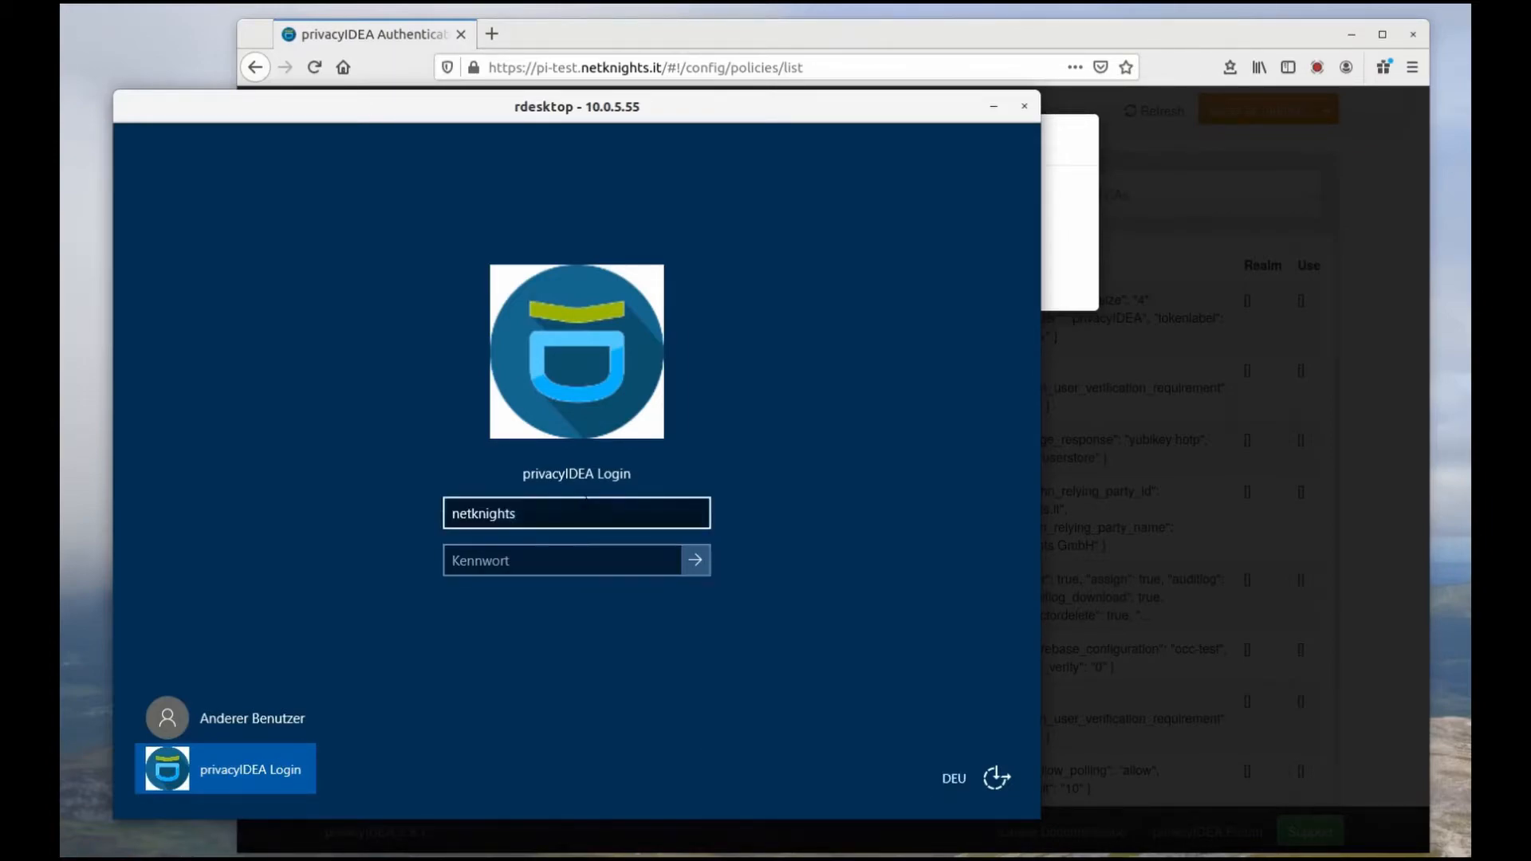
text(-)
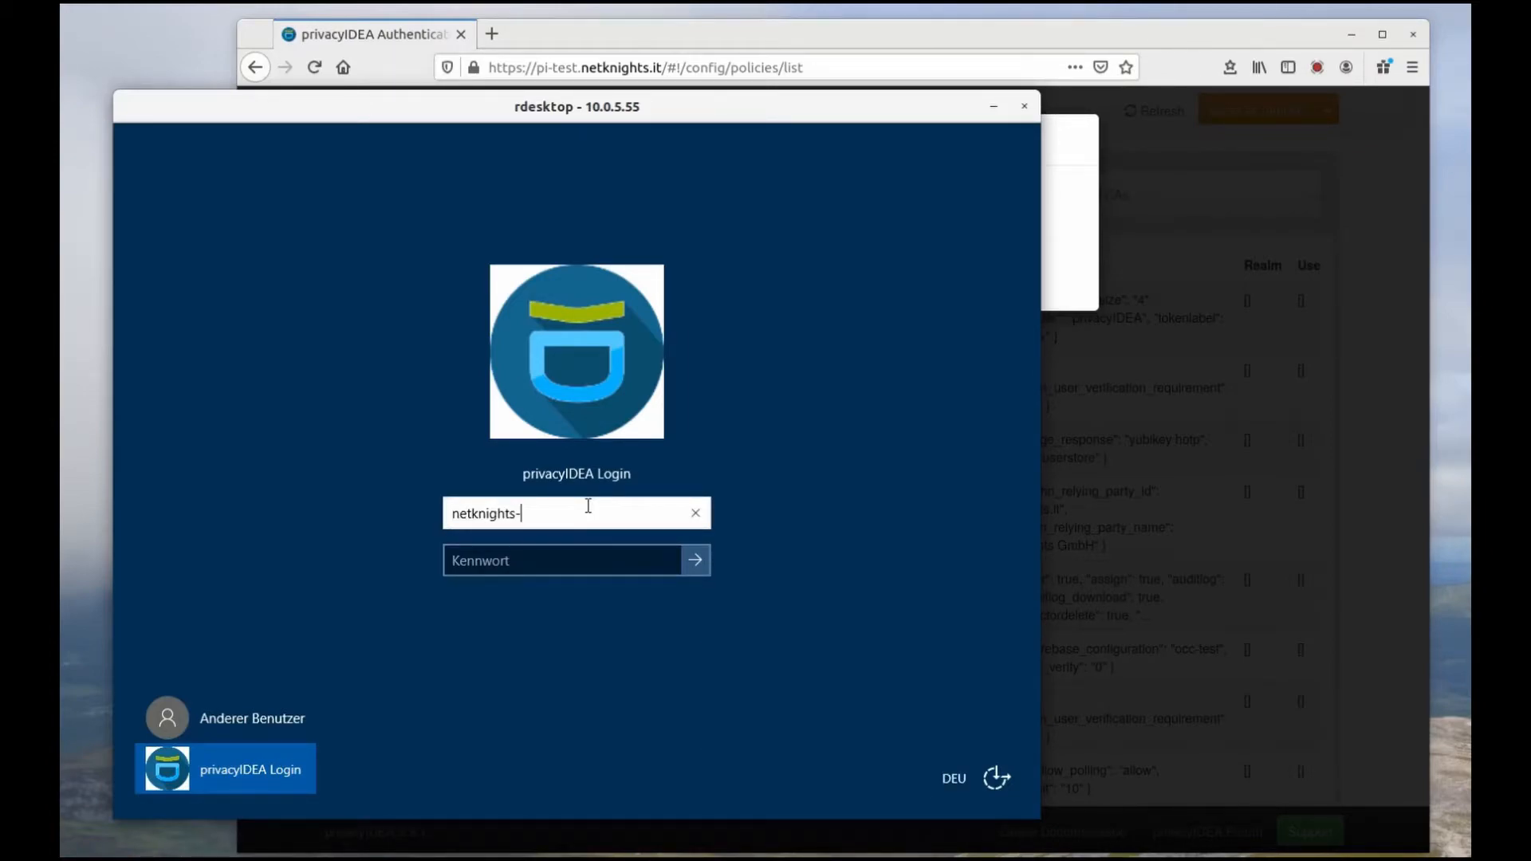
text(lab\administrator)
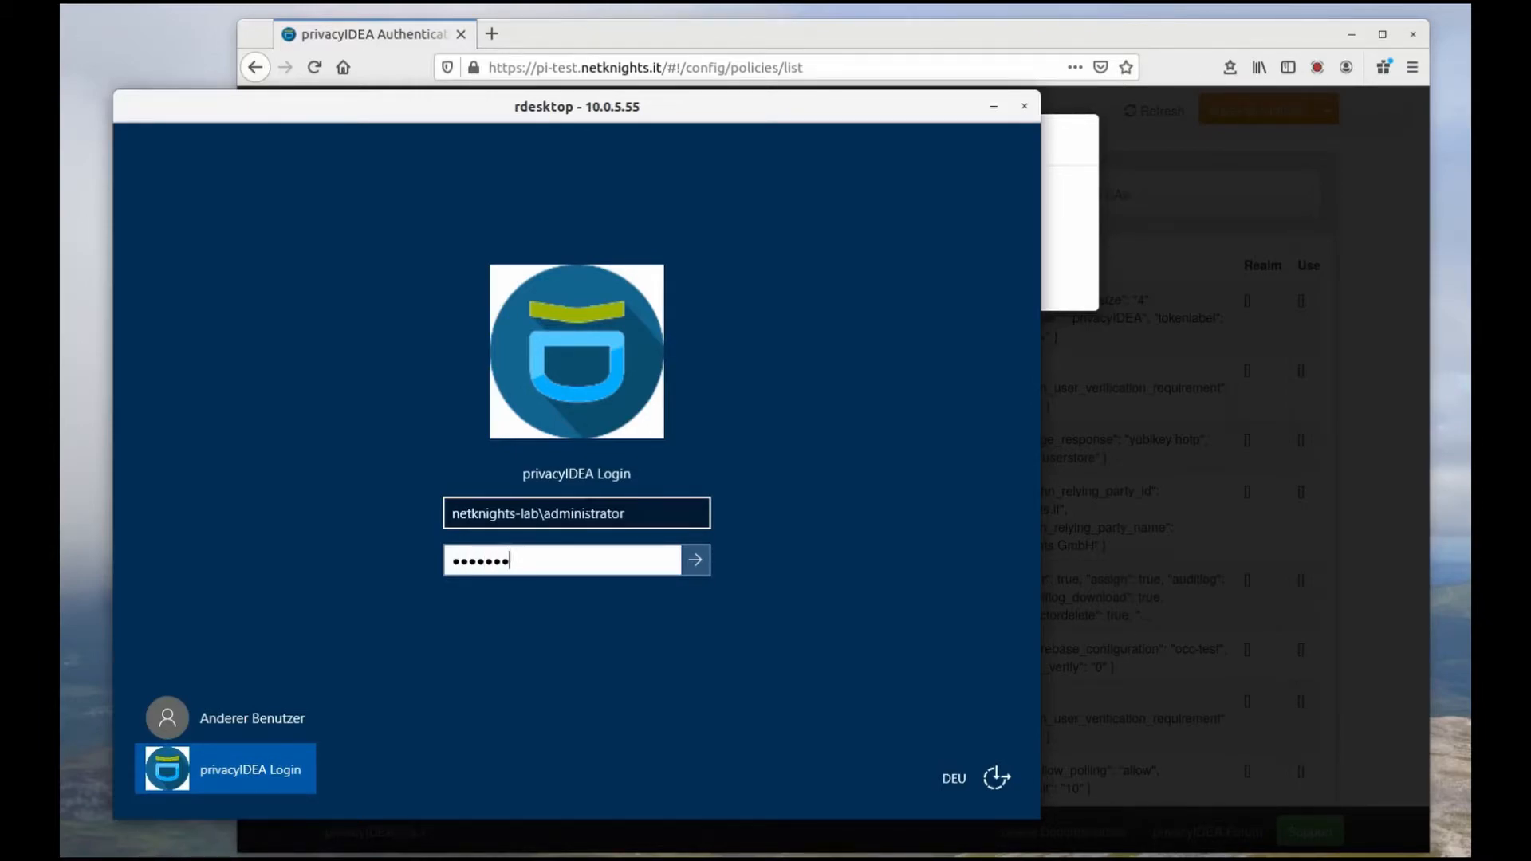
text(•)
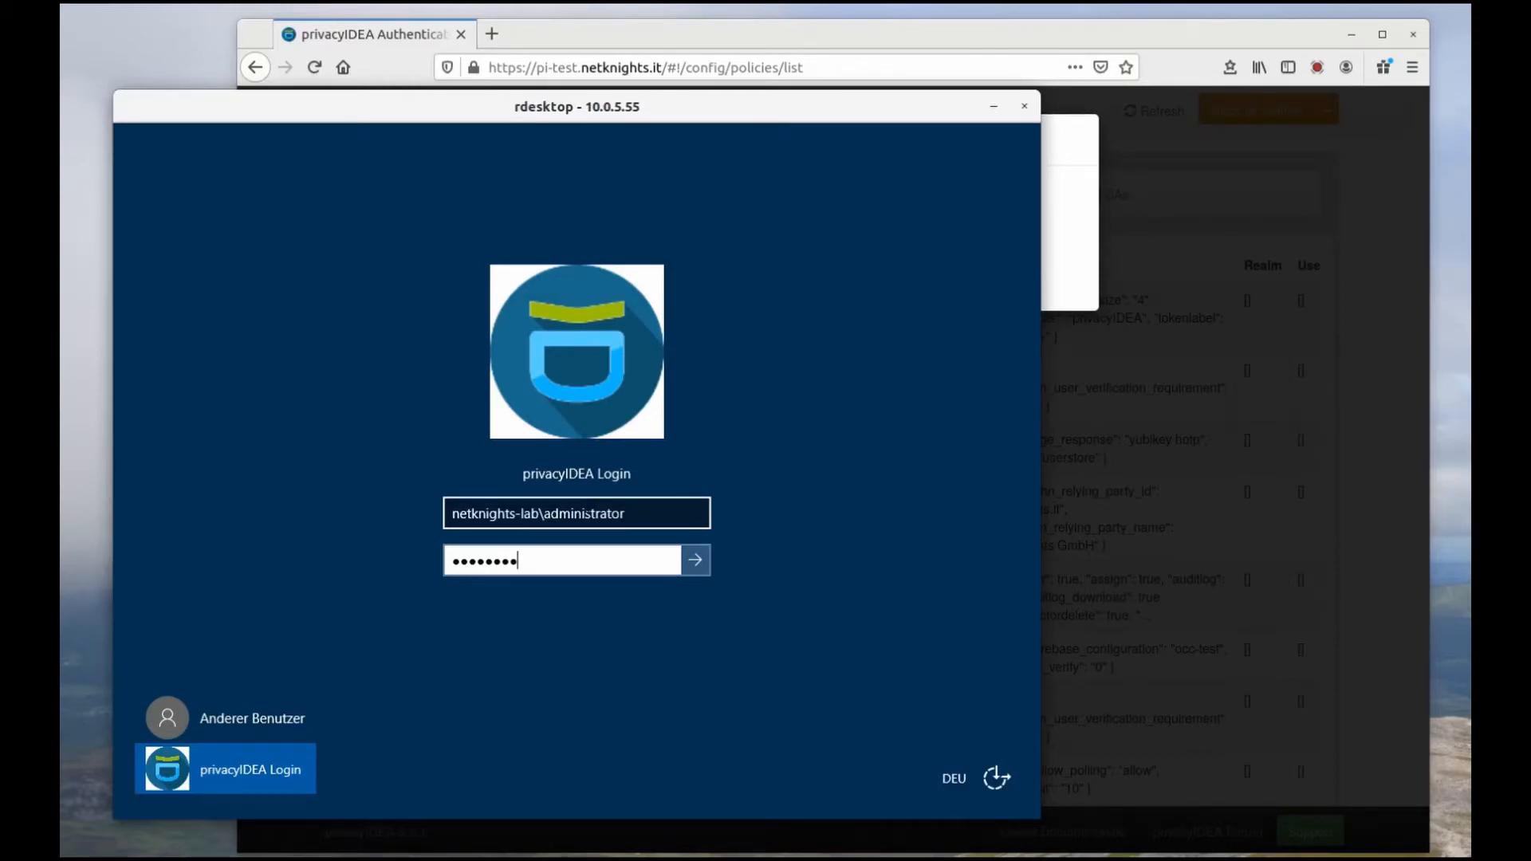
click(694, 560)
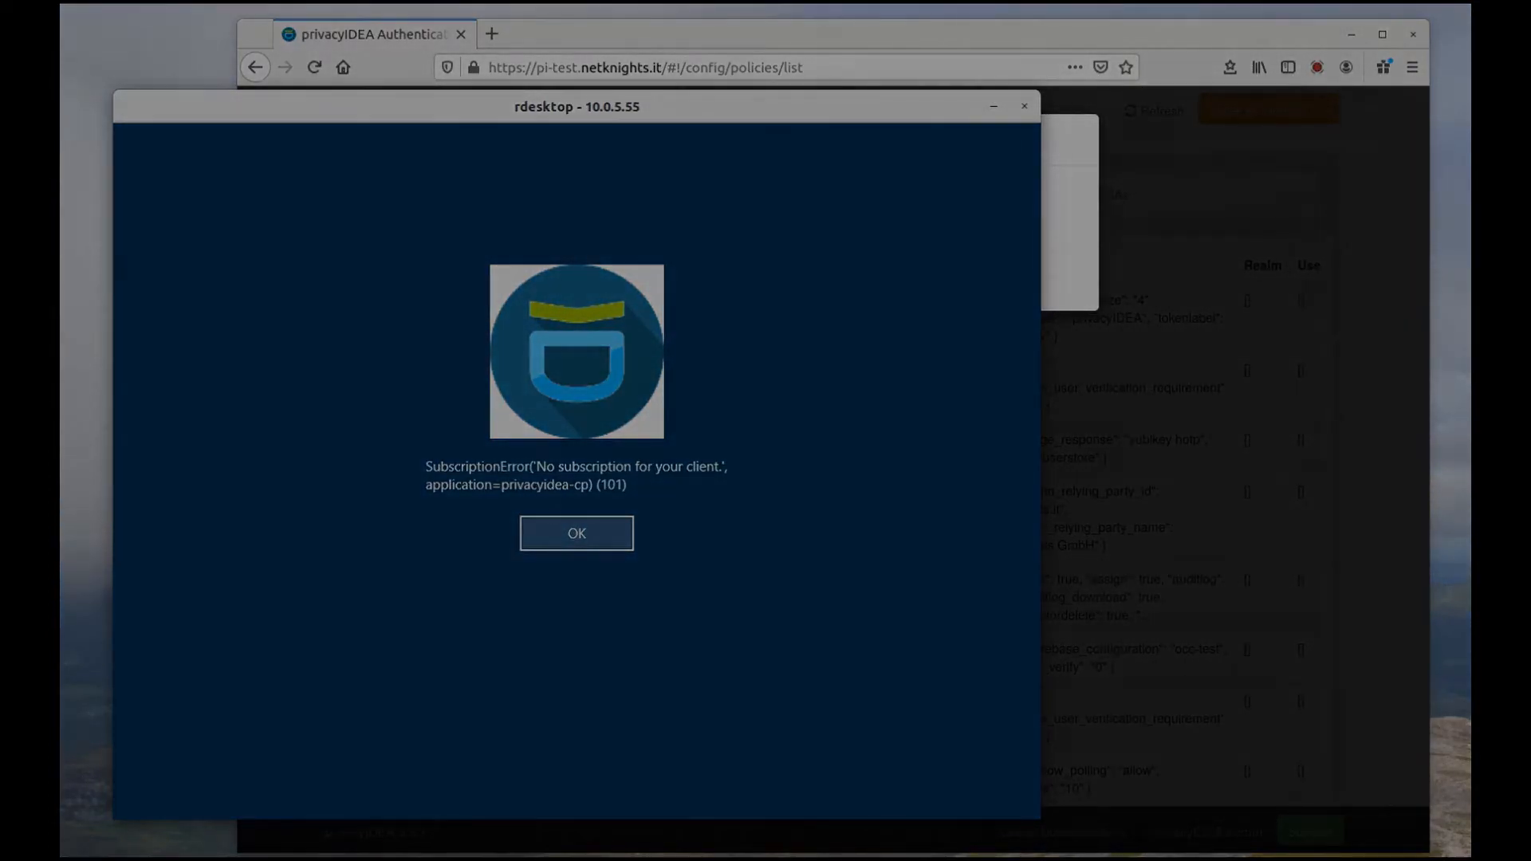
Dismiss the SubscriptionError to get back to the locked privacyIDEA web console.
click(575, 533)
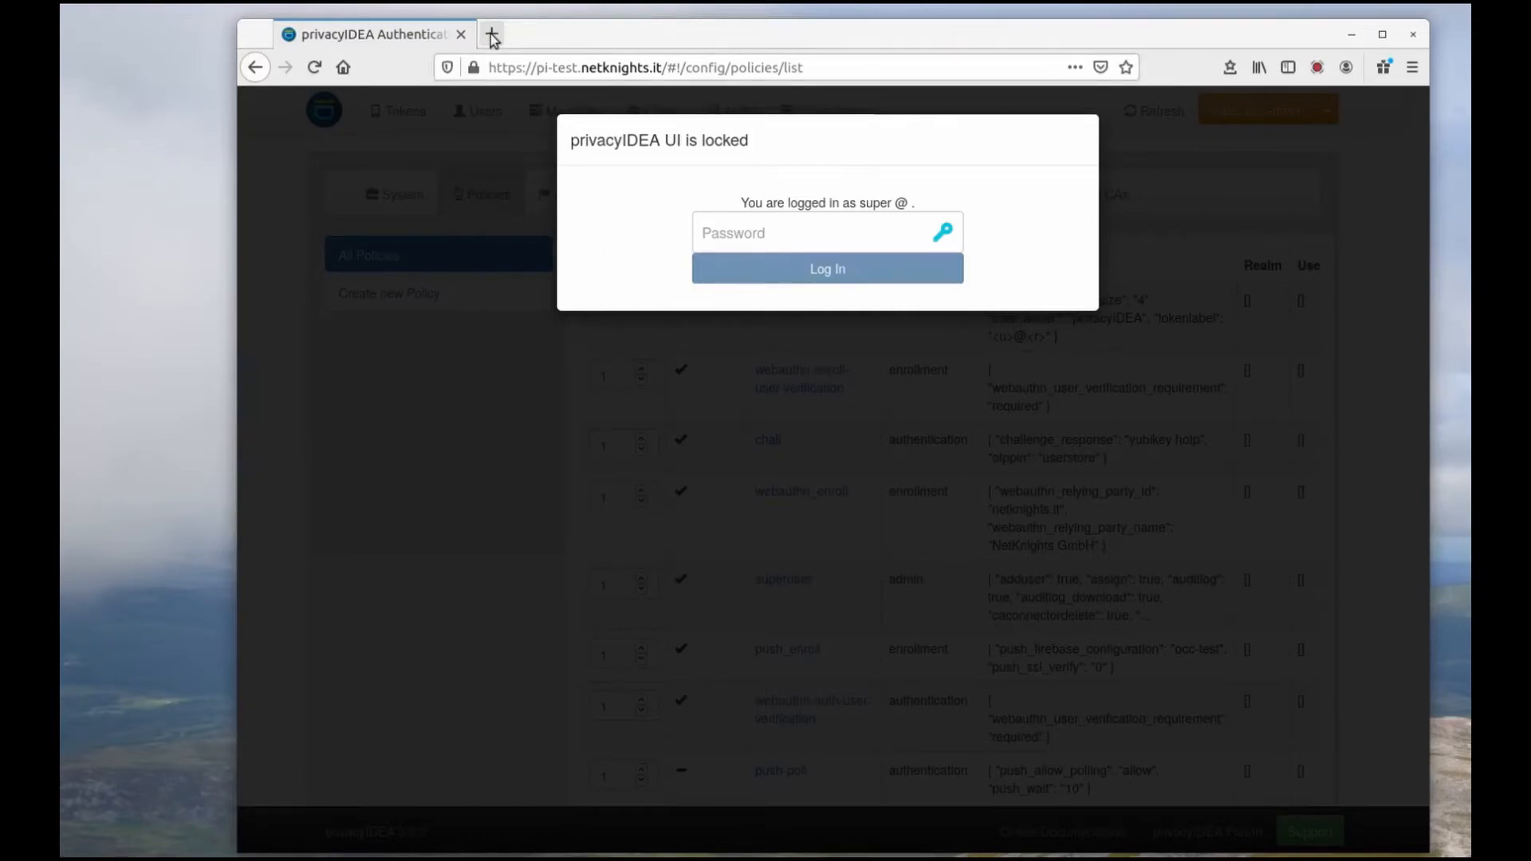
Download the .sub asset from the privacyidea-credential-provider v3.1.0 release on GitHub.
click(491, 34)
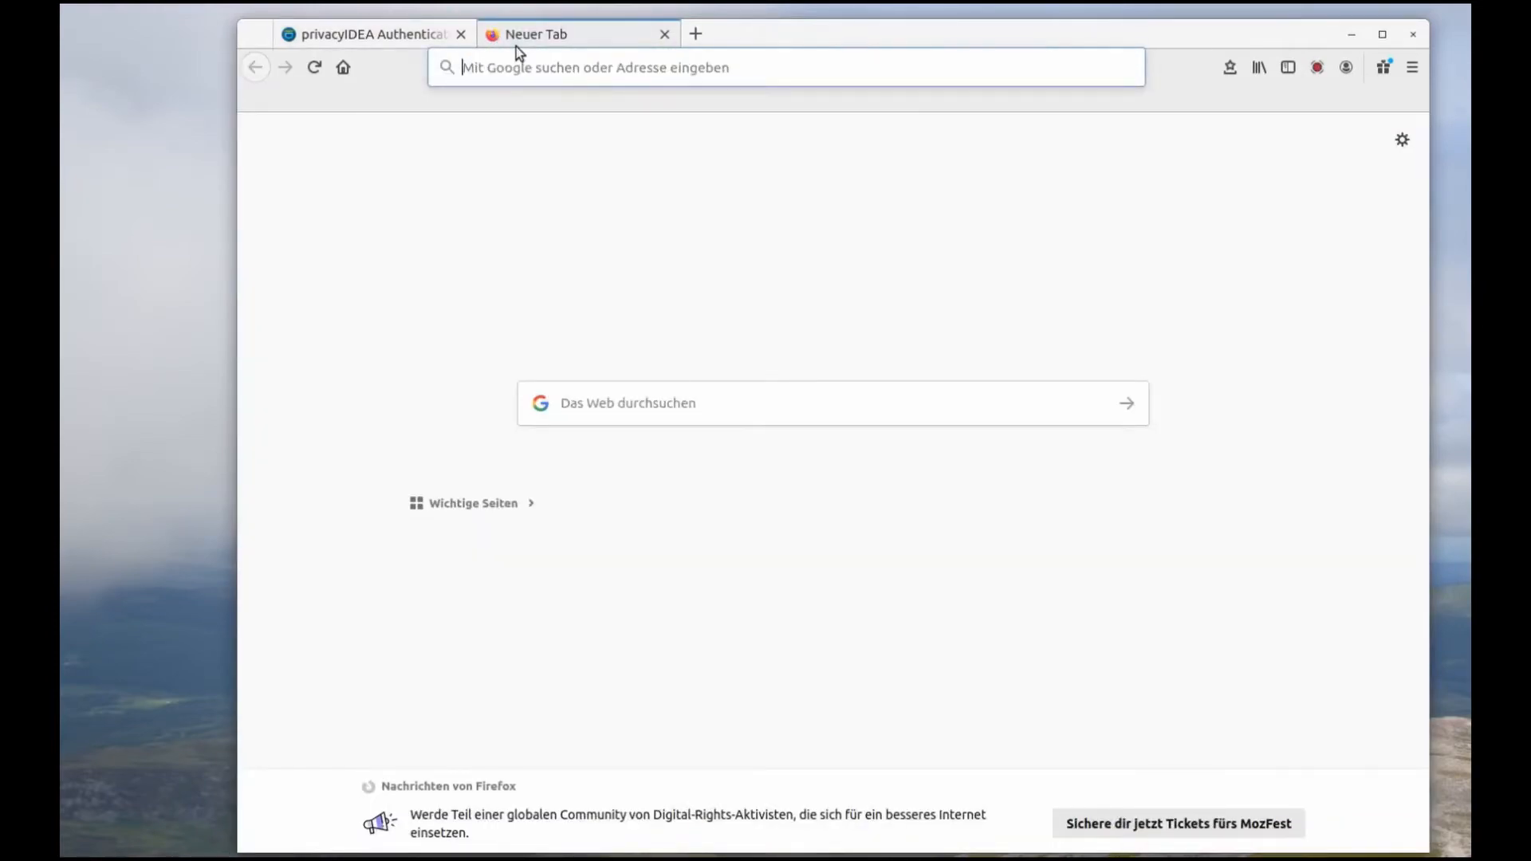
text(github.com/privacyidea/privacyidea-credent)
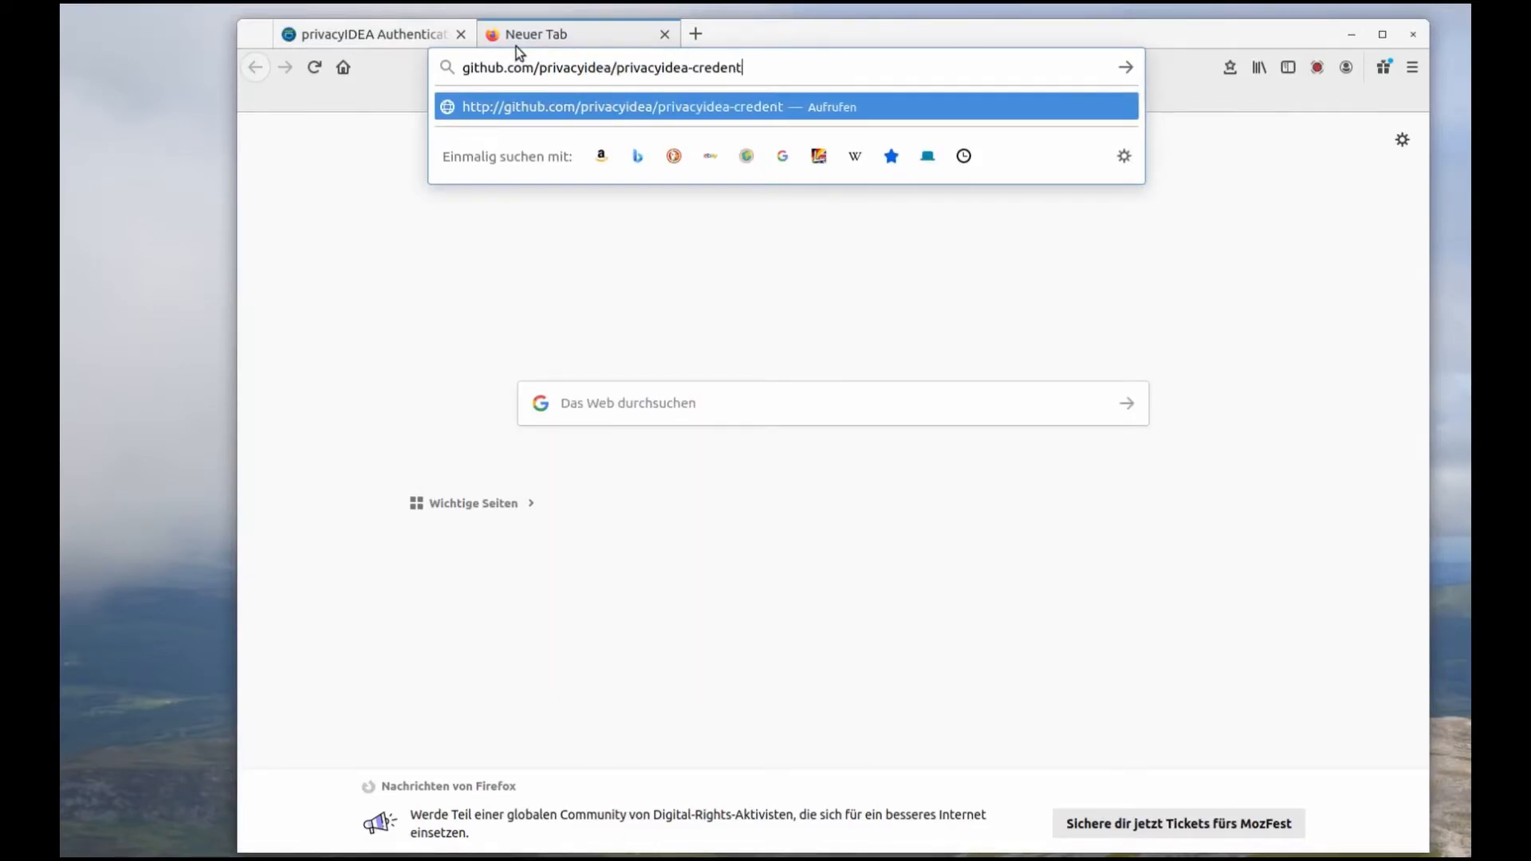
text(ial-provider)
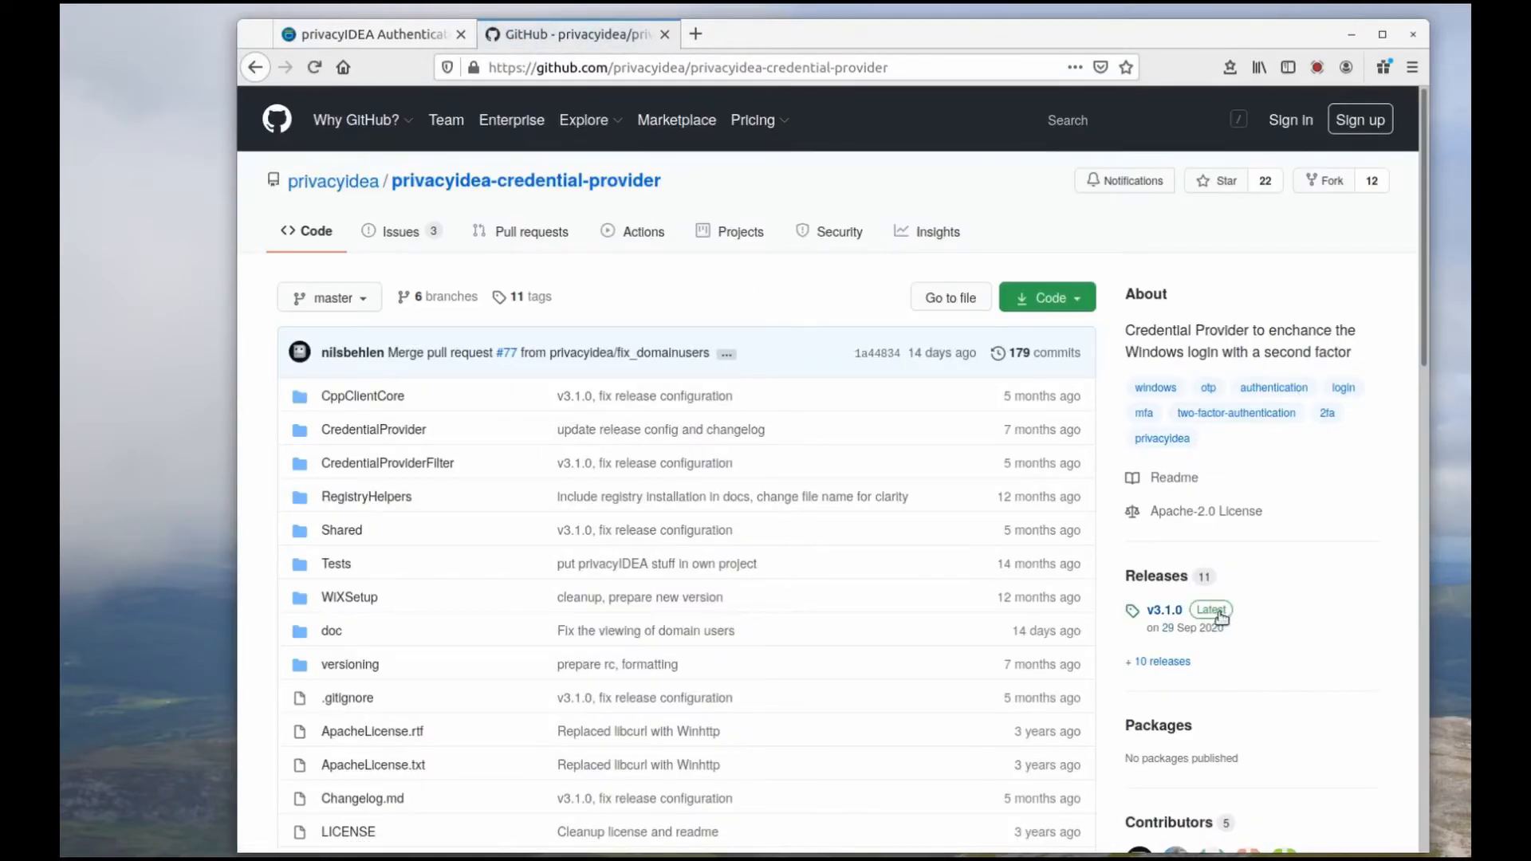
click(1211, 610)
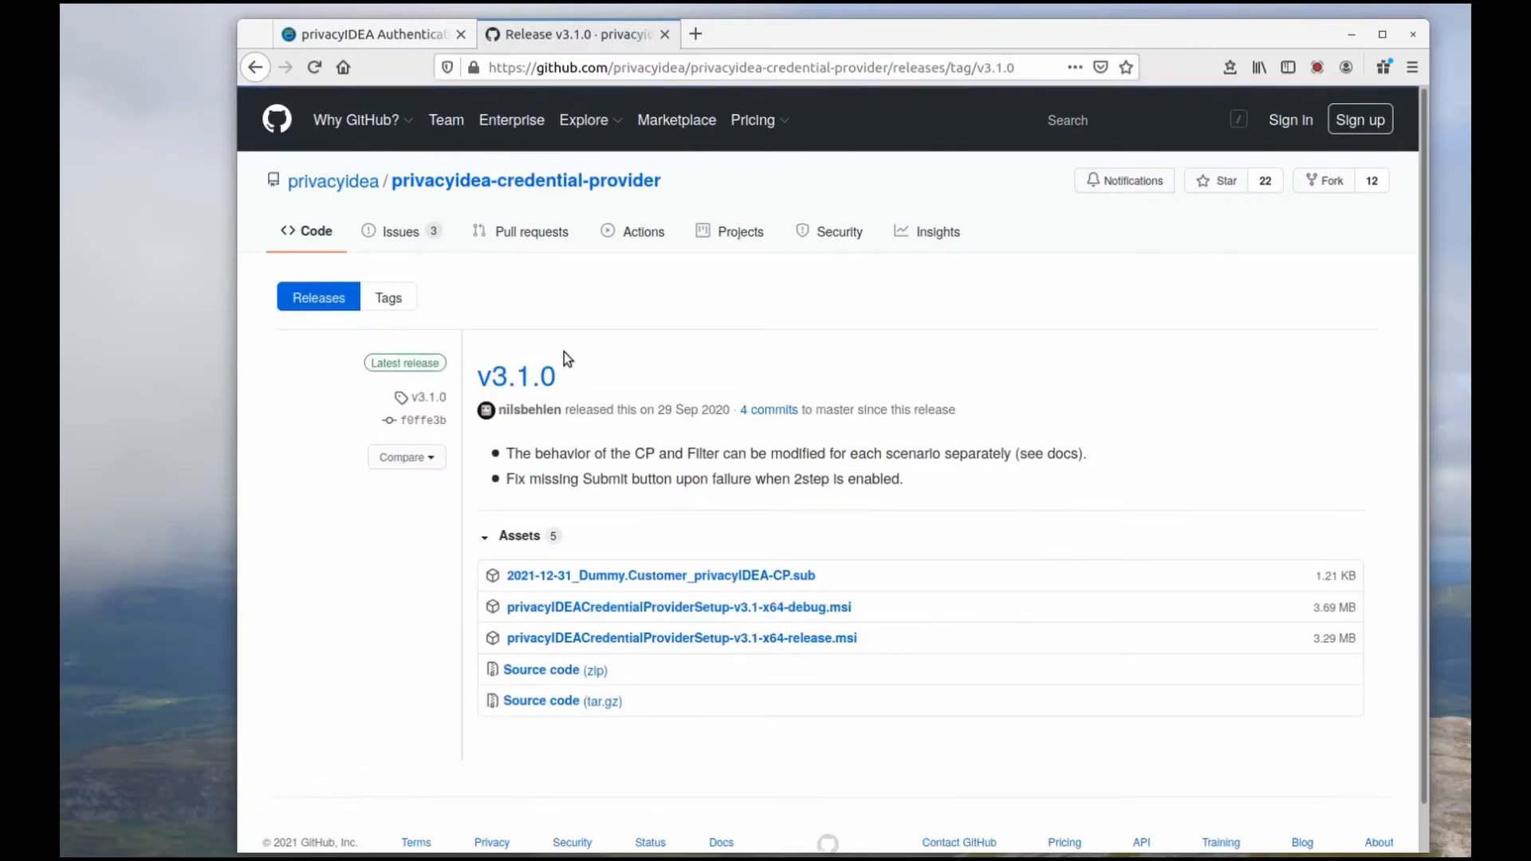
mouse_move(899, 653)
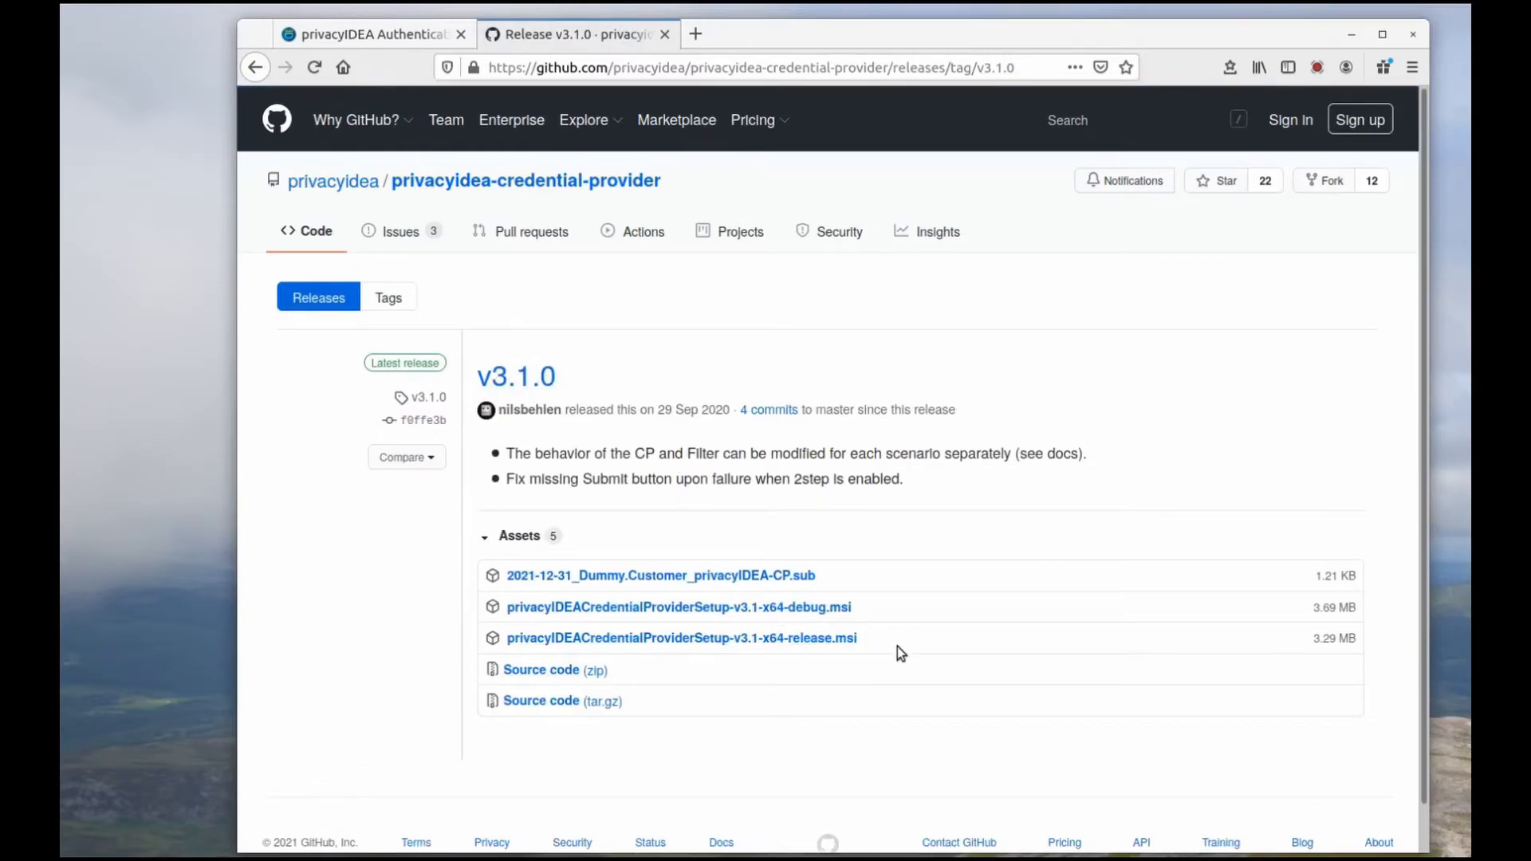
mouse_move(774, 603)
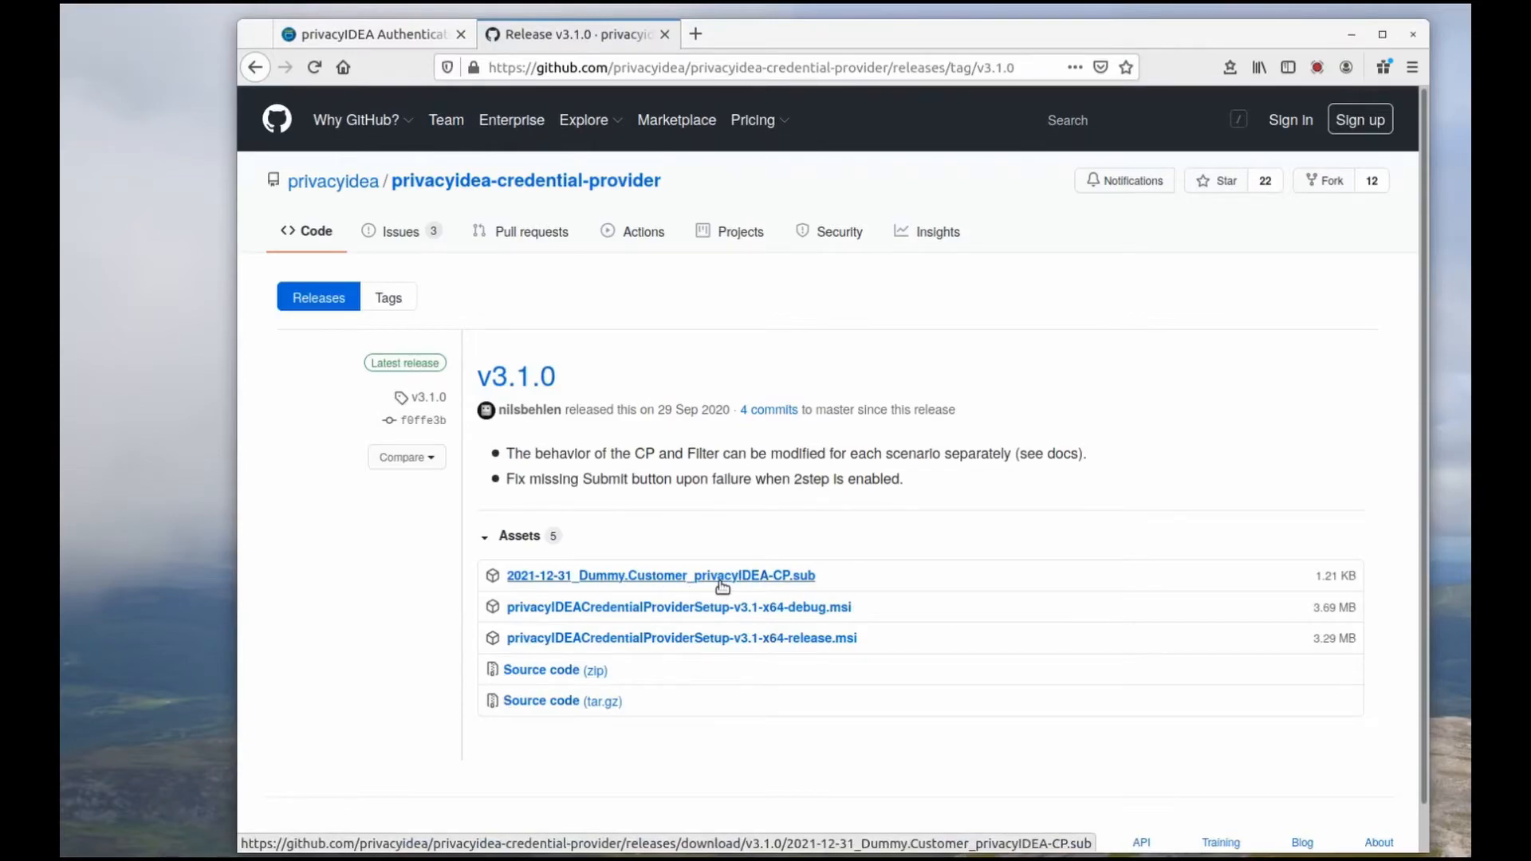
click(660, 575)
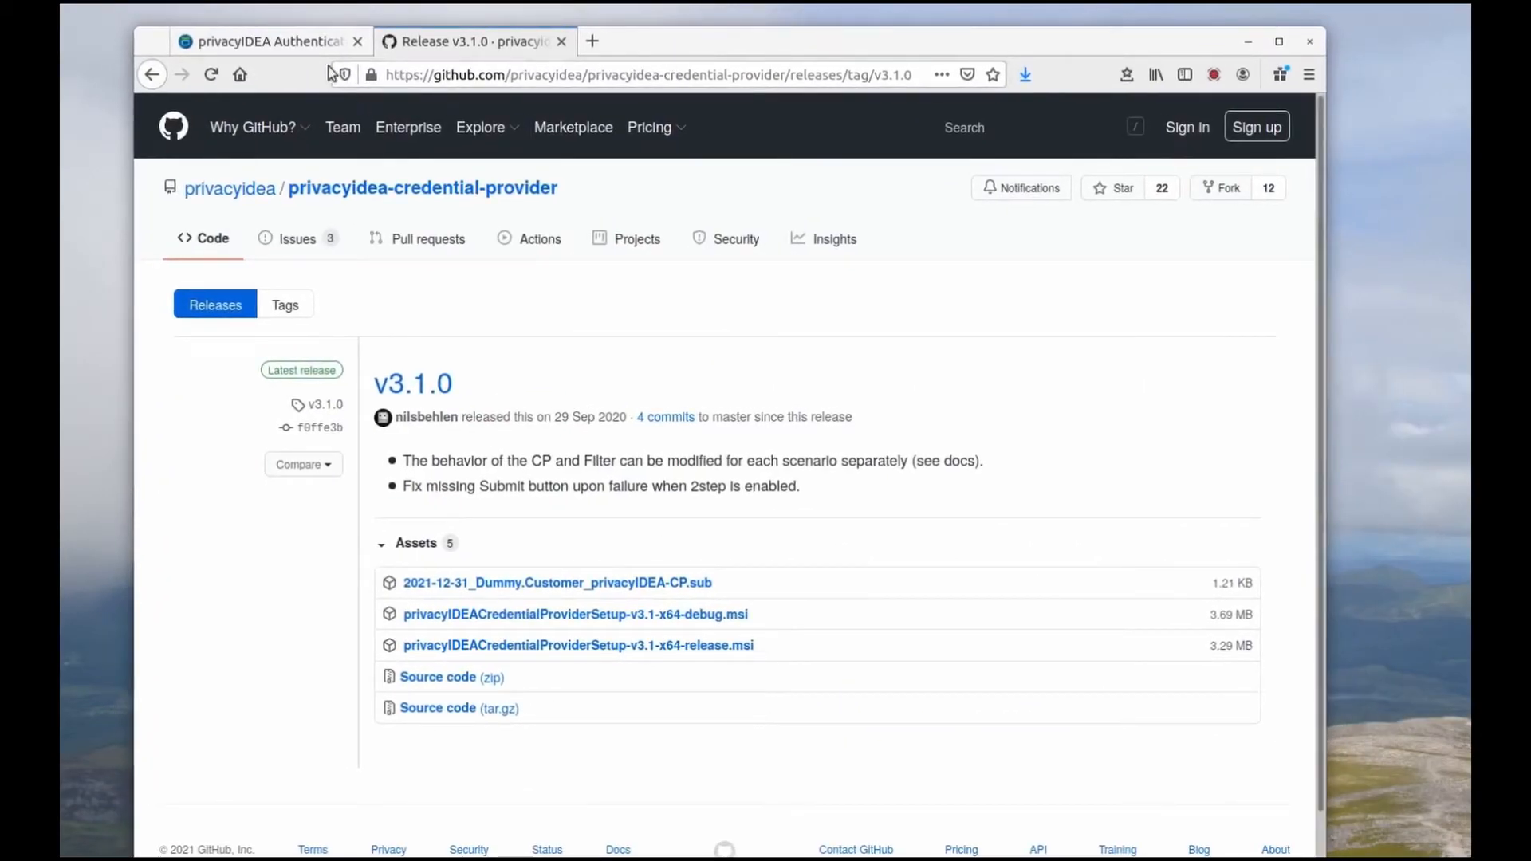
Re-enter the super admin password to unlock the console and skip the welcome tour.
click(264, 41)
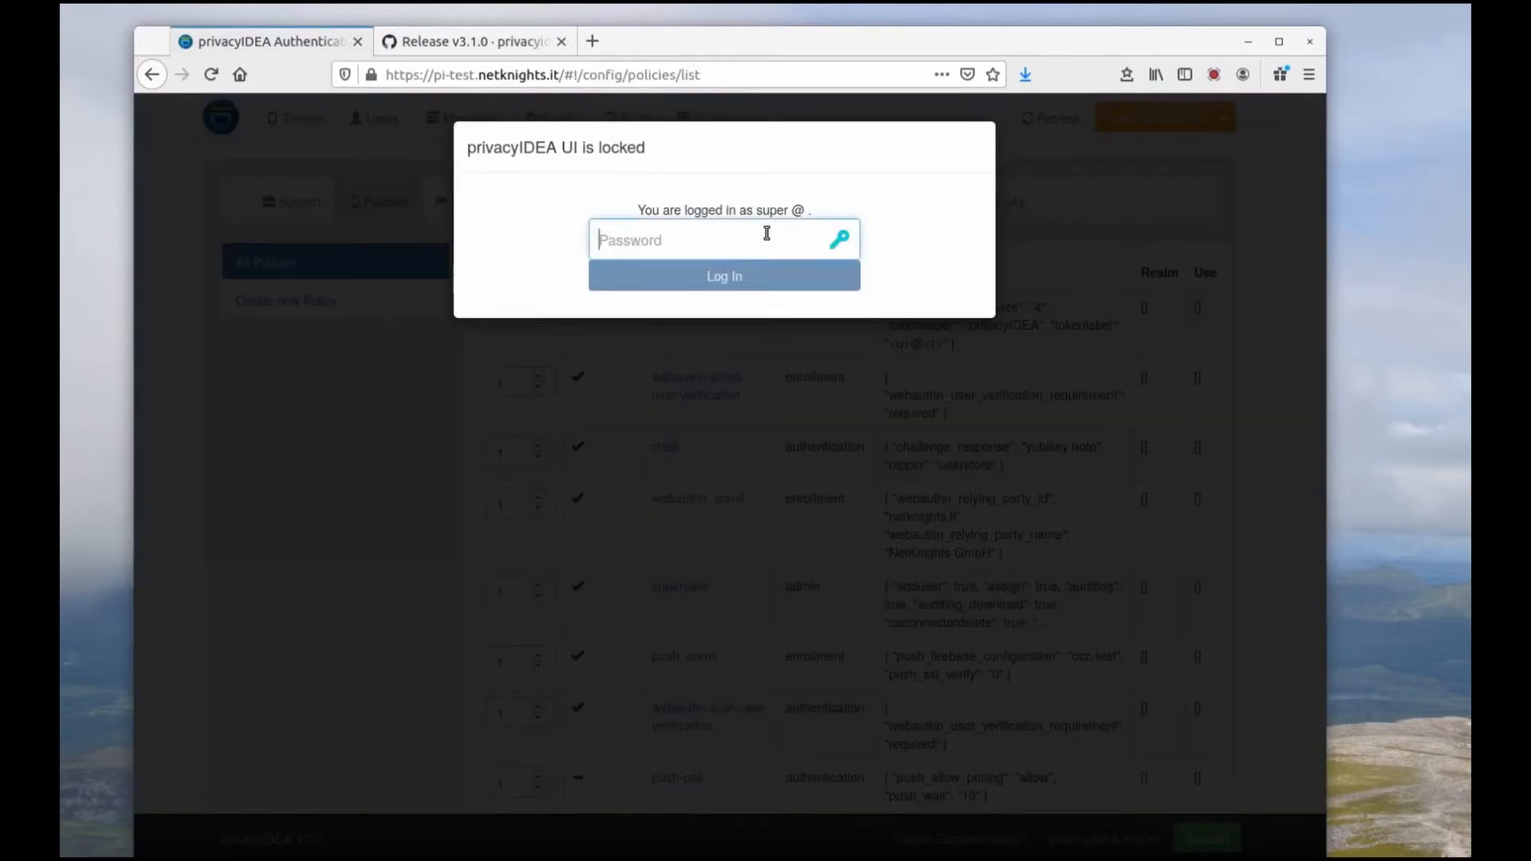
text(password)
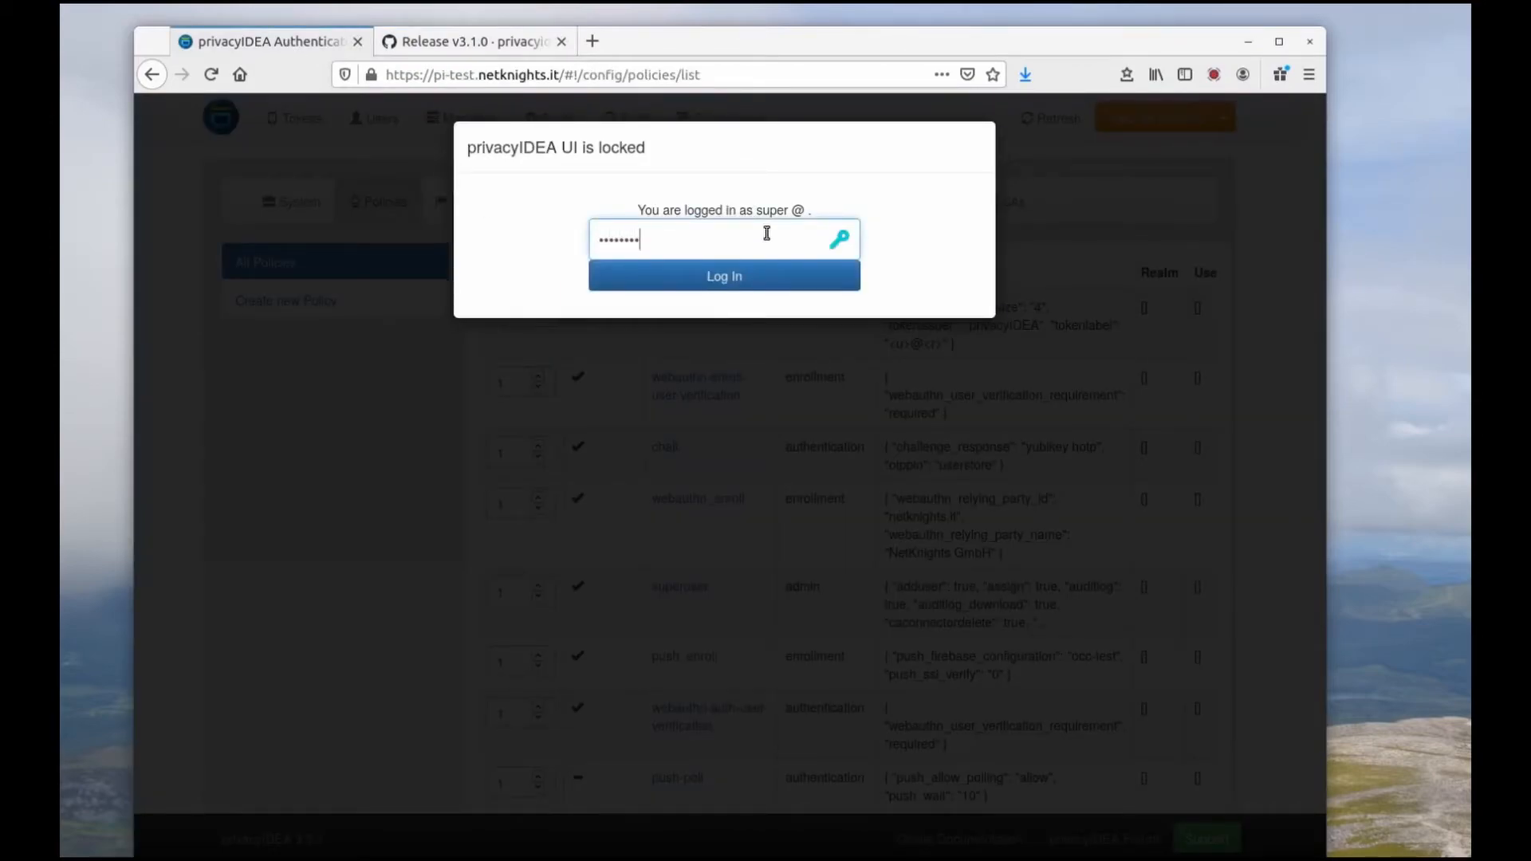
click(723, 277)
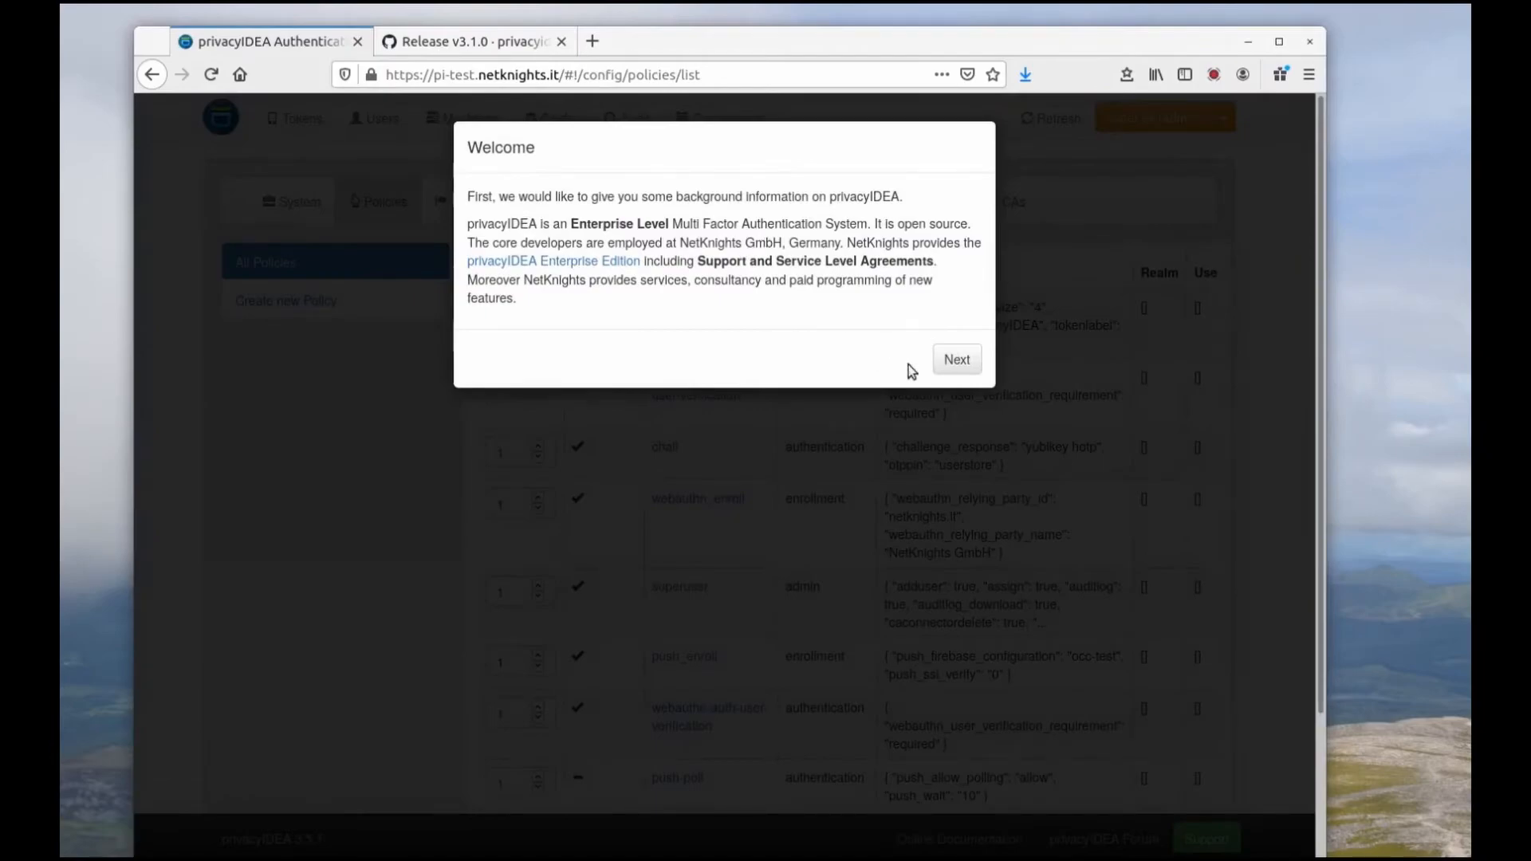
click(955, 358)
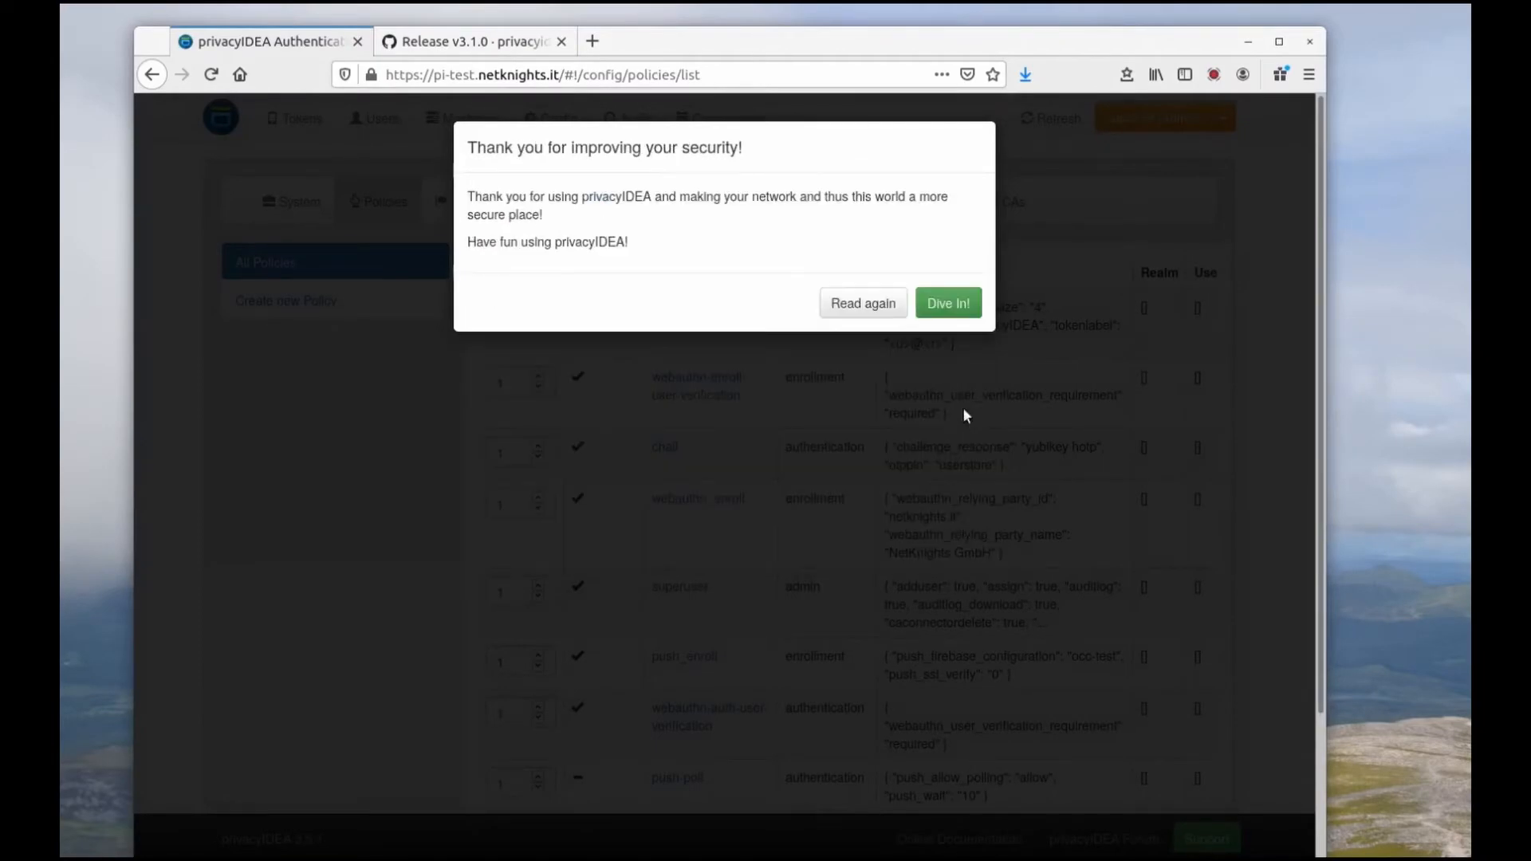
click(946, 303)
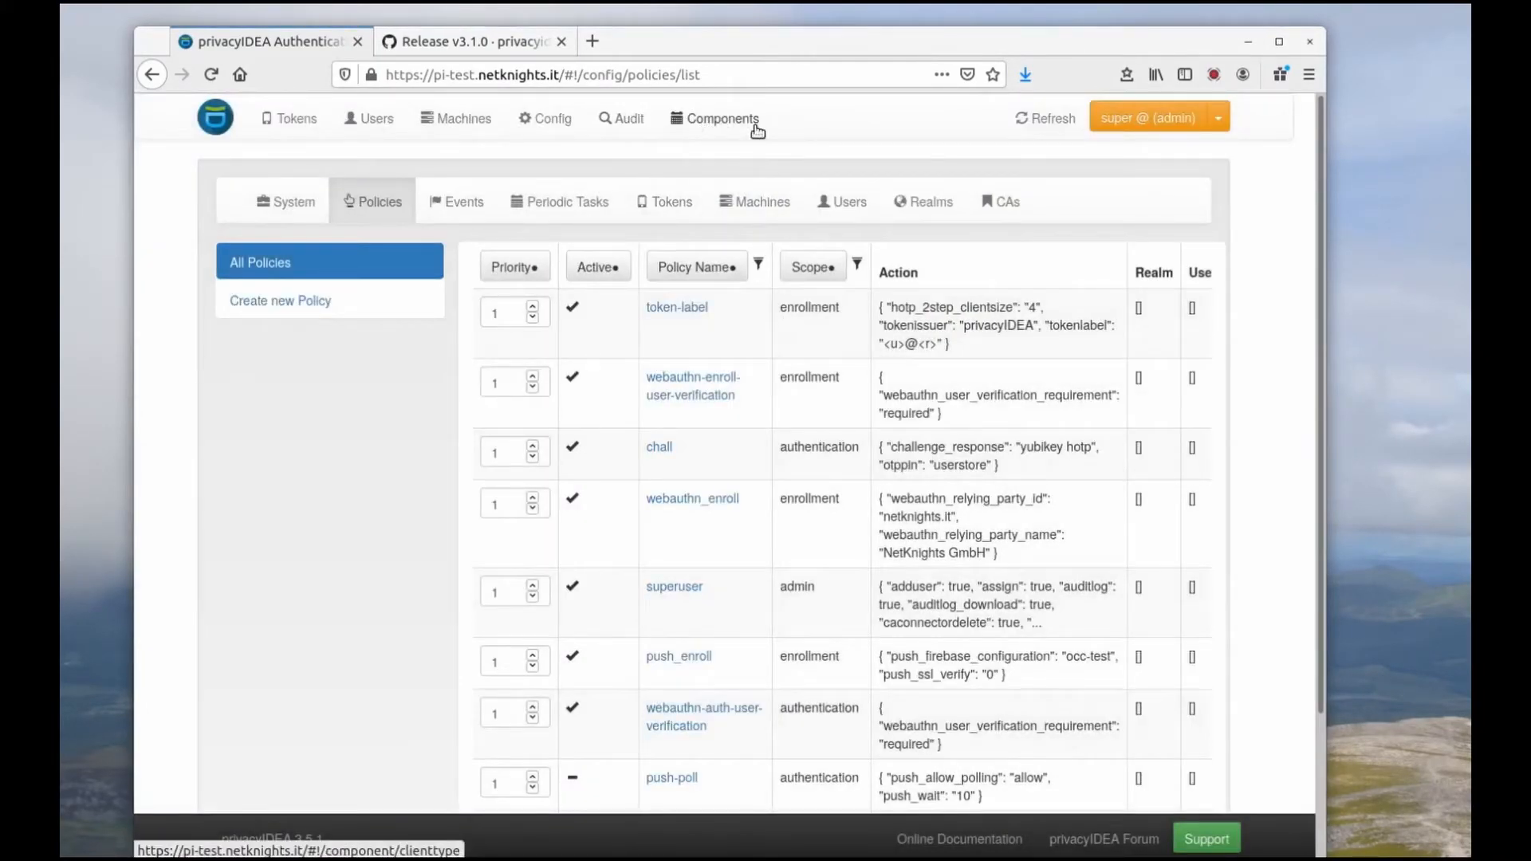
Upload the Dummy Customer privacyIDEA-CP subscription file under Components > Subscriptions.
click(721, 118)
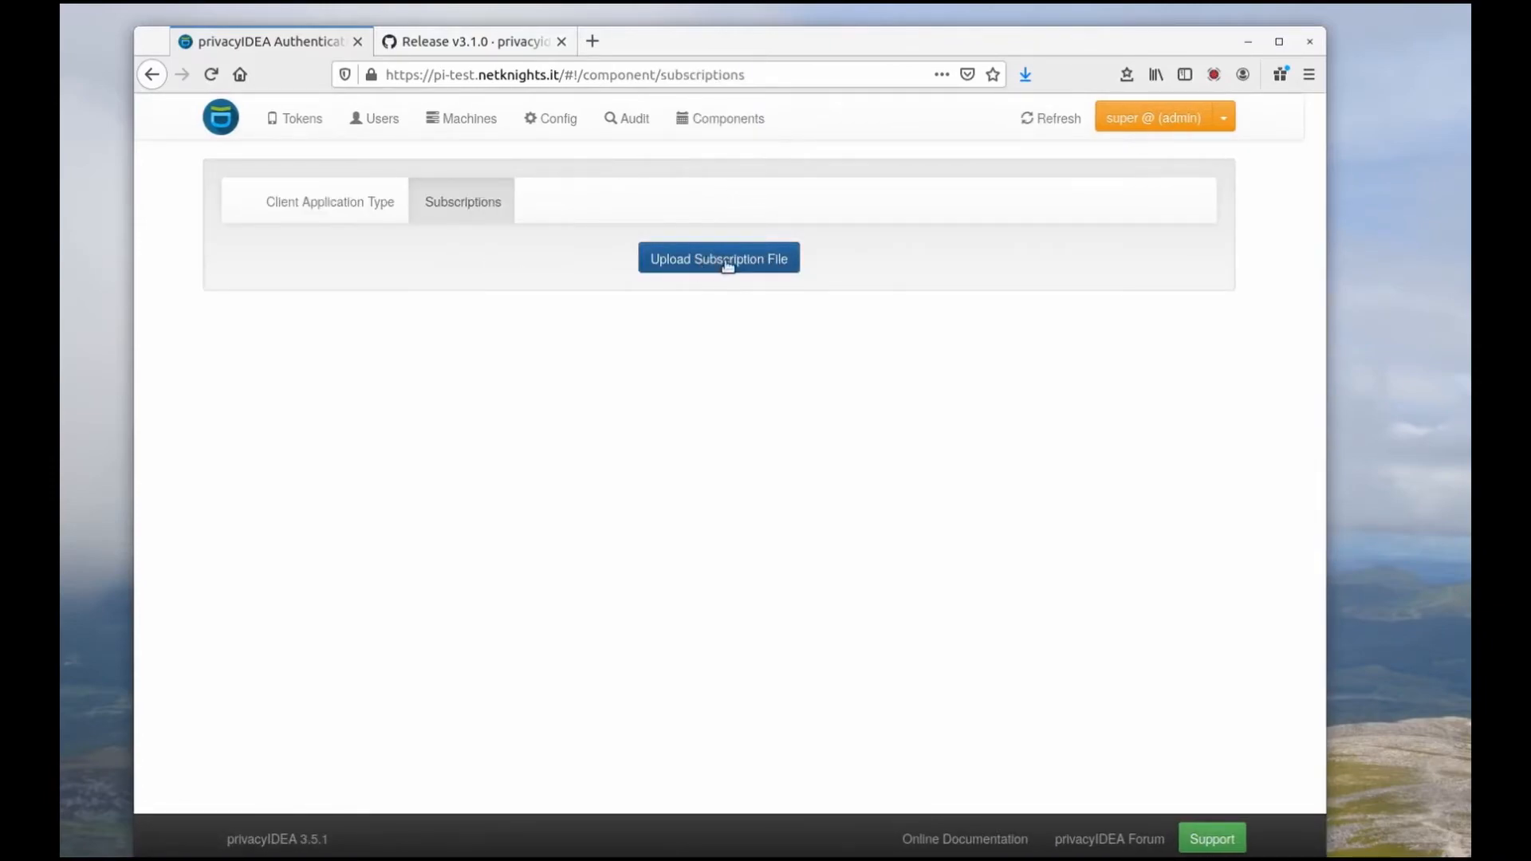
click(719, 257)
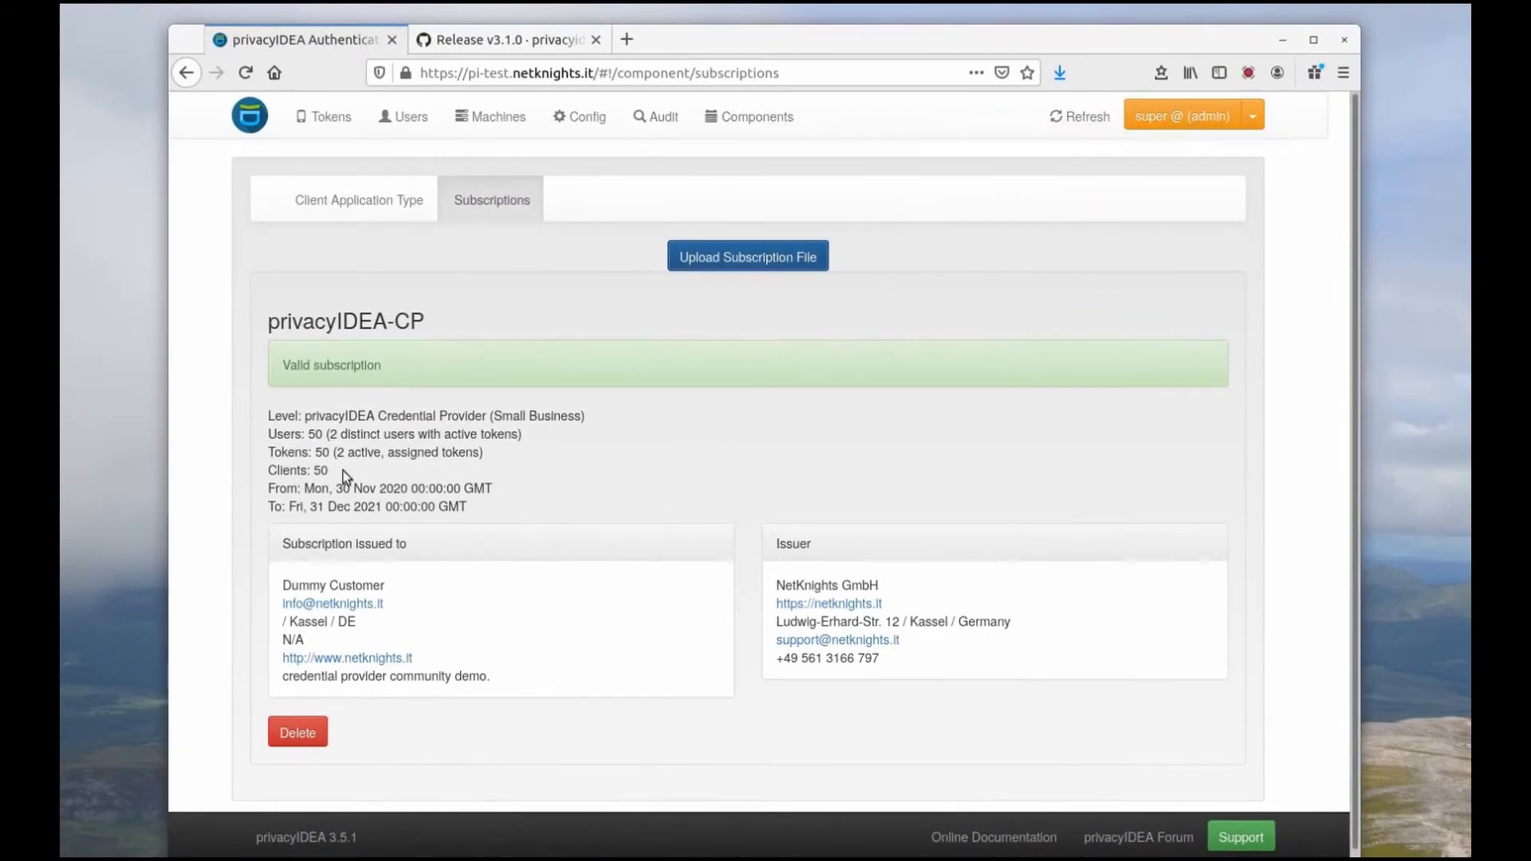
mouse_move(354, 369)
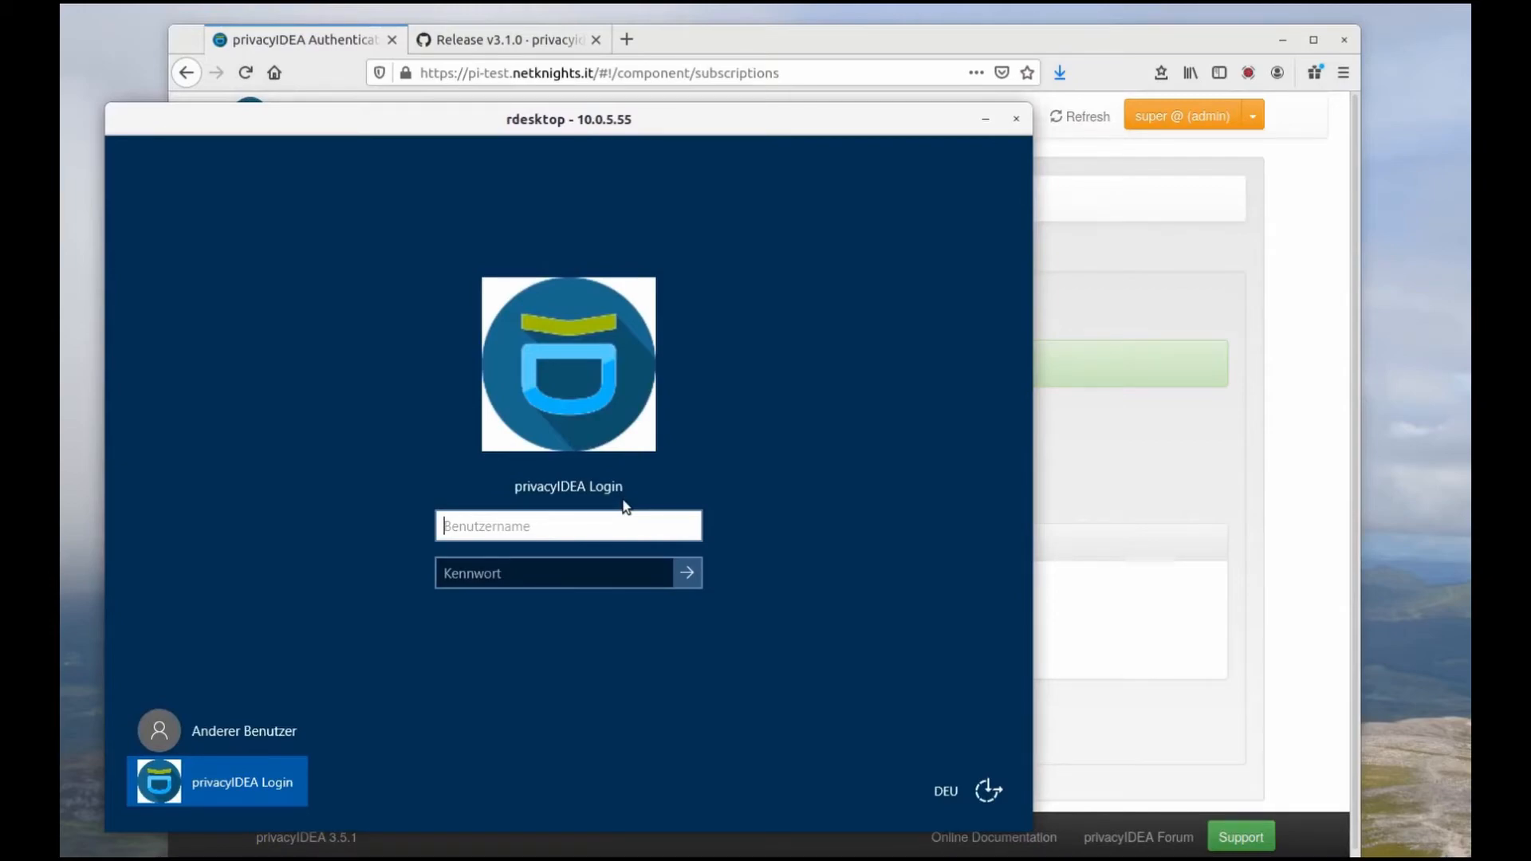
Submit netknights-lab\administrator with its password, then focus the one-time password field.
text(netknights-lab)
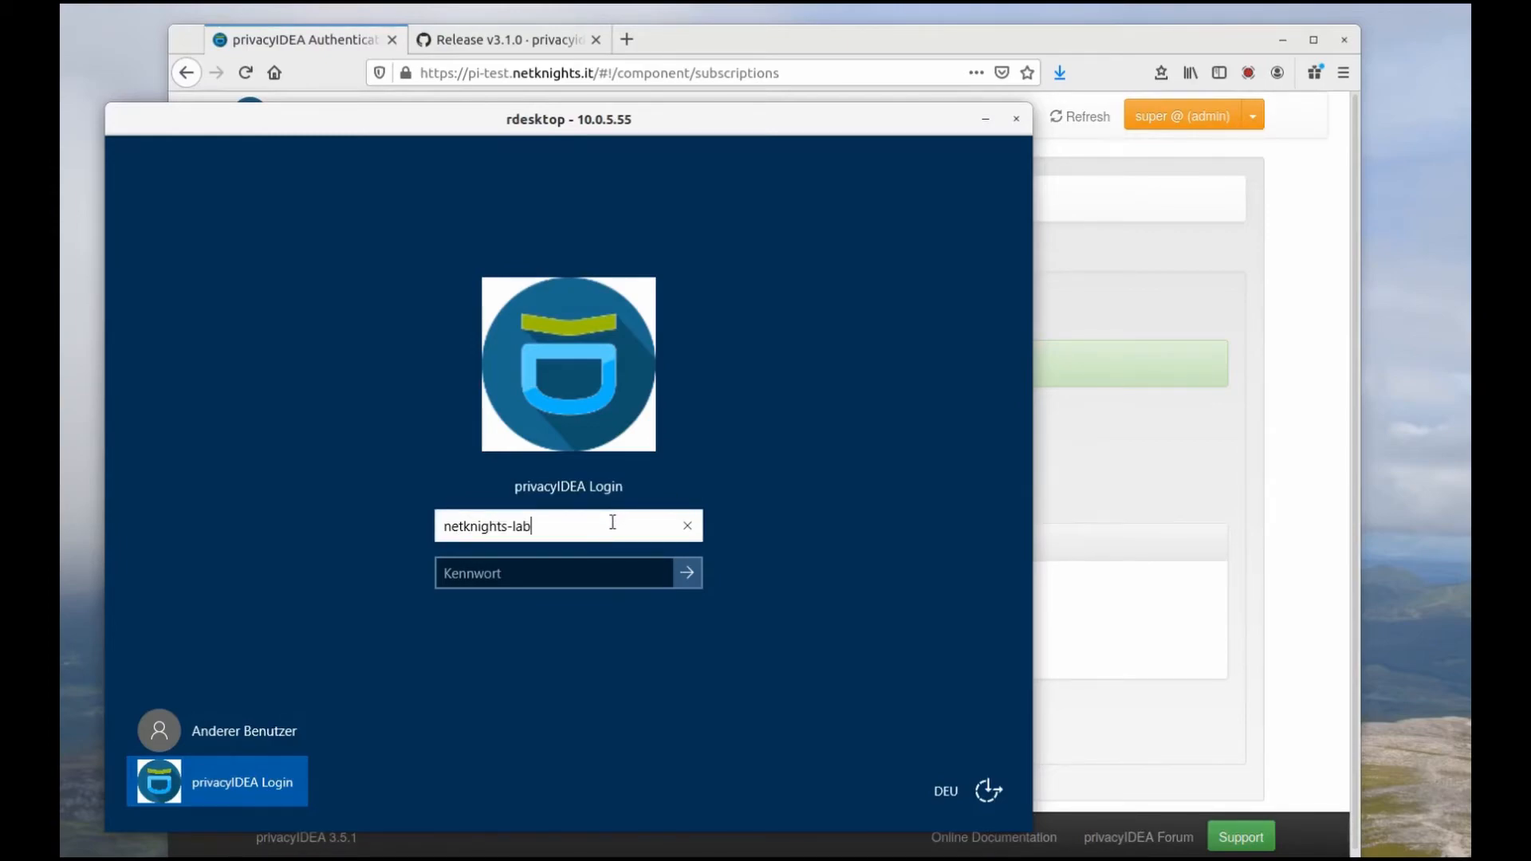
key(Backspace)
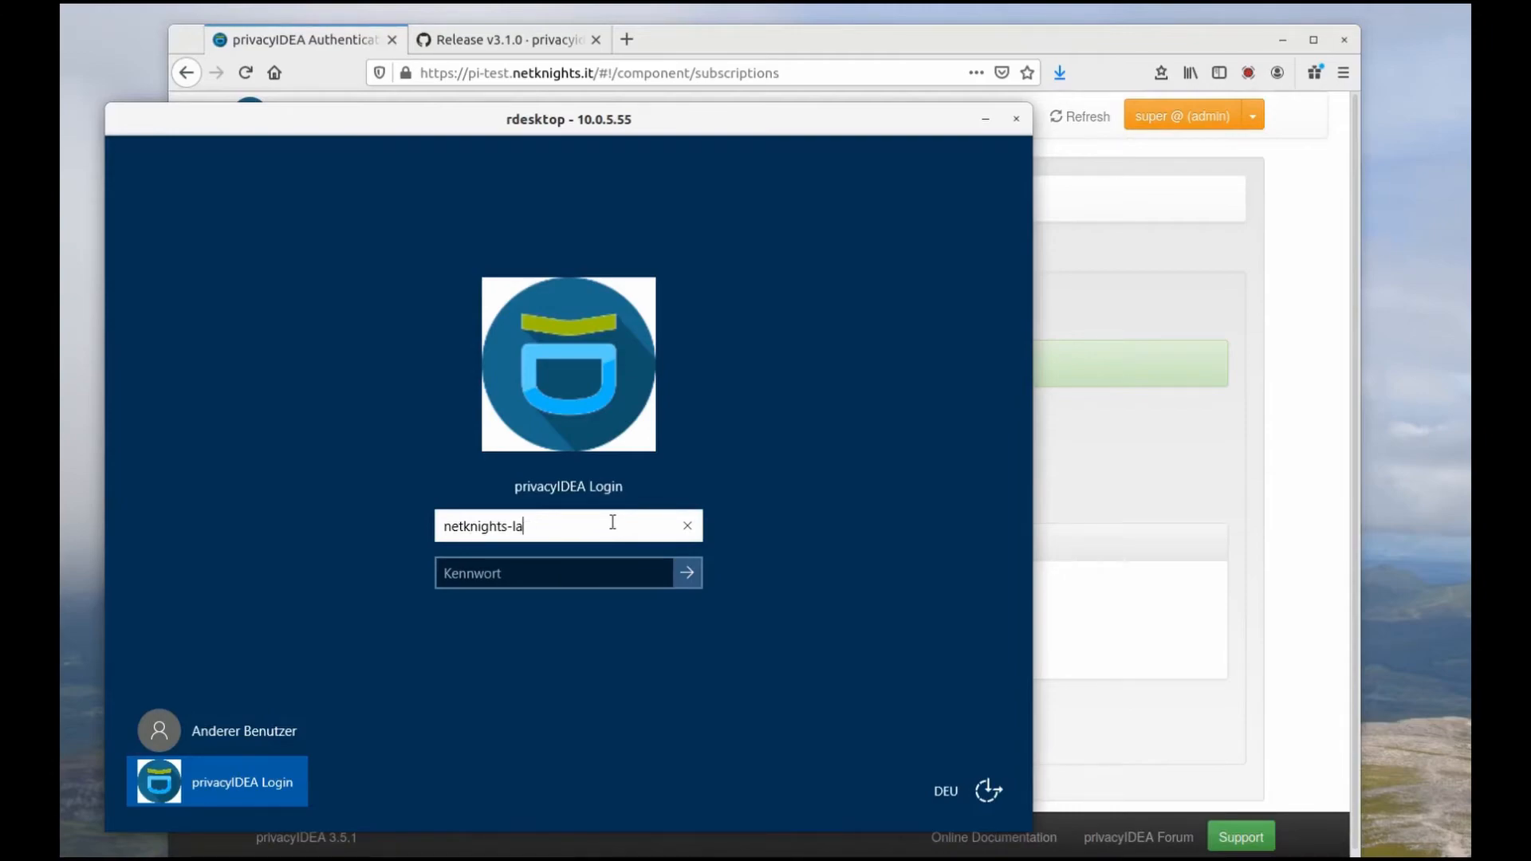
text(b)
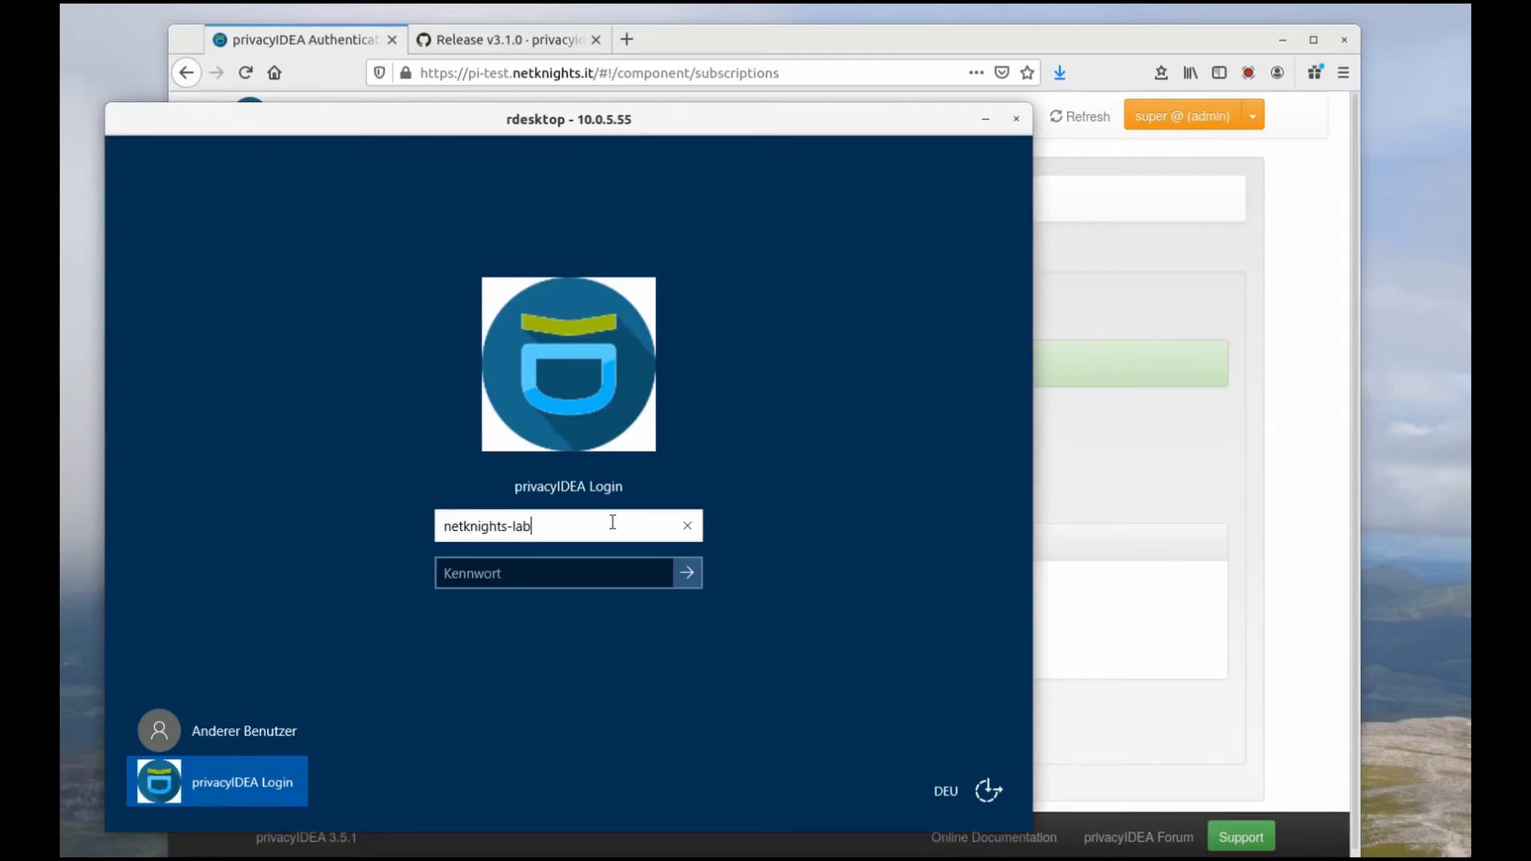
text(\administr)
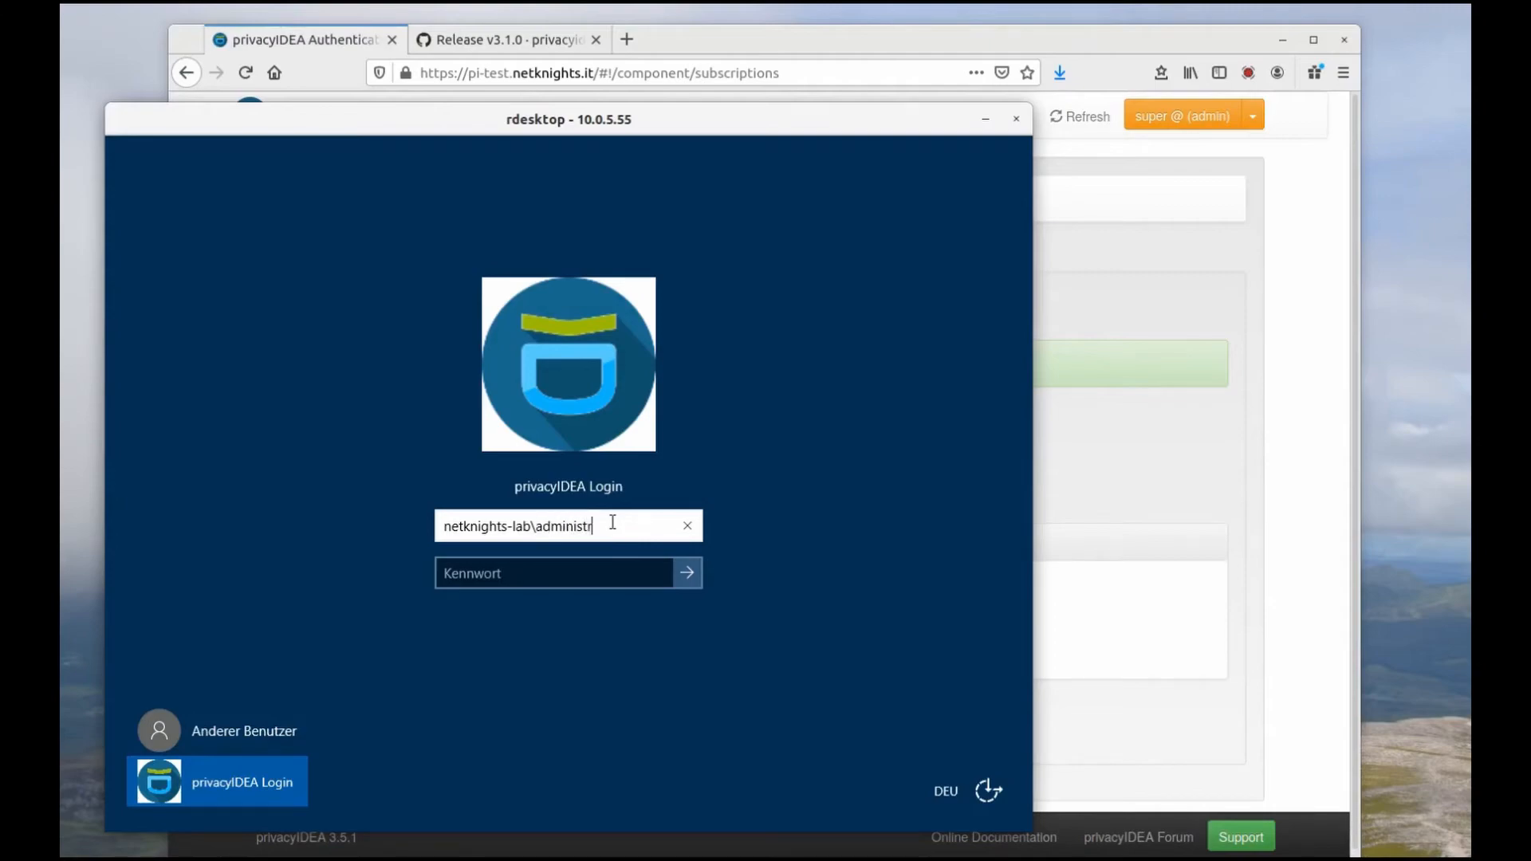
text(••••)
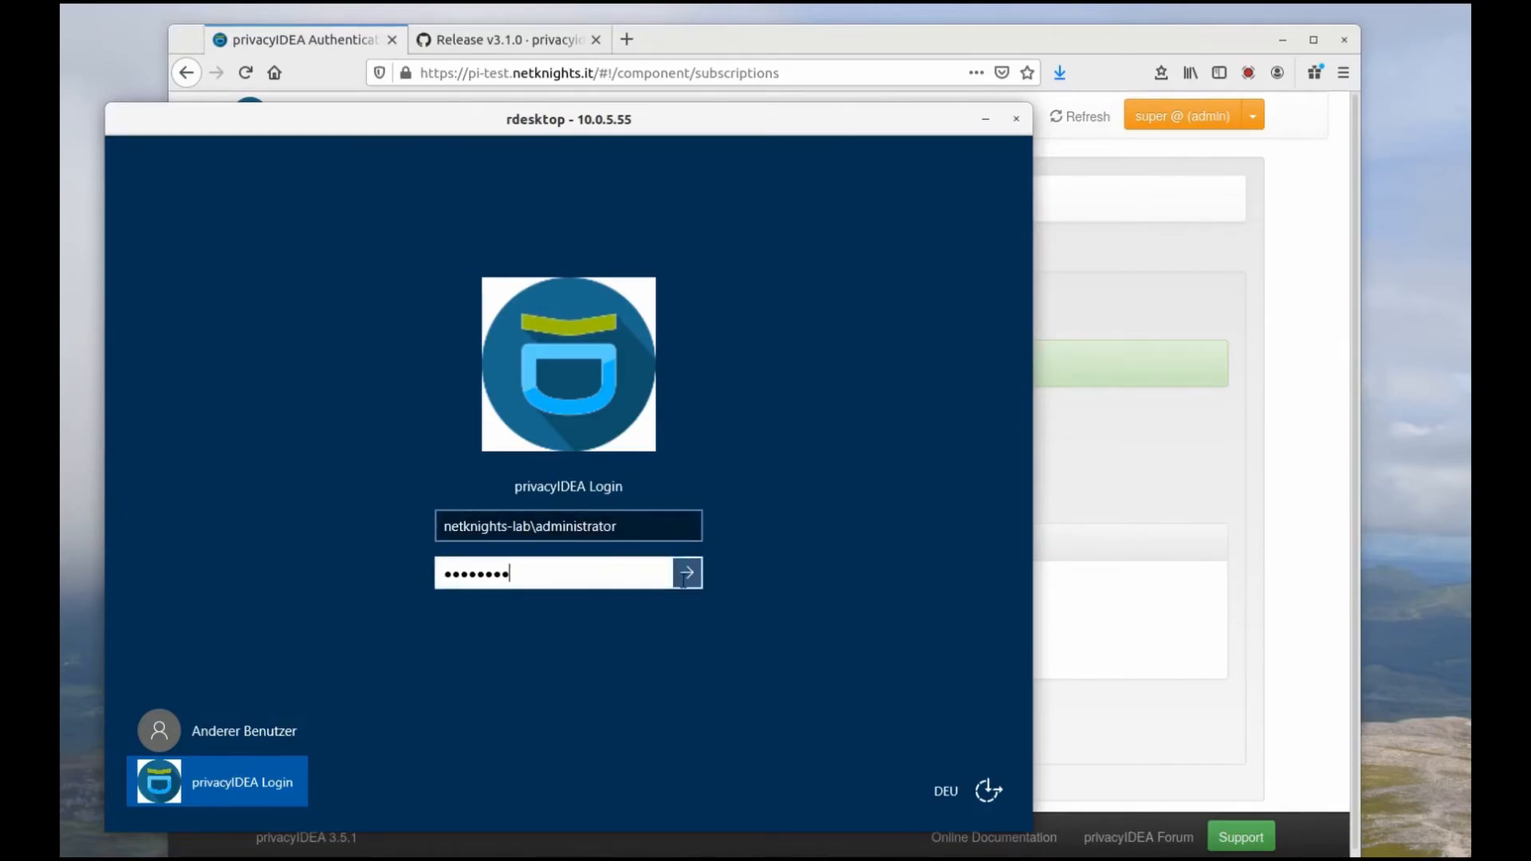
mouse_move(686, 573)
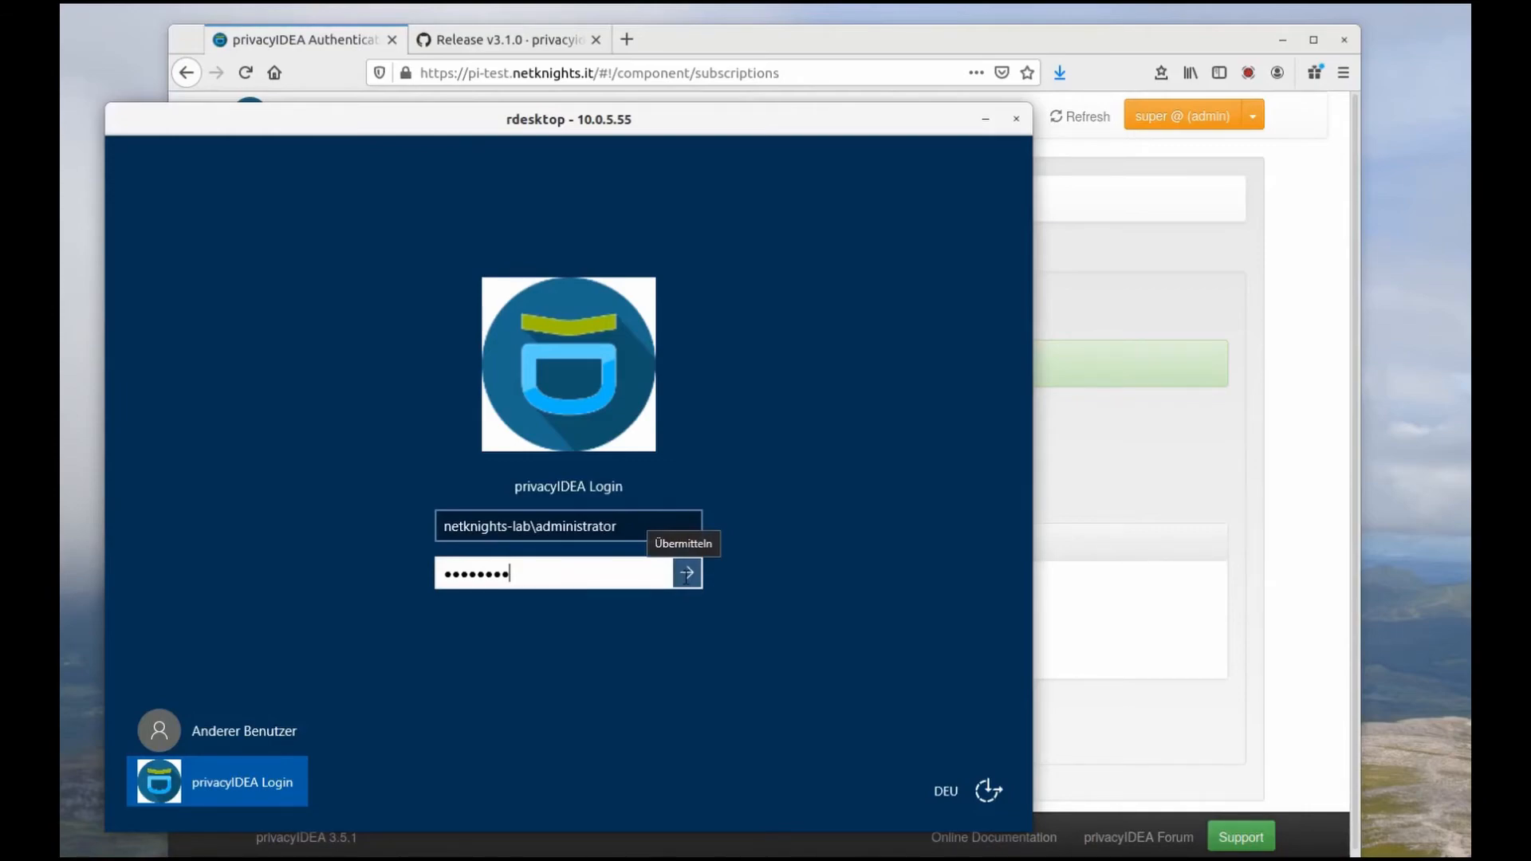
click(687, 573)
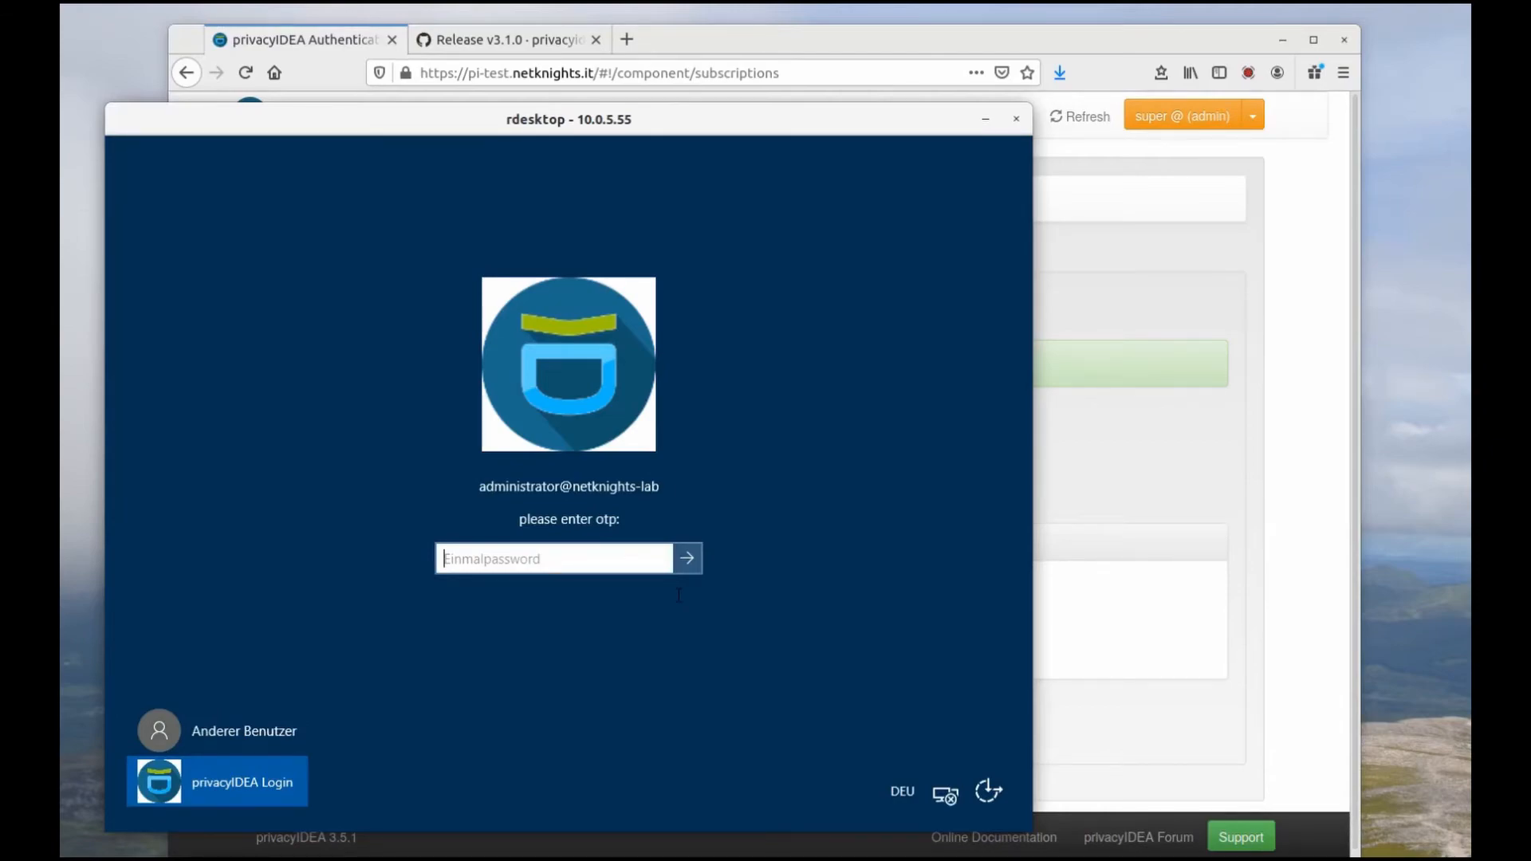
click(686, 557)
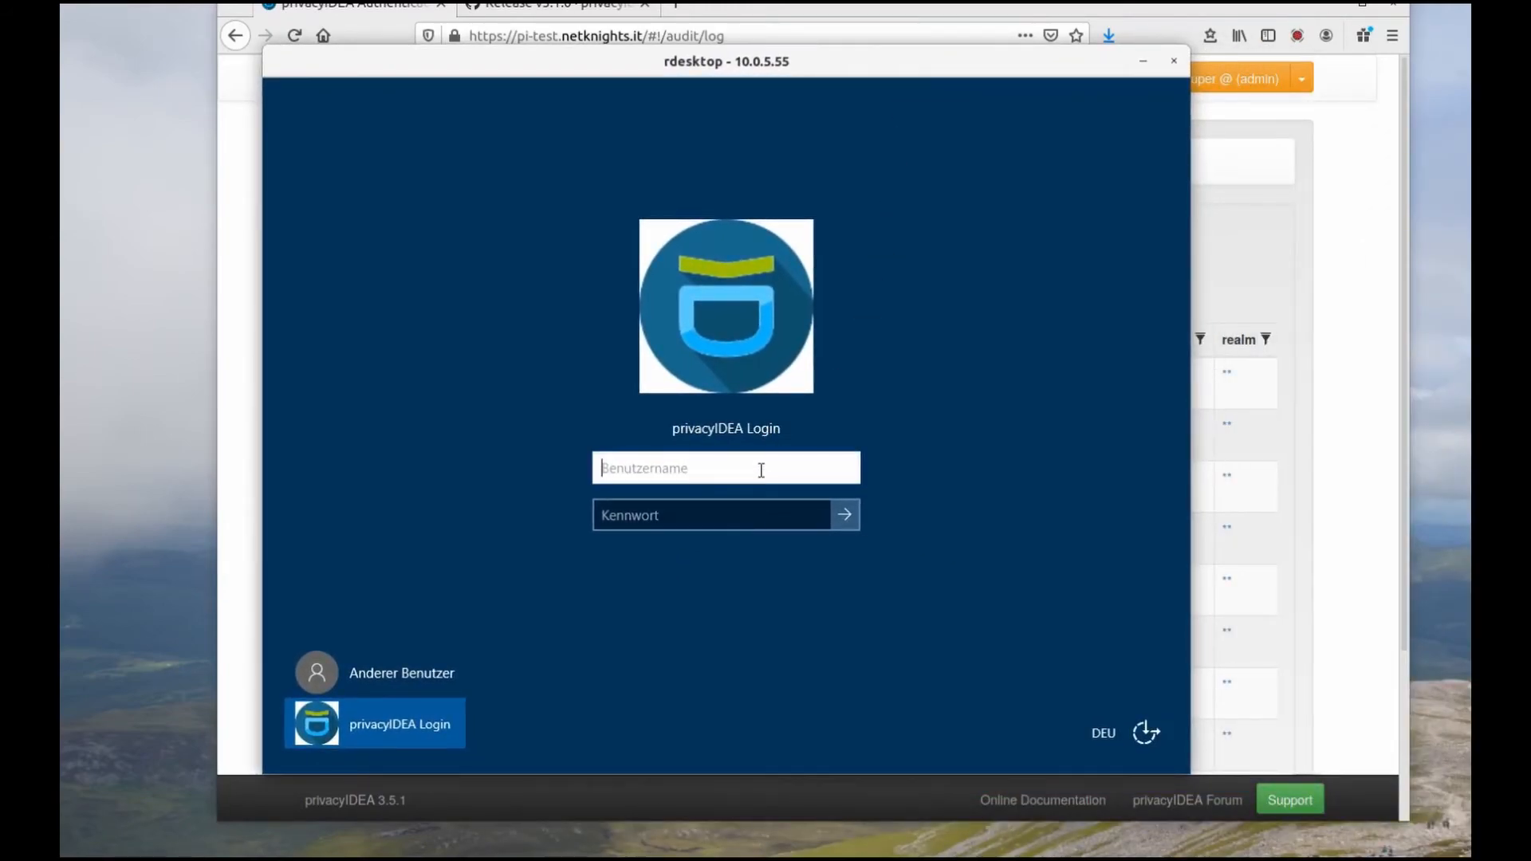
Submit netknights-lab\cornelius and its password at the privacyIDEA Login.
text(netknights)
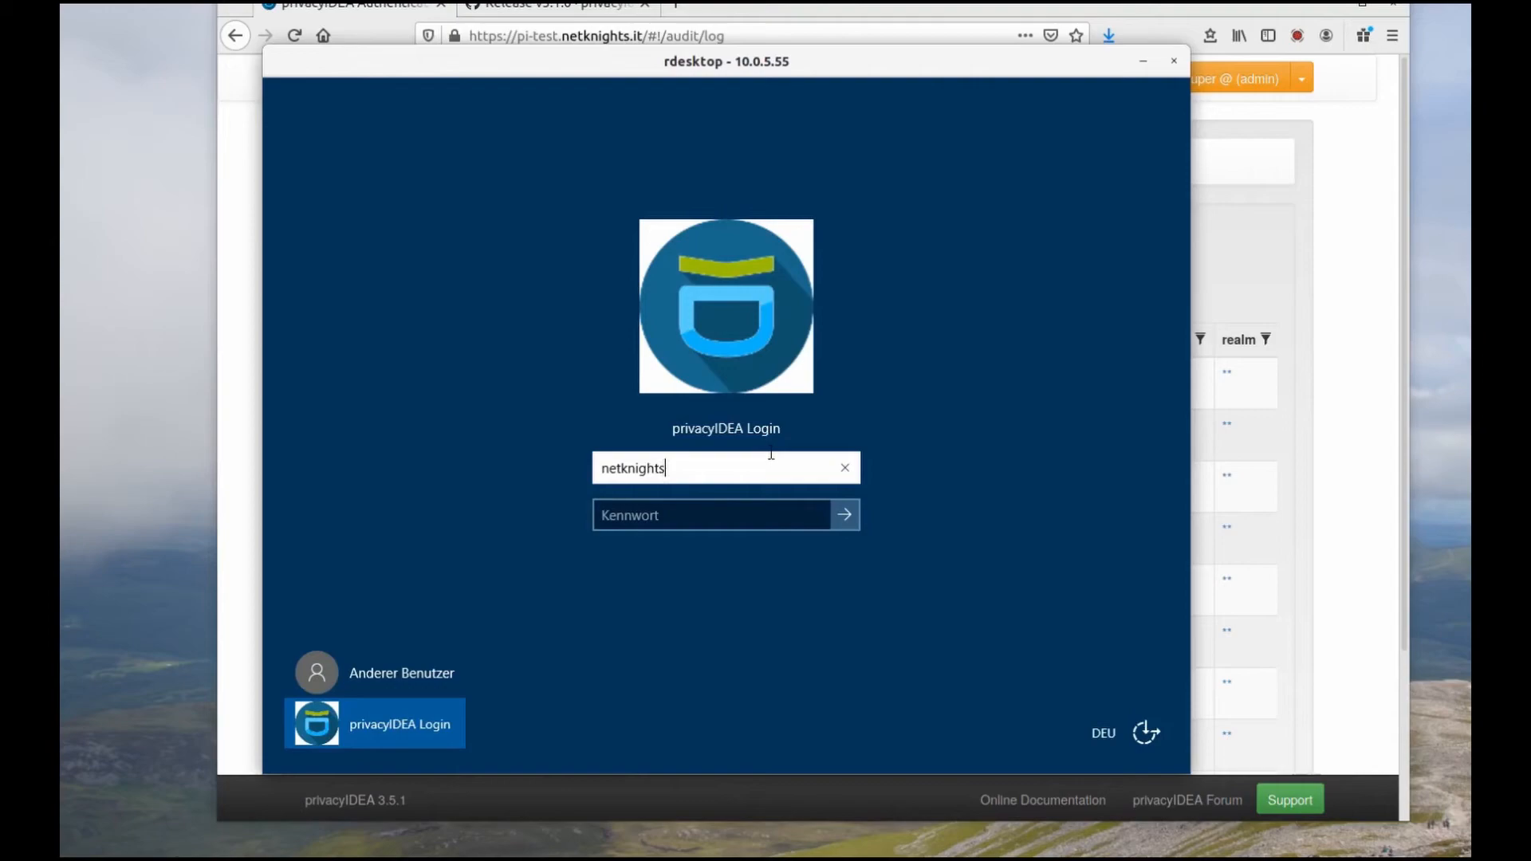
text(-lav)
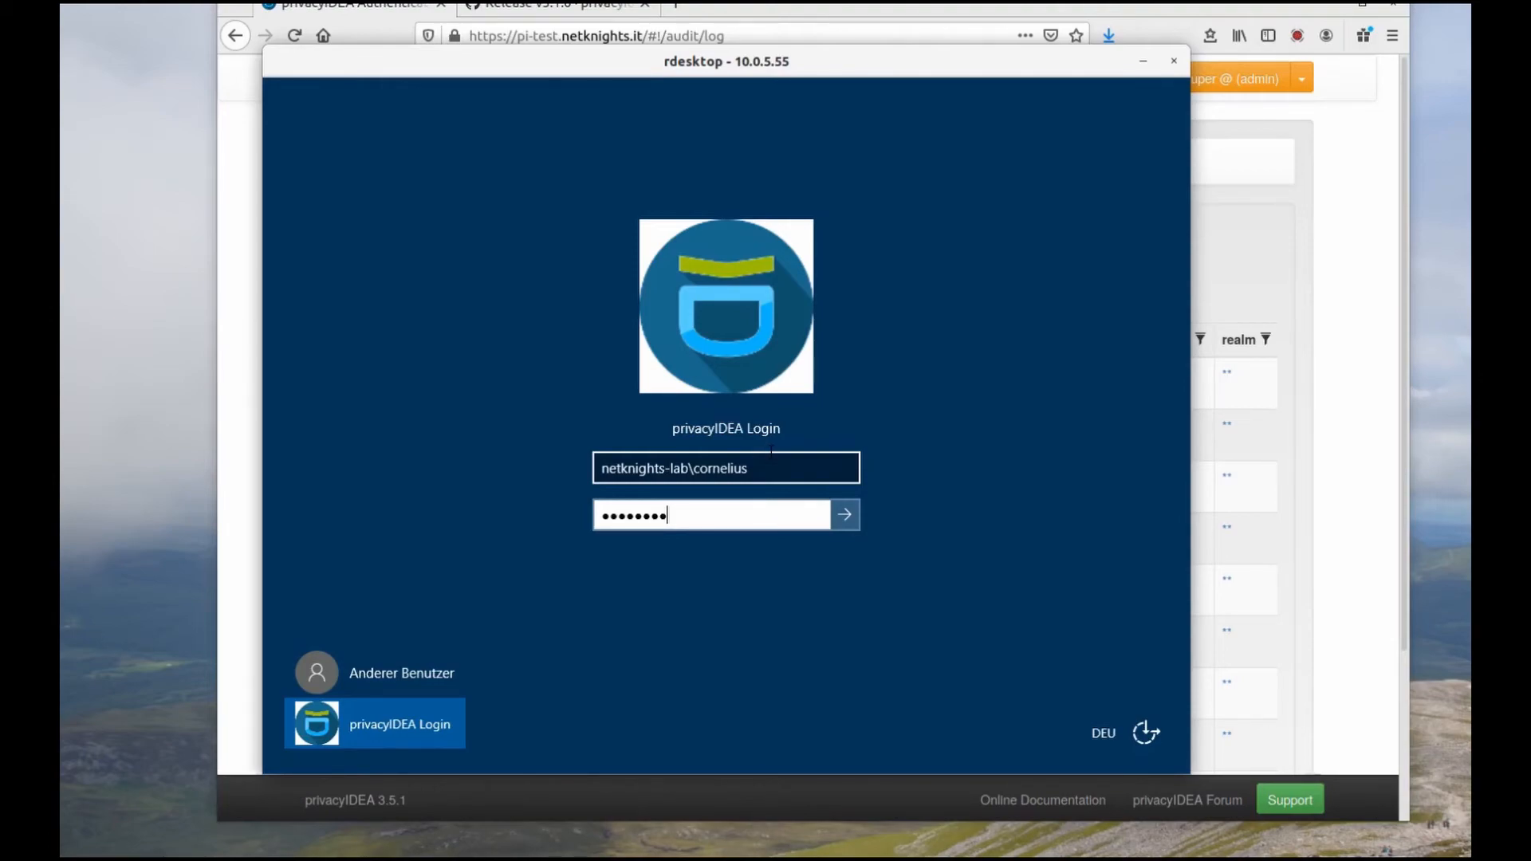
click(842, 514)
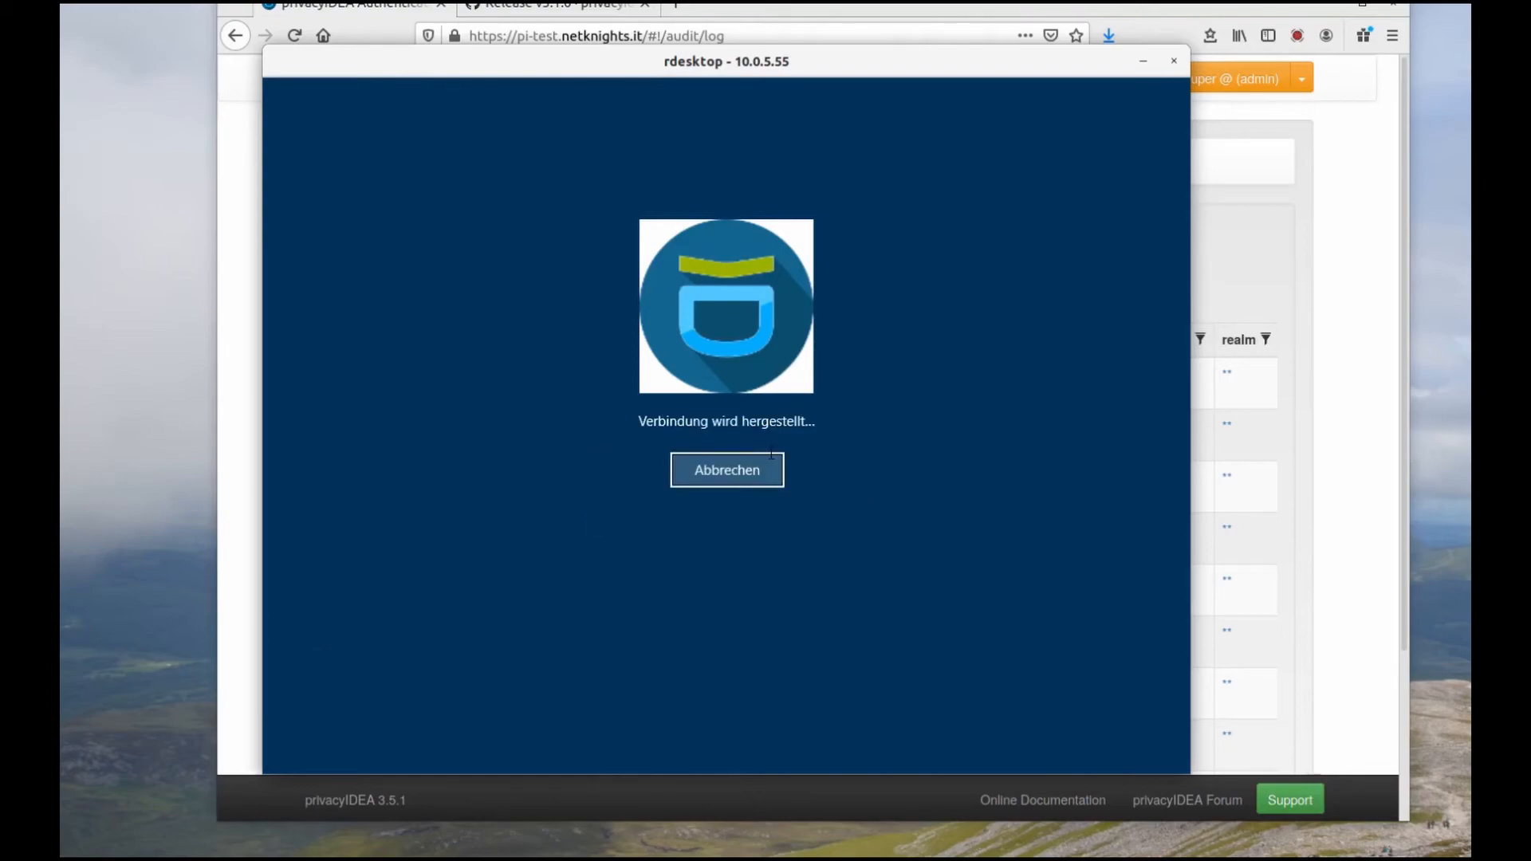